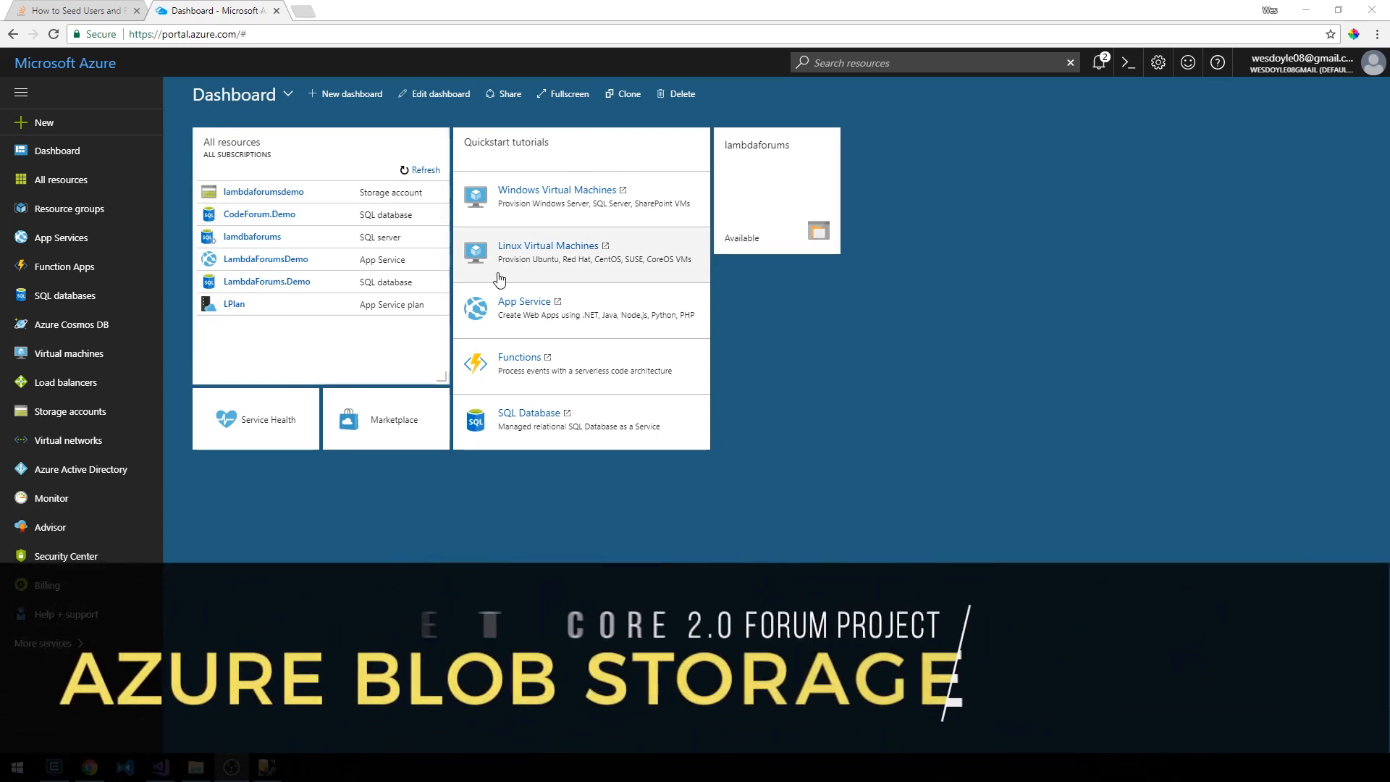
pyautogui.moveTo(857, 325)
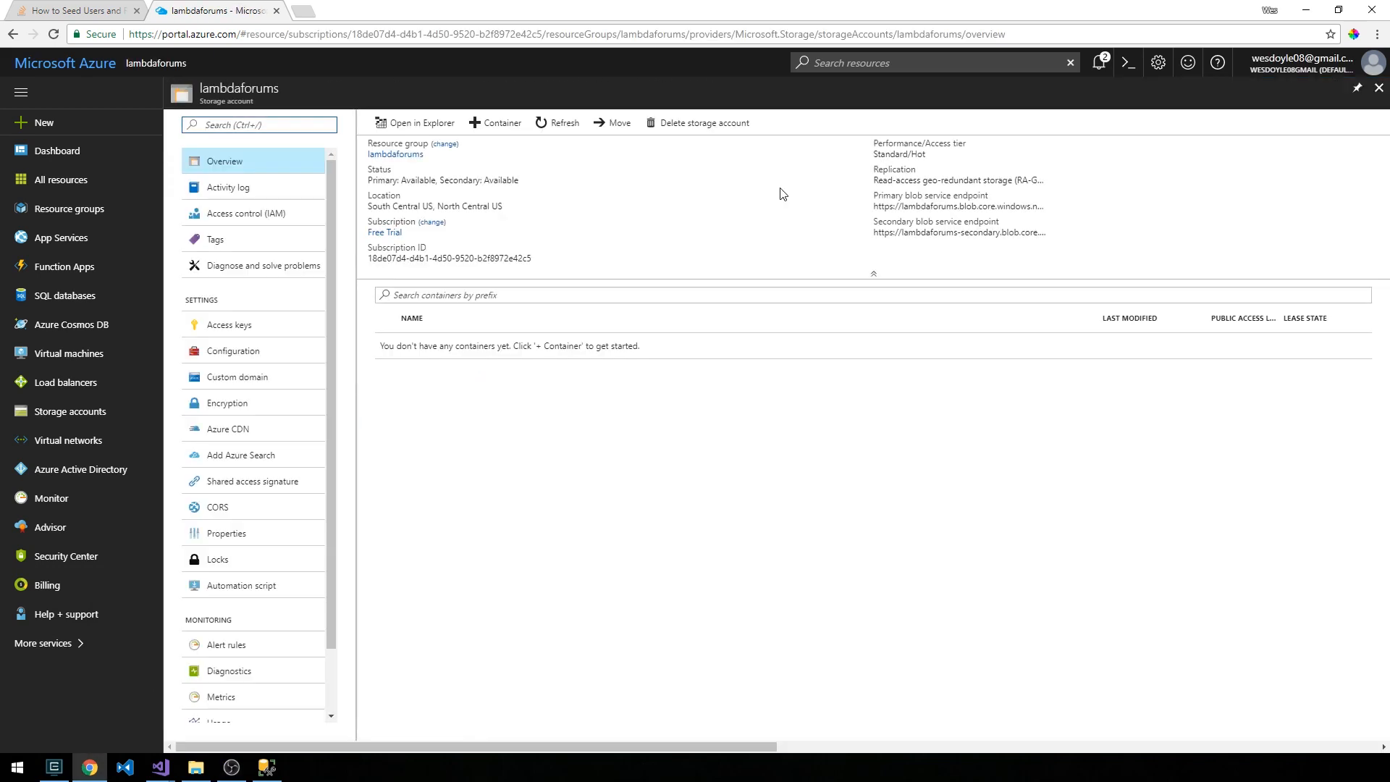
pyautogui.moveTo(262, 293)
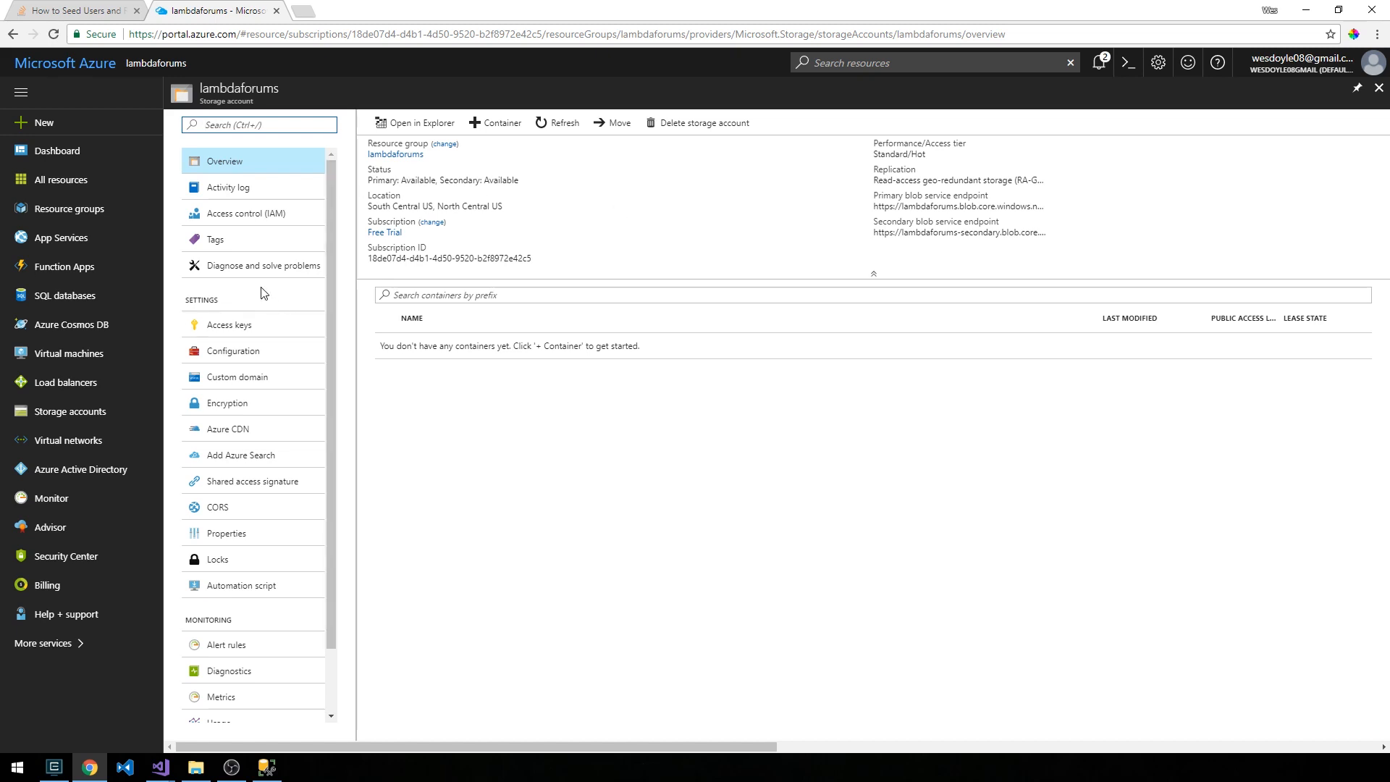
# Copy key1's connection string from the lambdaforums storage account's Access keys.
pyautogui.click(229, 325)
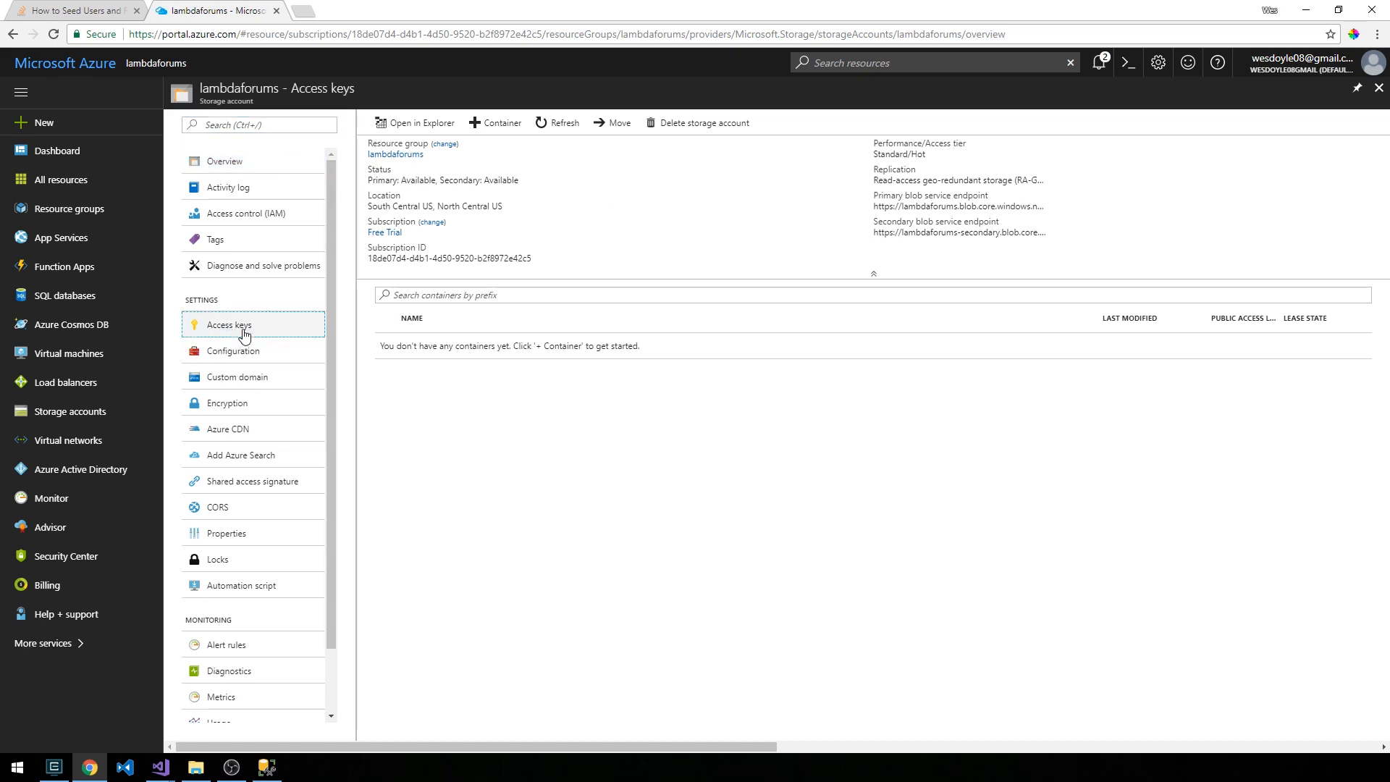
pyautogui.click(229, 324)
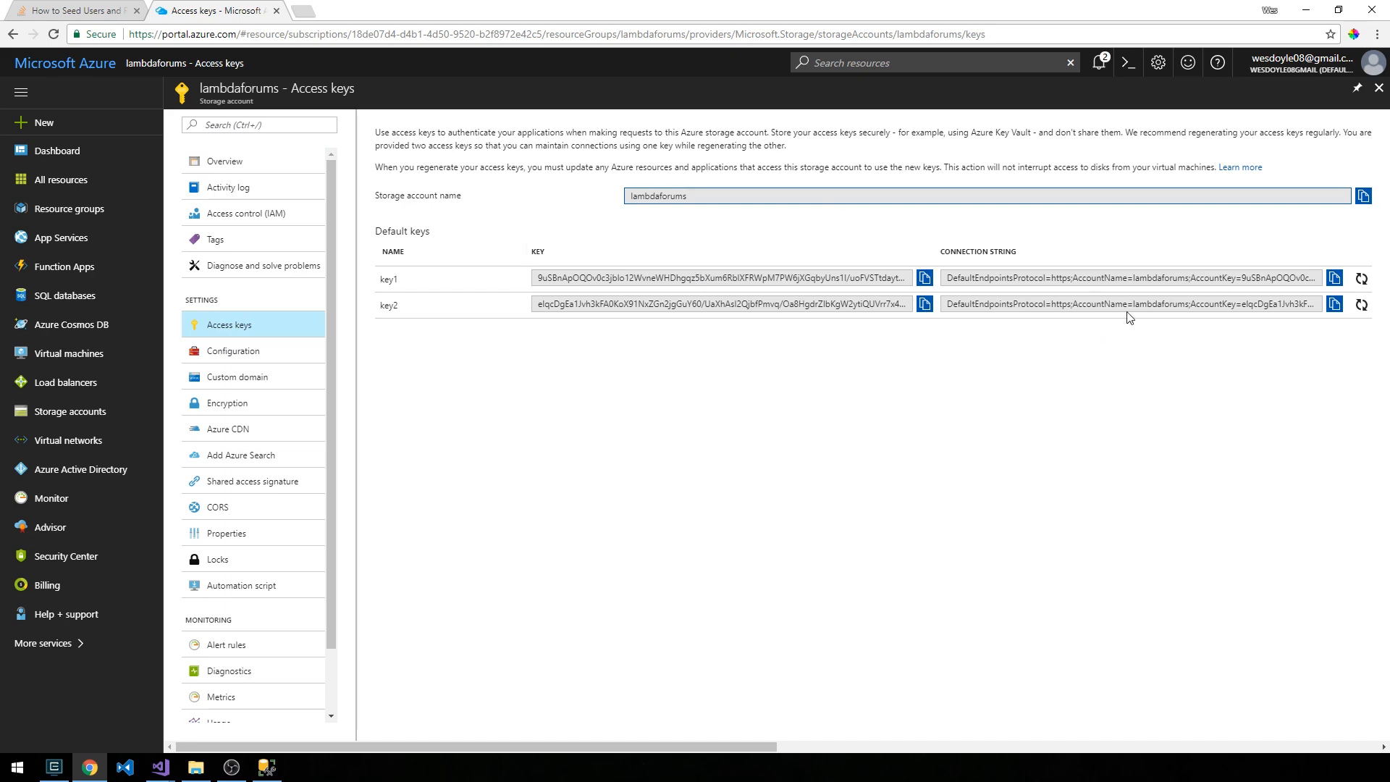
pyautogui.moveTo(1097, 307)
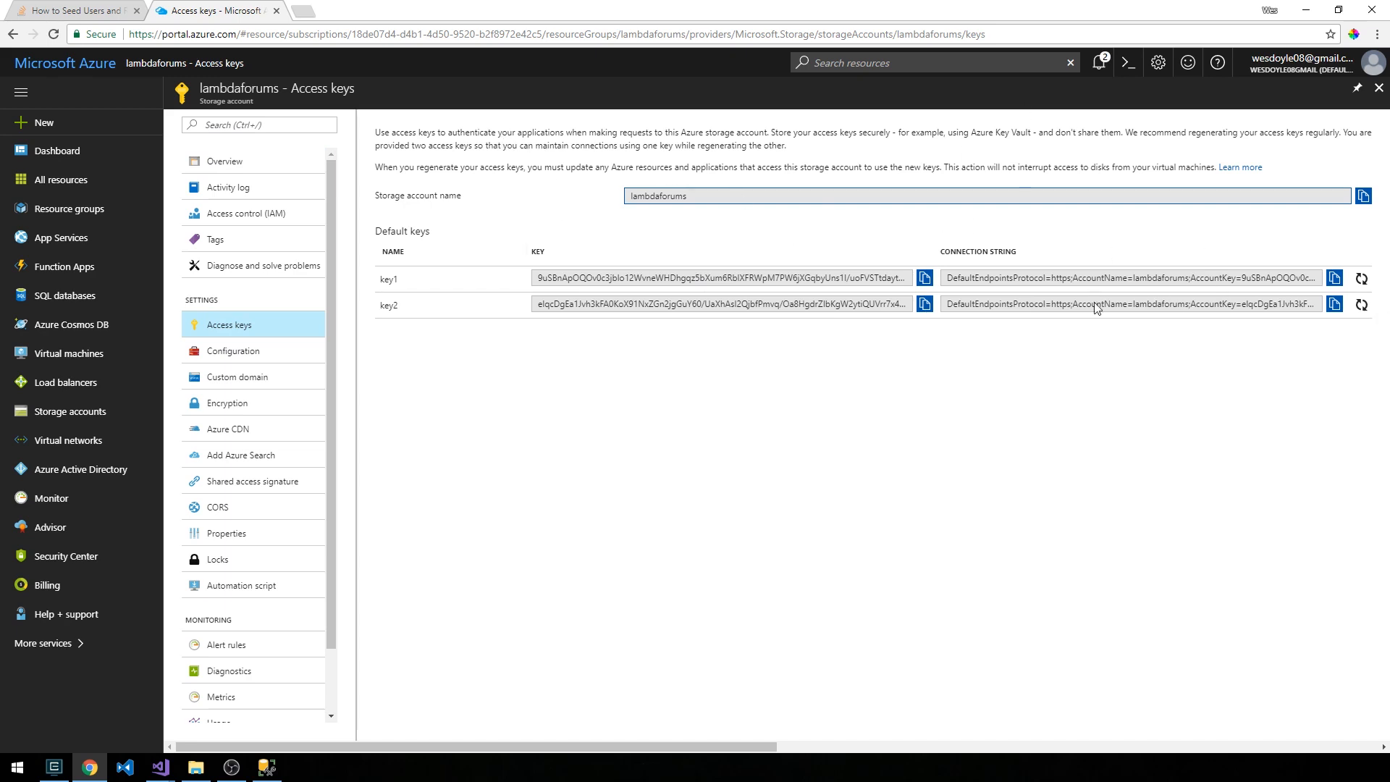
pyautogui.moveTo(1160, 364)
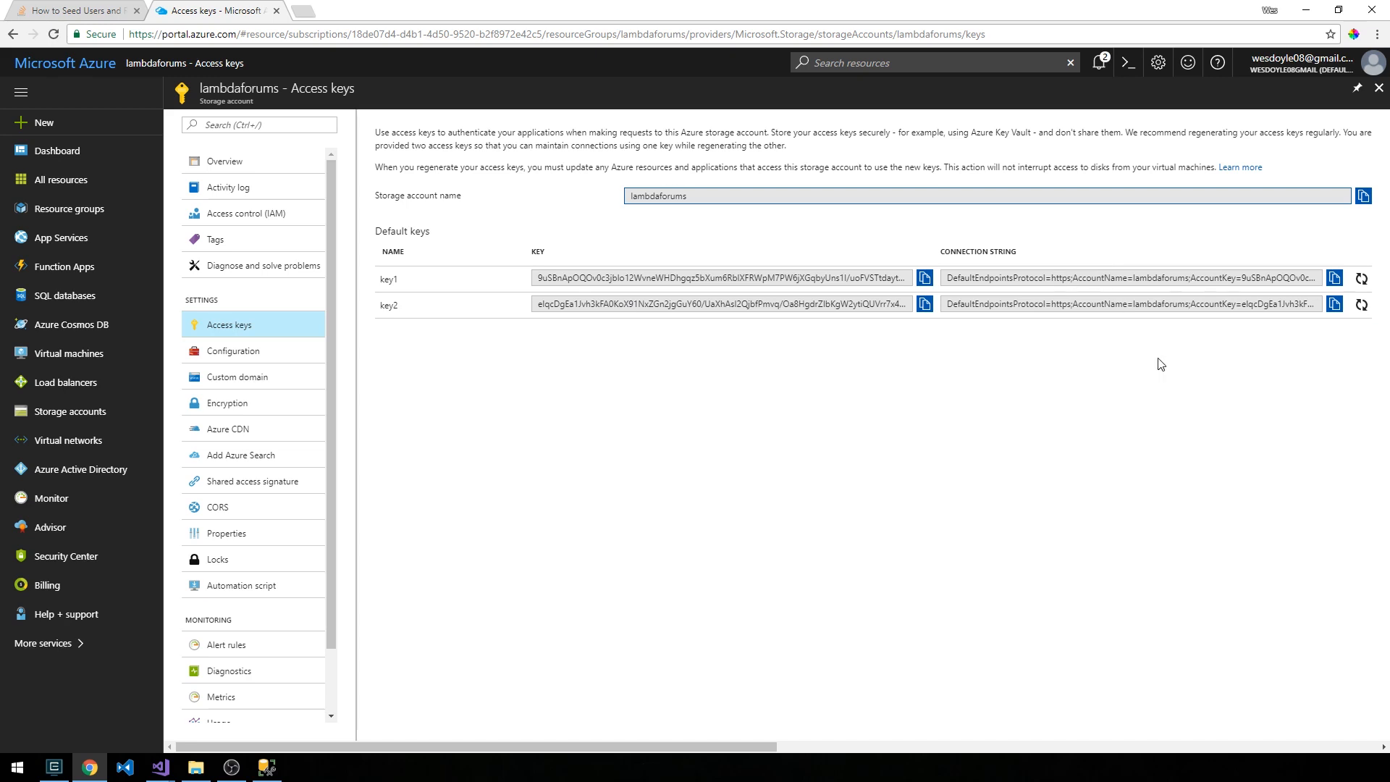
pyautogui.moveTo(1121, 303)
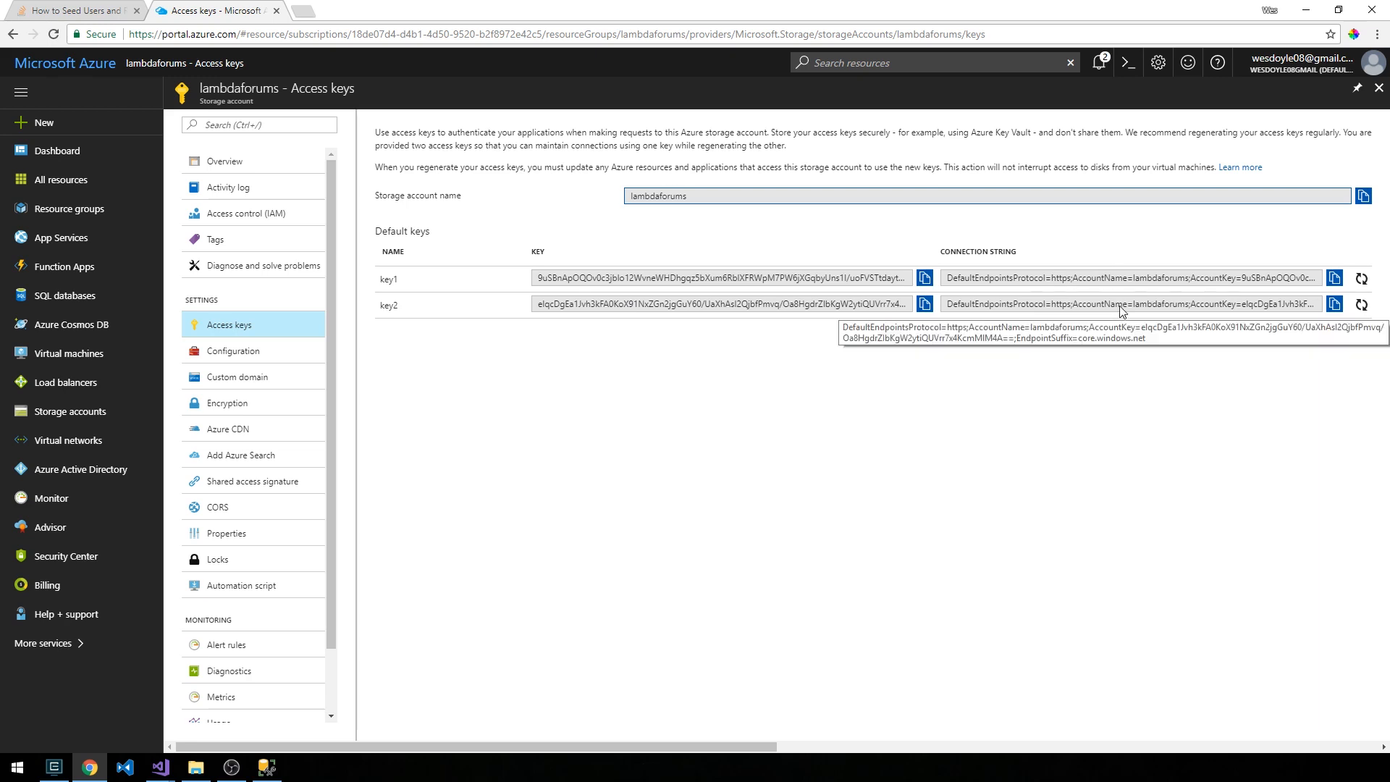
pyautogui.moveTo(1043, 285)
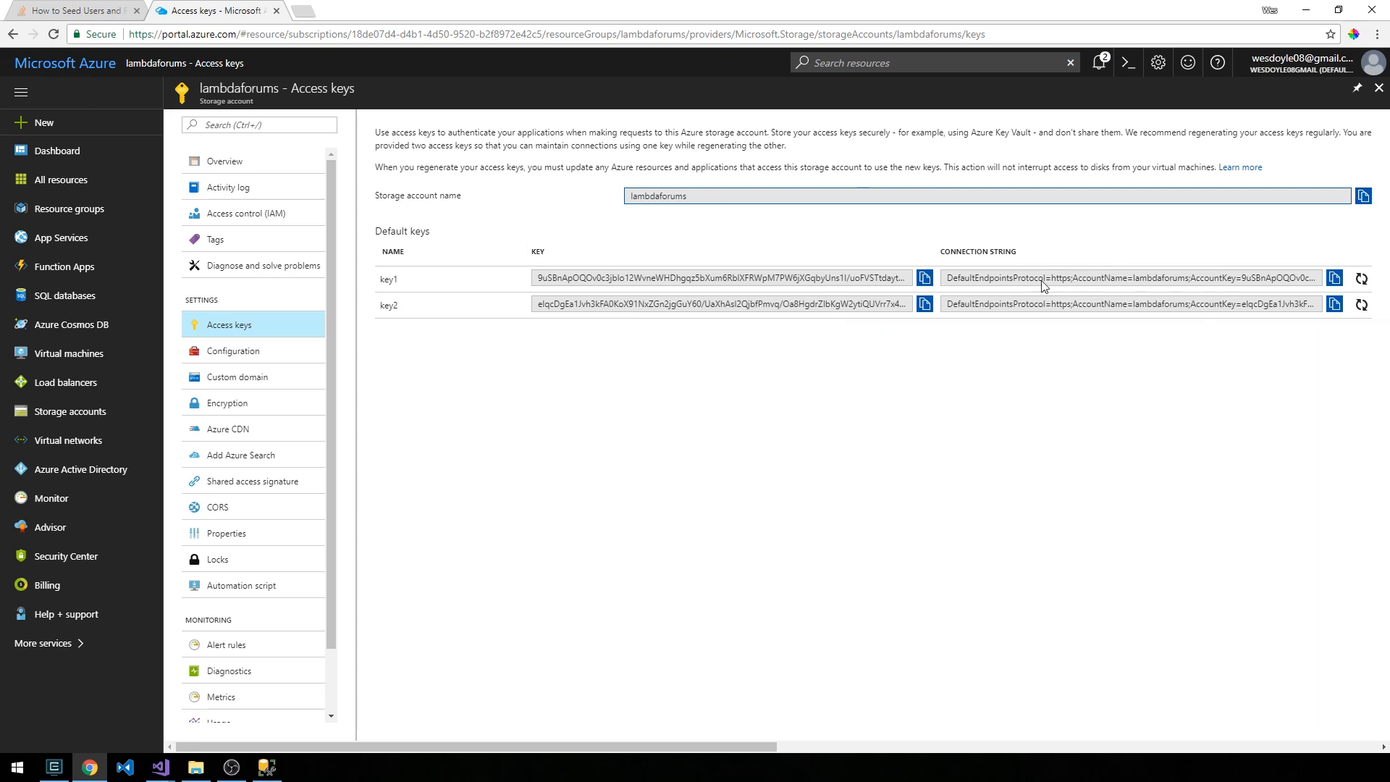
pyautogui.moveTo(277, 107)
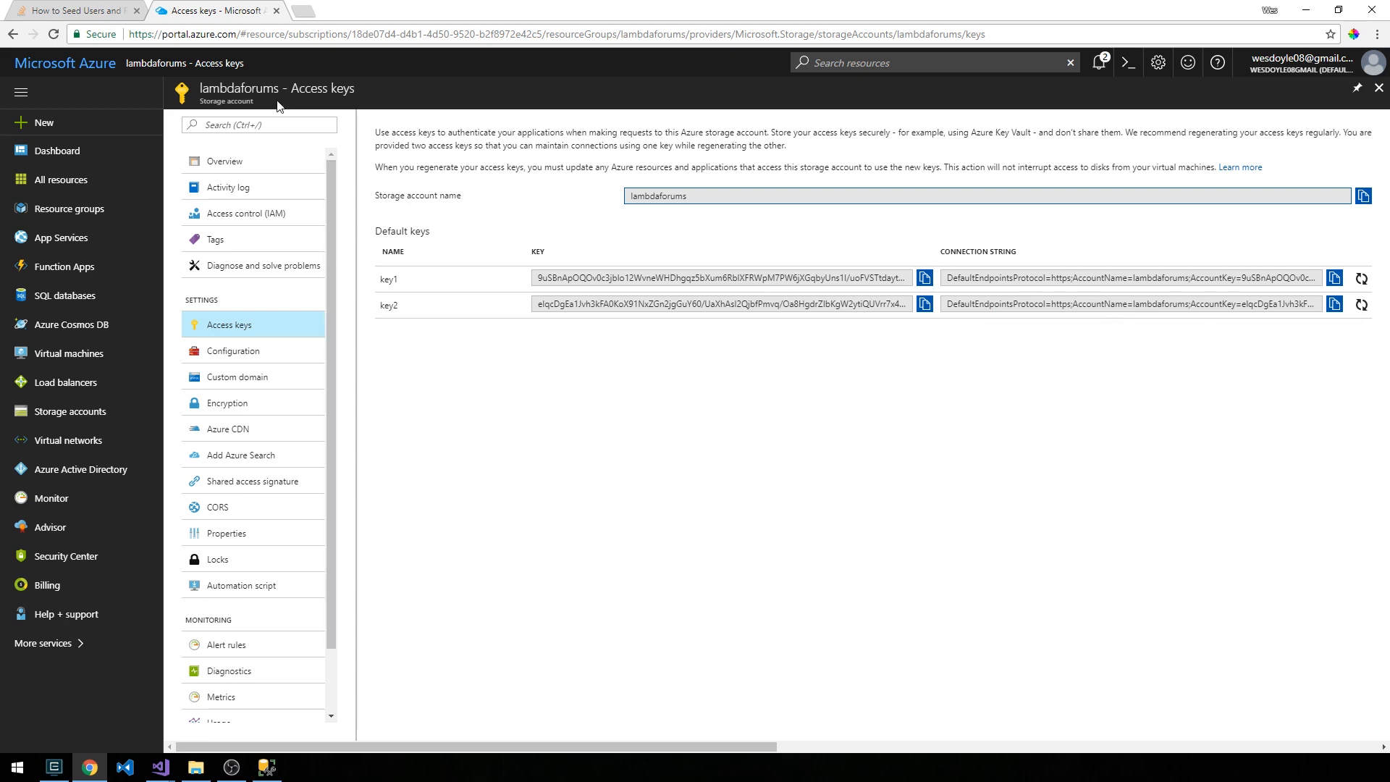
pyautogui.moveTo(1139, 291)
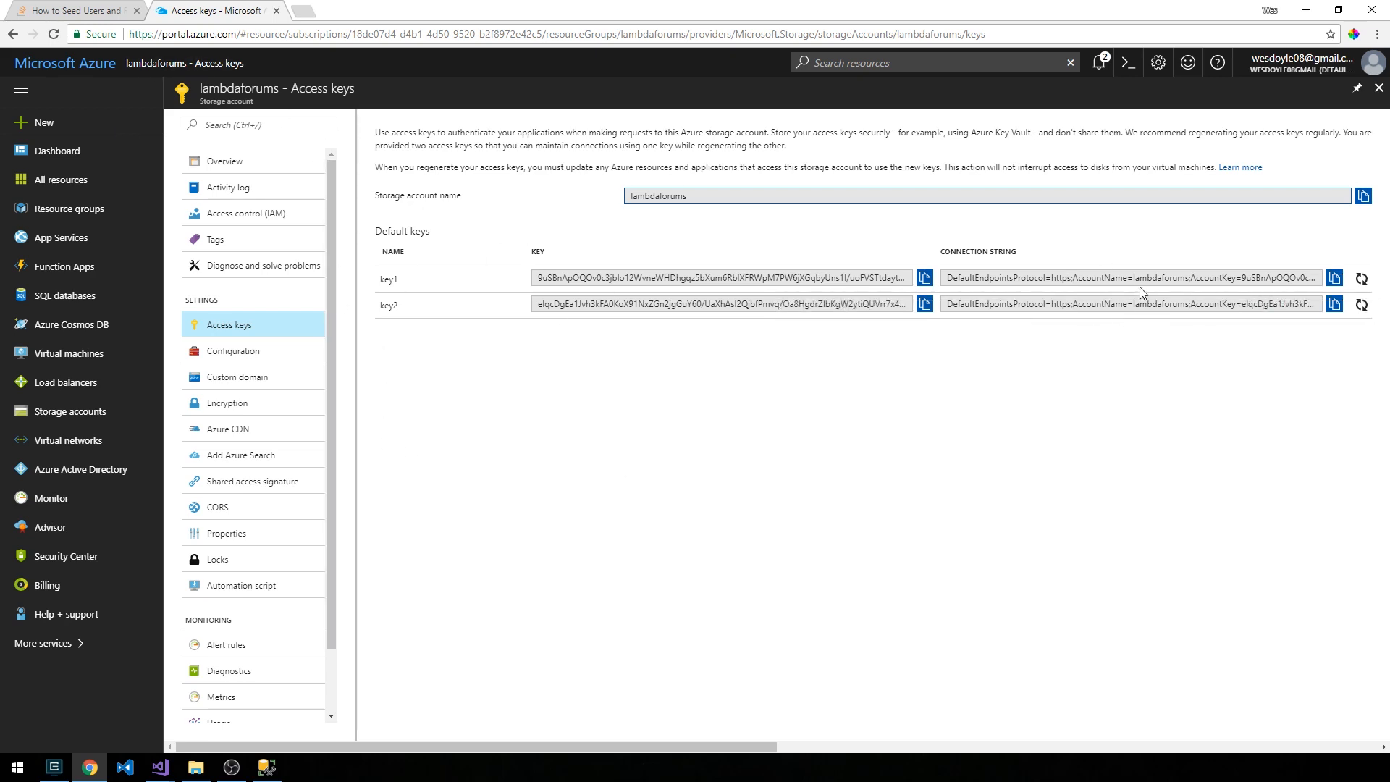
pyautogui.moveTo(1069, 299)
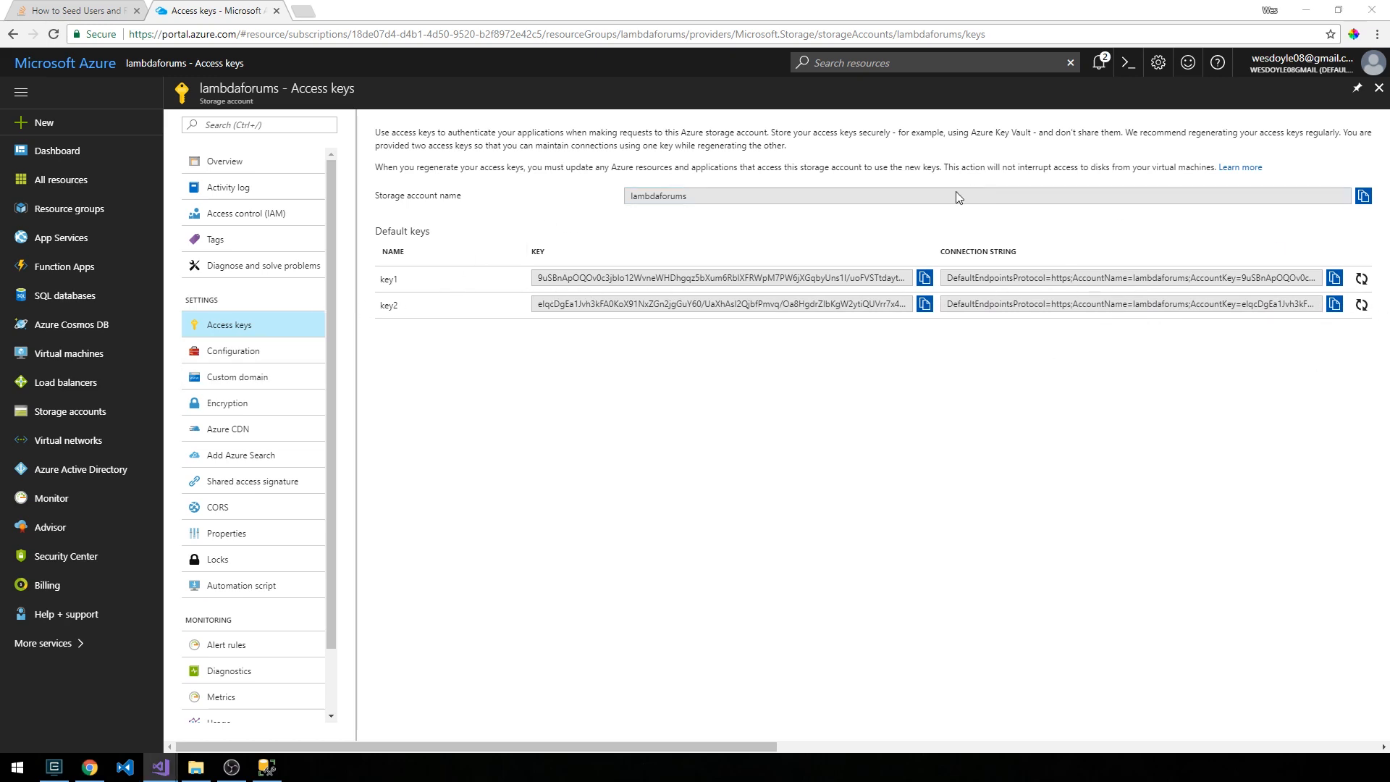
pyautogui.moveTo(958, 280)
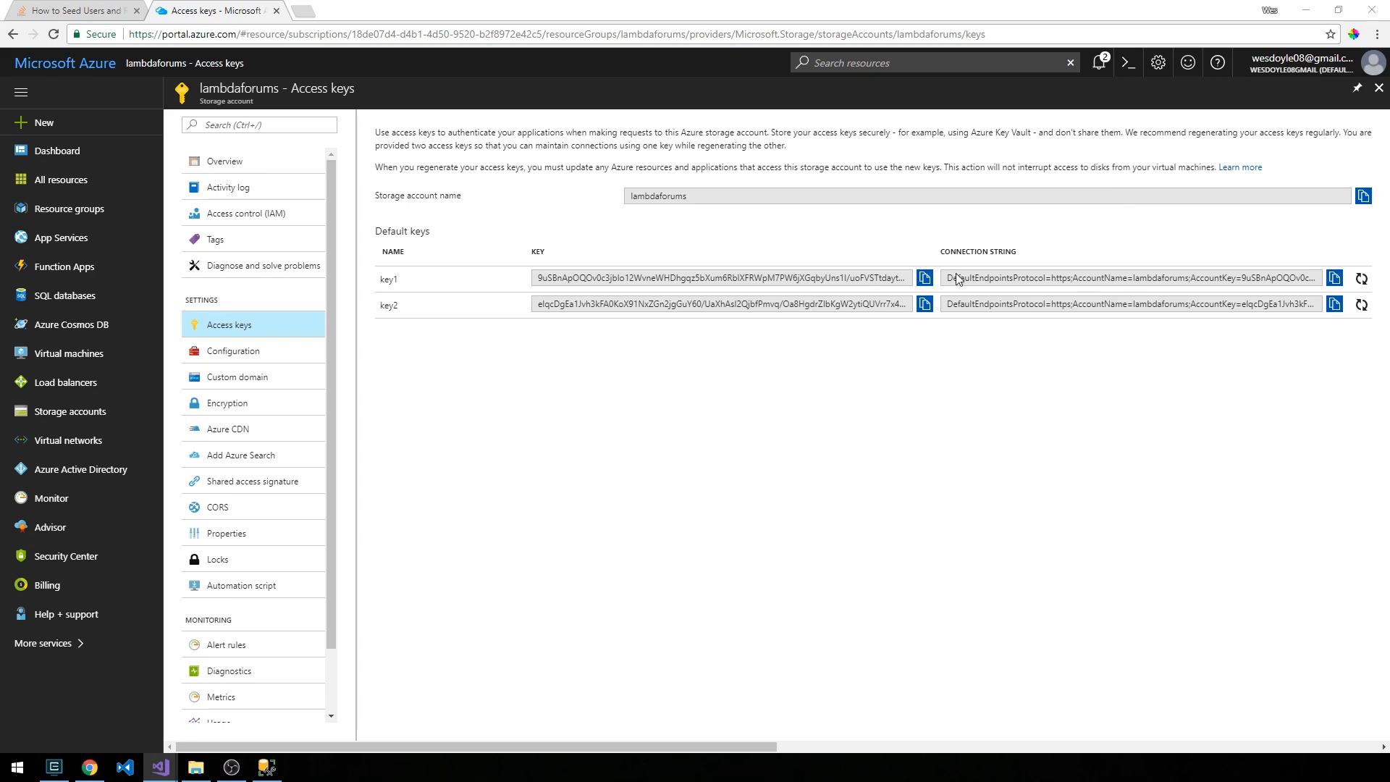
pyautogui.moveTo(987, 267)
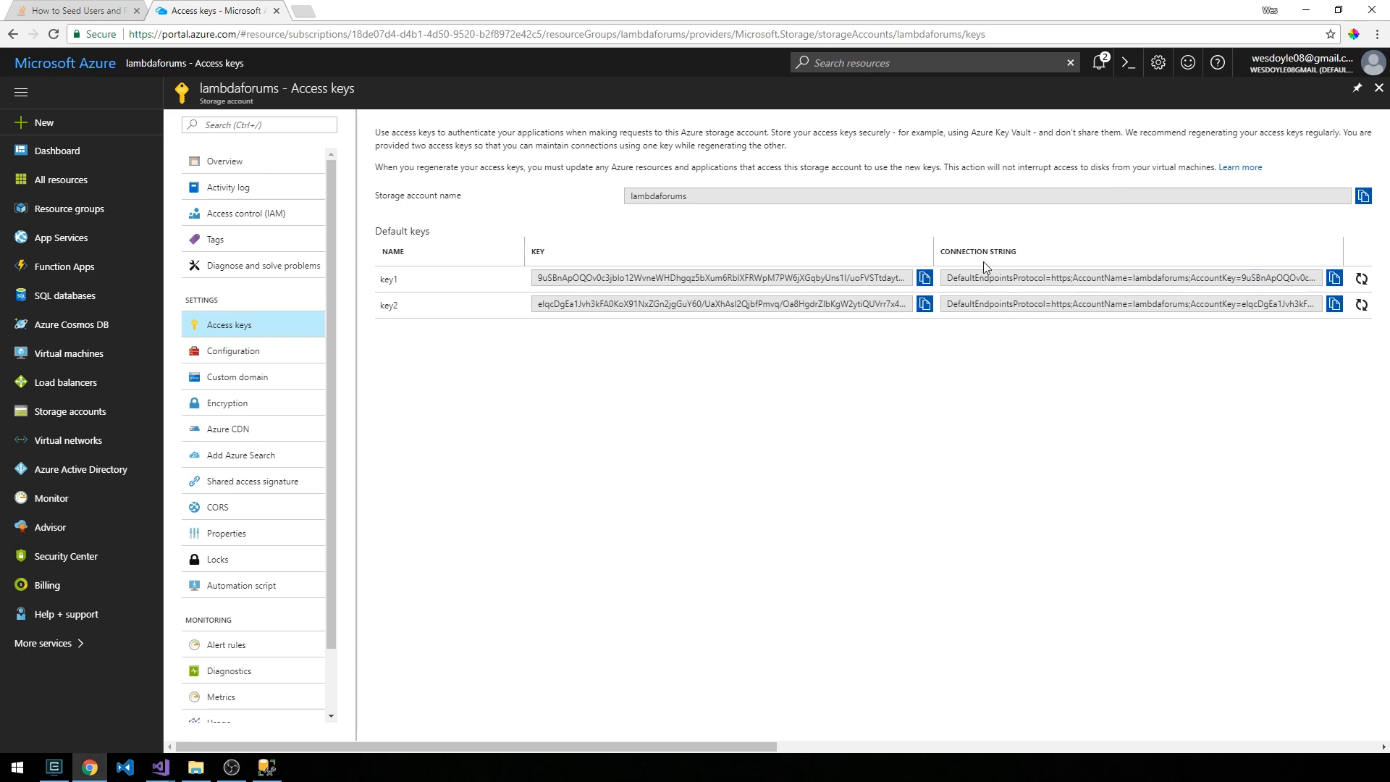
pyautogui.moveTo(1334, 278)
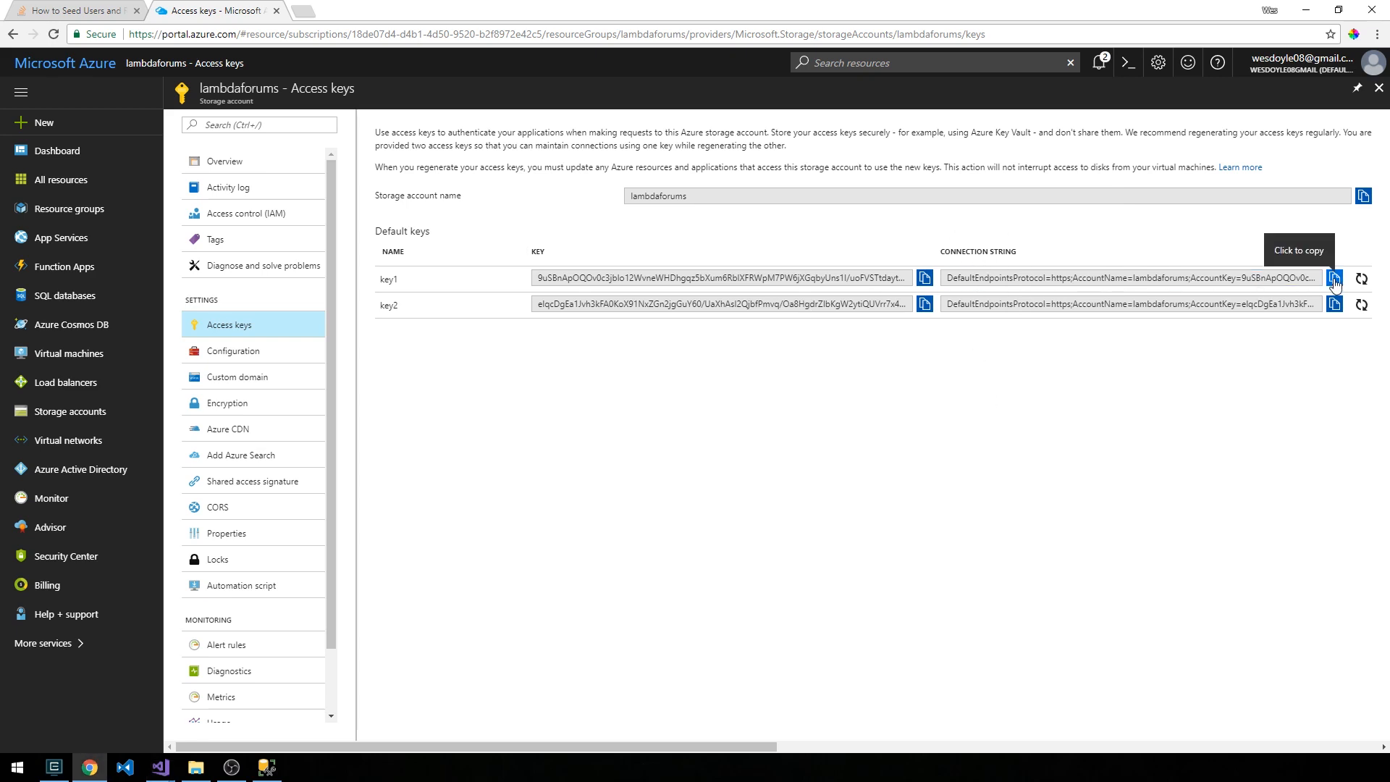
pyautogui.click(1334, 278)
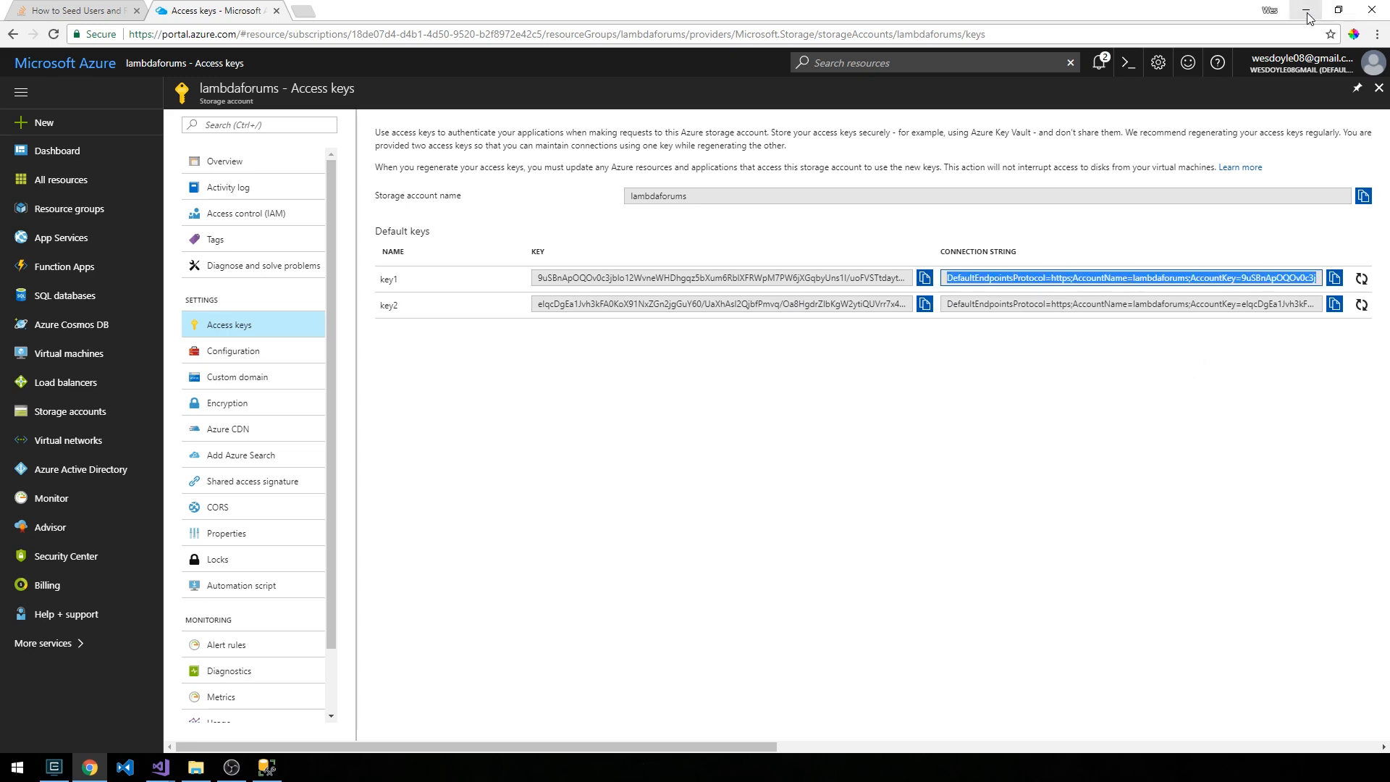
# Add a new JSON File item named storageSettings.json to the LambdaForums project.
pyautogui.click(158, 767)
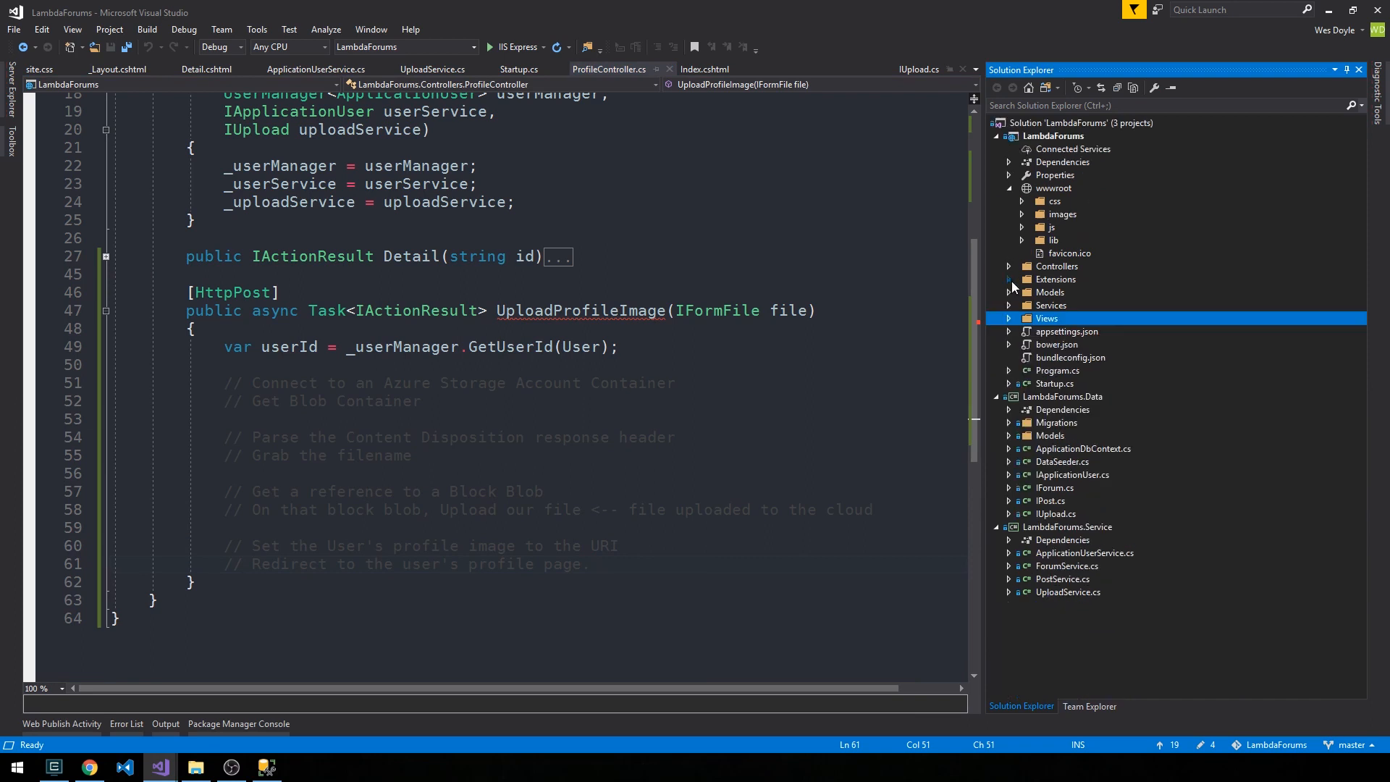
pyautogui.moveTo(1092, 370)
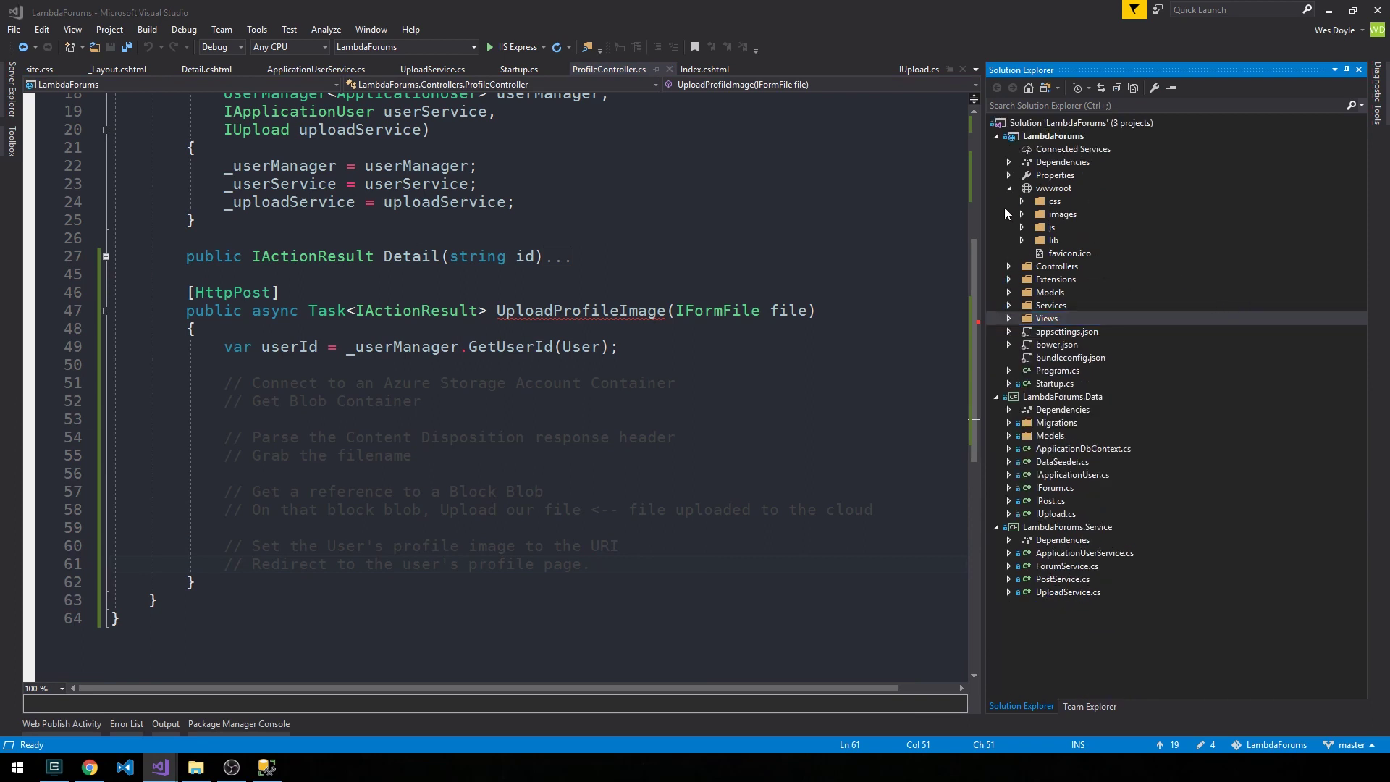
pyautogui.rightClick(1054, 135)
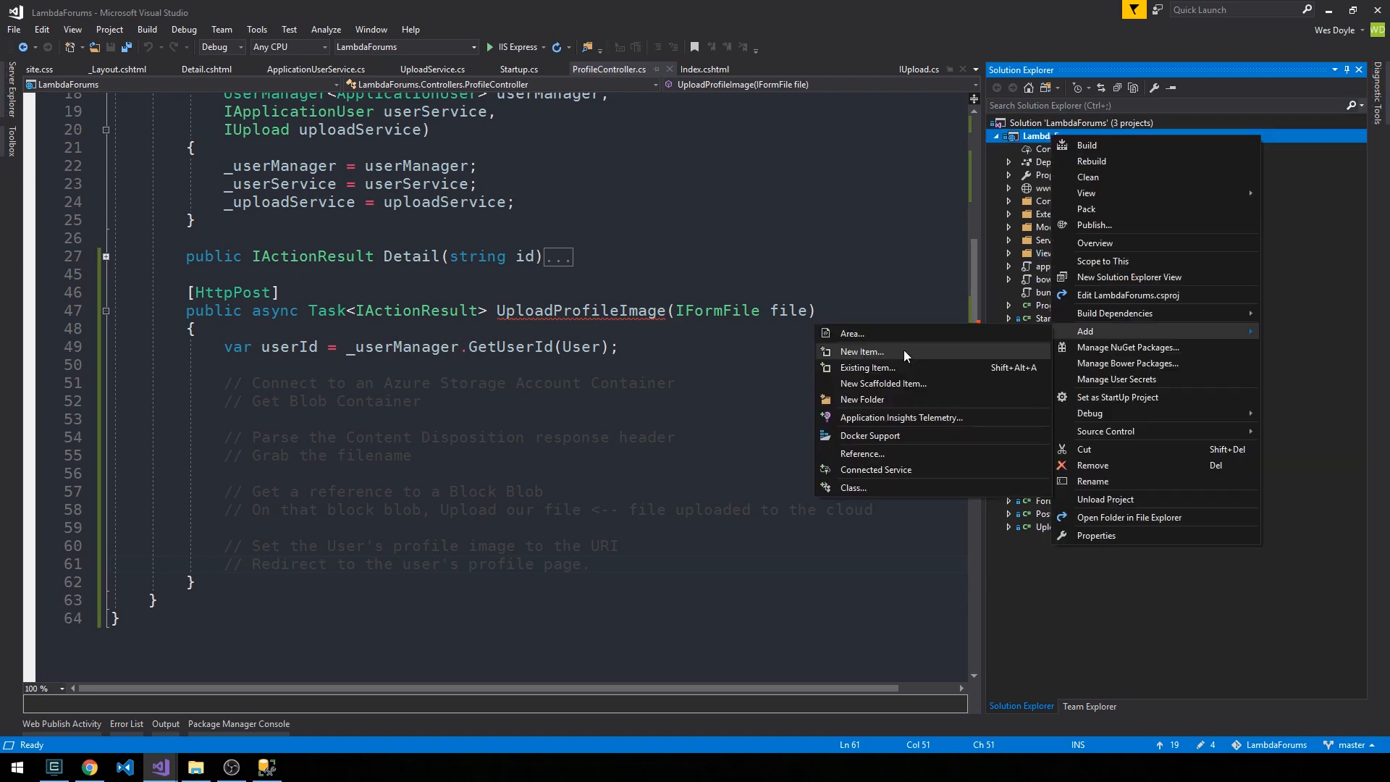
pyautogui.click(860, 352)
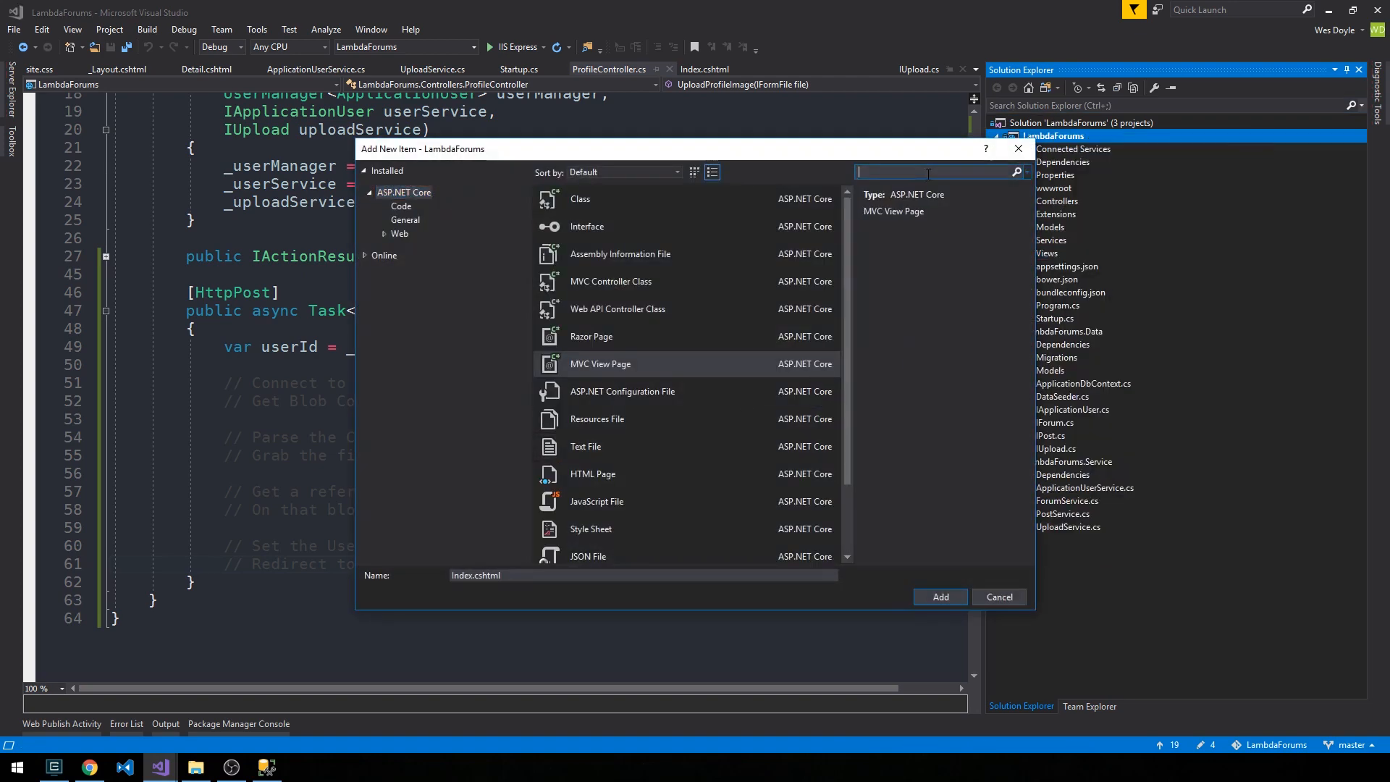
pyautogui.write('json')
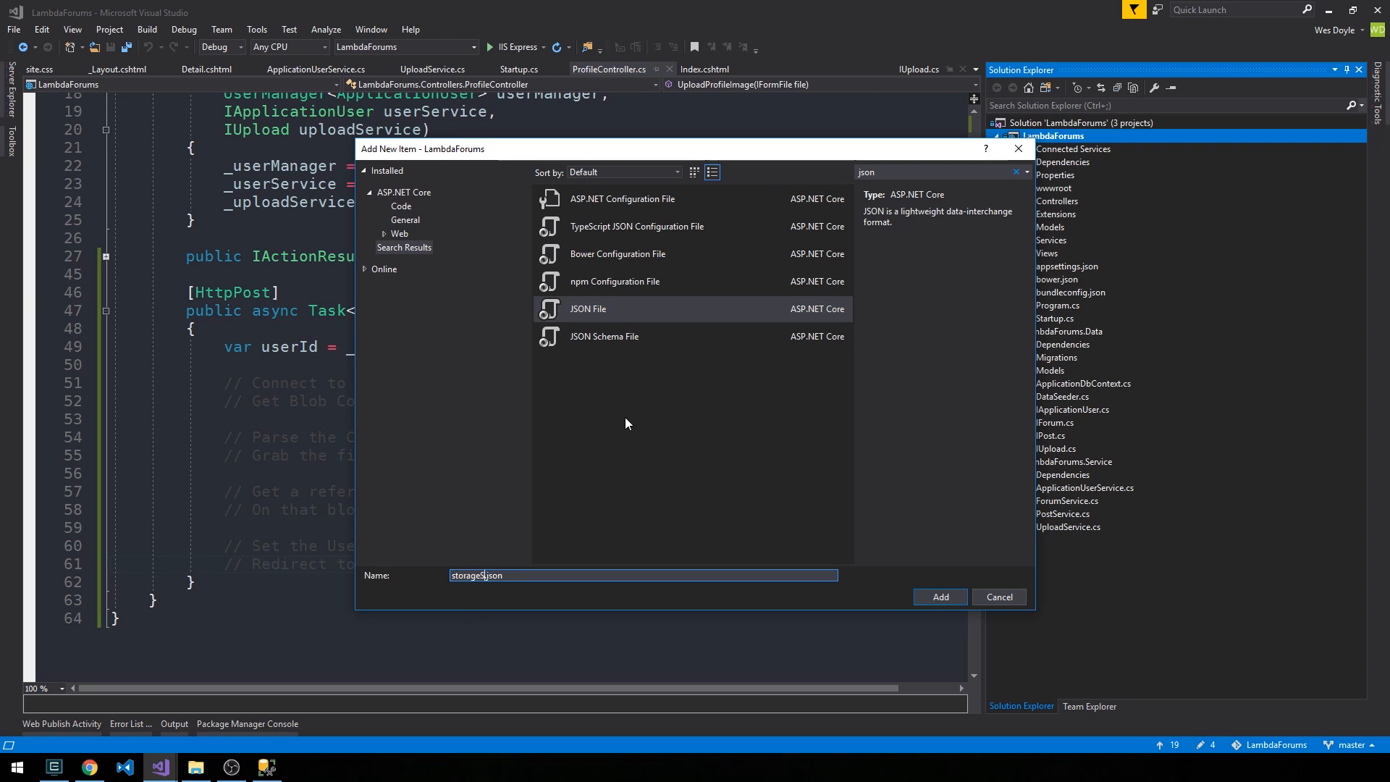
pyautogui.click(939, 596)
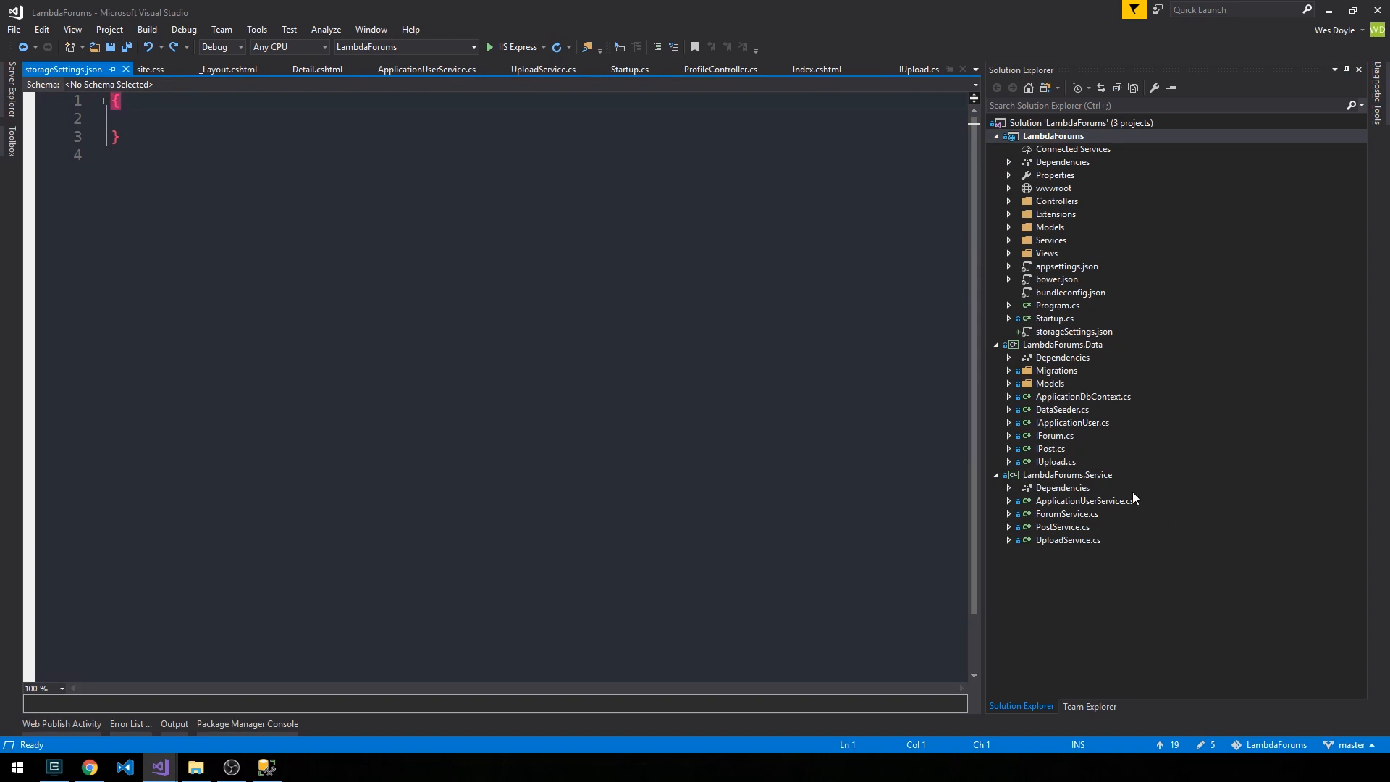
pyautogui.moveTo(1034, 384)
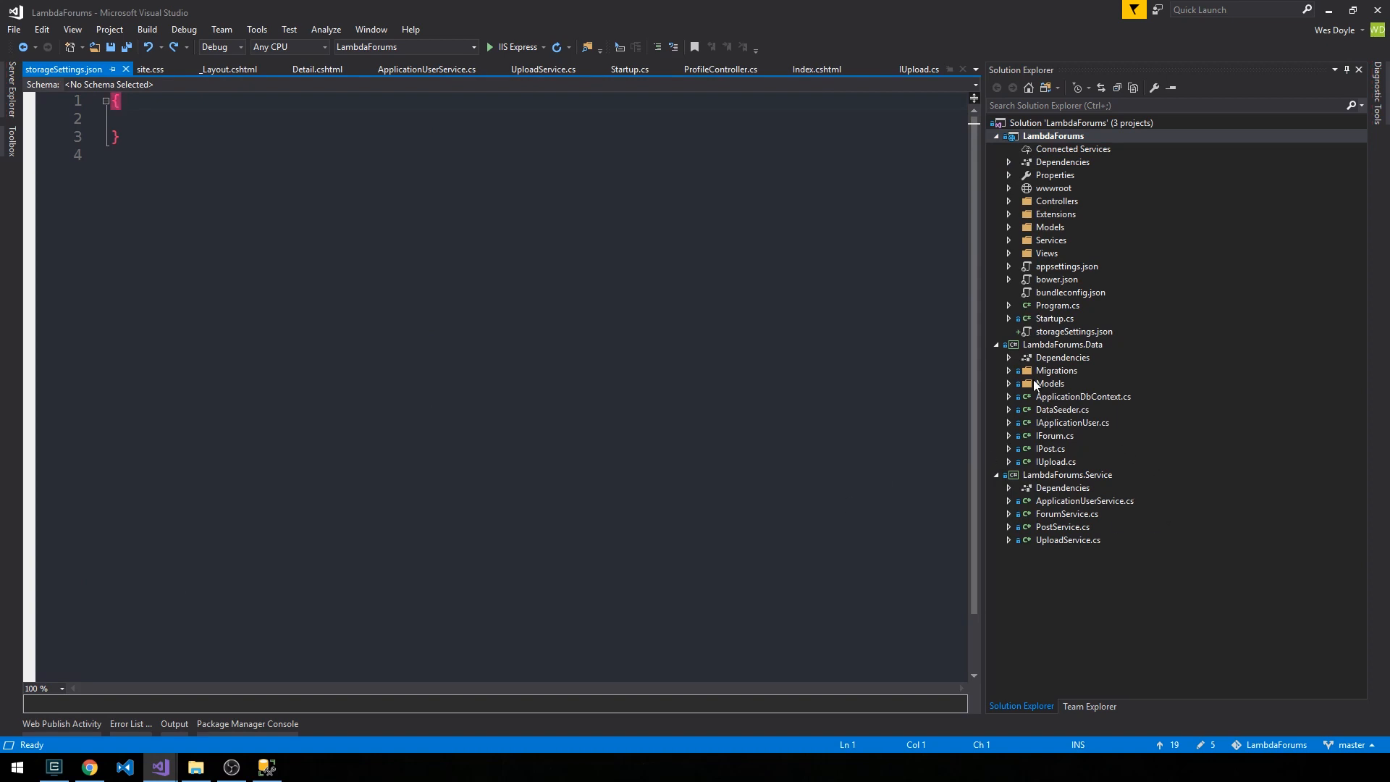
pyautogui.moveTo(1062, 331)
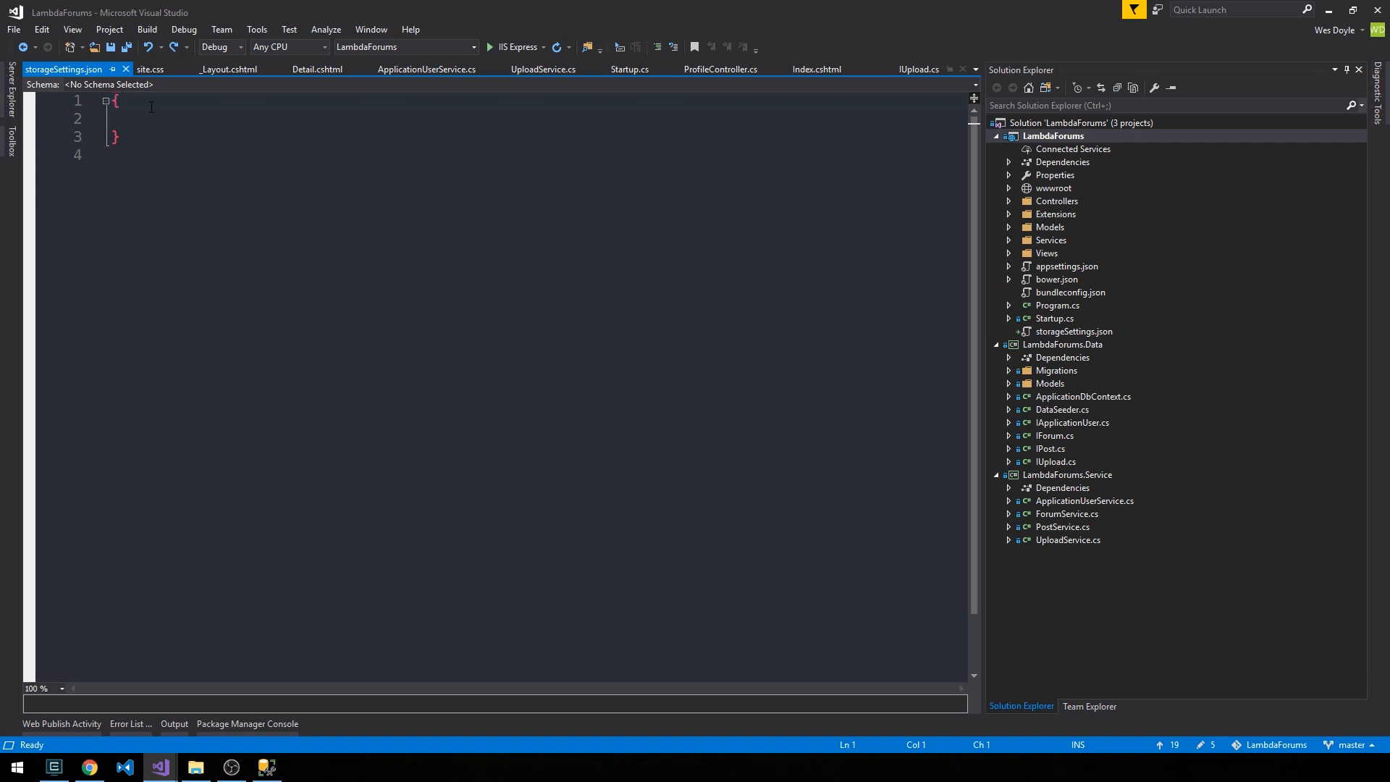
# Start a "ConnectionStrings": { block, then view appsettings.Development.json's DefaultConnection entry.
pyautogui.write('"Co"')
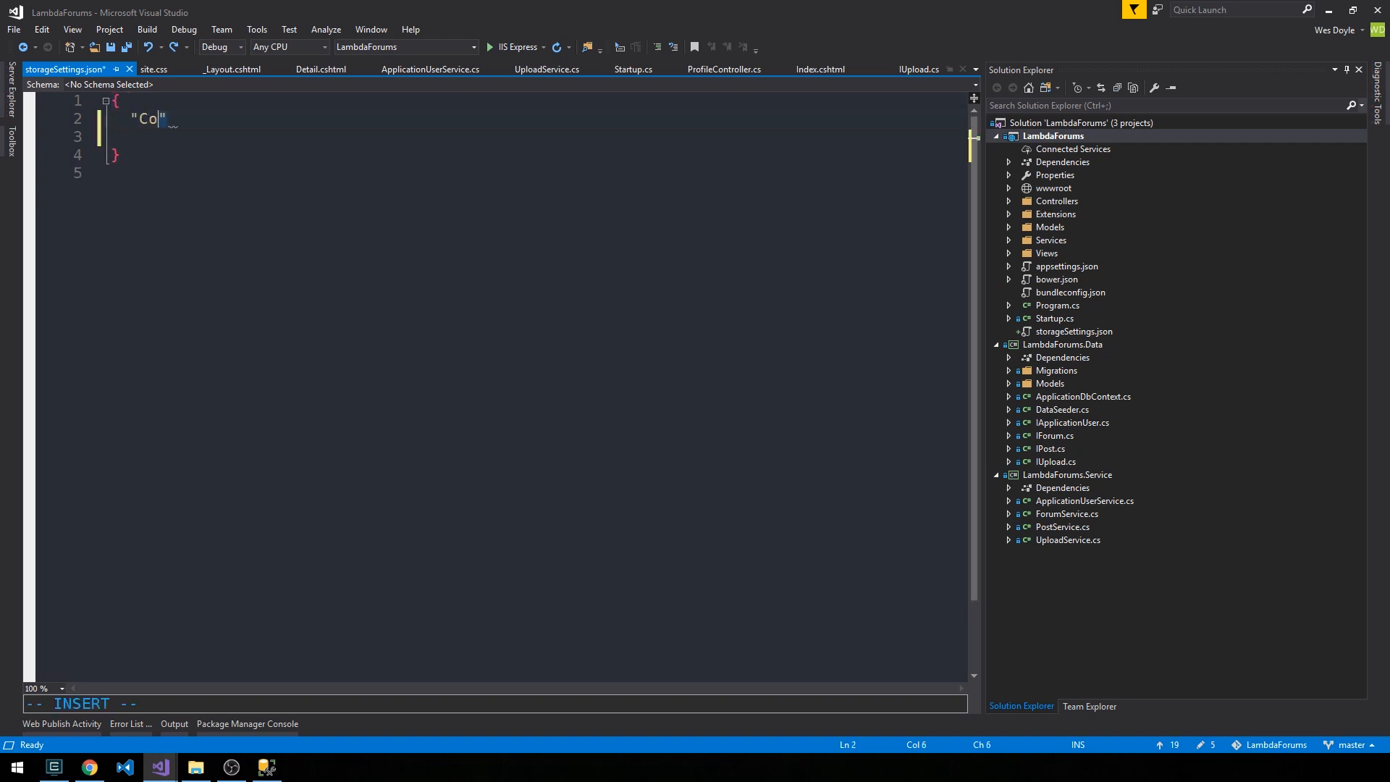
pyautogui.write('nnect')
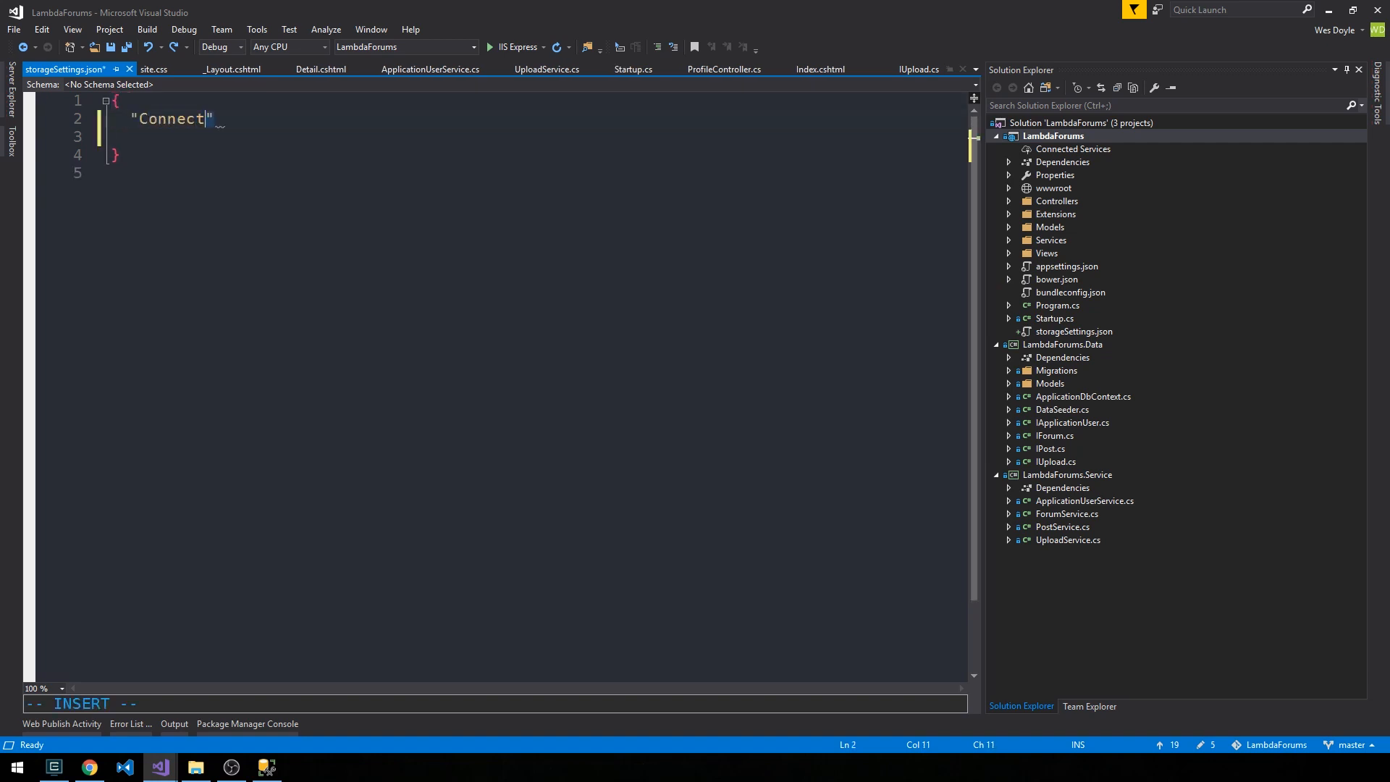
pyautogui.write('ionStrings": {')
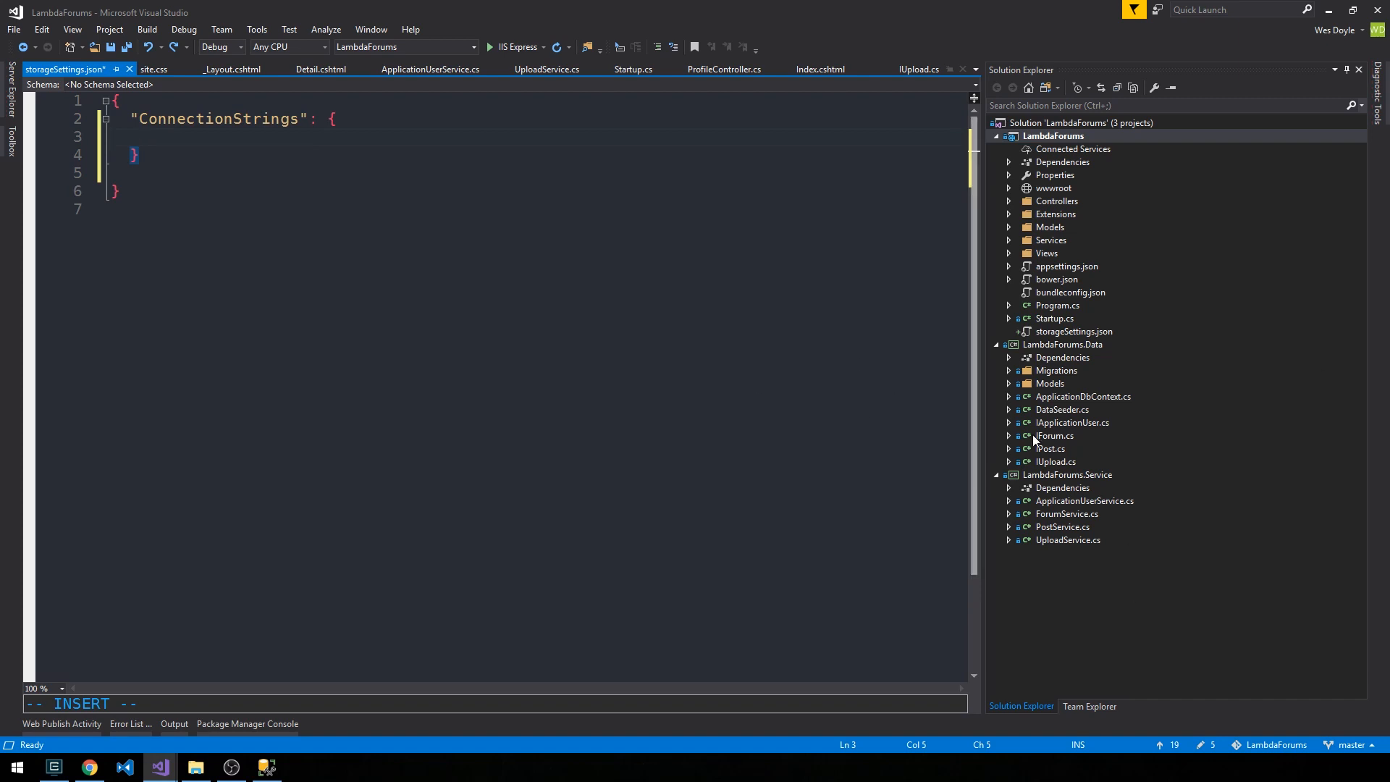
pyautogui.moveTo(1061, 343)
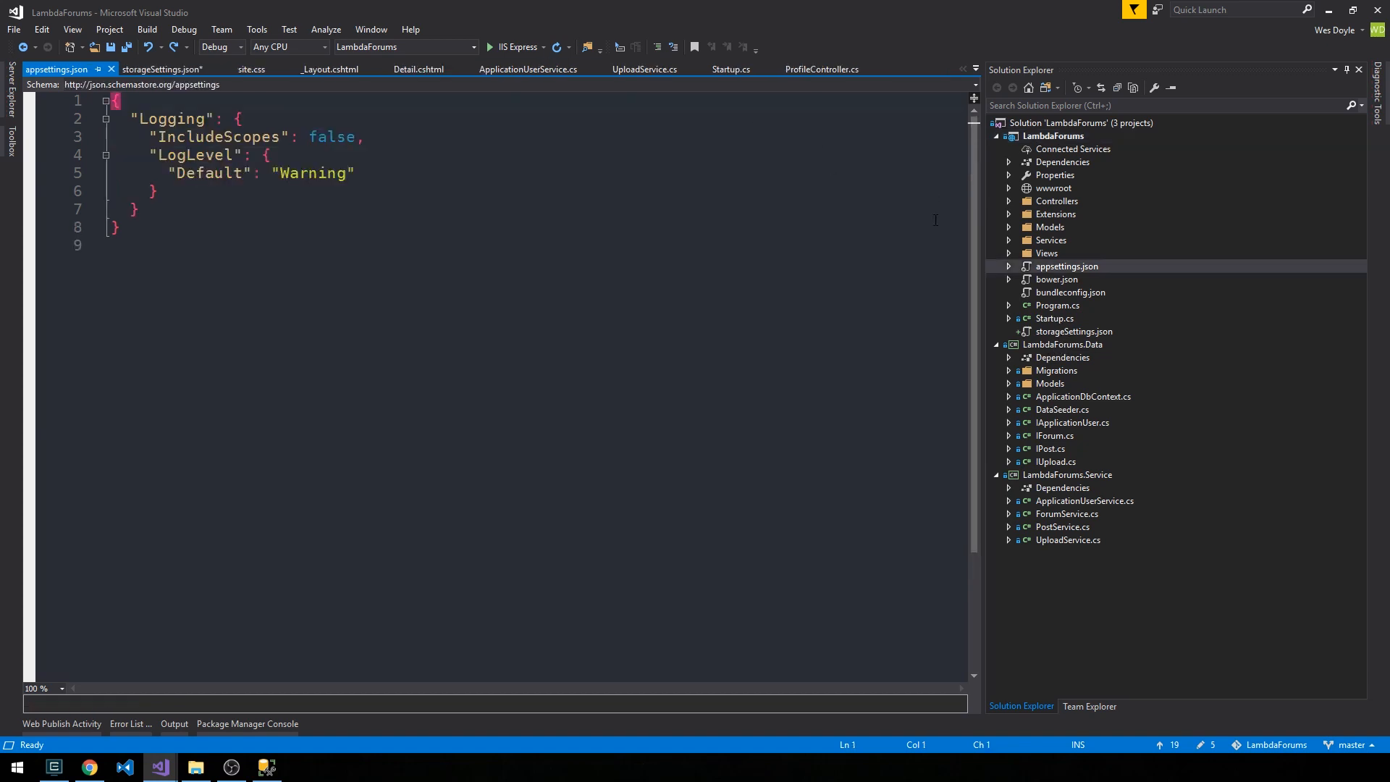
pyautogui.click(1008, 266)
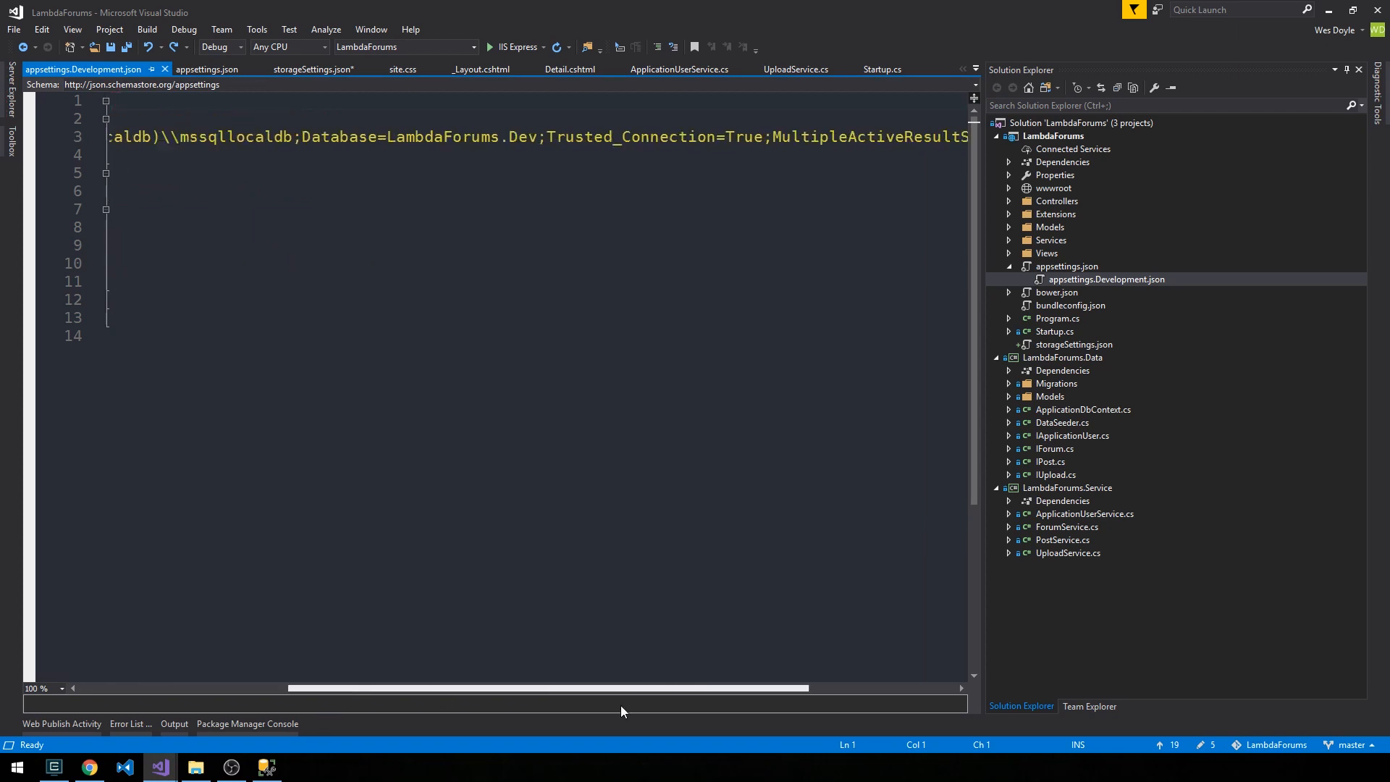
pyautogui.hscroll(-3)
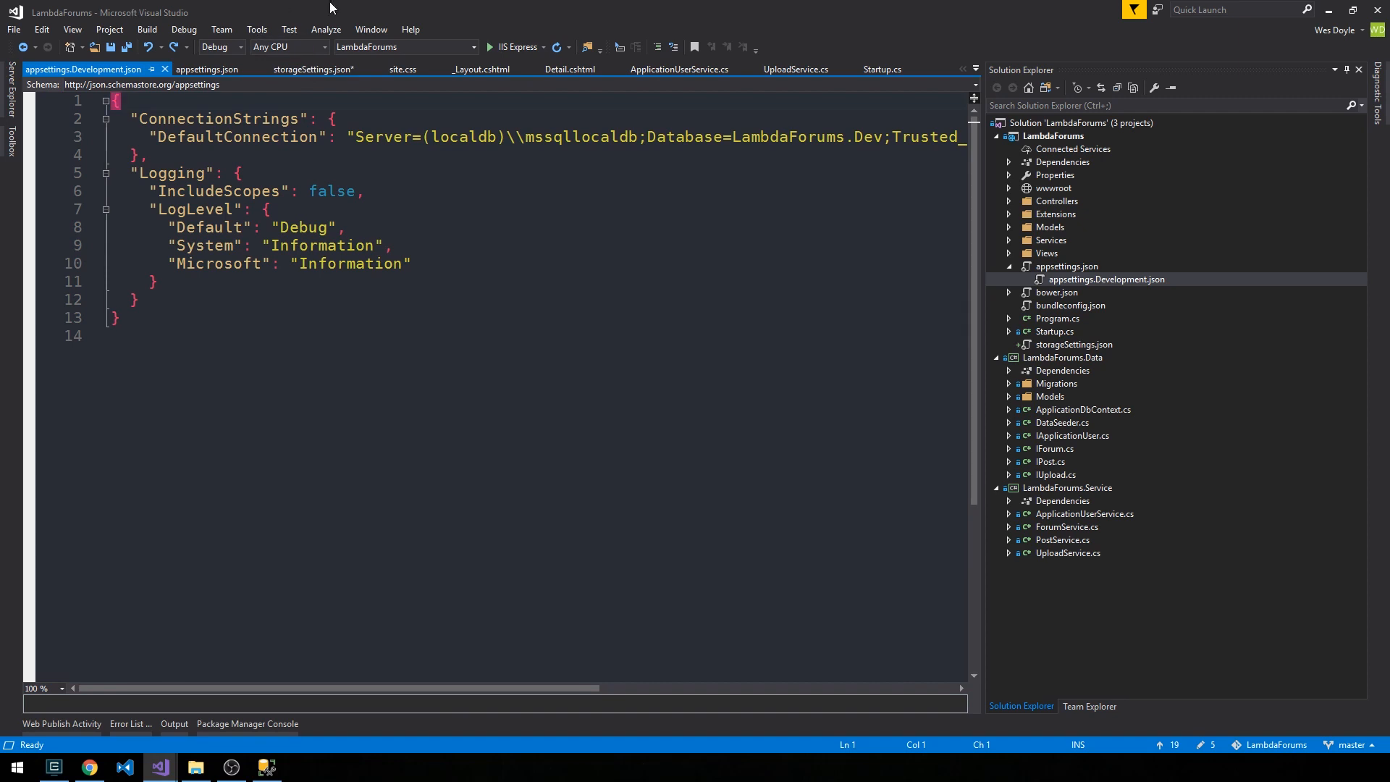
# Add an "AzureStorageAccount": "" entry under ConnectionStrings and begin its connection string value.
pyautogui.click(312, 69)
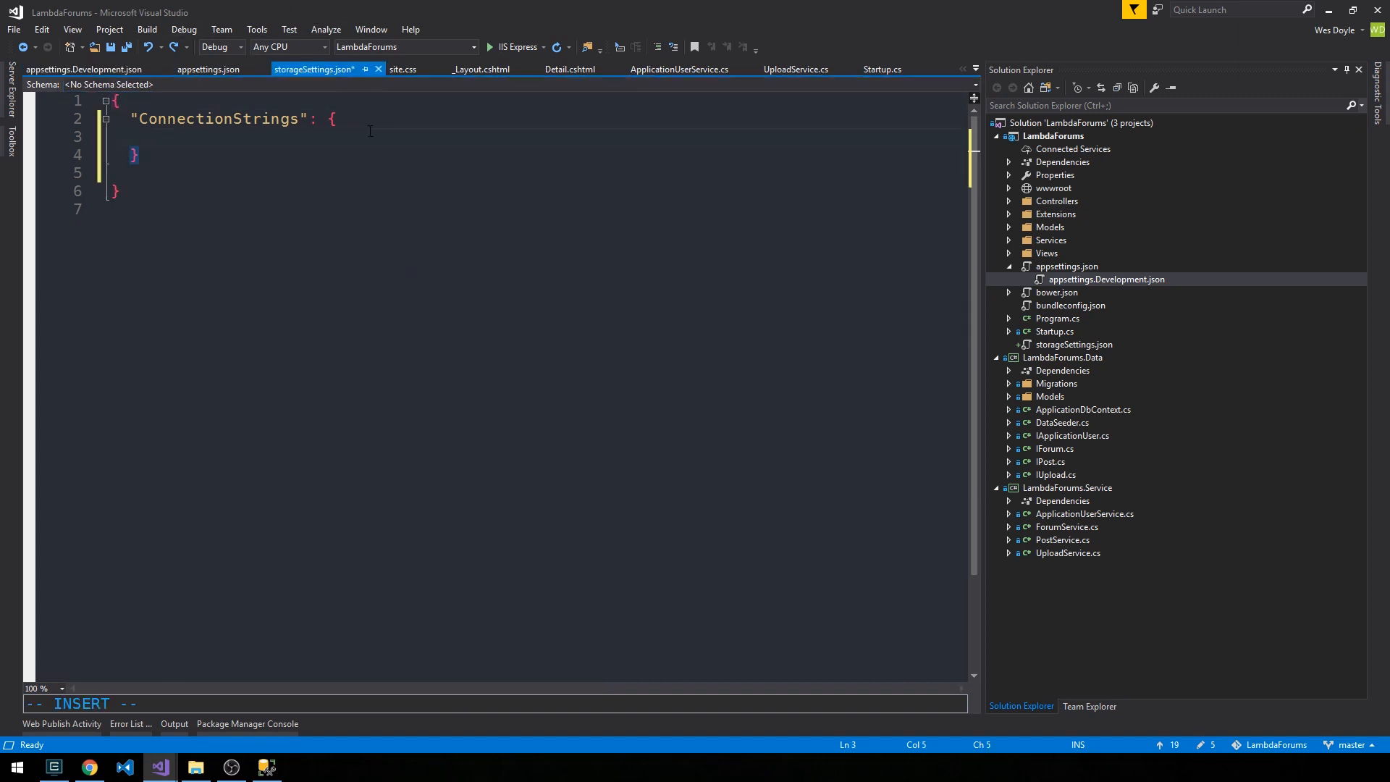
pyautogui.press('ctrl+s')
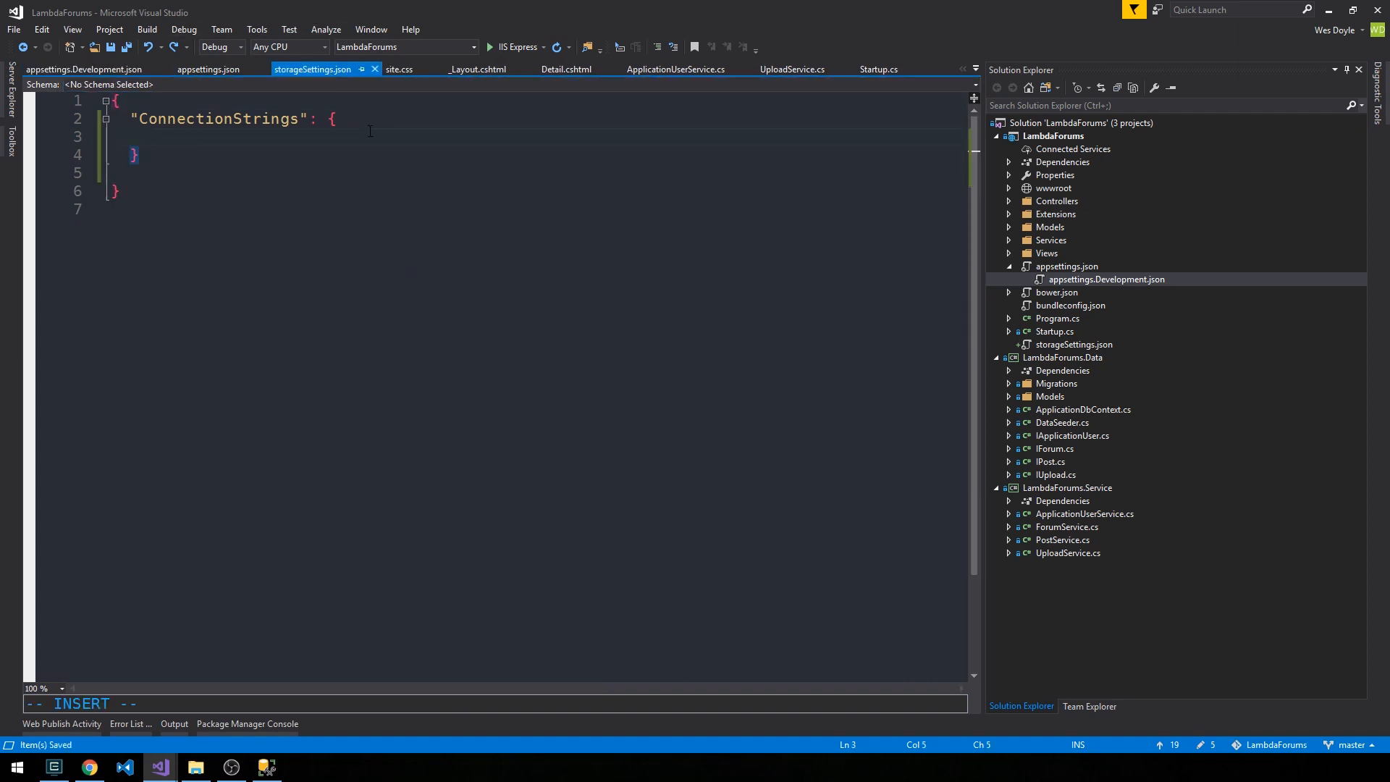
pyautogui.write('""')
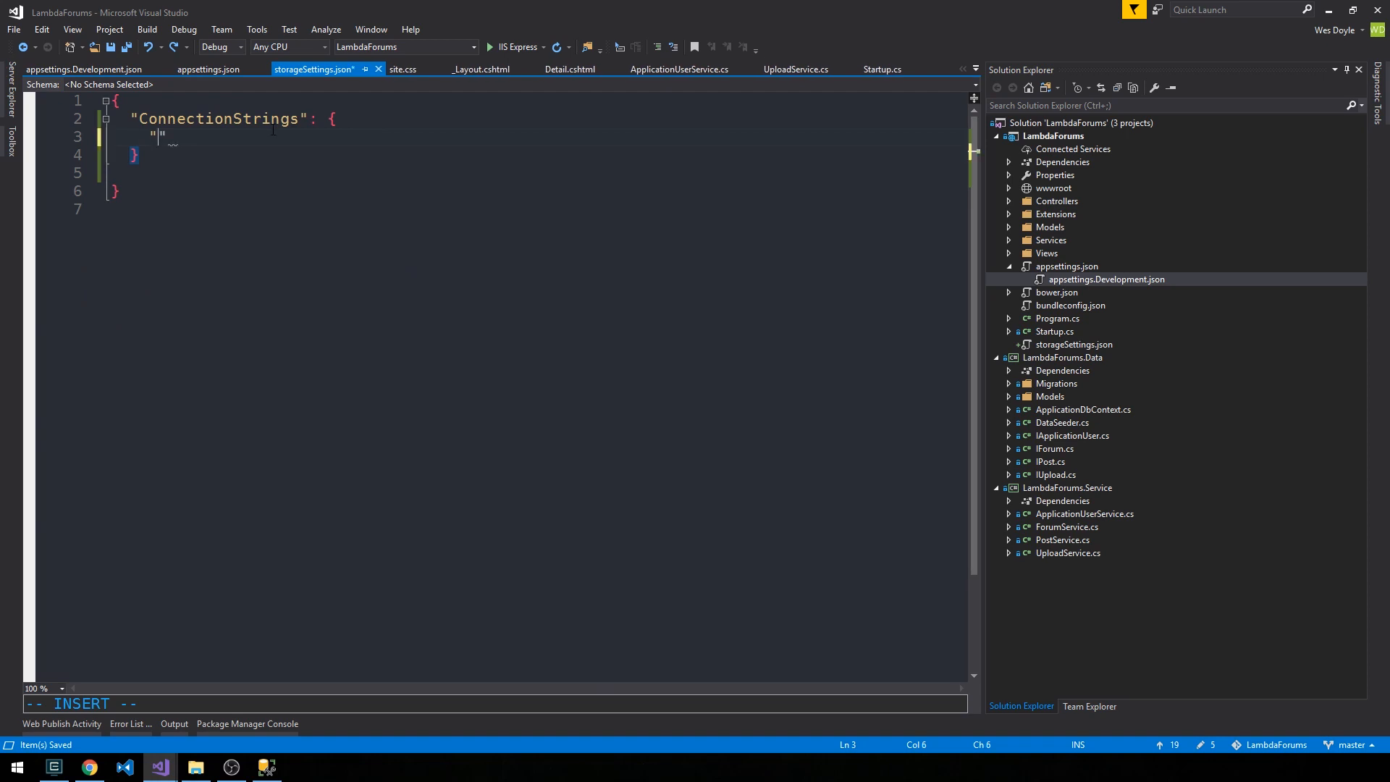
pyautogui.moveTo(370, 564)
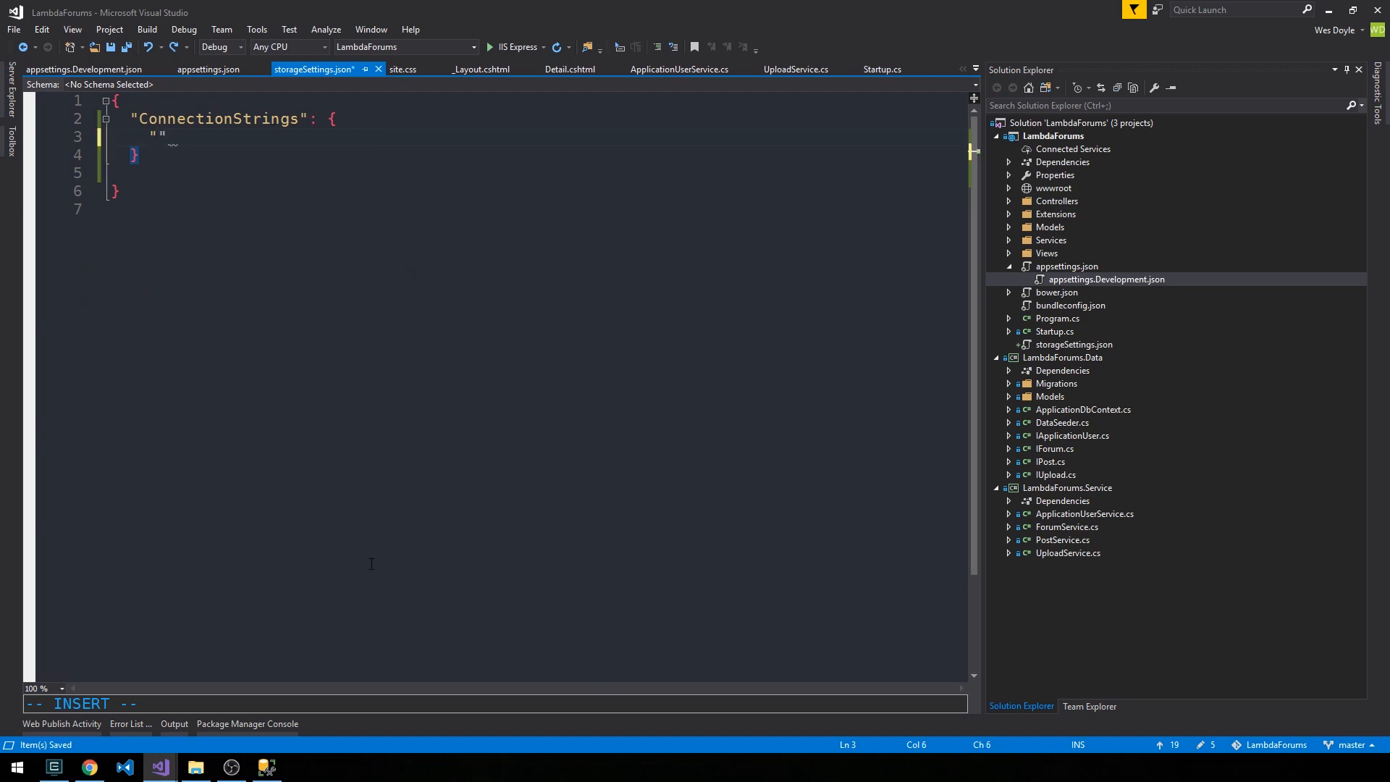
pyautogui.write('Azu')
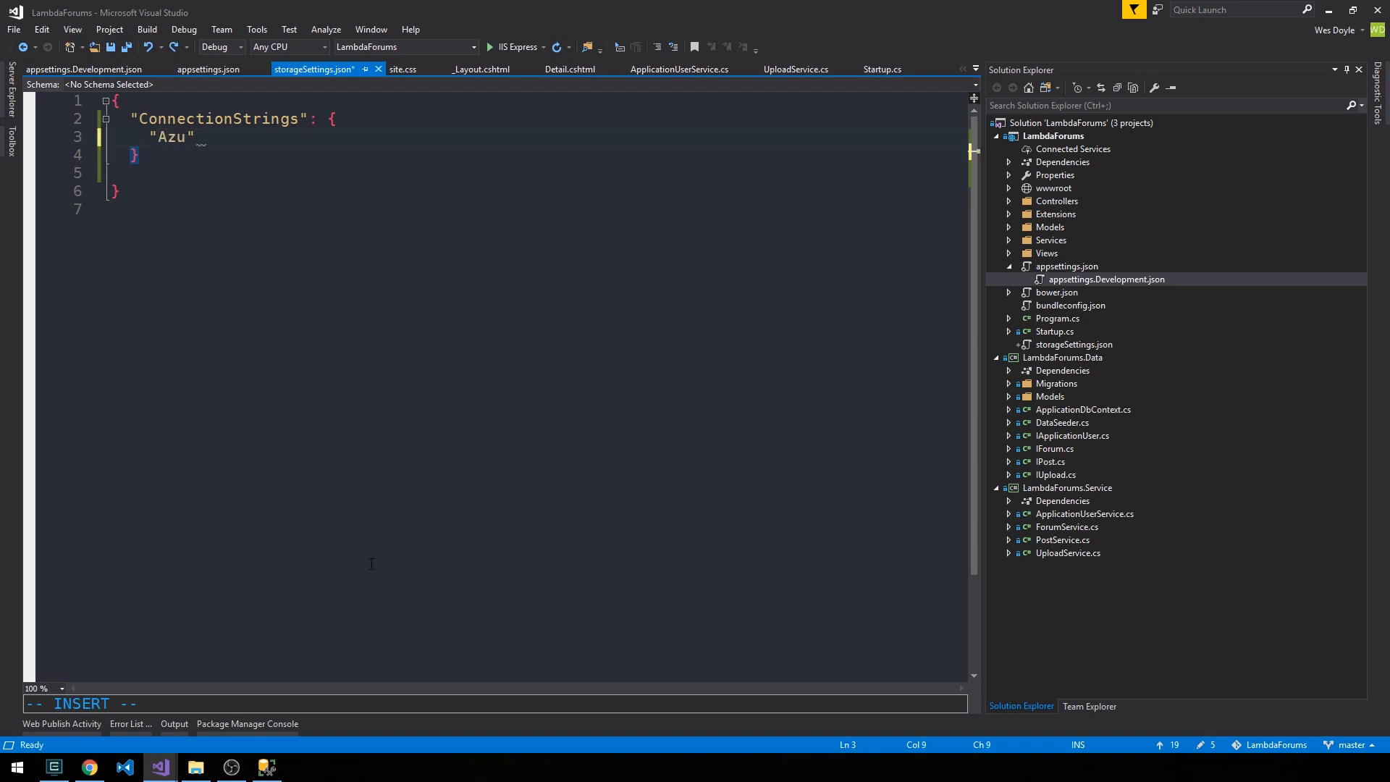
pyautogui.press('BackSpace')
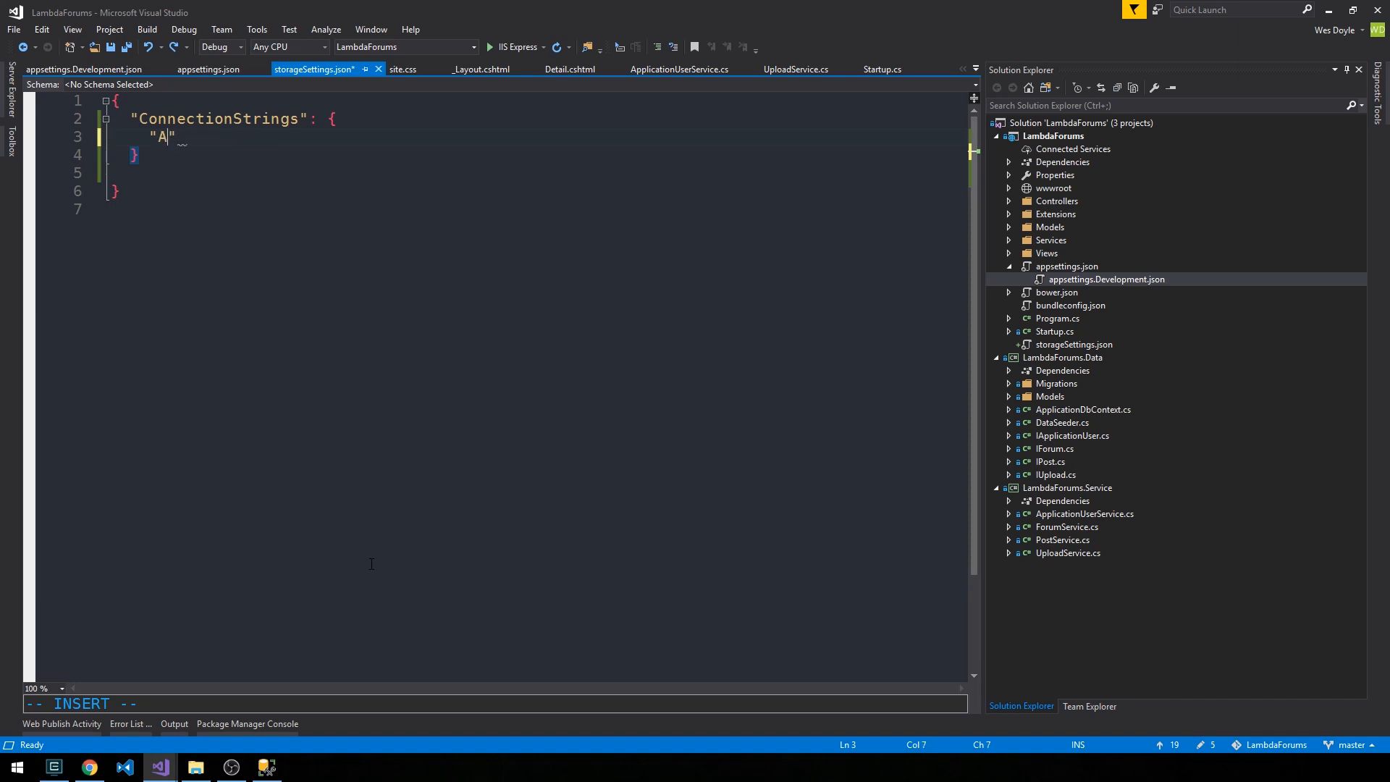
pyautogui.write('zureStorage')
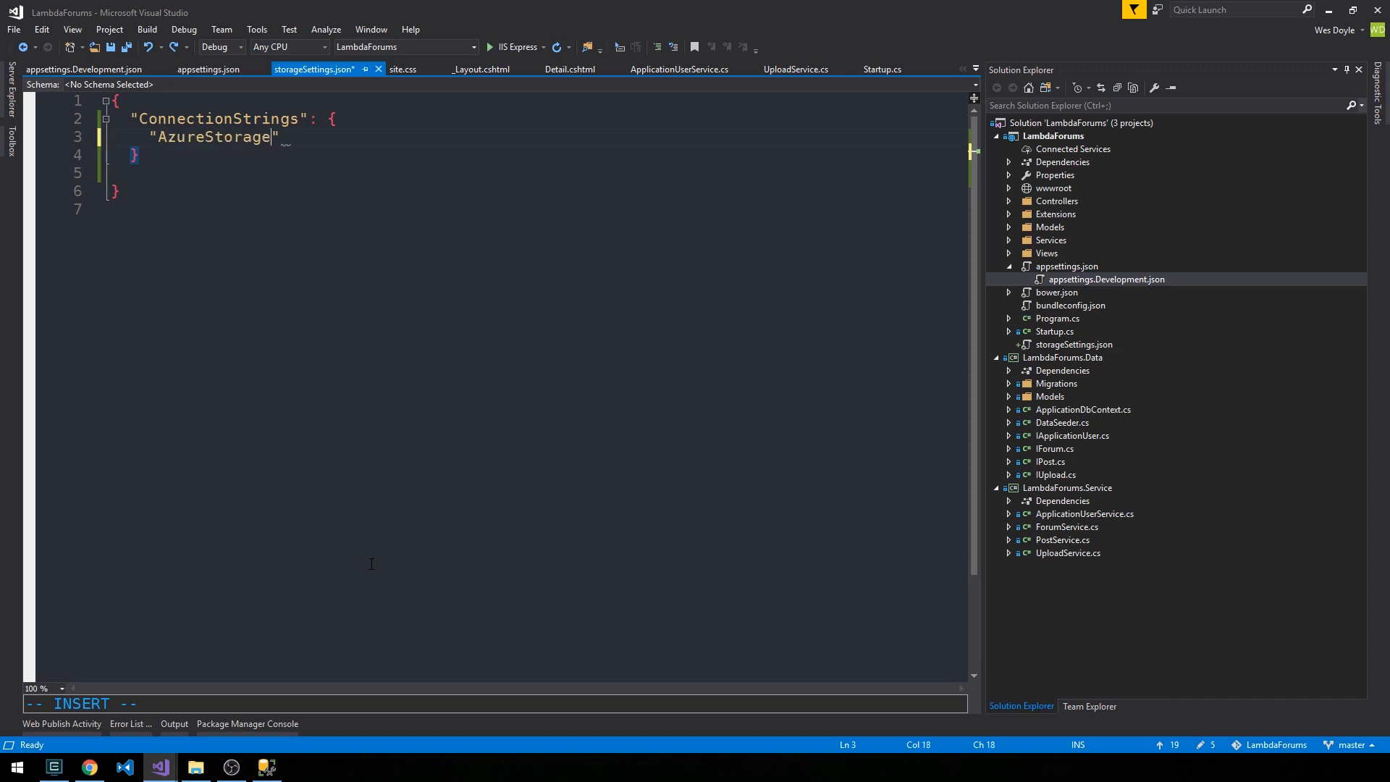
pyautogui.write('Con')
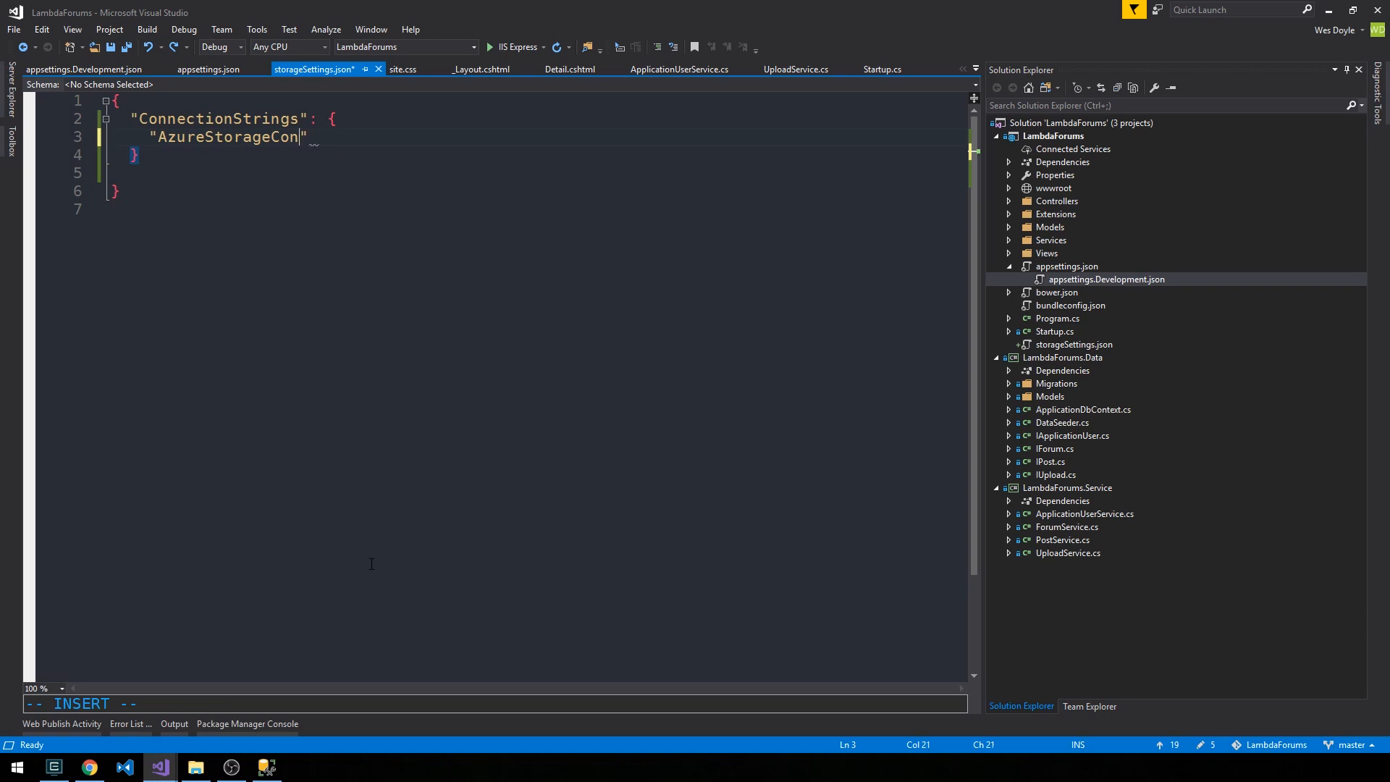
pyautogui.write('Account": "')
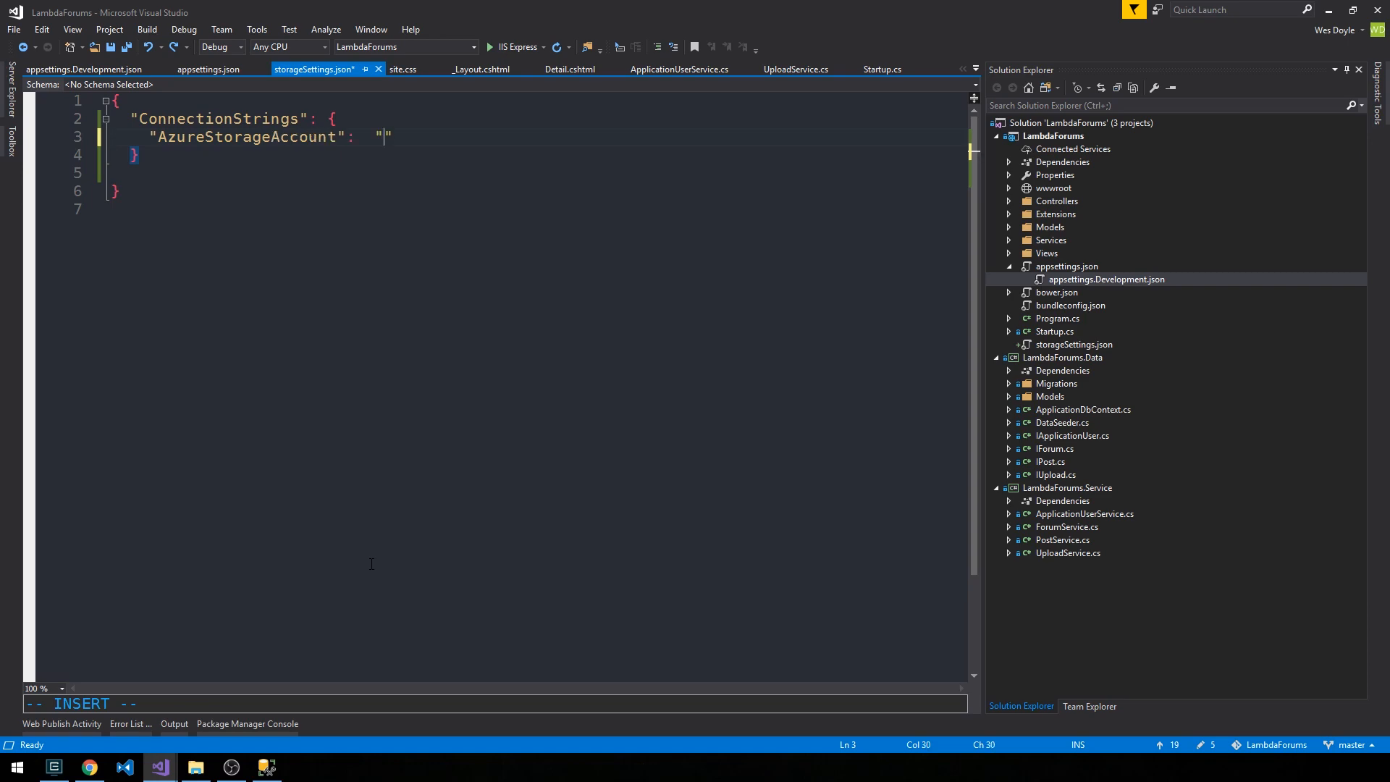
pyautogui.write('M7PW6jXGqbyUns1I/uoFVSTtdaytZRivBh+qXsm8A==;EndpointSuffix=core.windows.net')
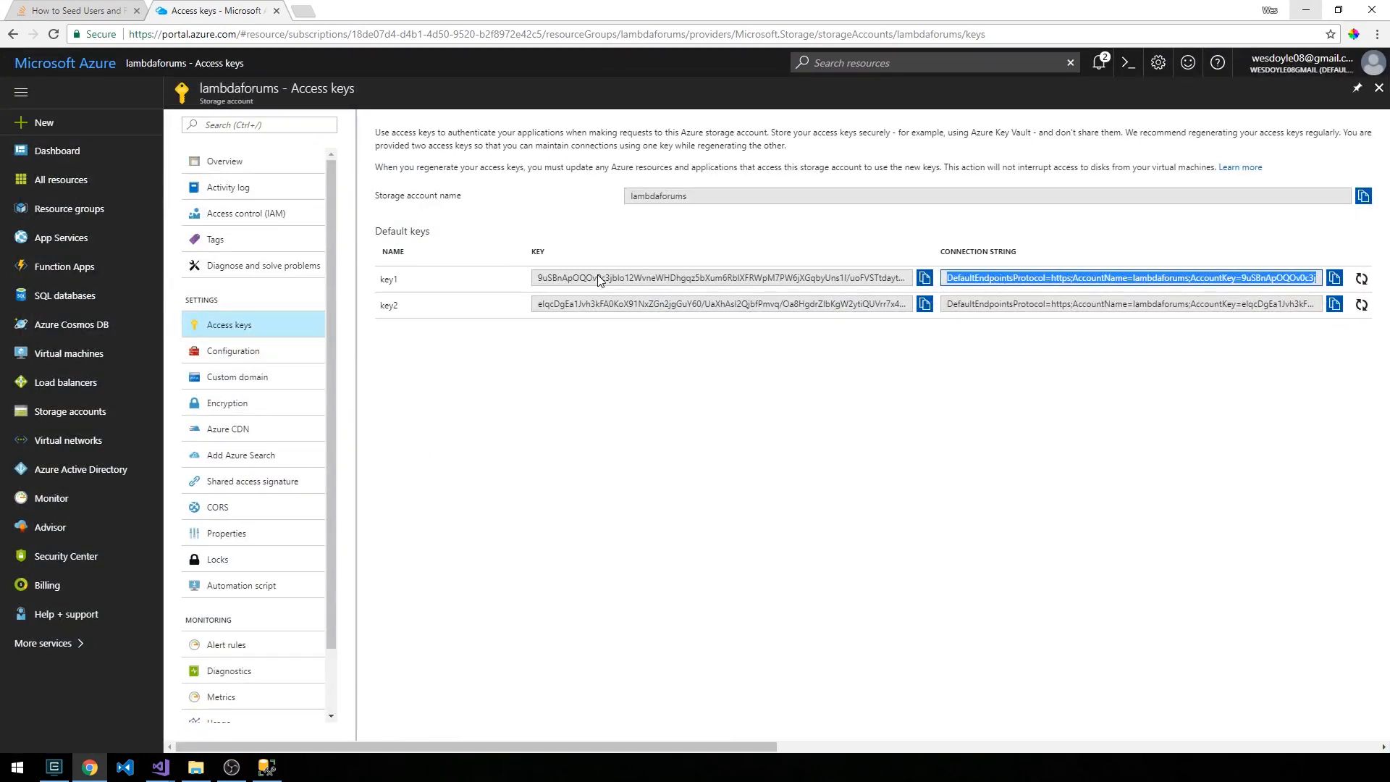
pyautogui.moveTo(1019, 264)
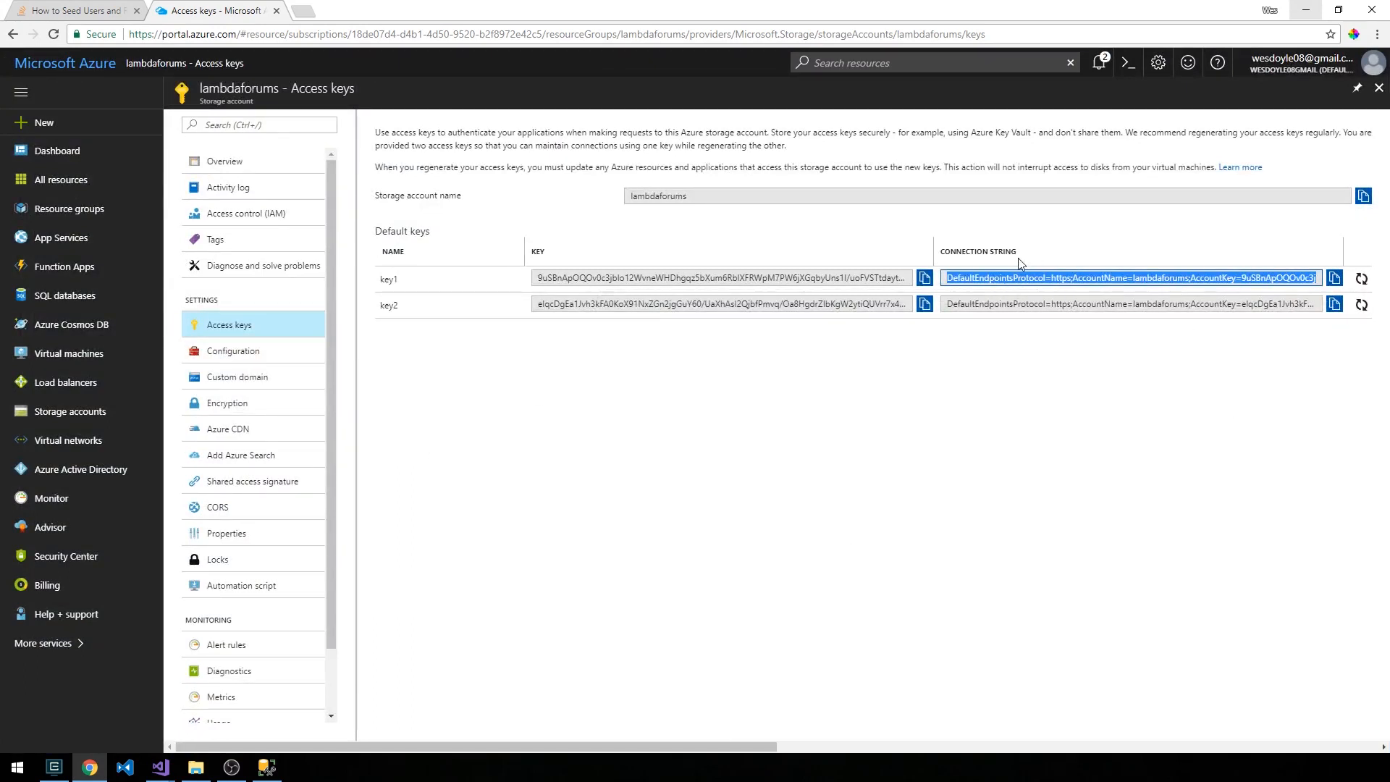
# Paste key1's lambdaforums connection string as the AzureStorageAccount value and save the file.
pyautogui.click(158, 767)
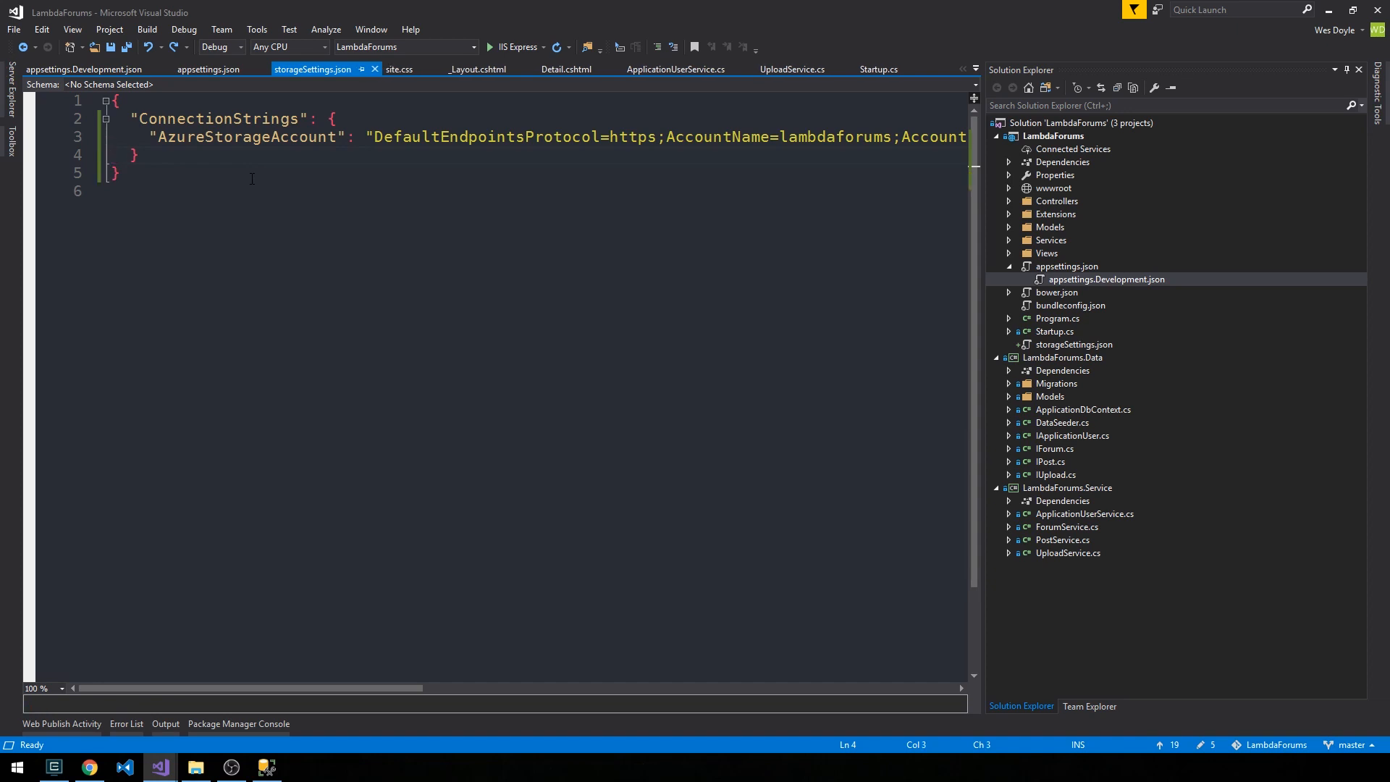
pyautogui.press('ctrl+s')
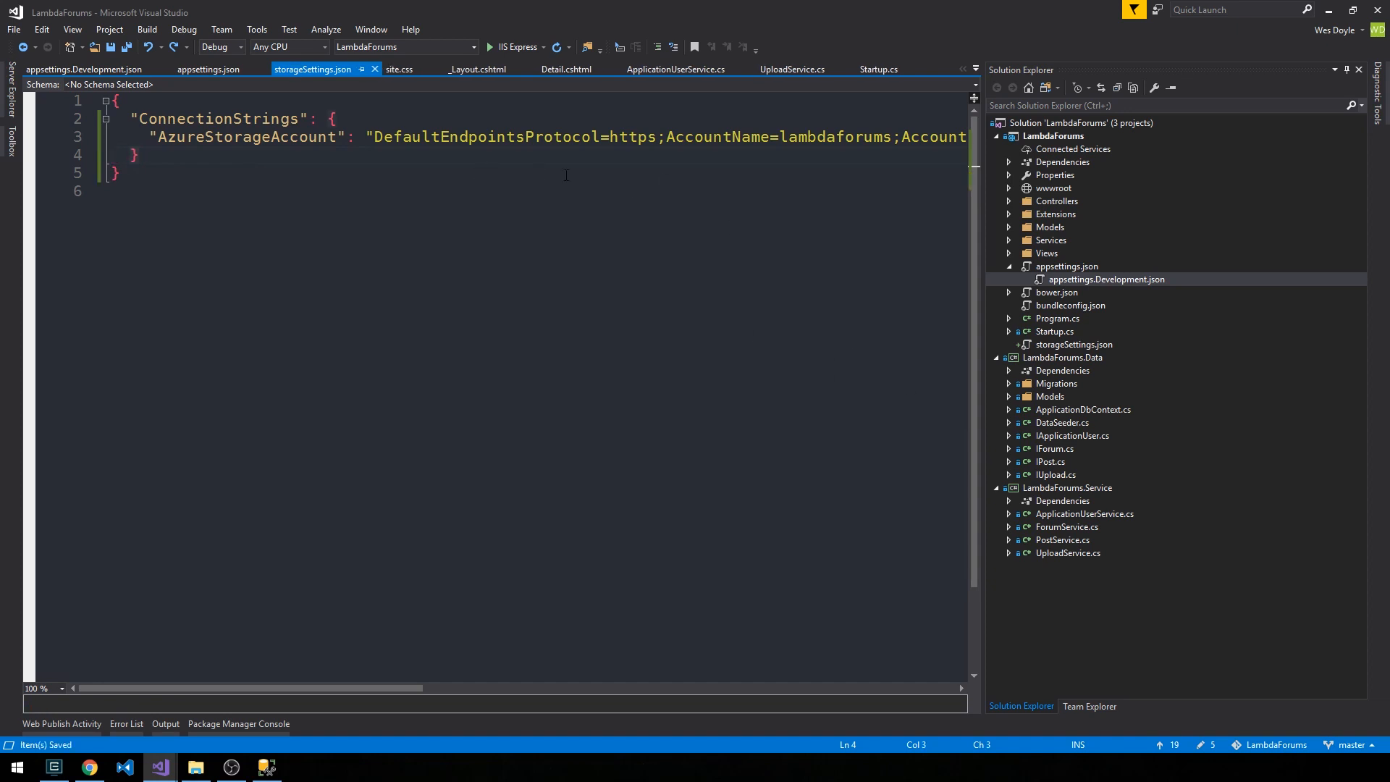
pyautogui.moveTo(1054, 351)
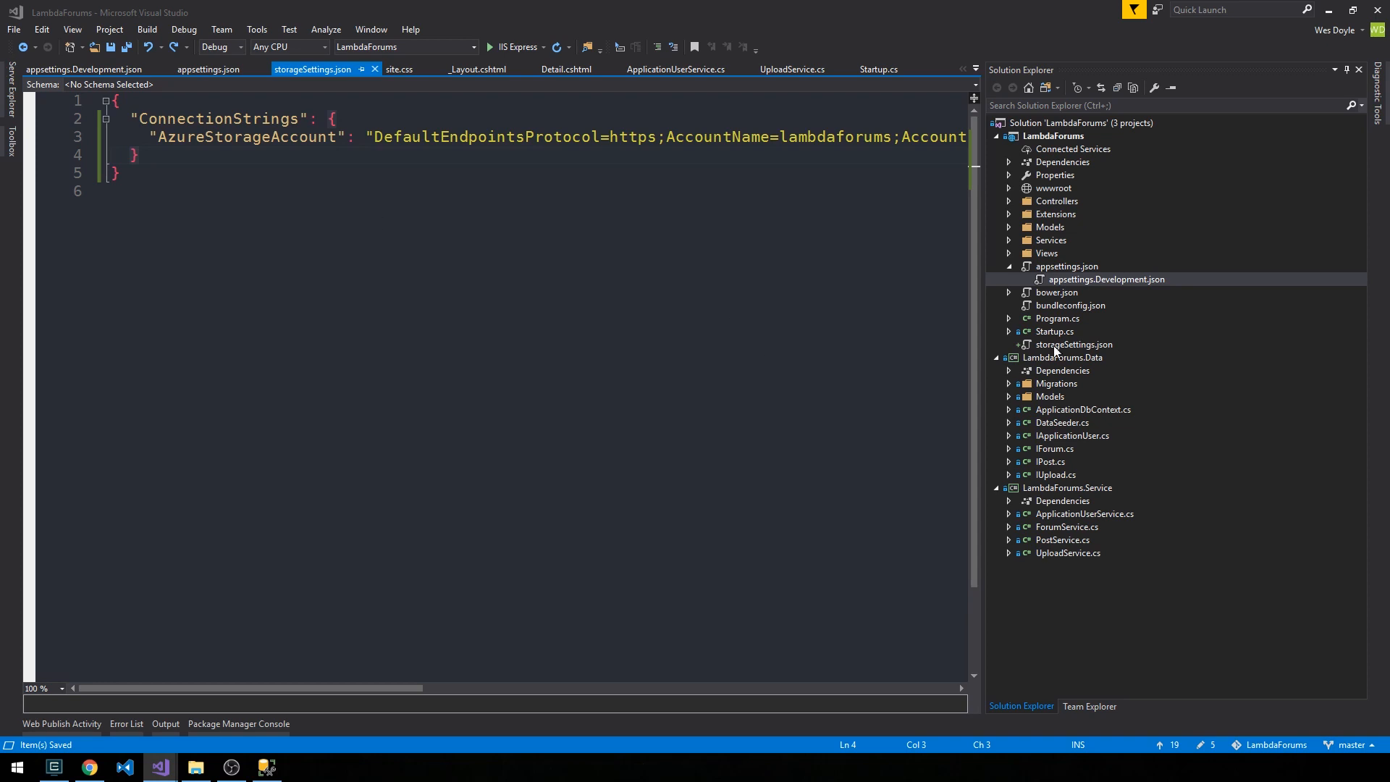
pyautogui.moveTo(1050, 317)
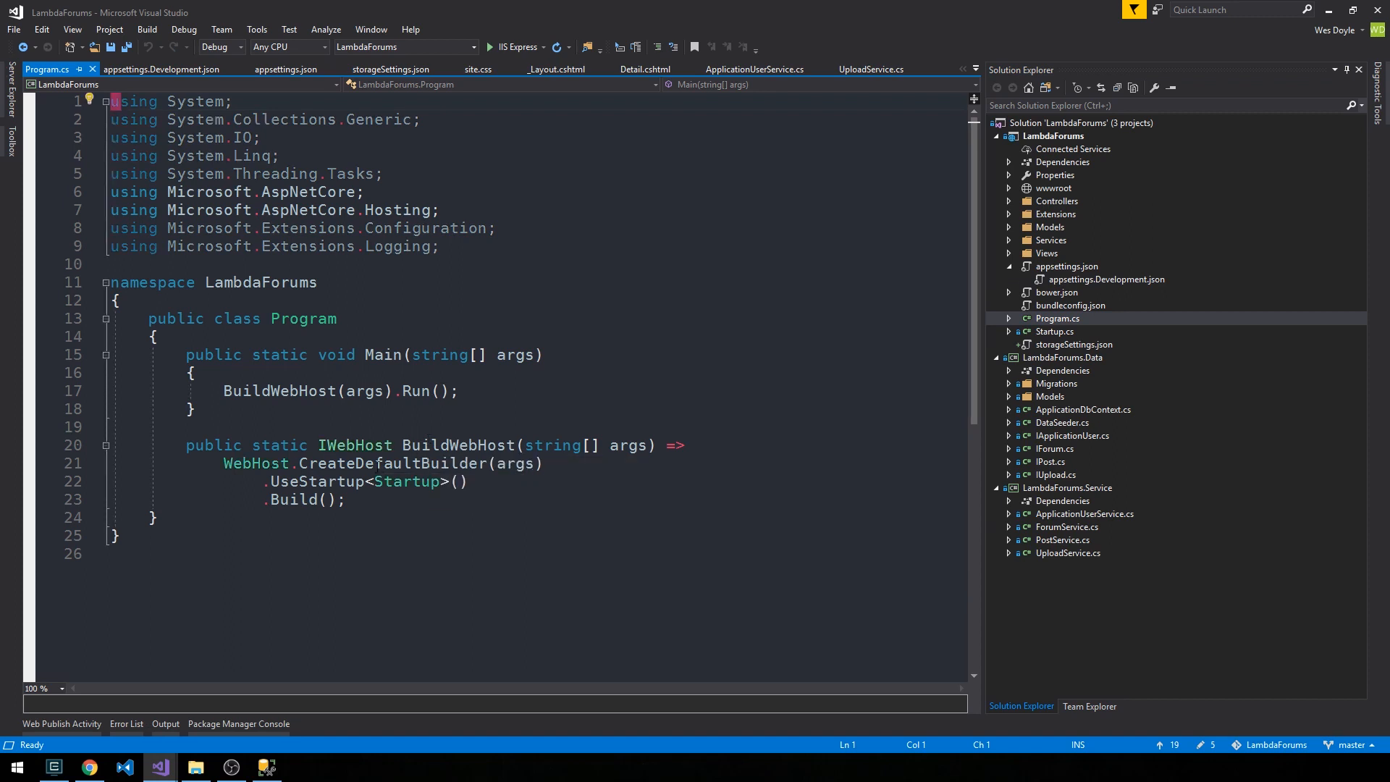
# Add a blank line after CreateDefaultBuilder(args) in BuildWebHost.
pyautogui.click(549, 462)
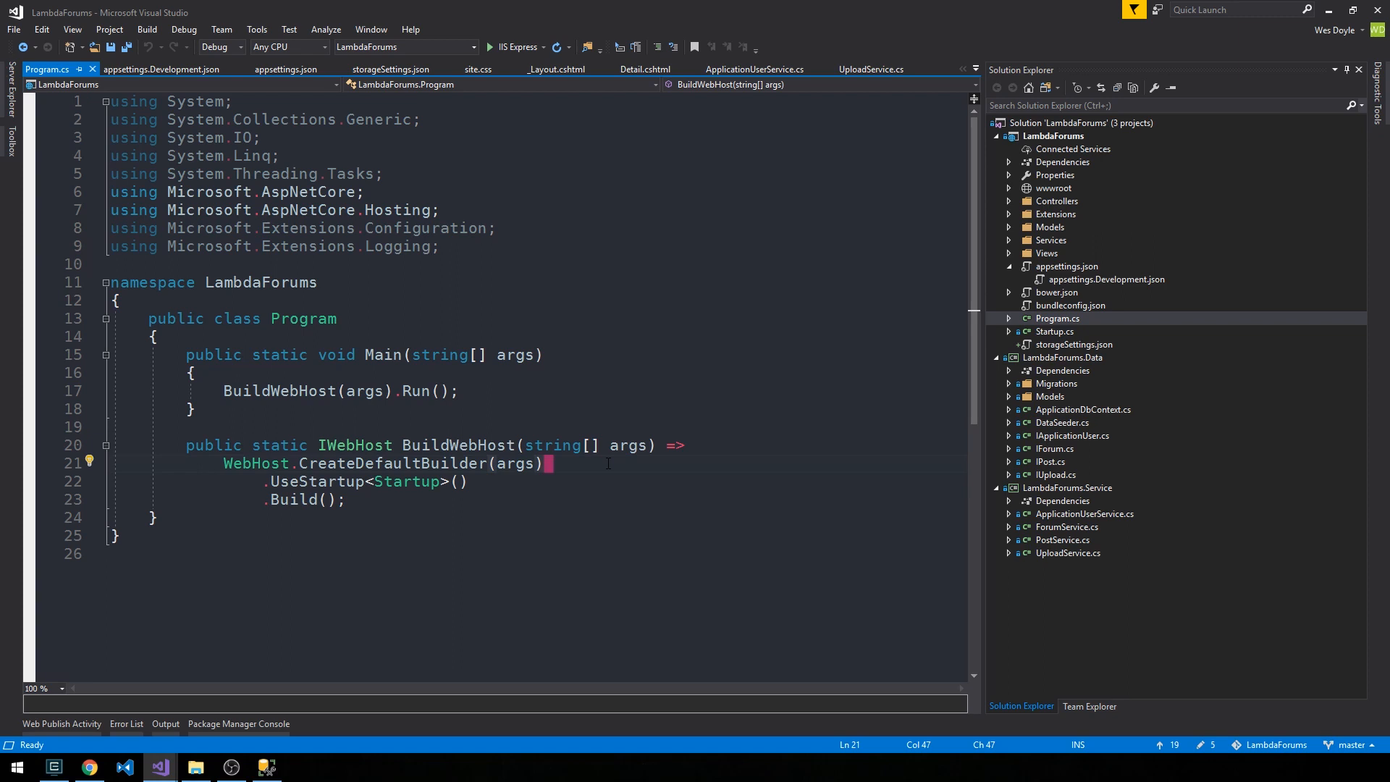
pyautogui.moveTo(406, 482)
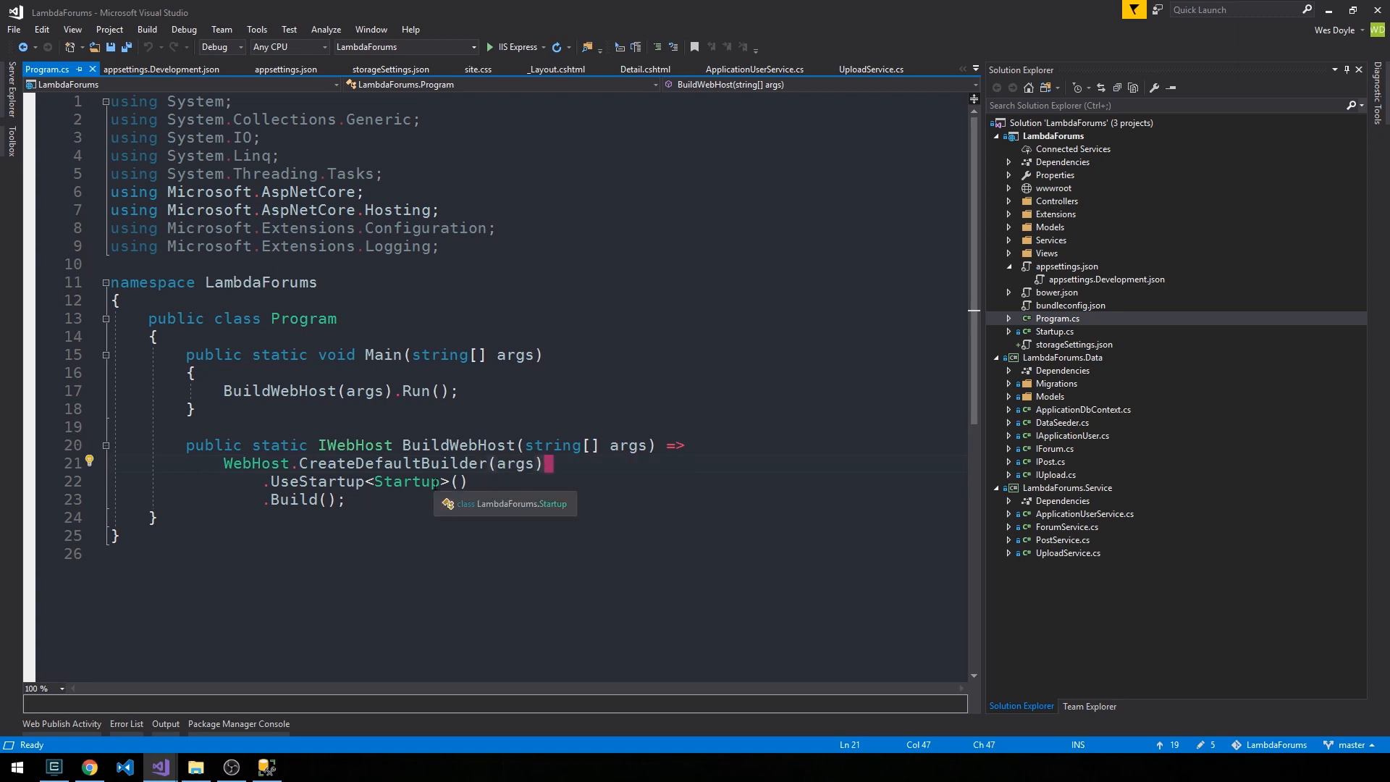
pyautogui.moveTo(548, 518)
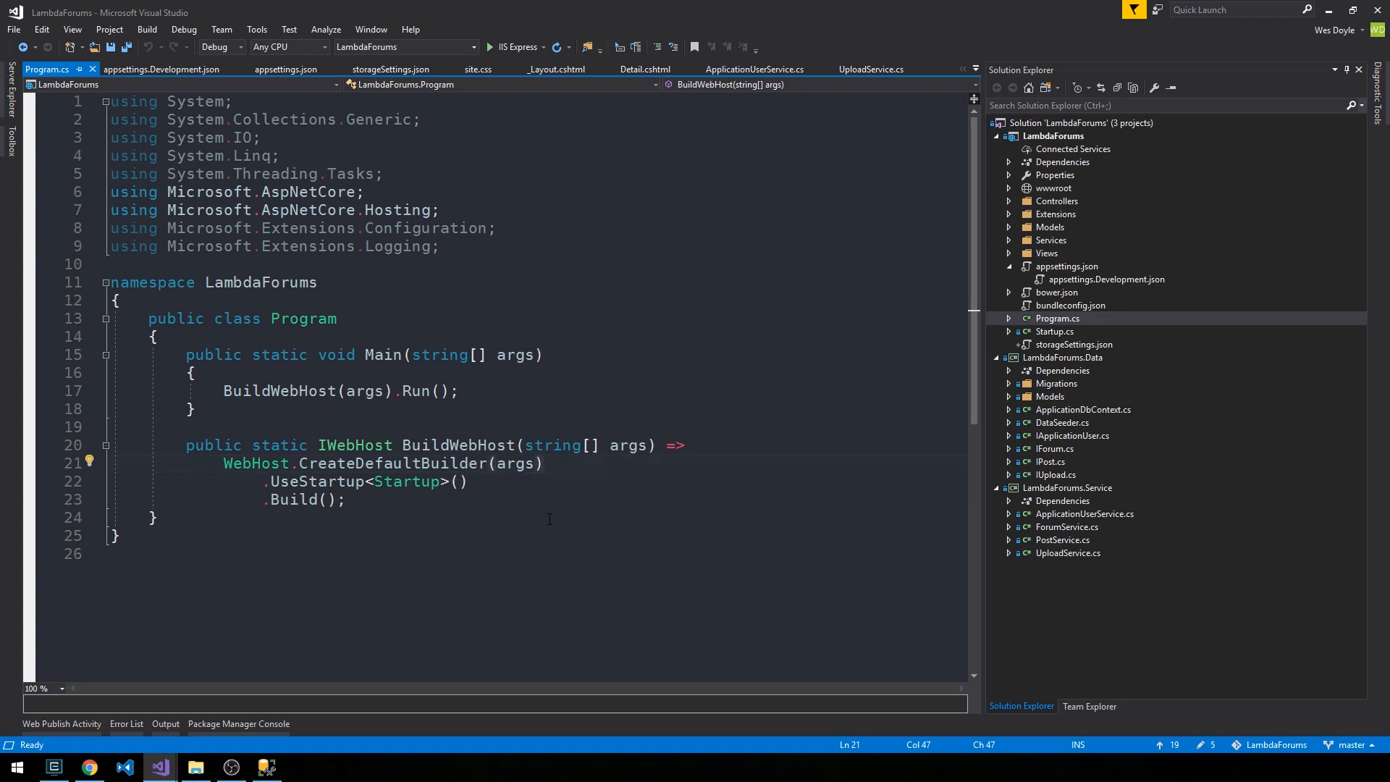
pyautogui.moveTo(647, 482)
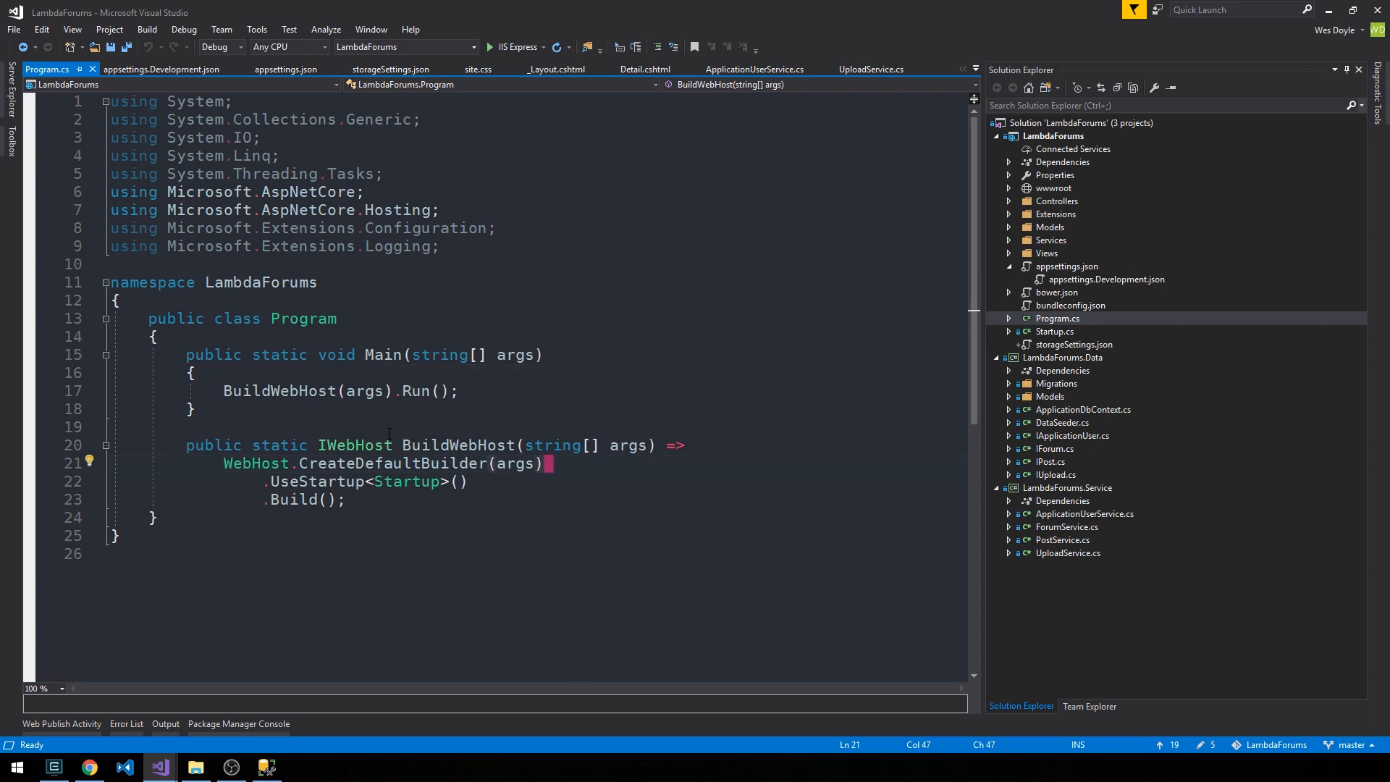
pyautogui.moveTo(1187, 479)
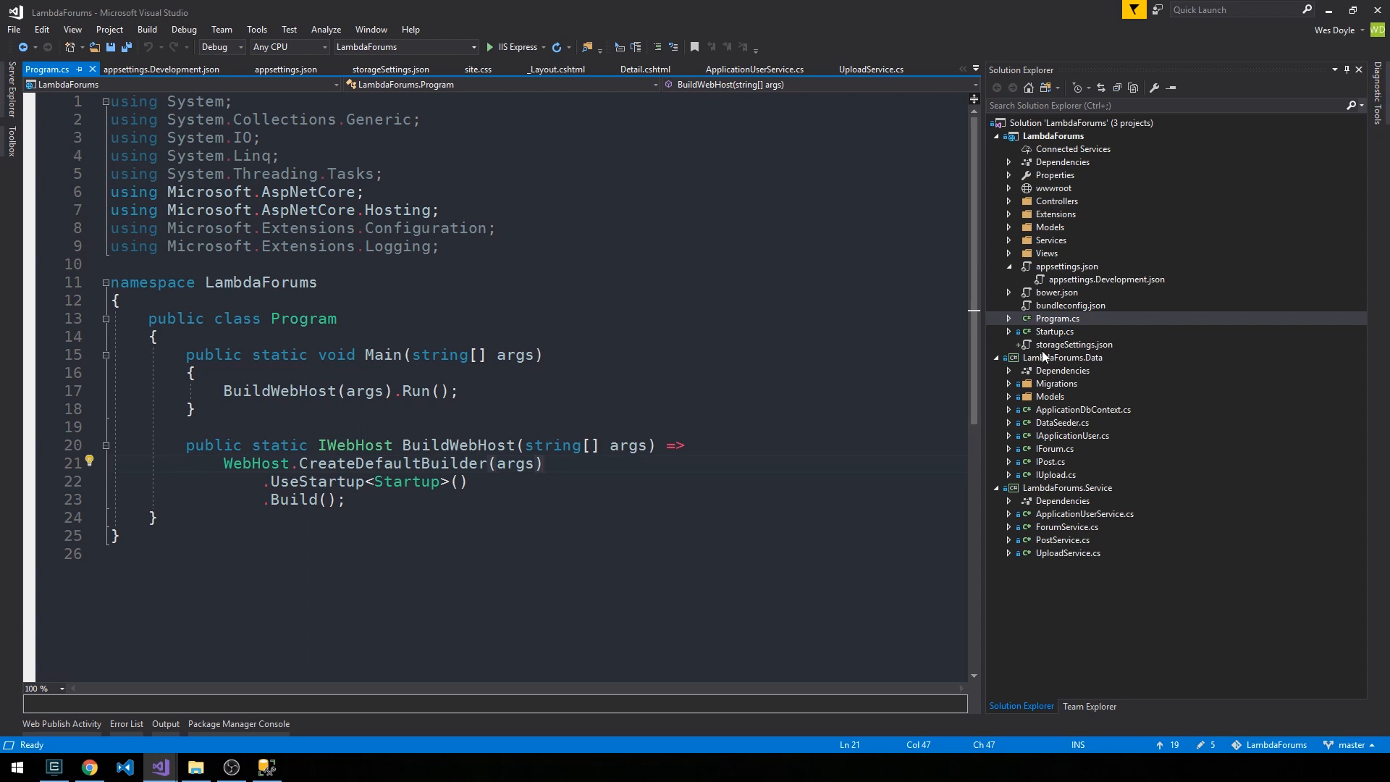
pyautogui.moveTo(665, 565)
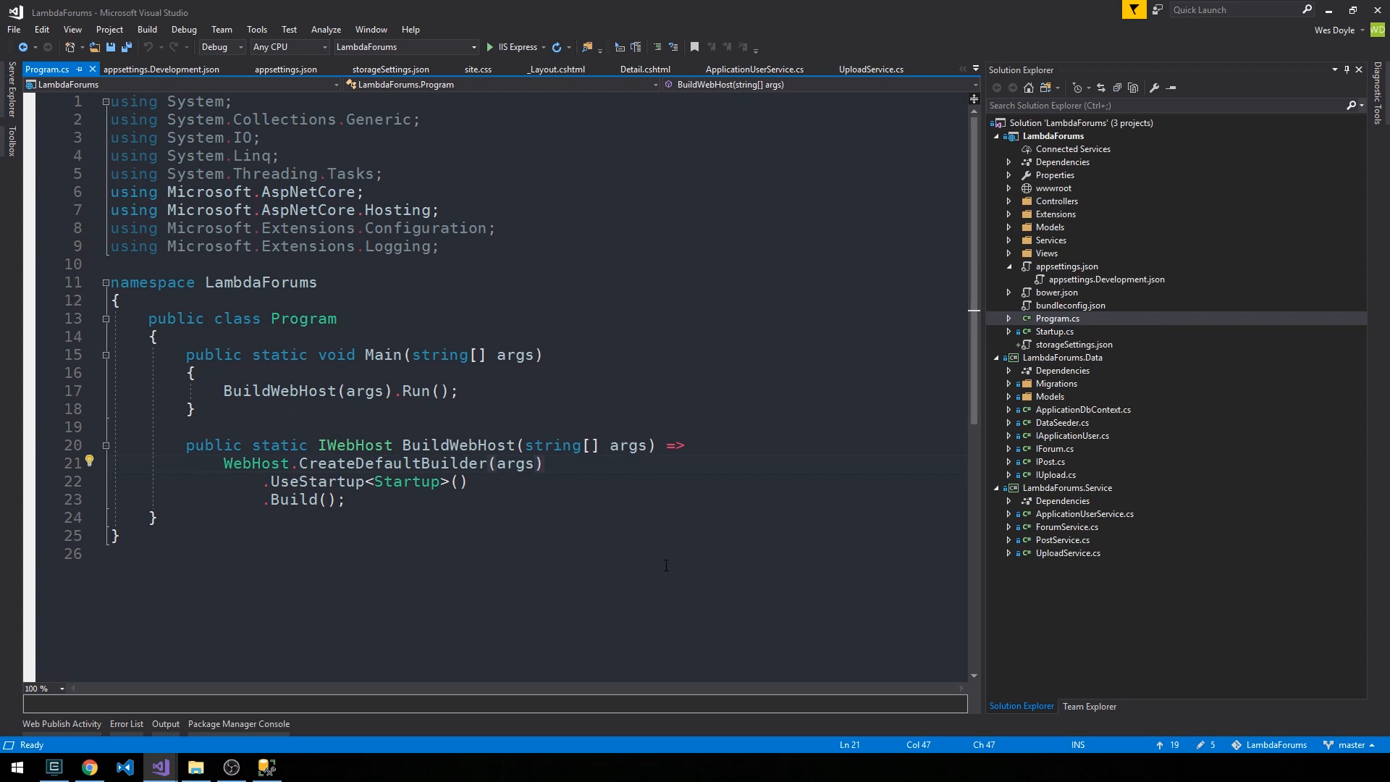
pyautogui.press('i')
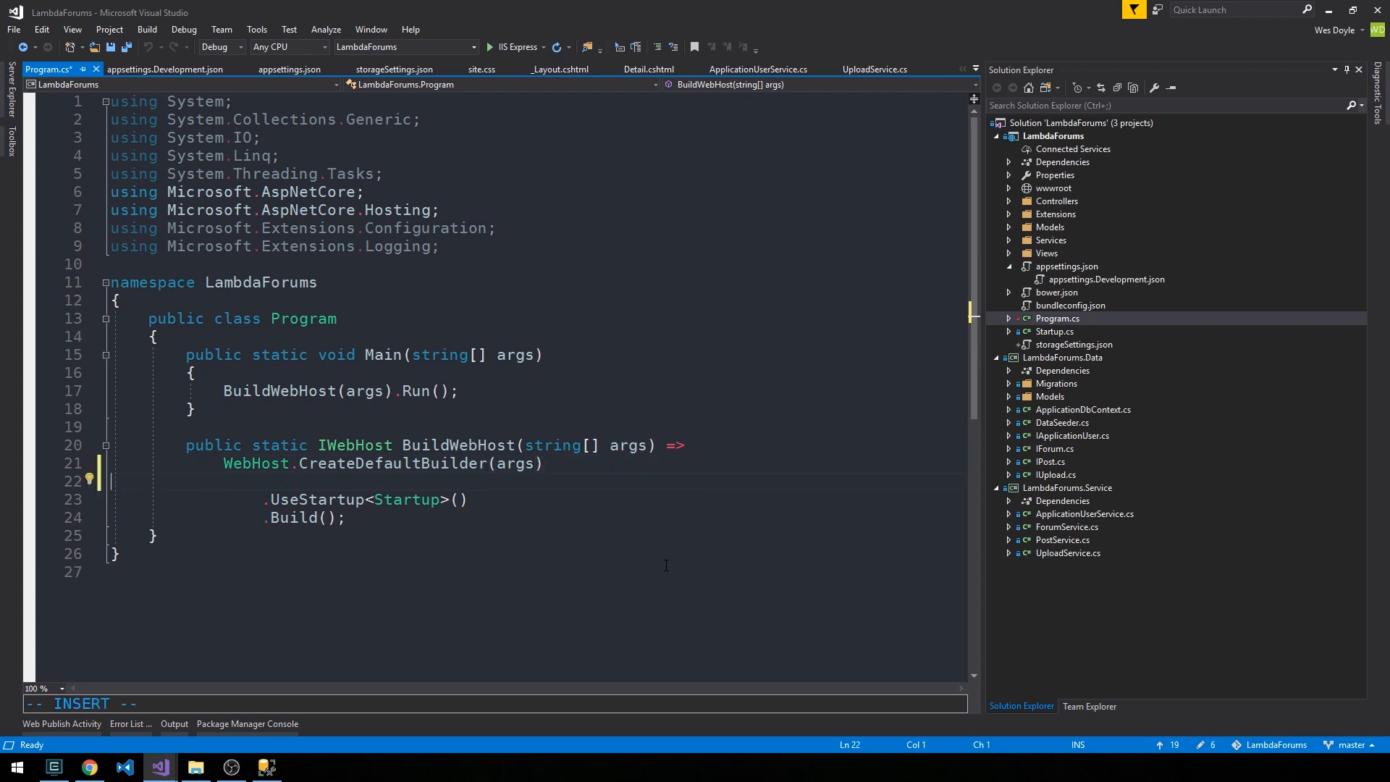
# Write .ConfigureAppConfiguration((builderContext, config) => { IHostingEnvironment env = builderContext... } on the new line.
pyautogui.write('ConfigureAppConfiguration(buil')
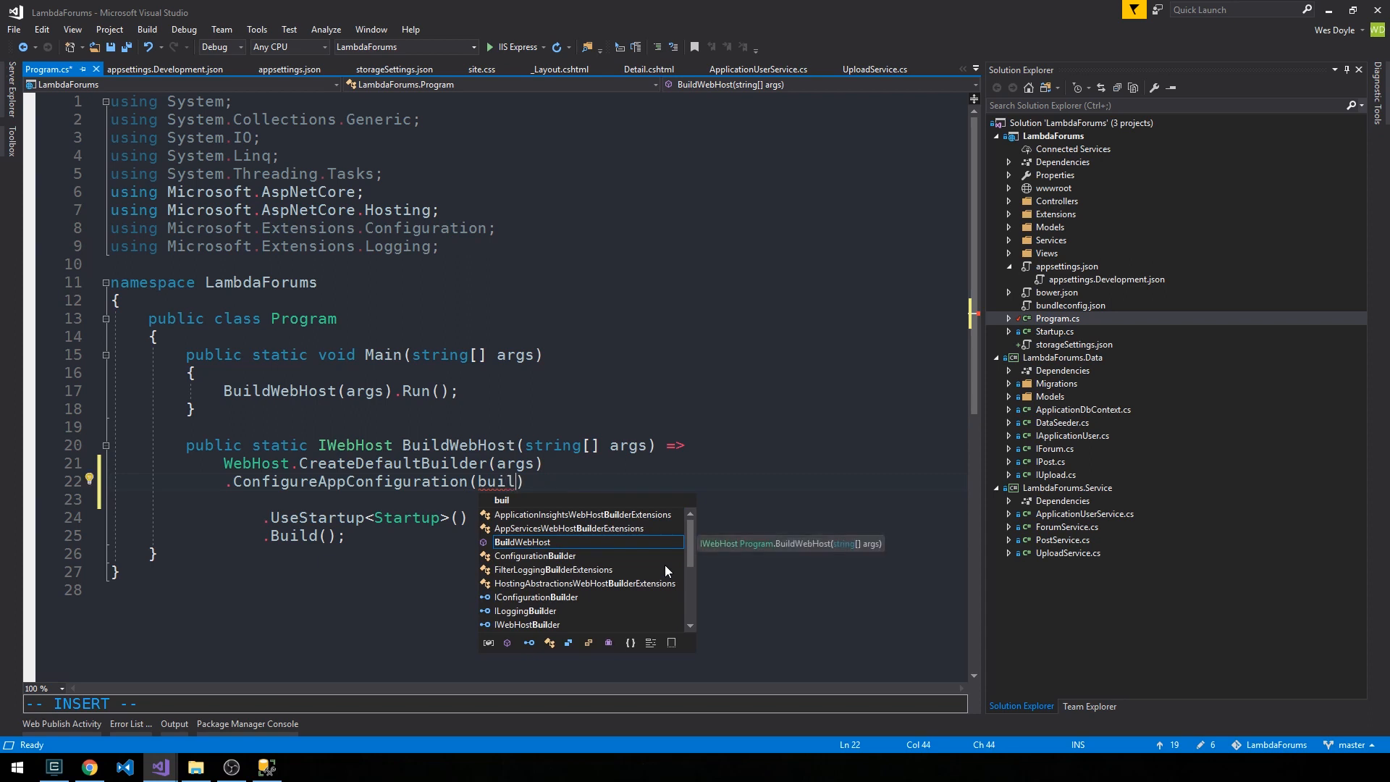
pyautogui.write('derContext, config')
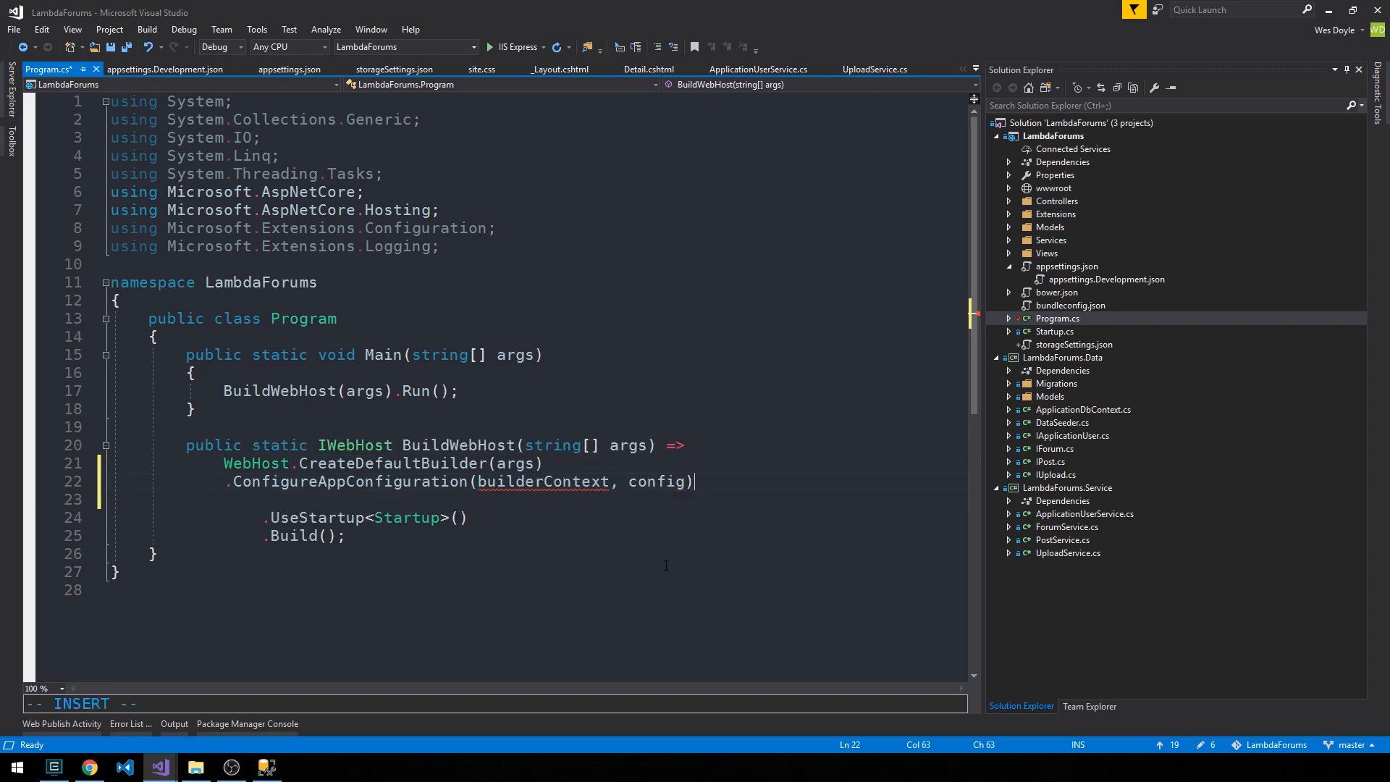
pyautogui.write('=')
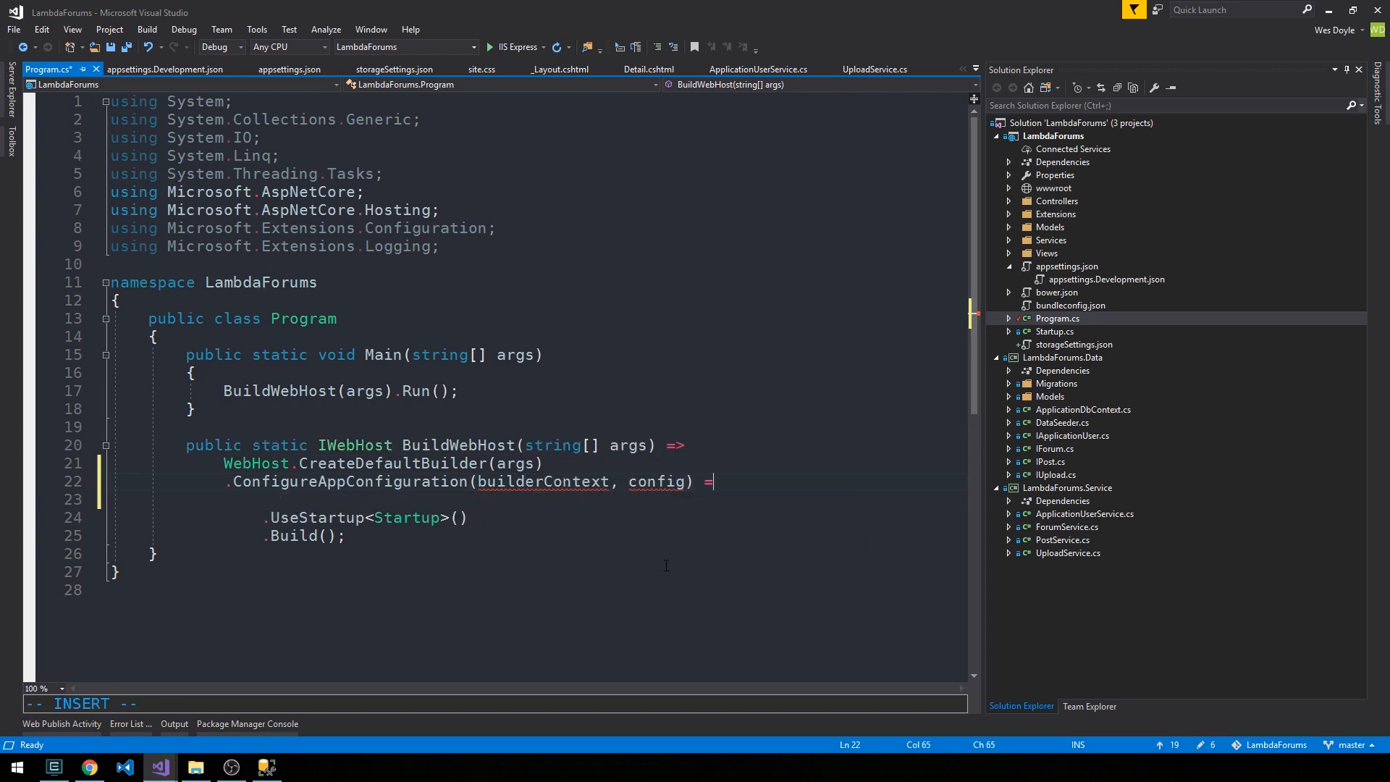
pyautogui.write('{')
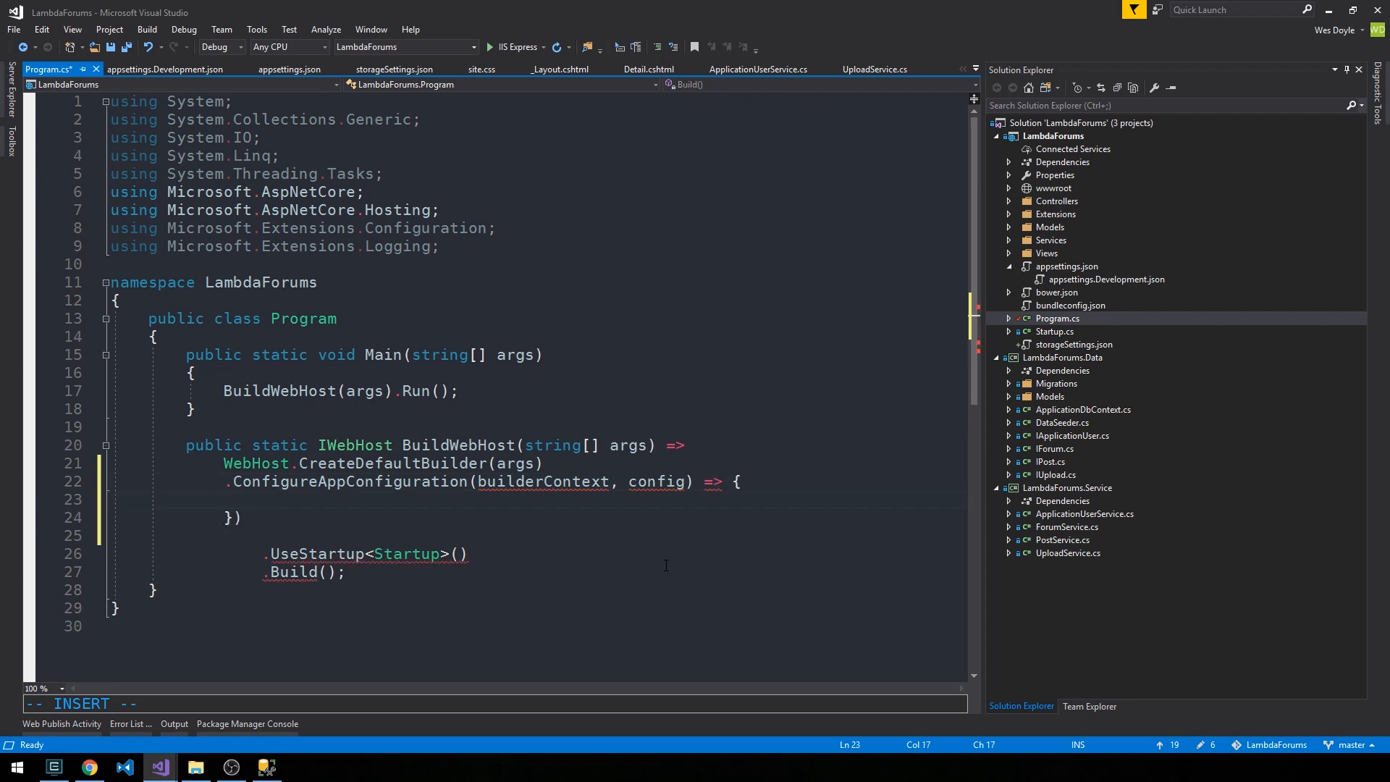
pyautogui.write('IHosting')
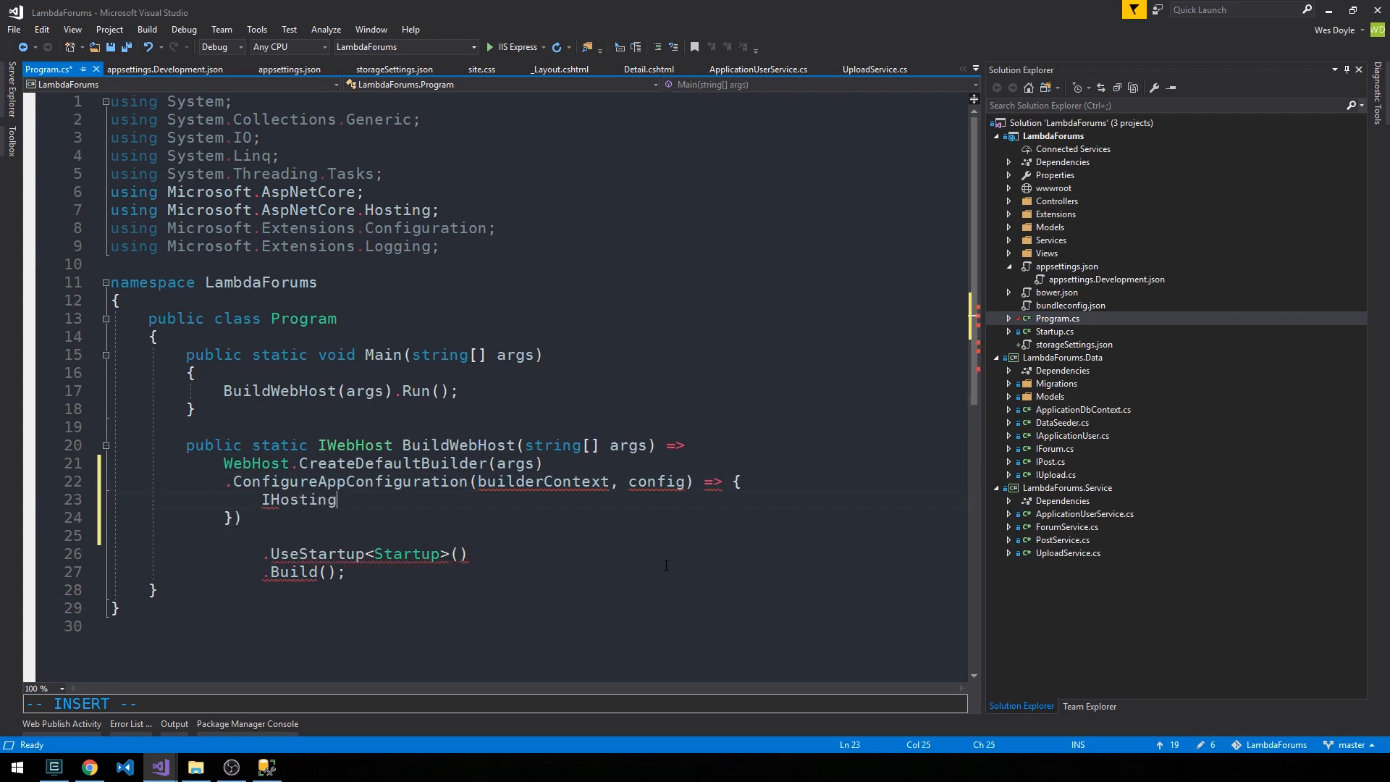
pyautogui.write('Environment')
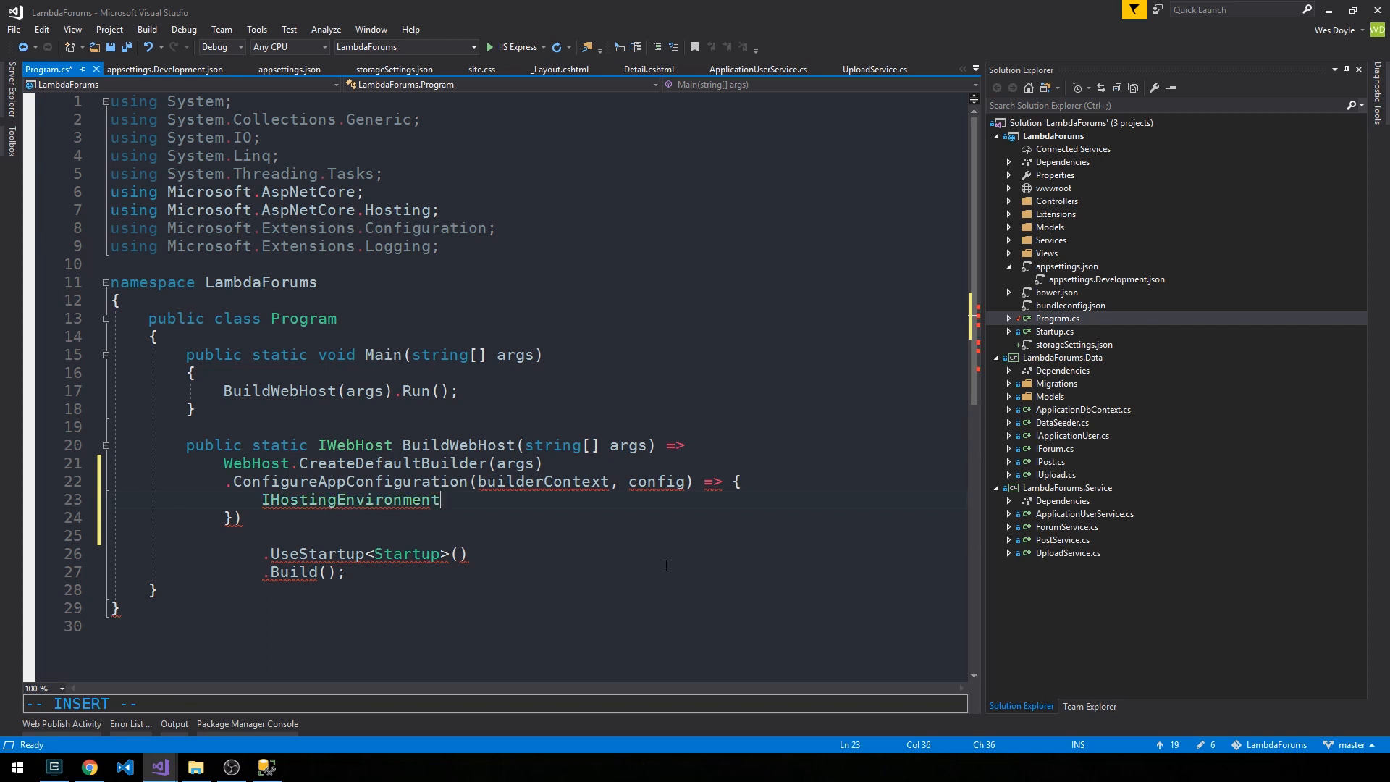
pyautogui.write('env')
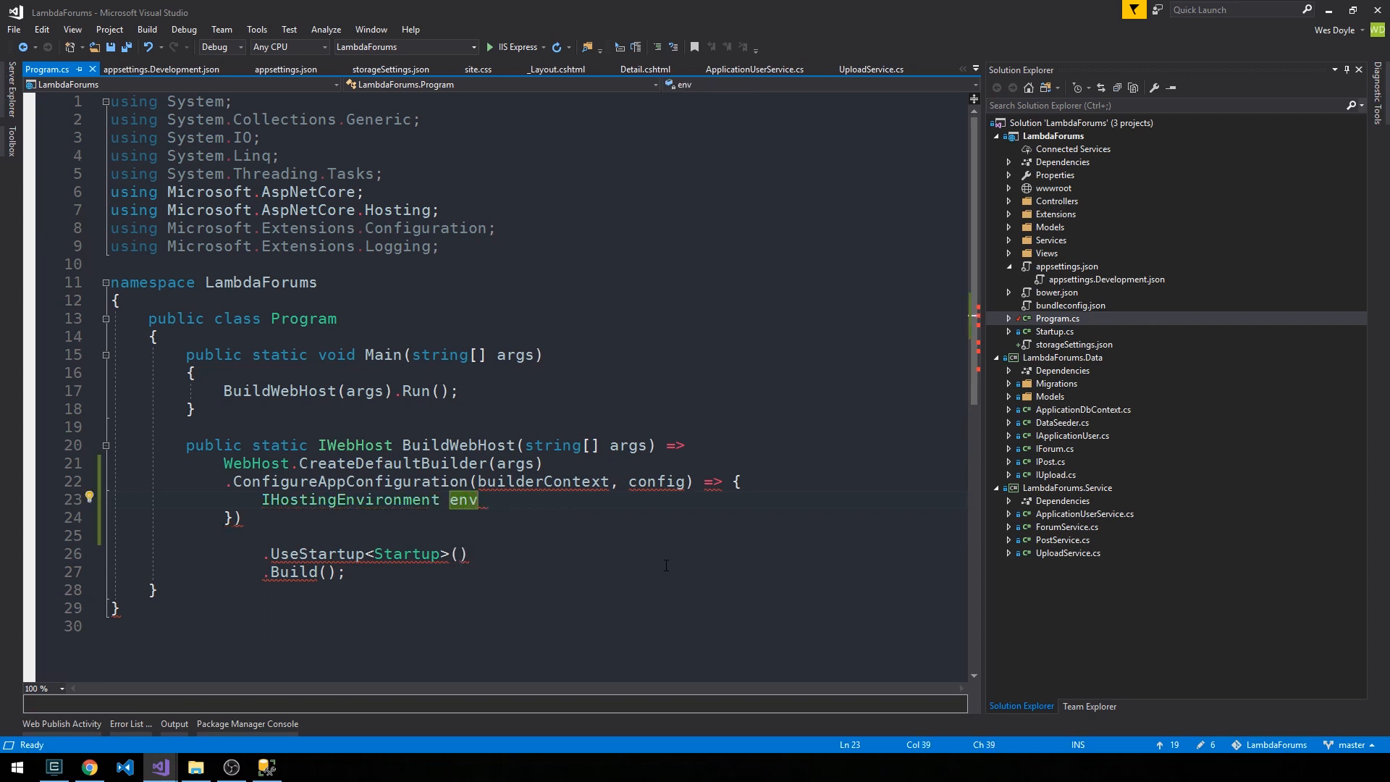
pyautogui.click(234, 517)
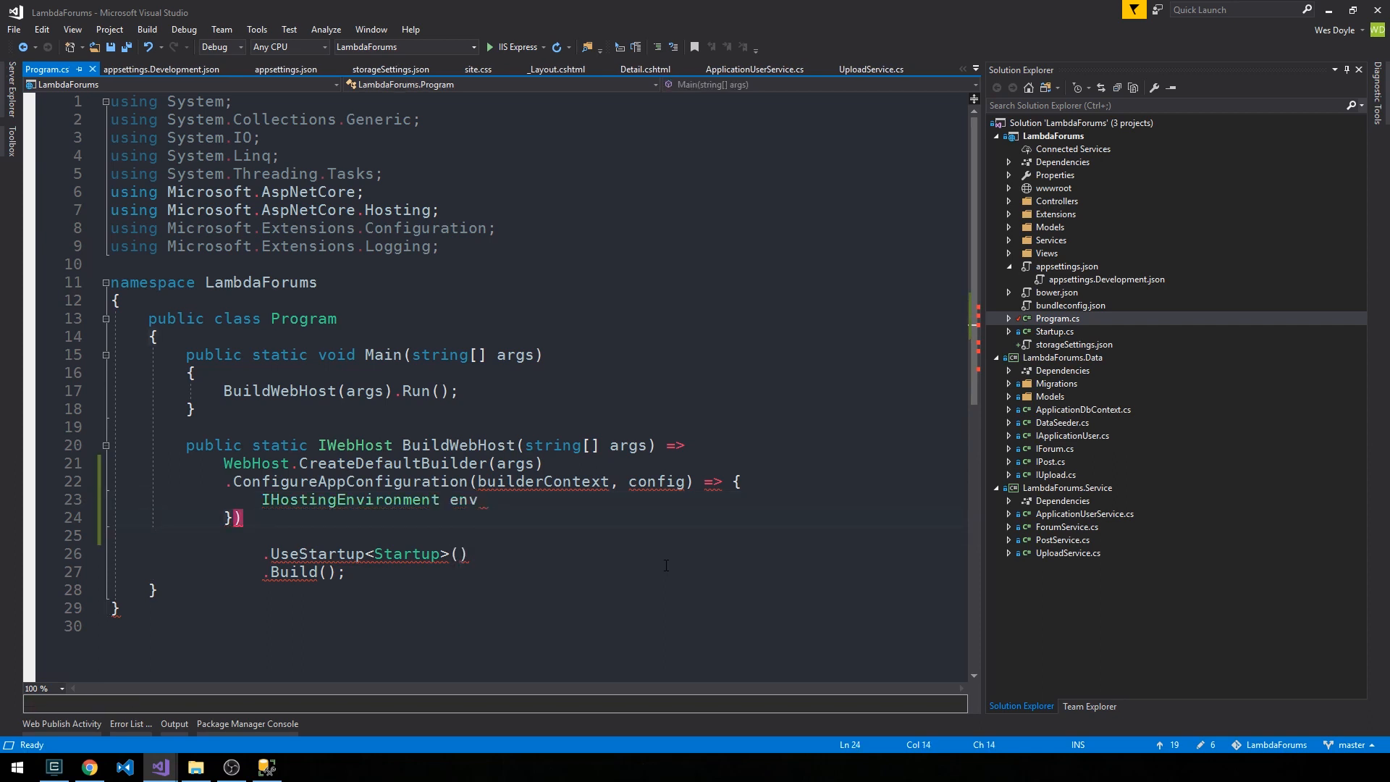
pyautogui.write('= builderContext.HostingEnvironment;')
pyautogui.write('config.')
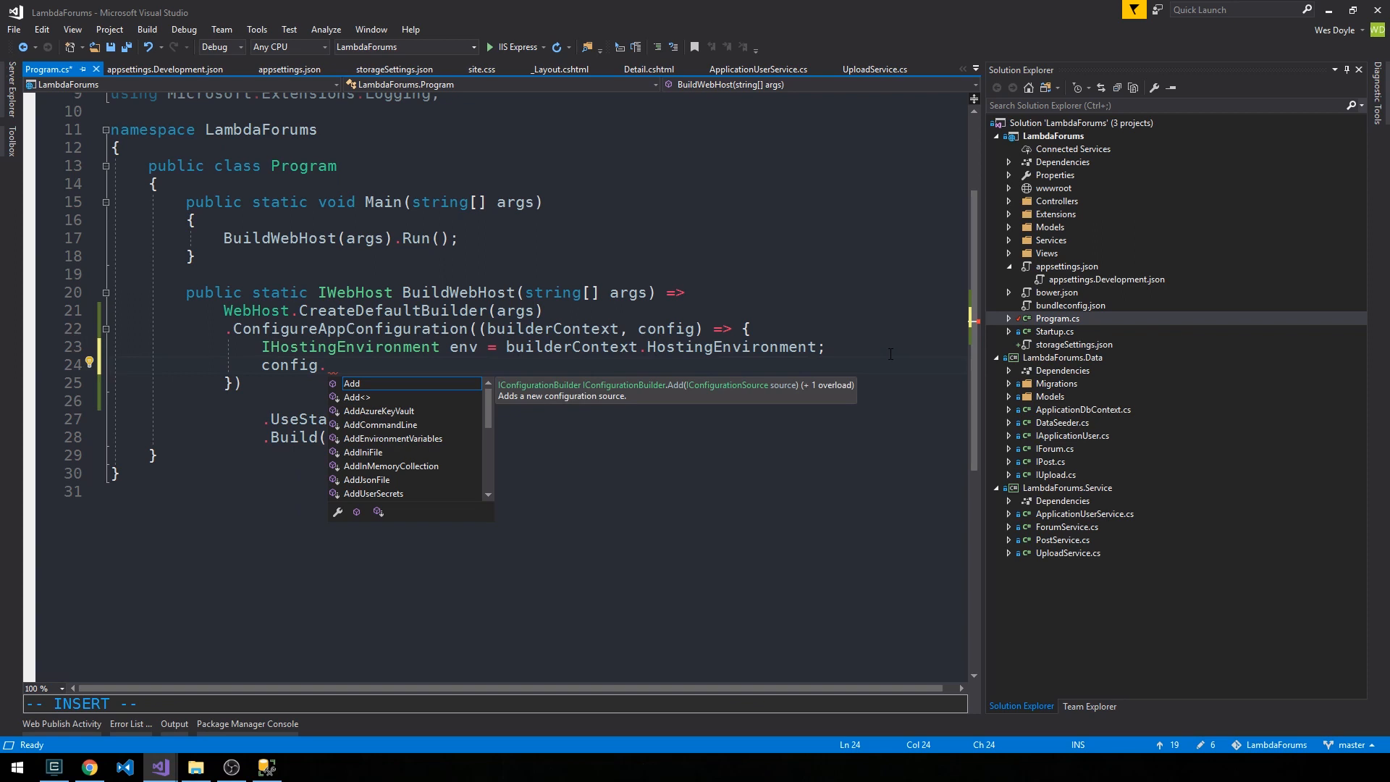
pyautogui.moveTo(407, 467)
pyautogui.write('AddJ')
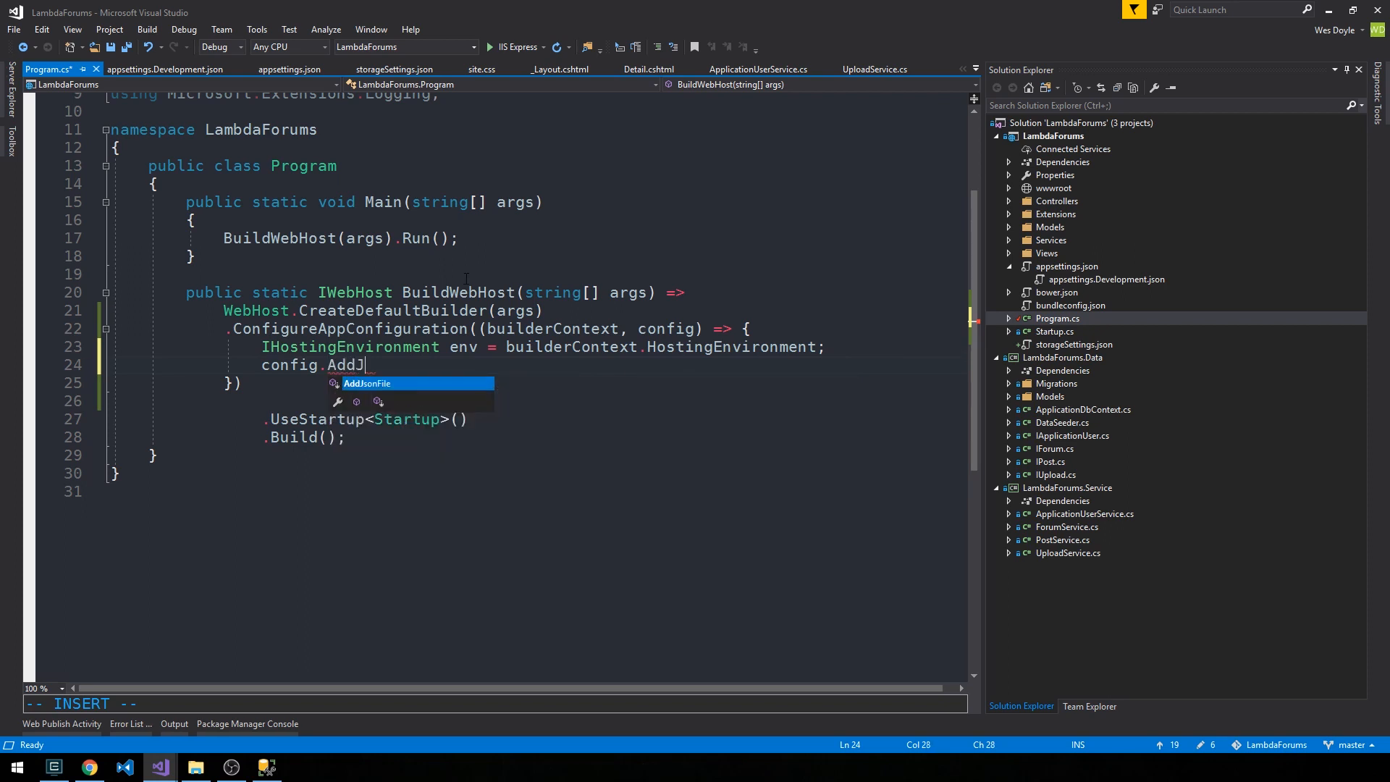
# Call config.AddJsonFile("storageSettings.json", optional: false, reloadOnChange...) inside the lambda.
pyautogui.write('sonFile(')
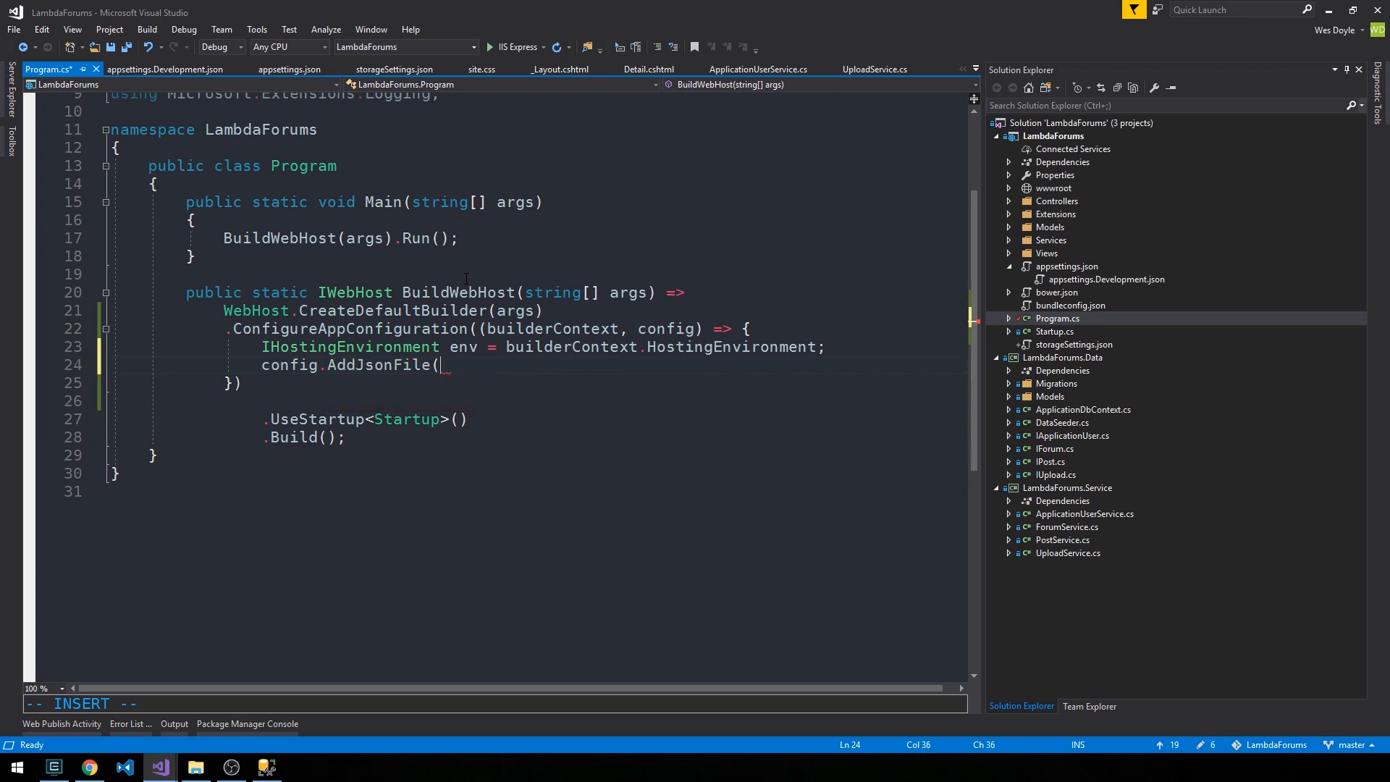
pyautogui.write('"")')
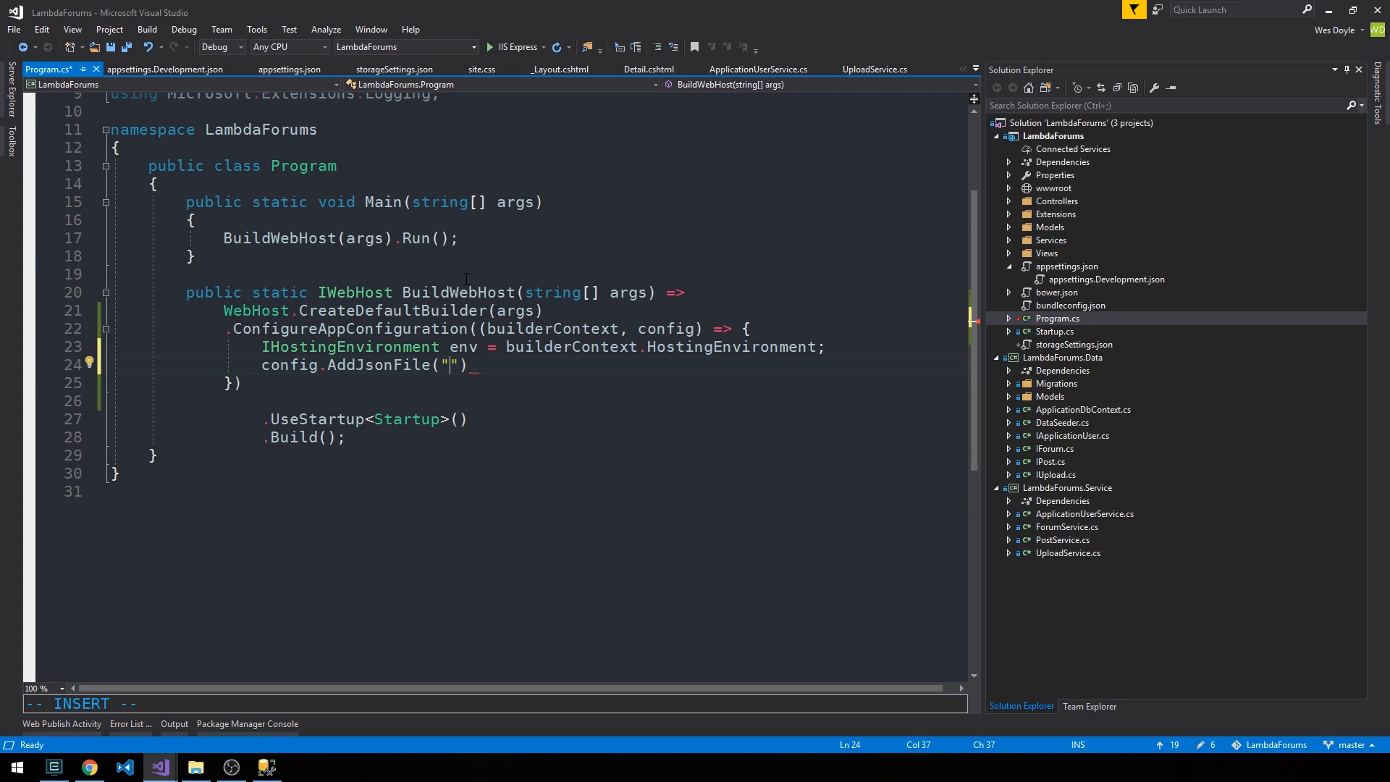
pyautogui.write('storageSettings')
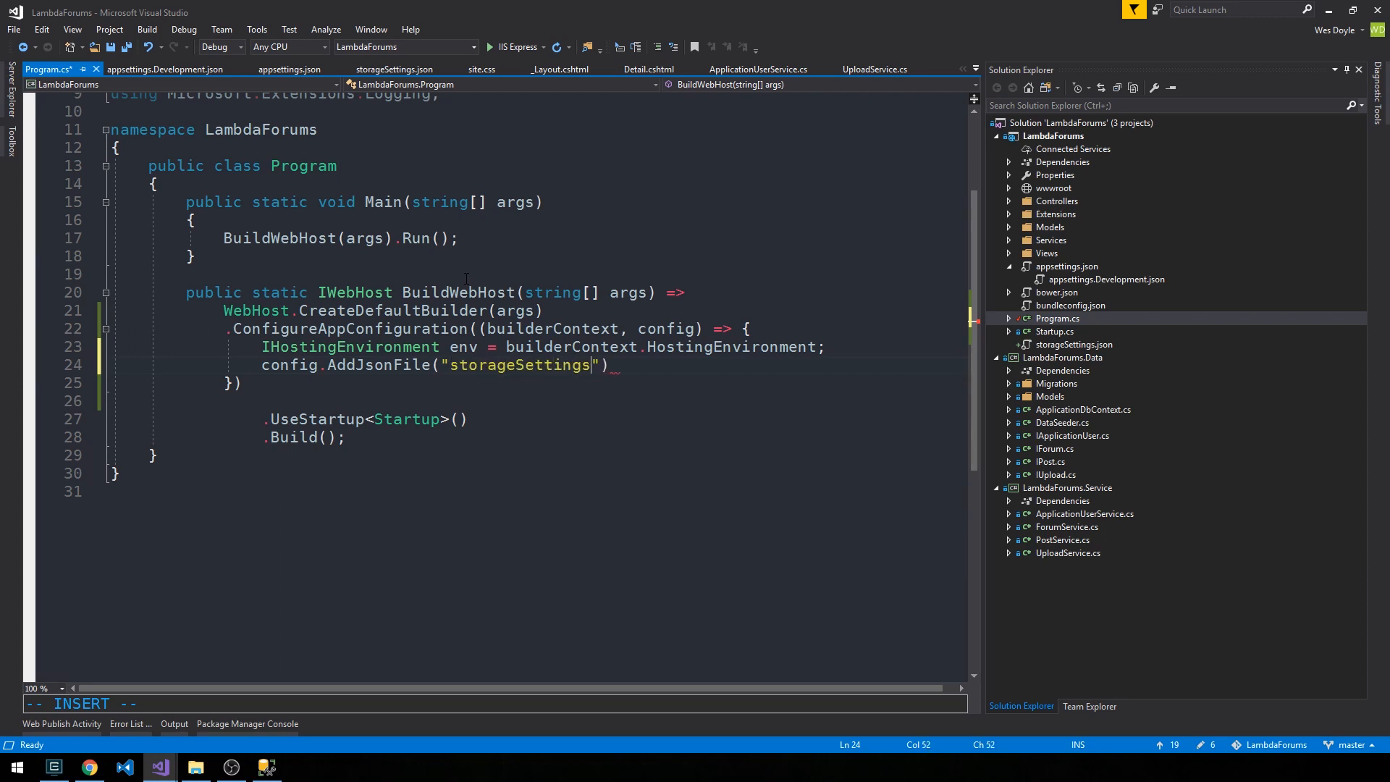
pyautogui.write('.json')
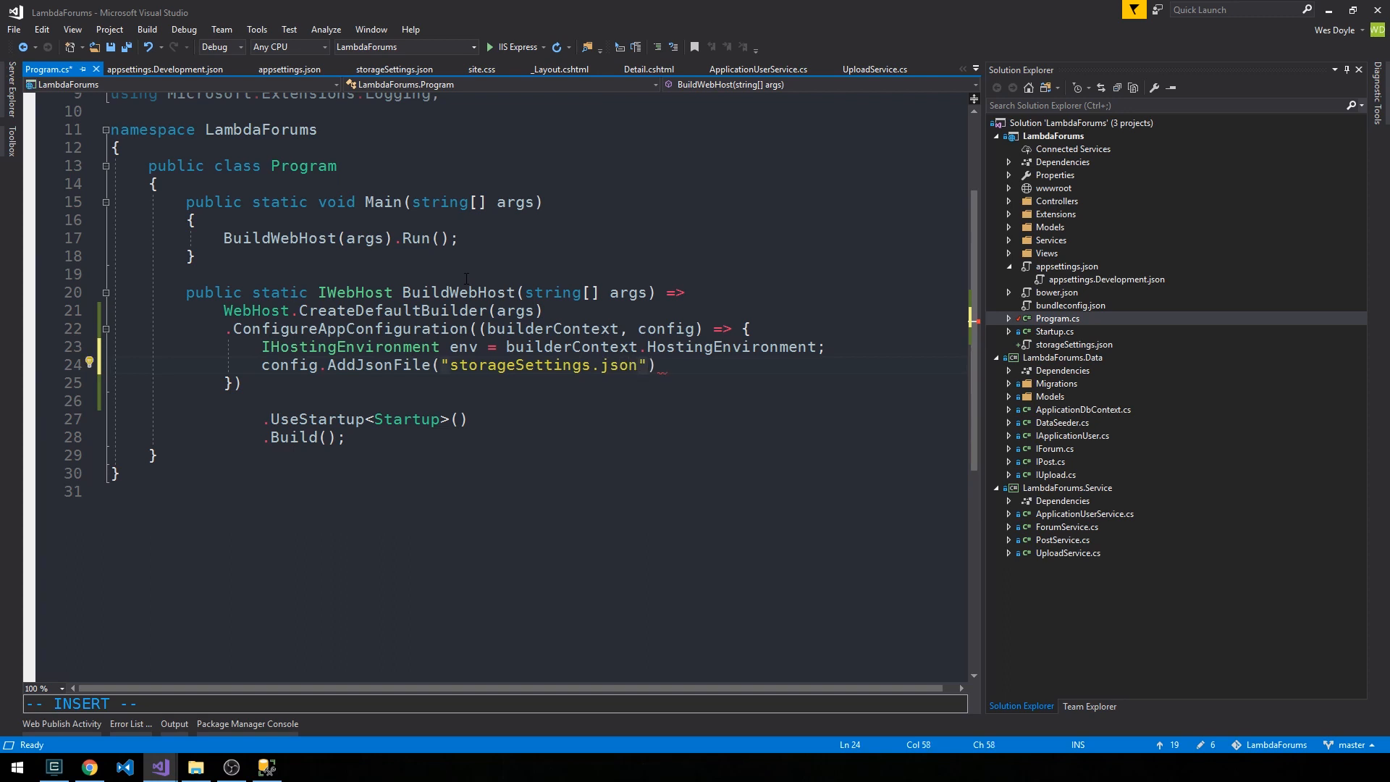
pyautogui.write(', optional: false')
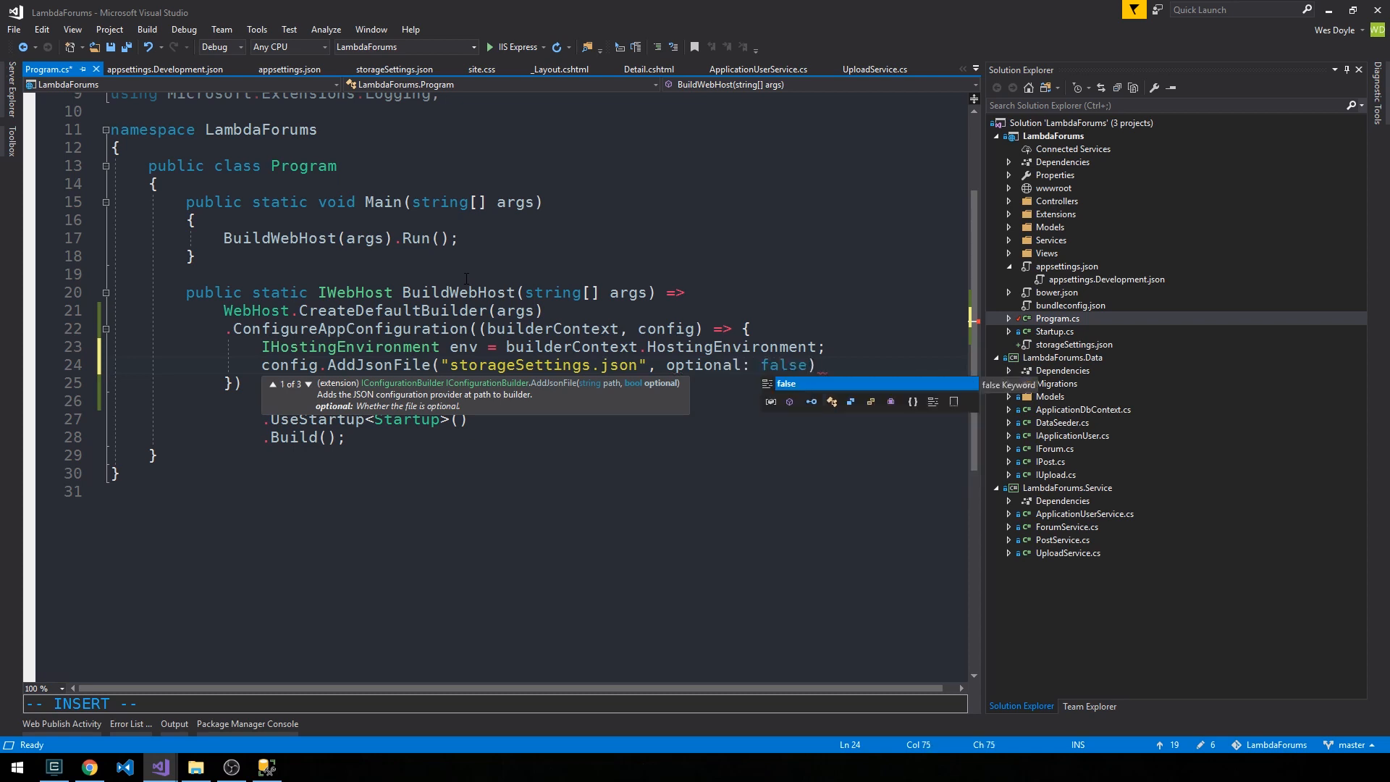
pyautogui.write(', reloadOnChange:')
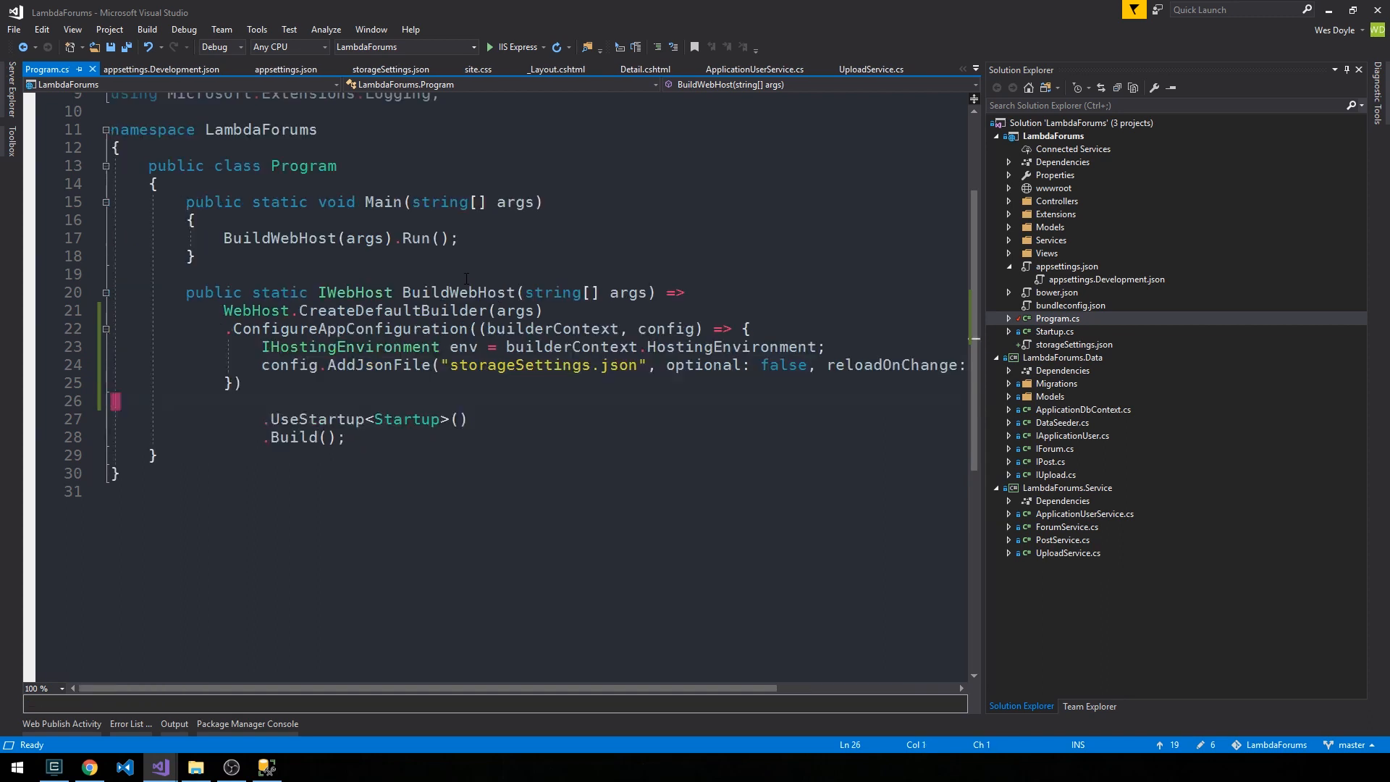
pyautogui.hscroll(3)
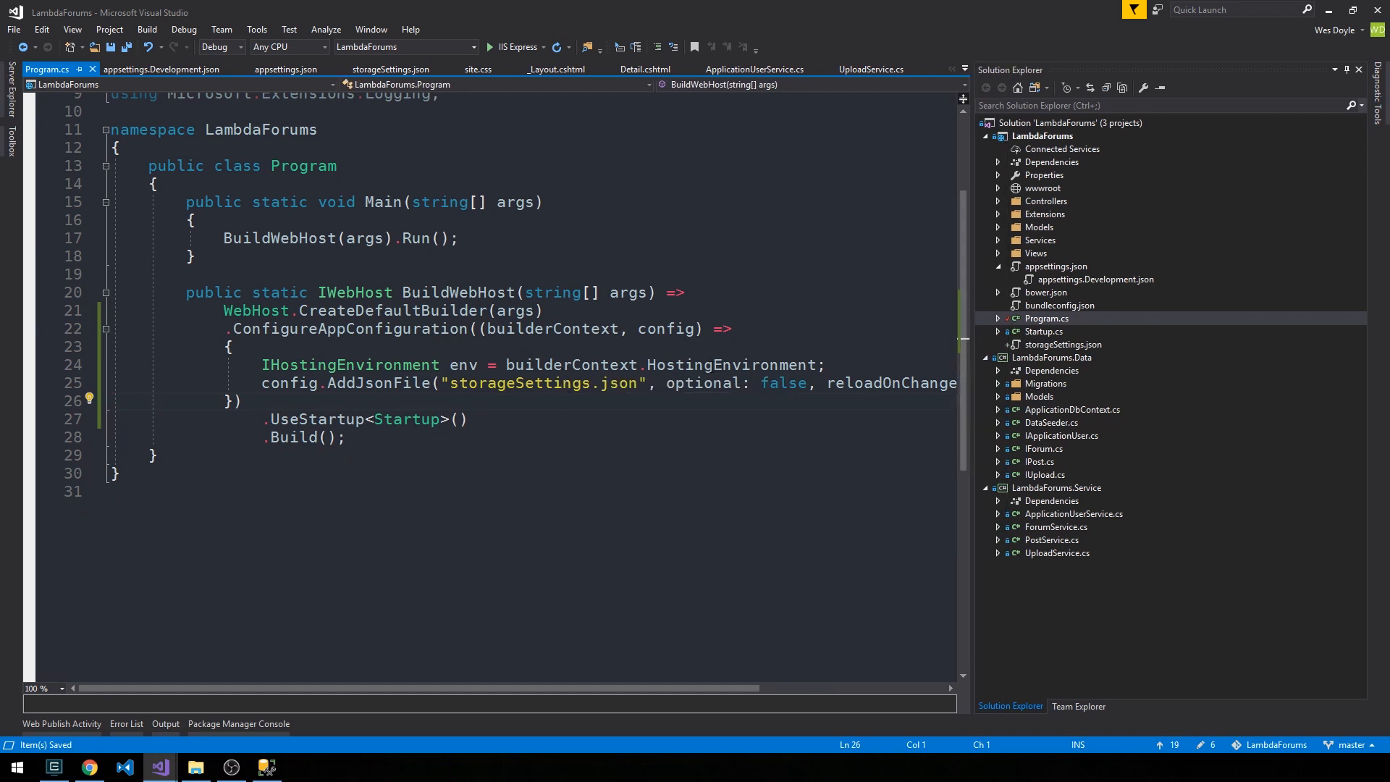
# Review appsettings.Development.json, then close Program.cs and appsettings.json to reach ProfileController.
pyautogui.click(1094, 280)
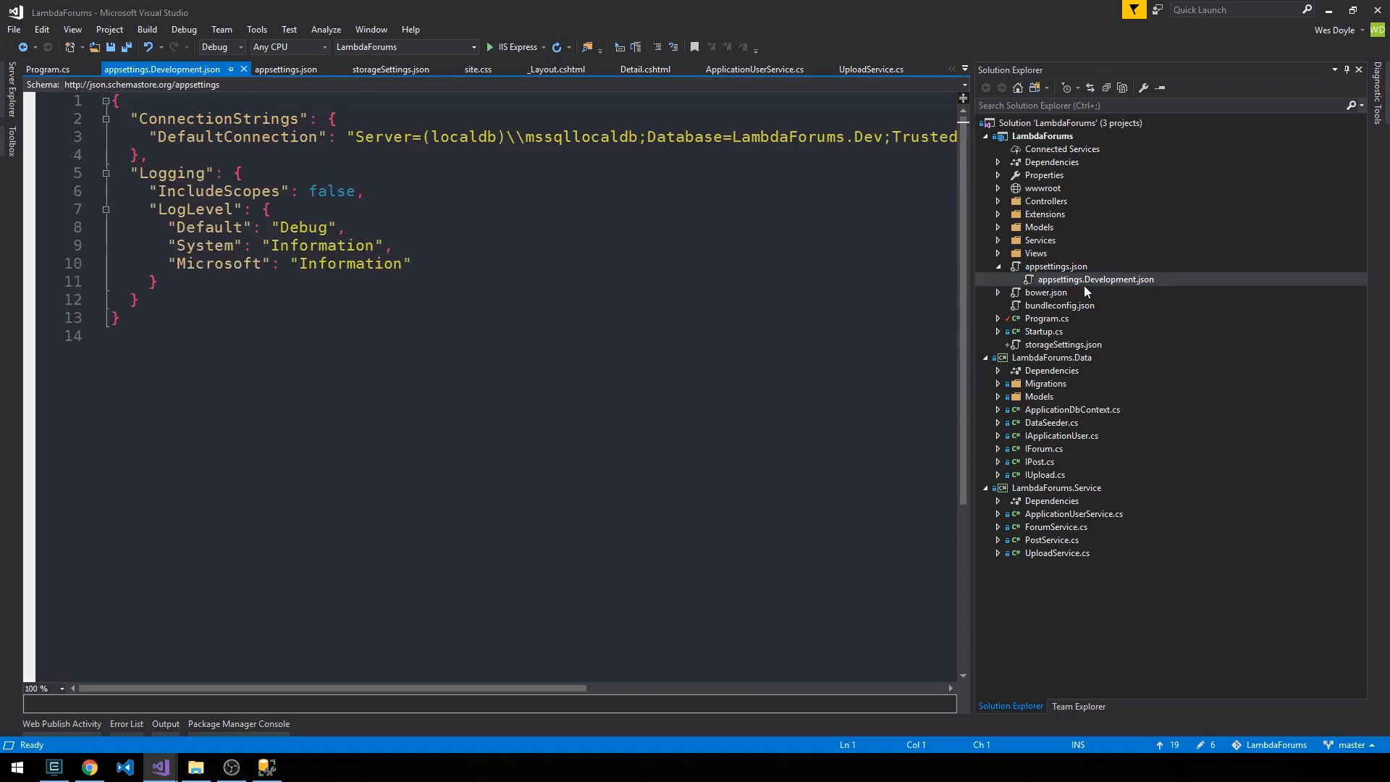
pyautogui.moveTo(981, 408)
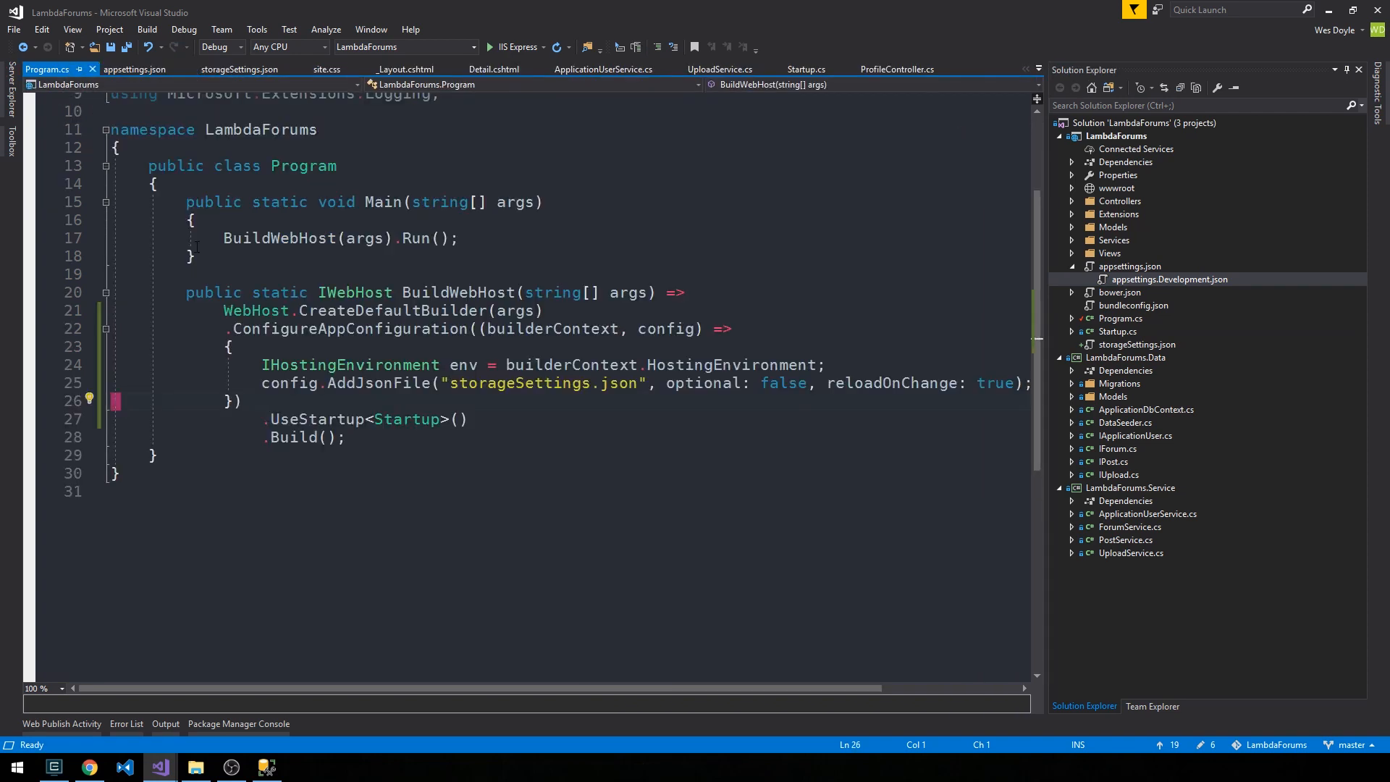
pyautogui.moveTo(91, 70)
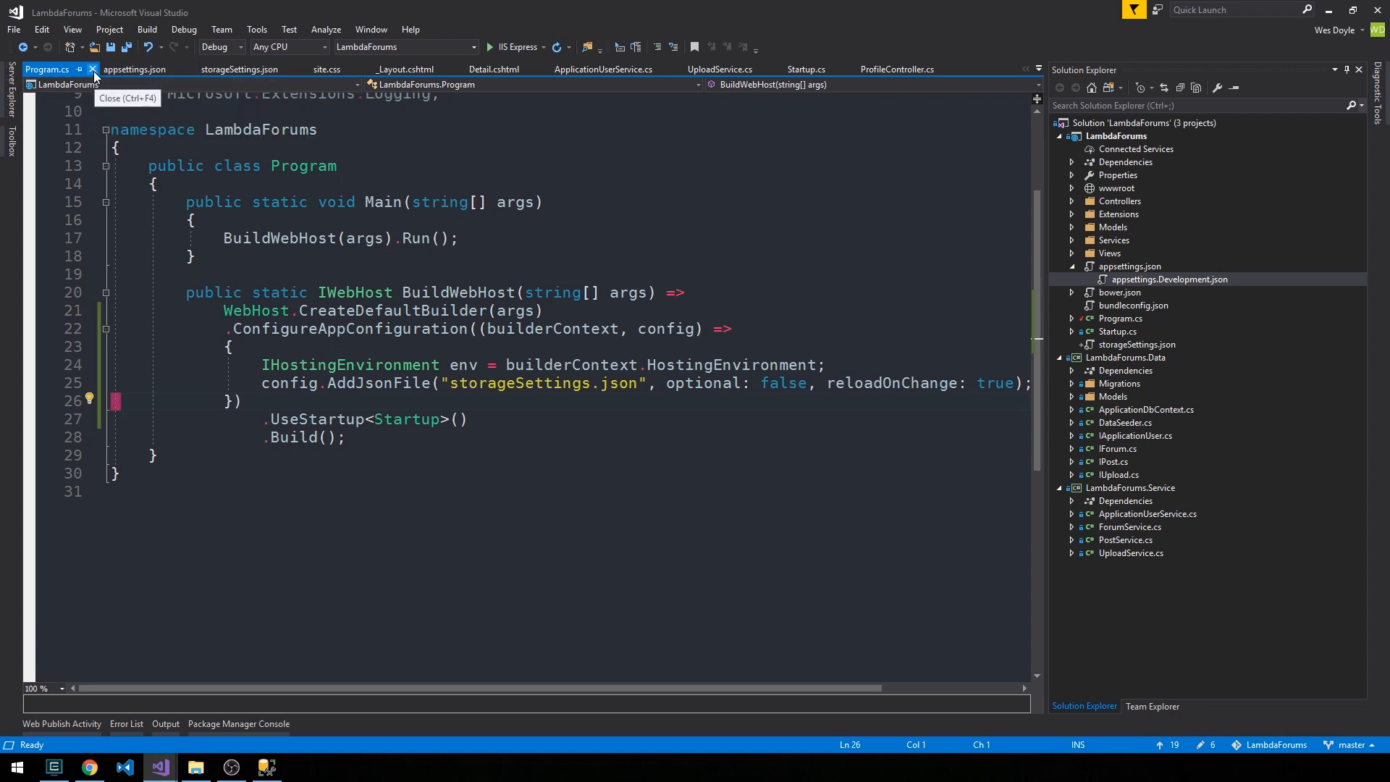
pyautogui.click(92, 69)
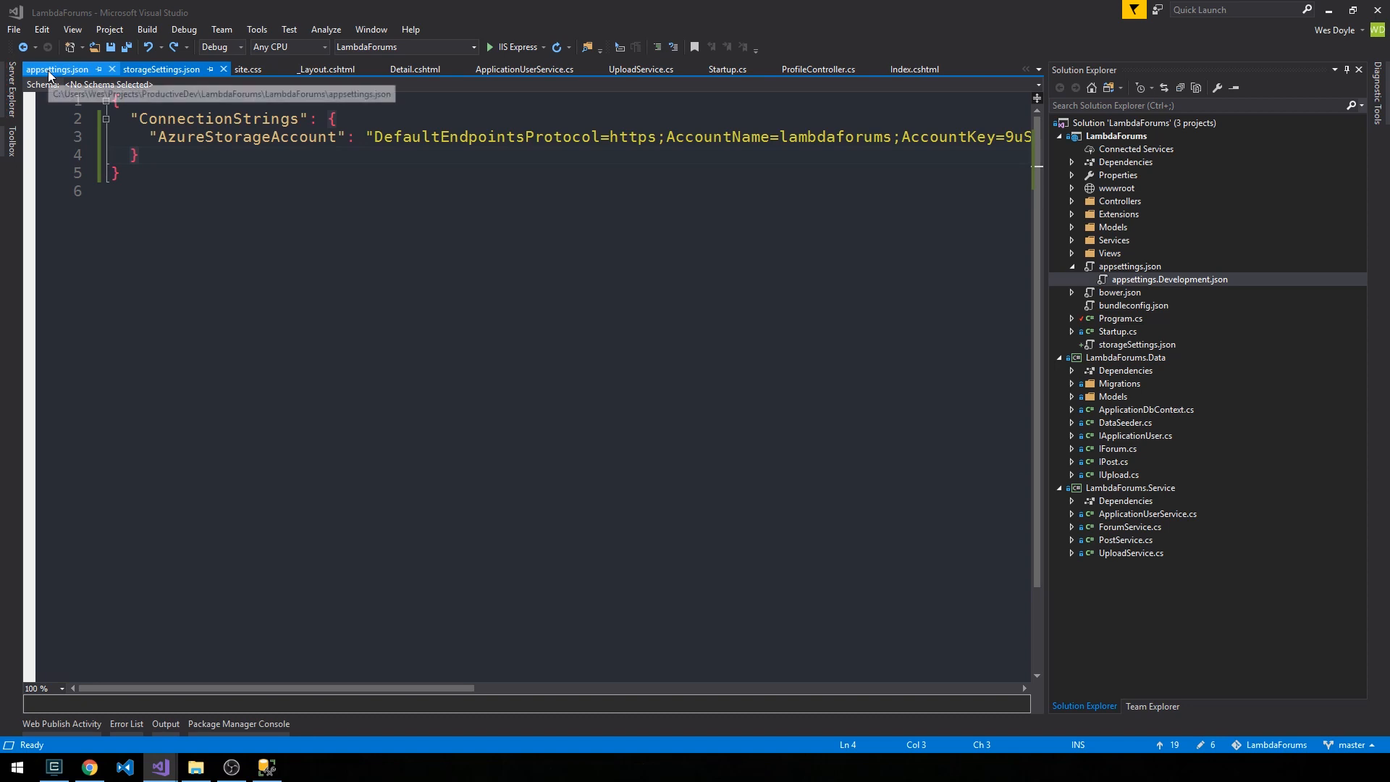
pyautogui.click(609, 70)
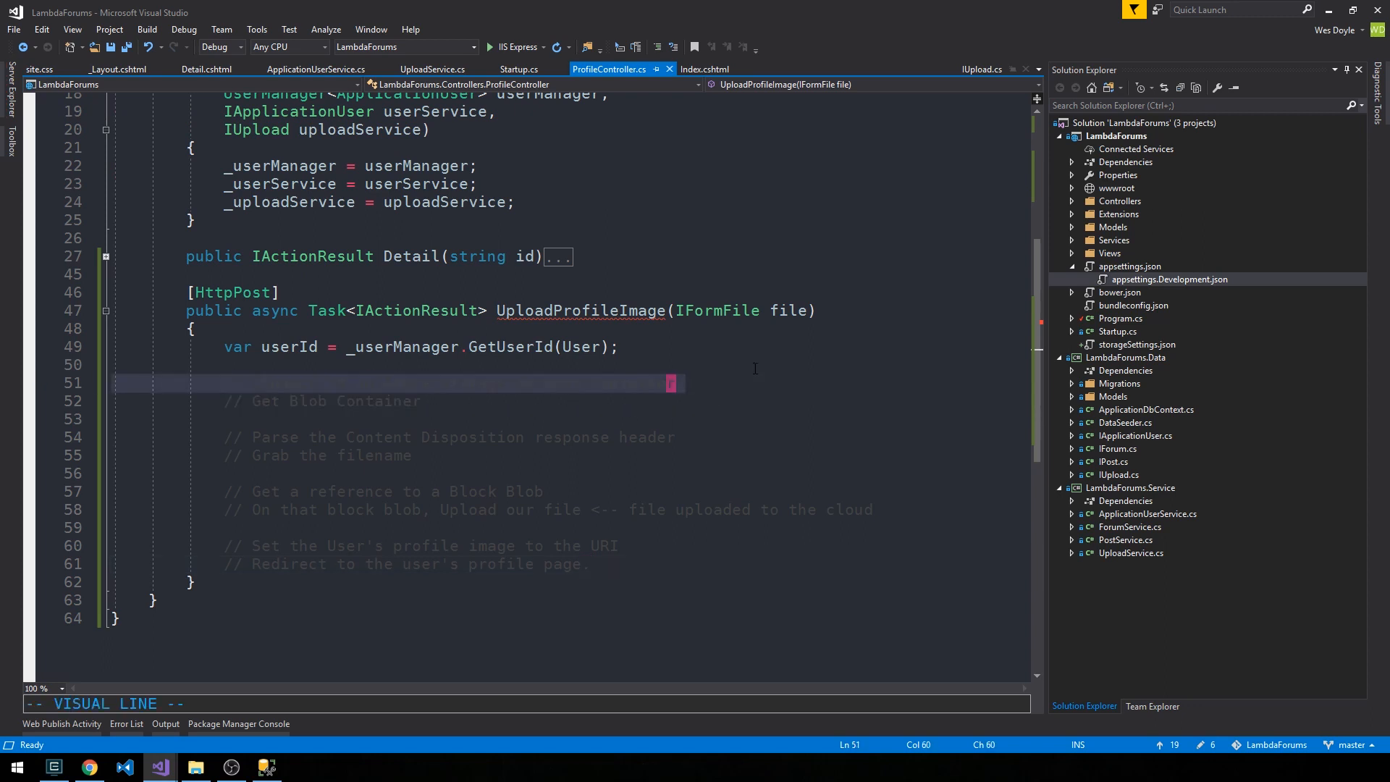
# Comment 'Connect to an Azure Storage Account Container' and start var connectionString = _configuration in UploadProfileImage.
pyautogui.write('// Connect to an Azure Storage Account Container')
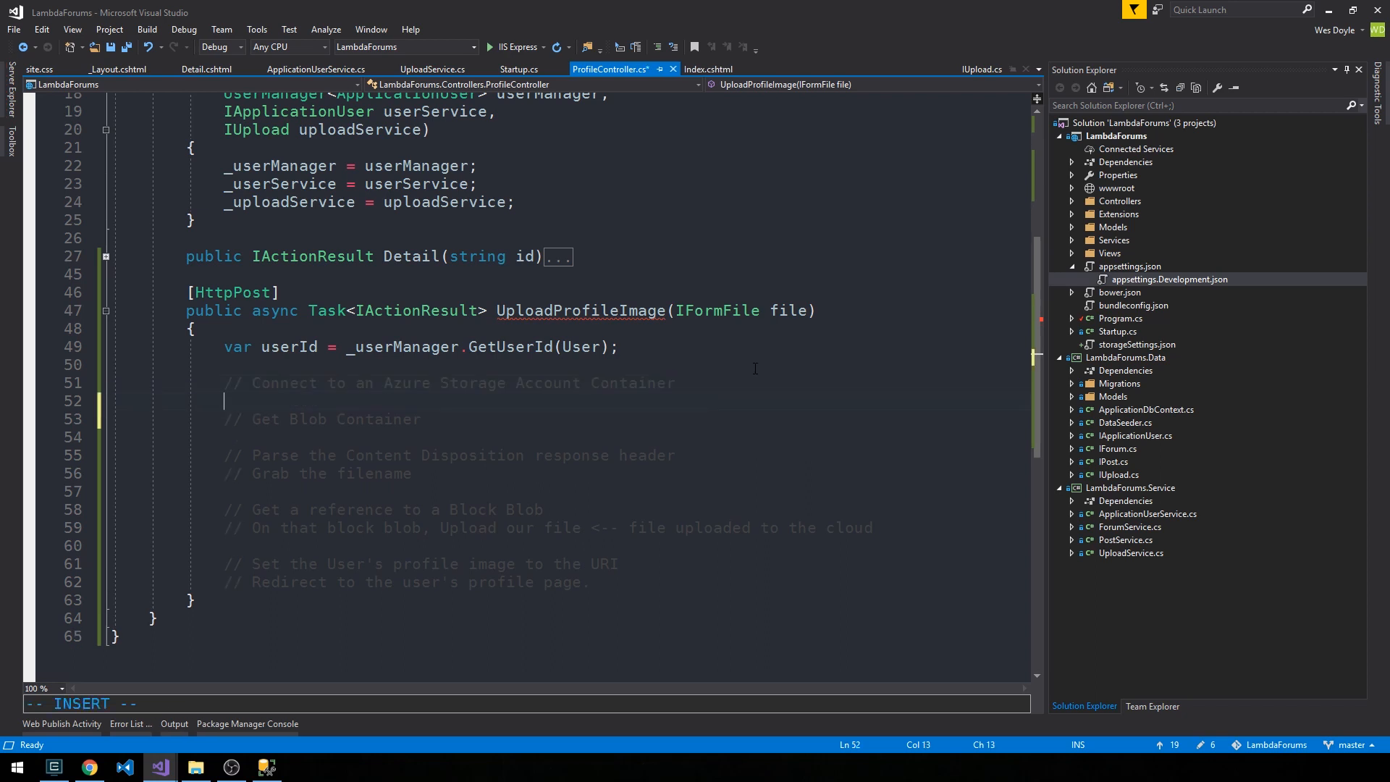
pyautogui.write('var')
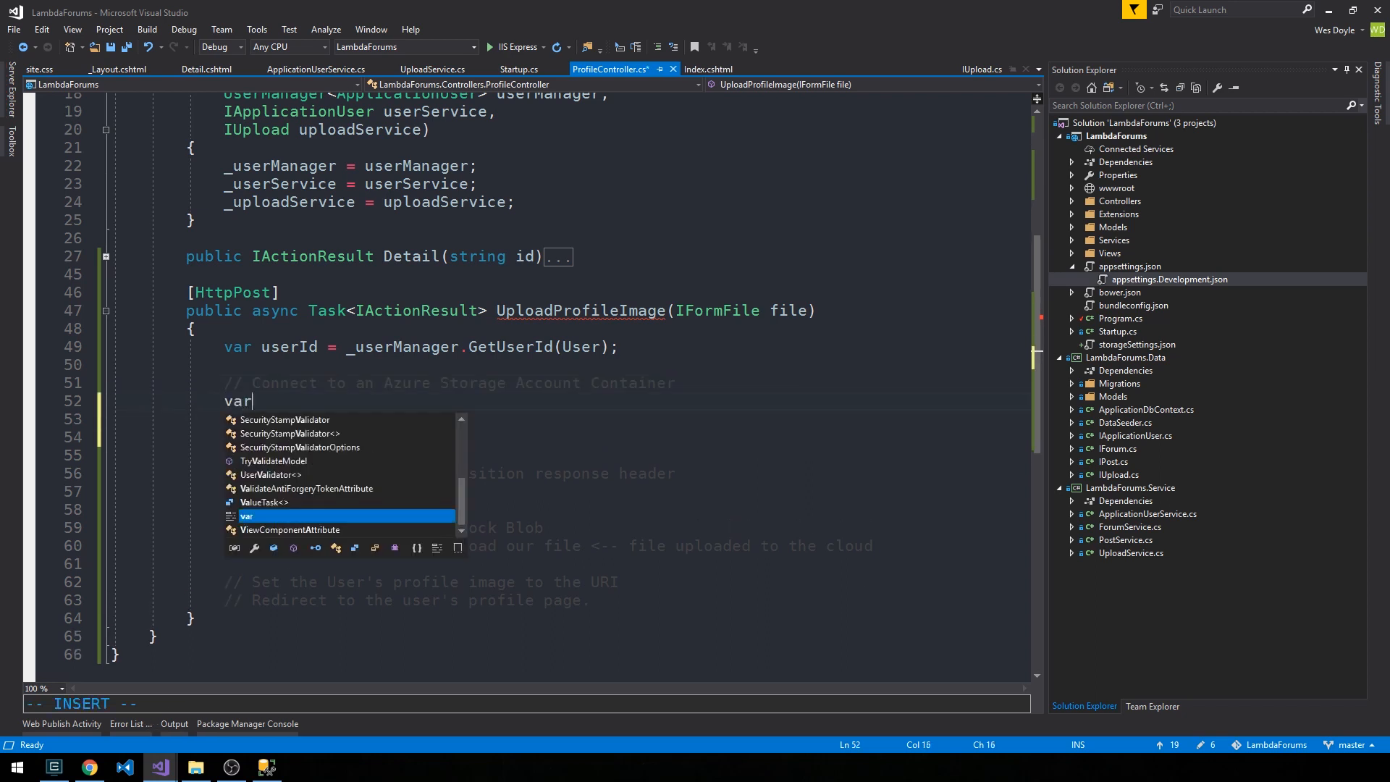
pyautogui.write('connectionStri')
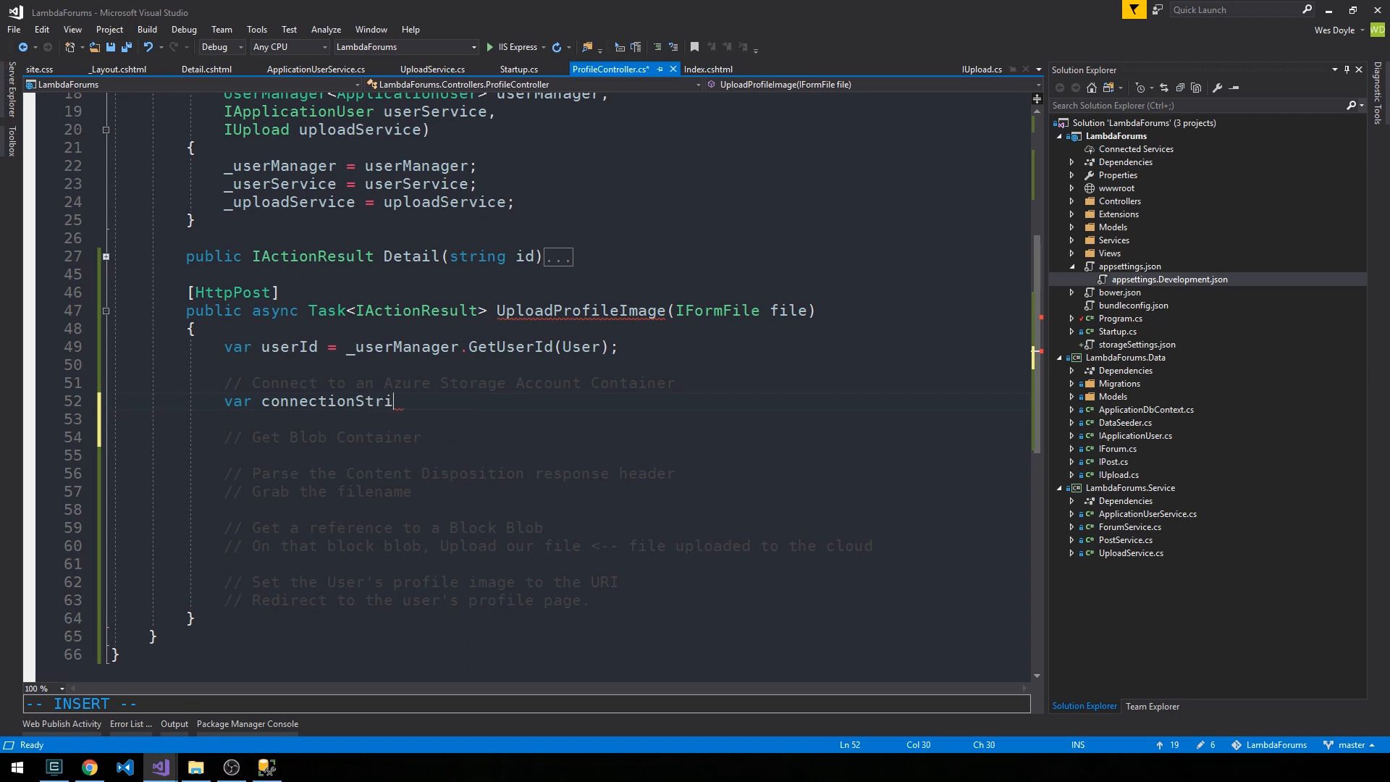
pyautogui.write('ng = _con')
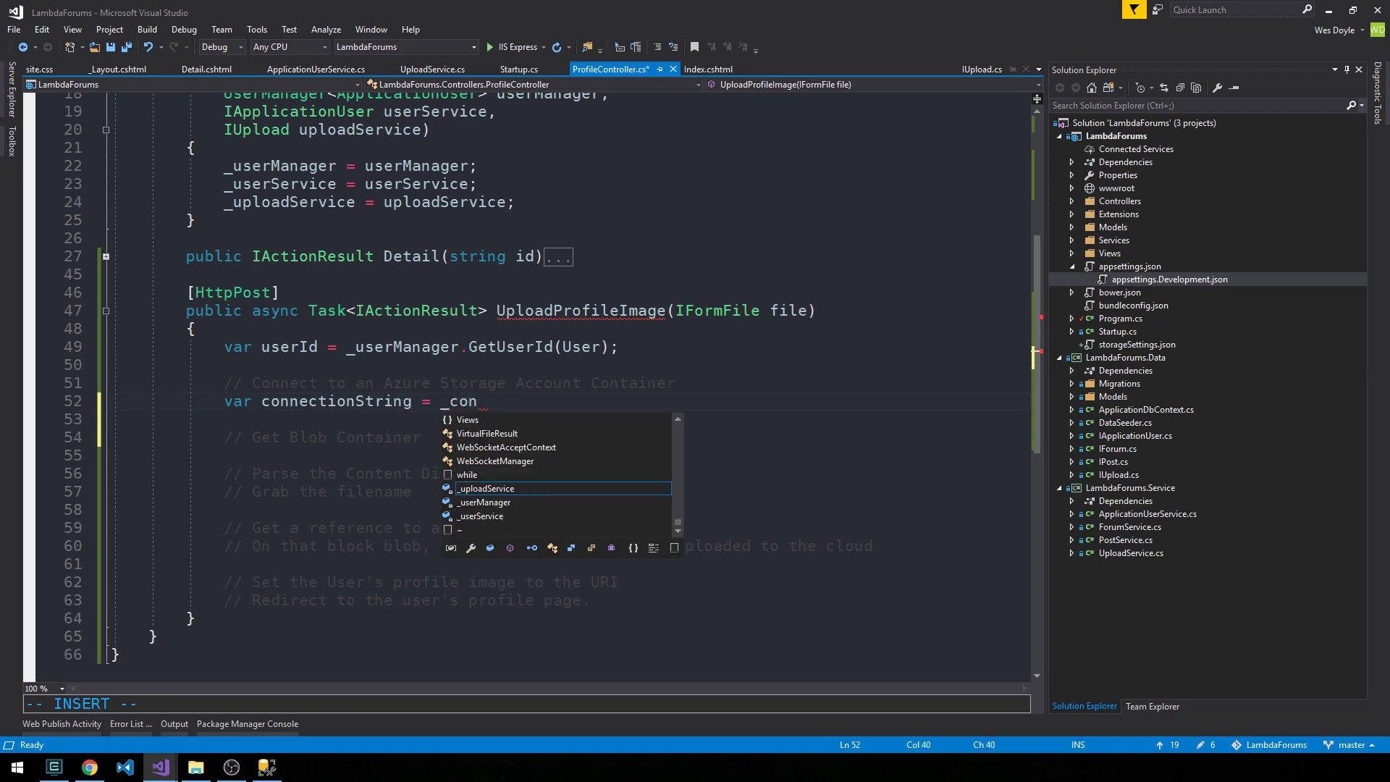
pyautogui.press('Backspace')
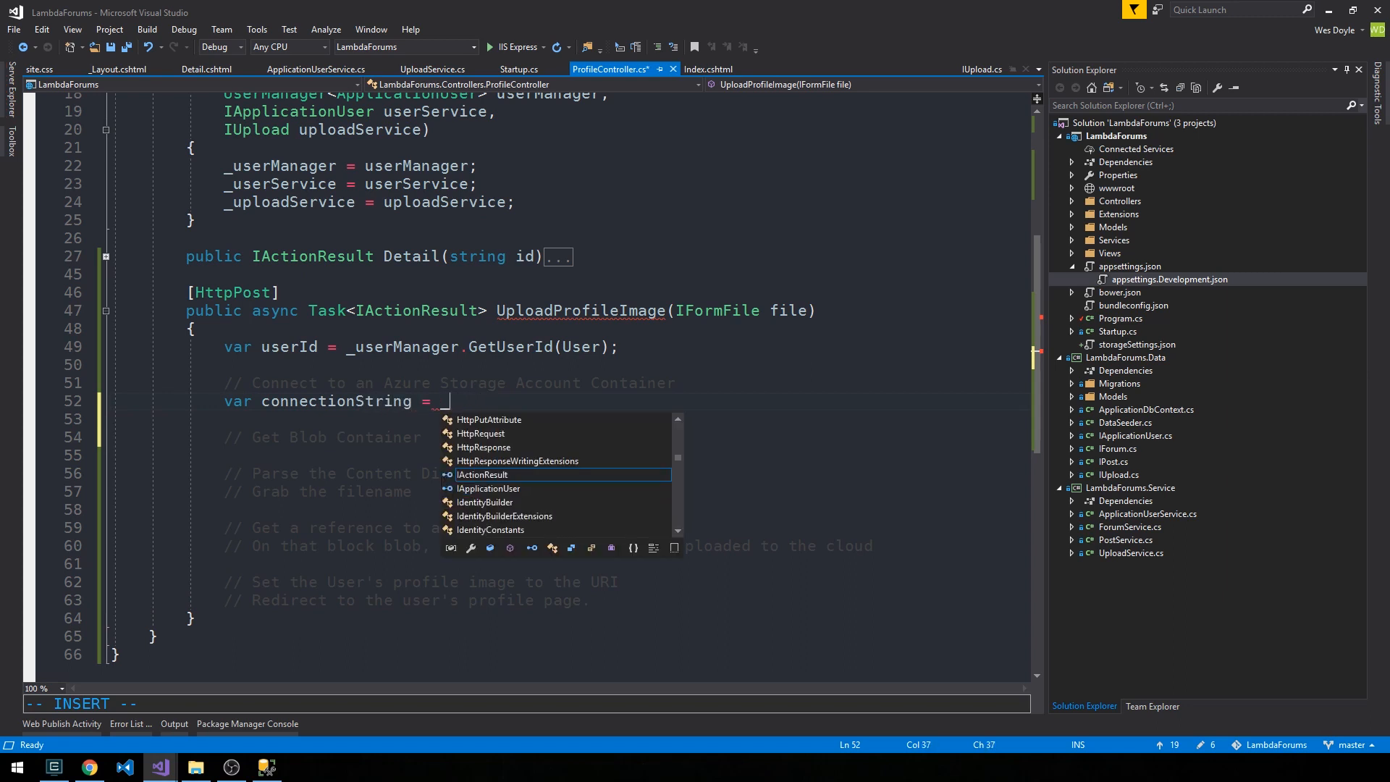
pyautogui.write('_configuration.')
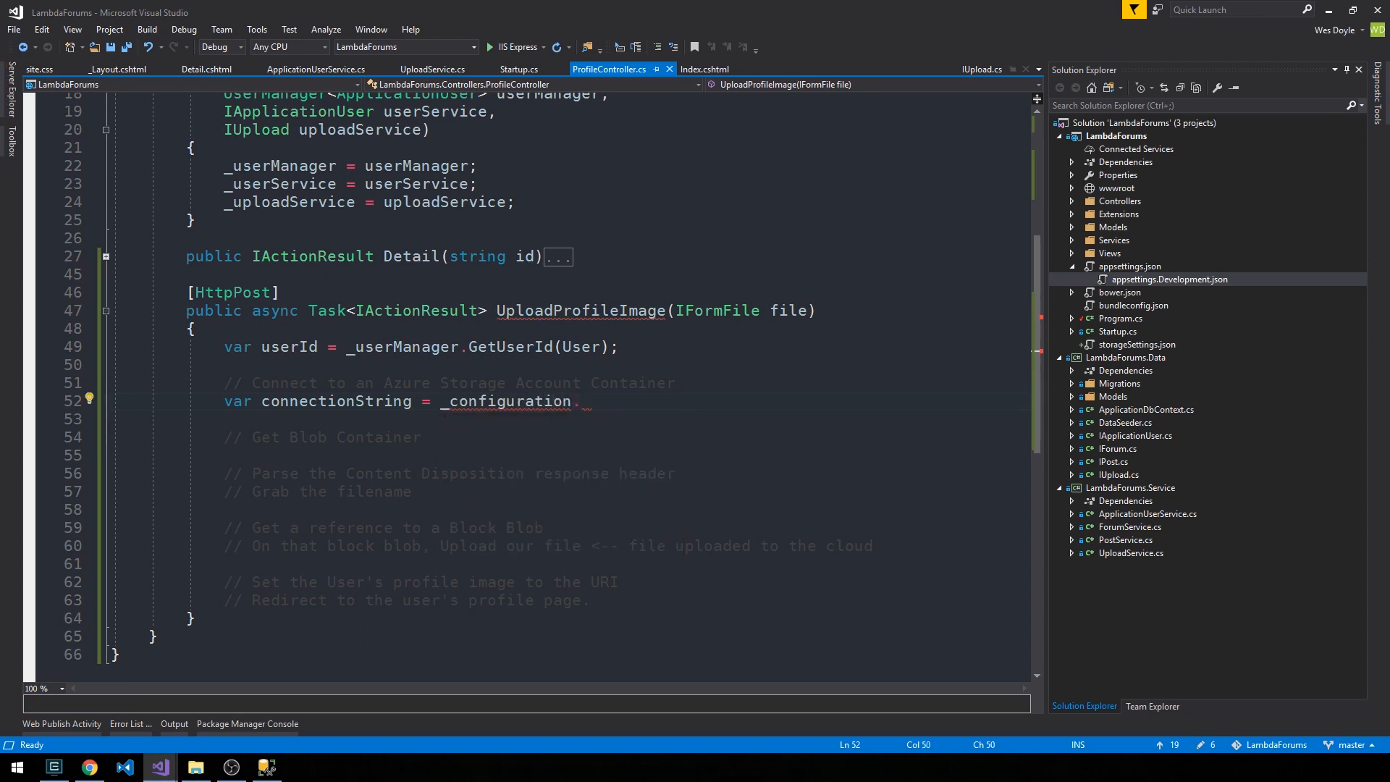
# Begin a private readonly IConfiguration field after the upload service field and move to the constructor.
pyautogui.scroll(3)
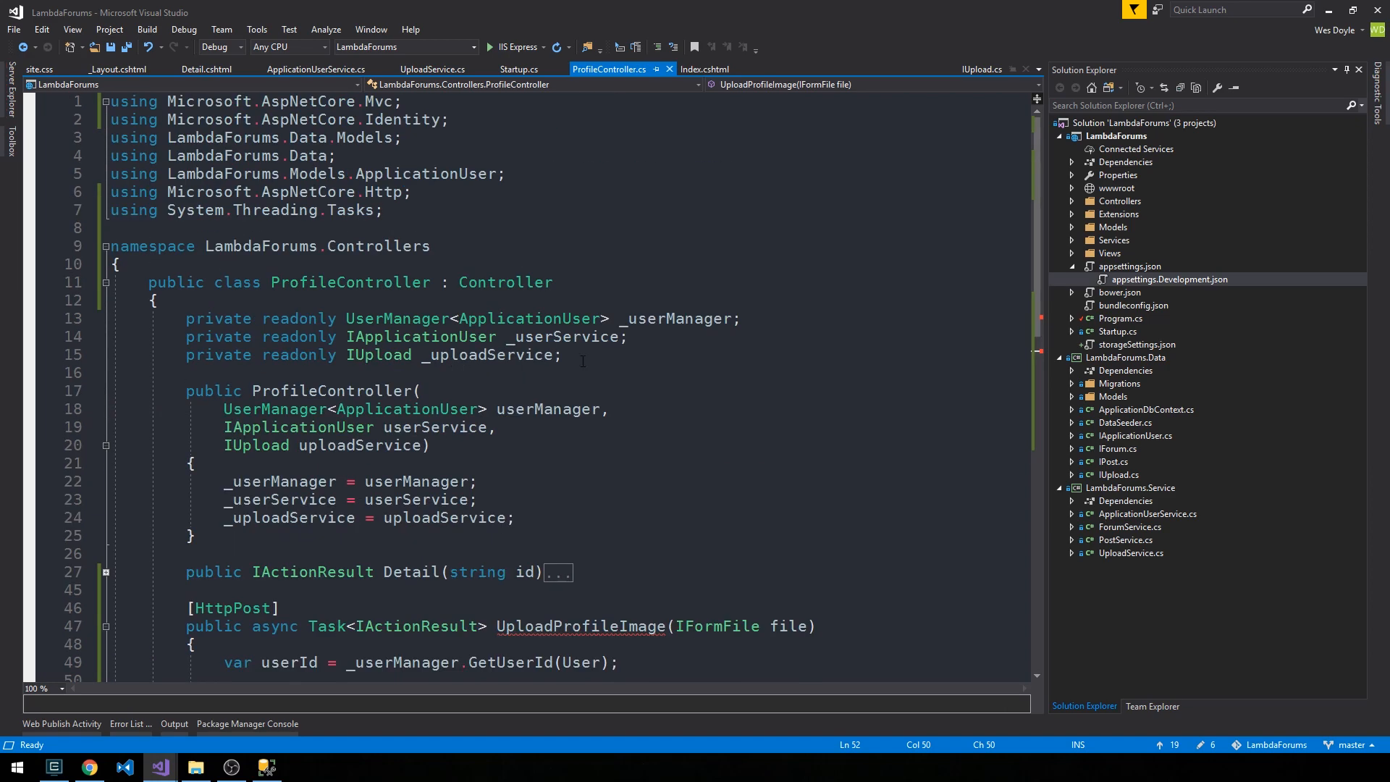
pyautogui.click(609, 355)
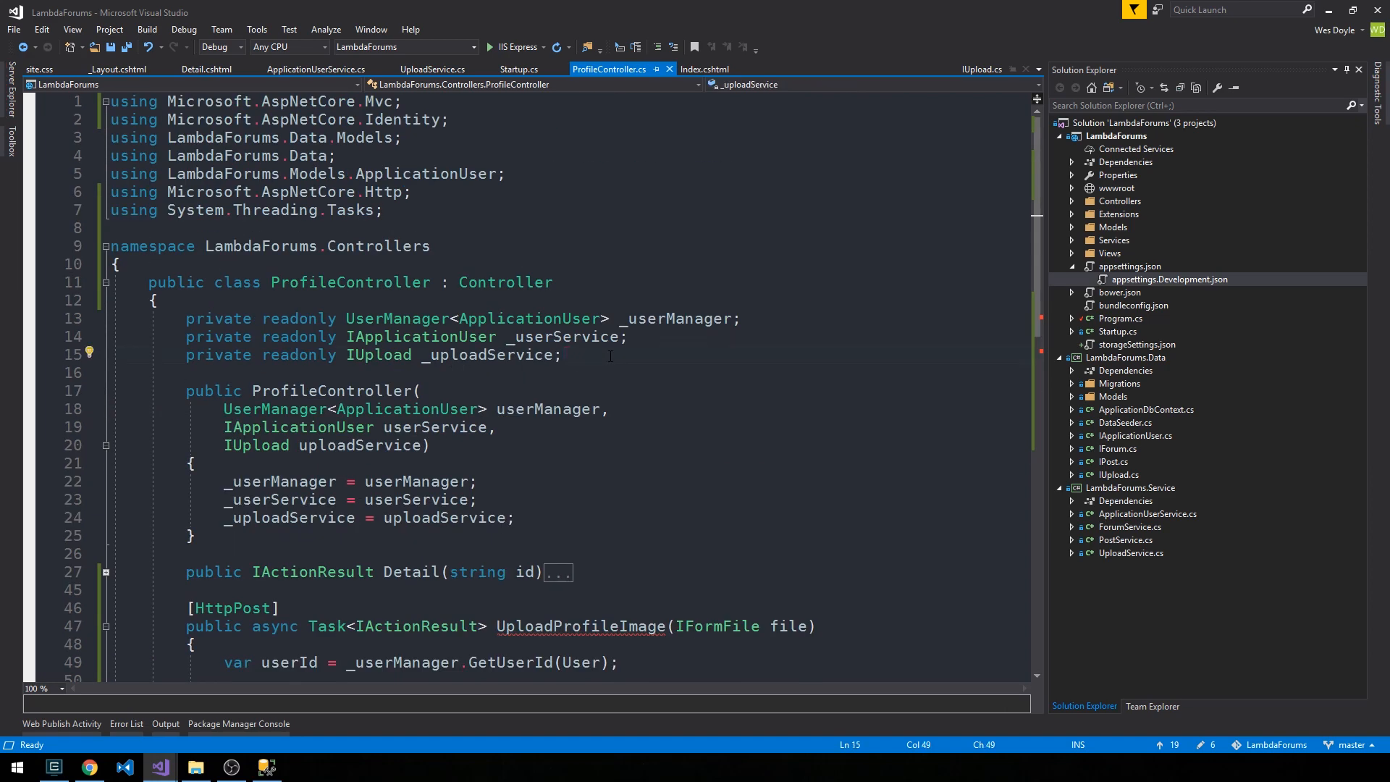
pyautogui.write('private readonly IConfiguration')
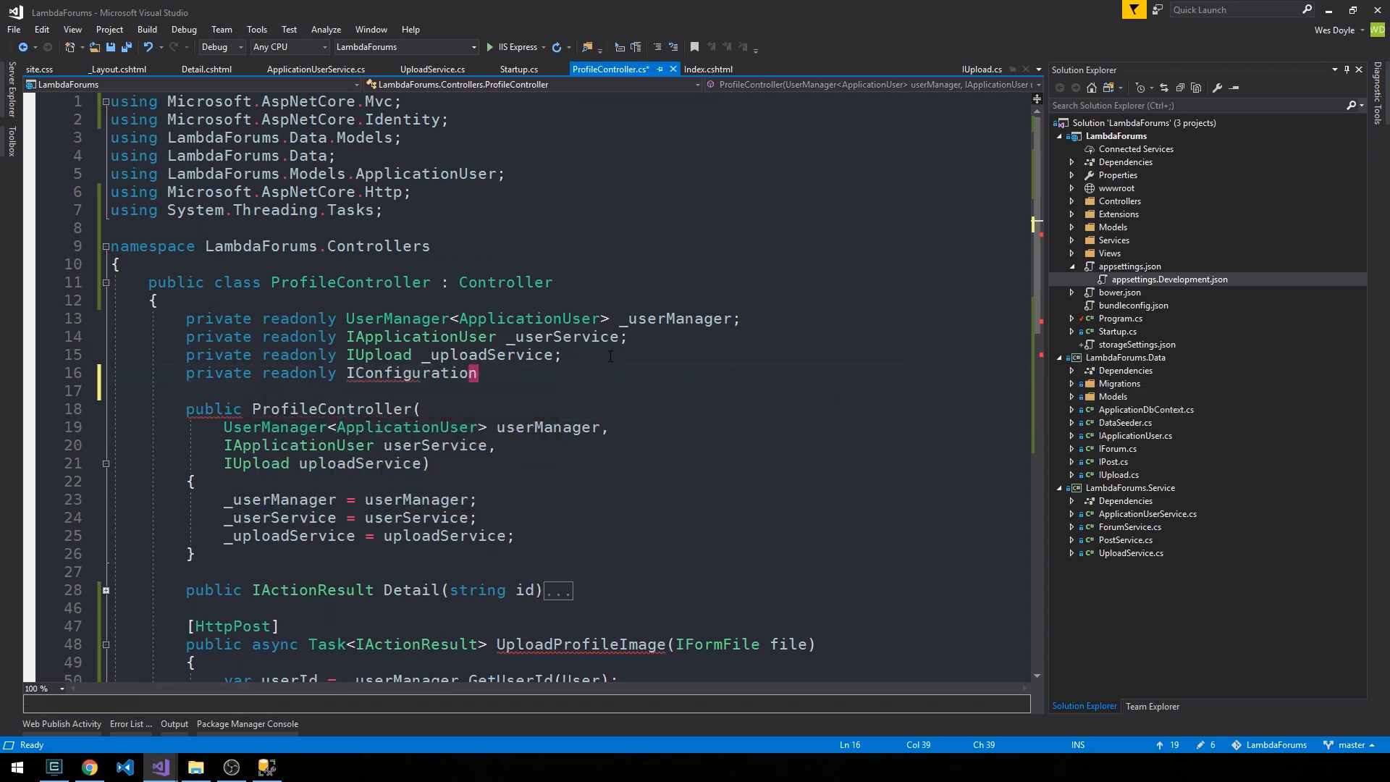
pyautogui.click(87, 372)
pyautogui.write('var connectionString = _configuration')
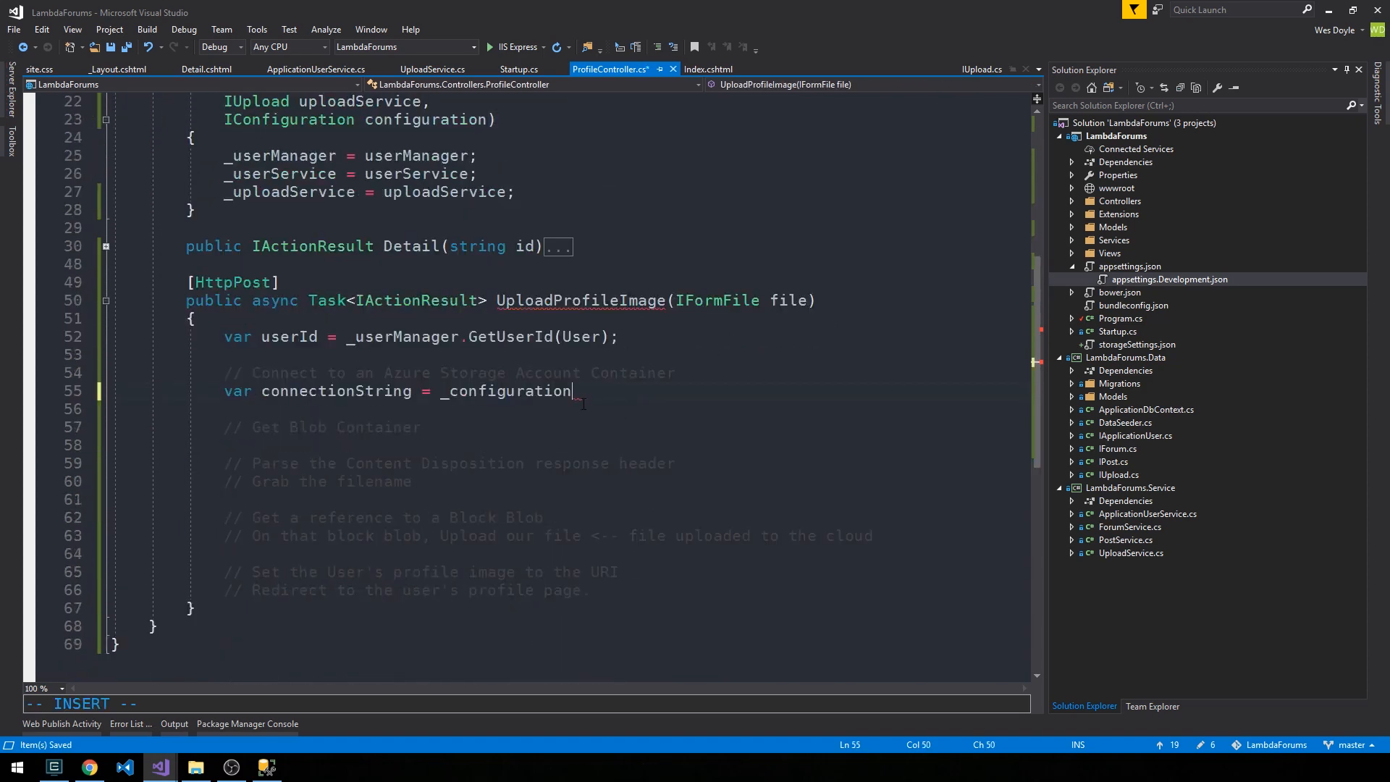
# Complete the line as _configuration.GetConnectionString("AzureStorageAccount"), checking the key in storageSettings.json.
pyautogui.write('.')
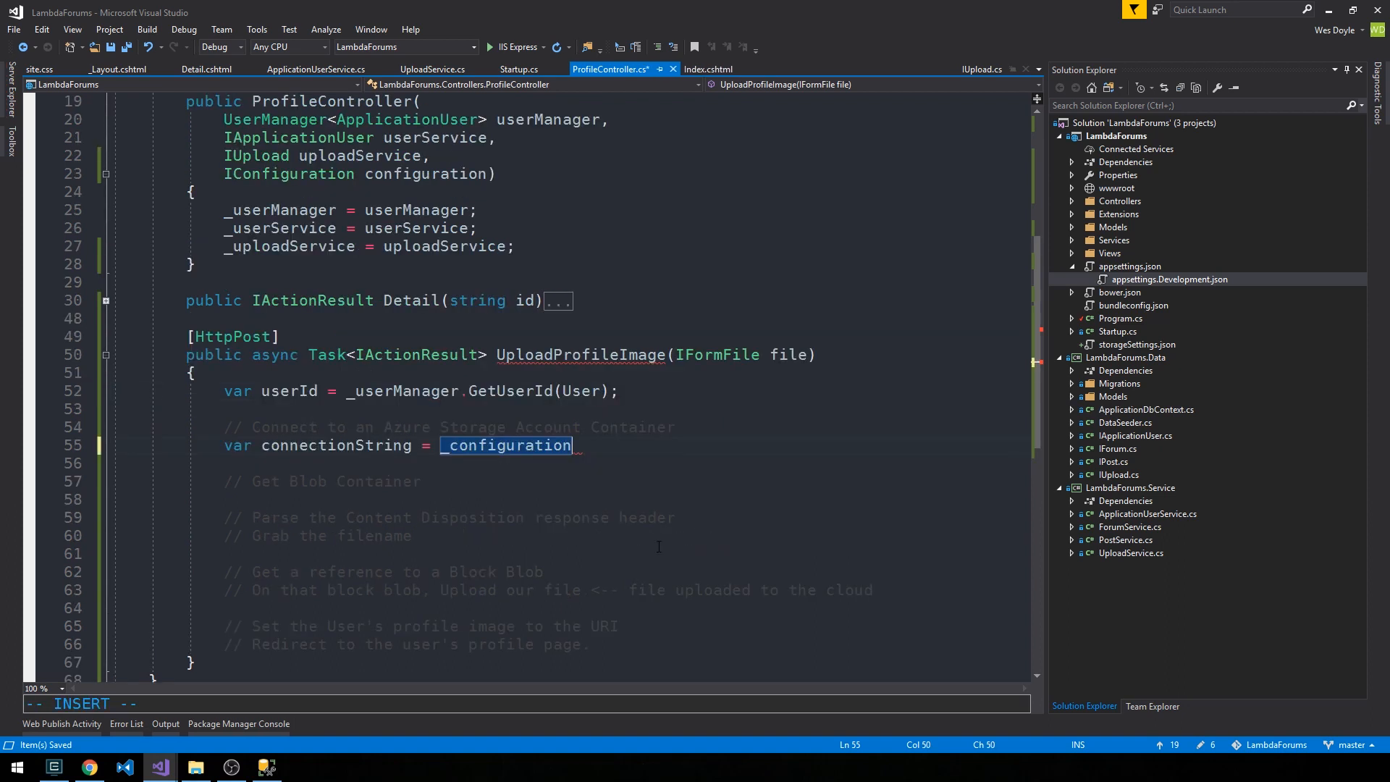
pyautogui.write('.')
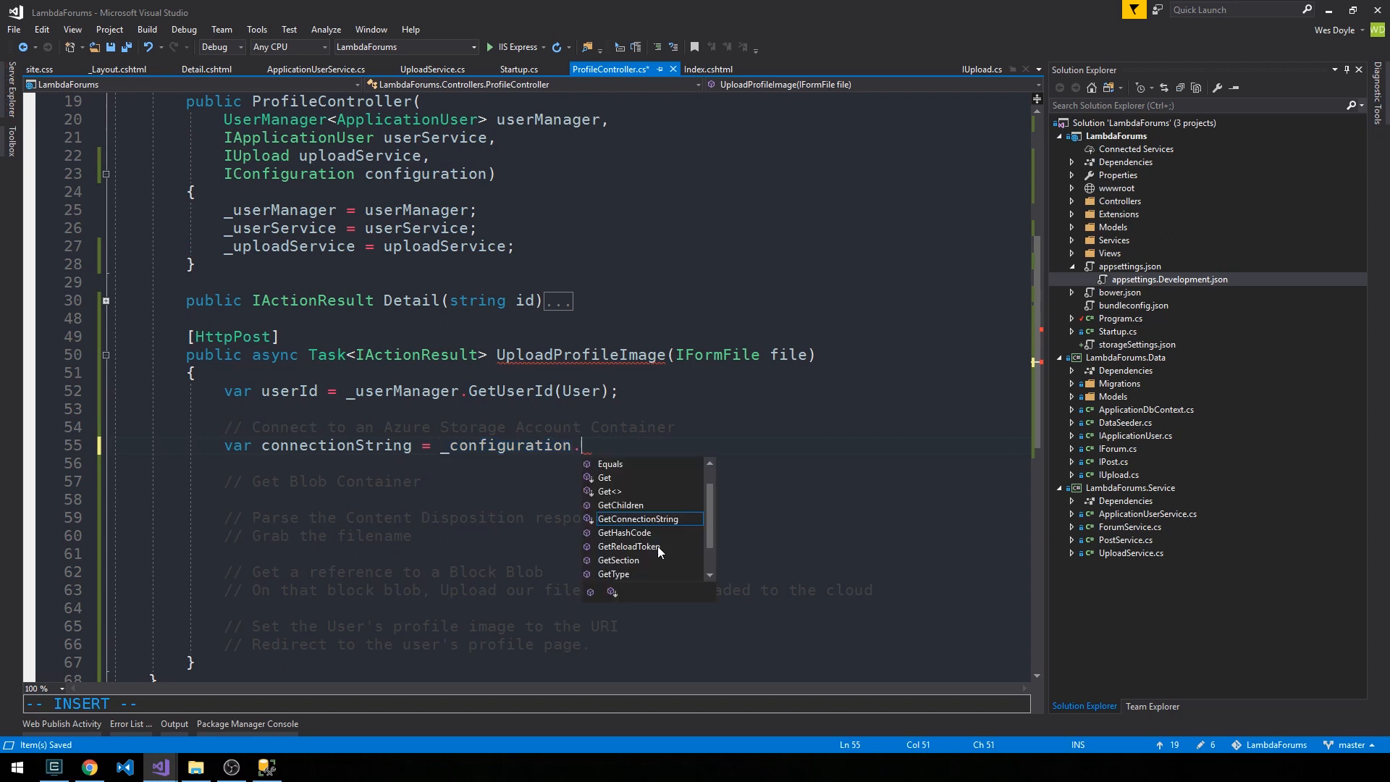
pyautogui.moveTo(636, 519)
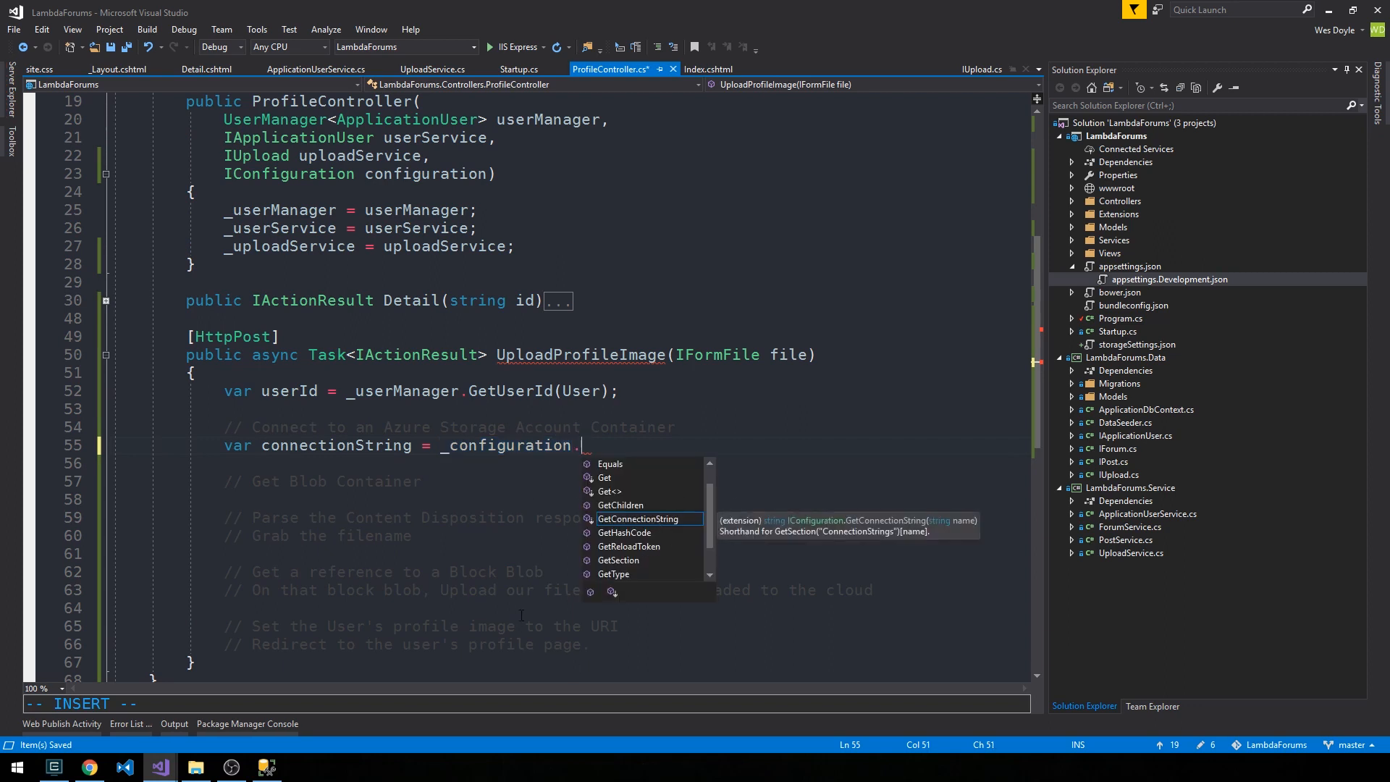
pyautogui.moveTo(700, 565)
pyautogui.write('GetConnectionString')
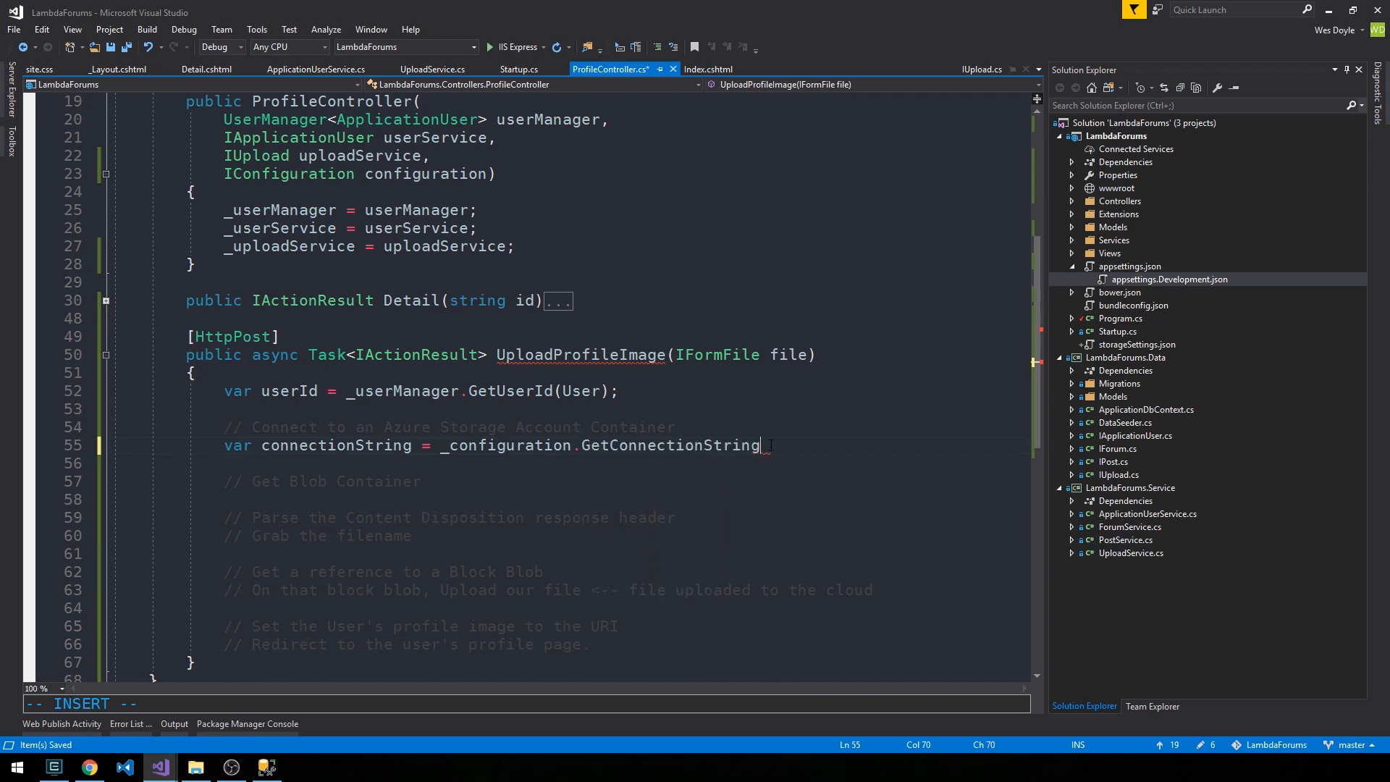
pyautogui.write('(')
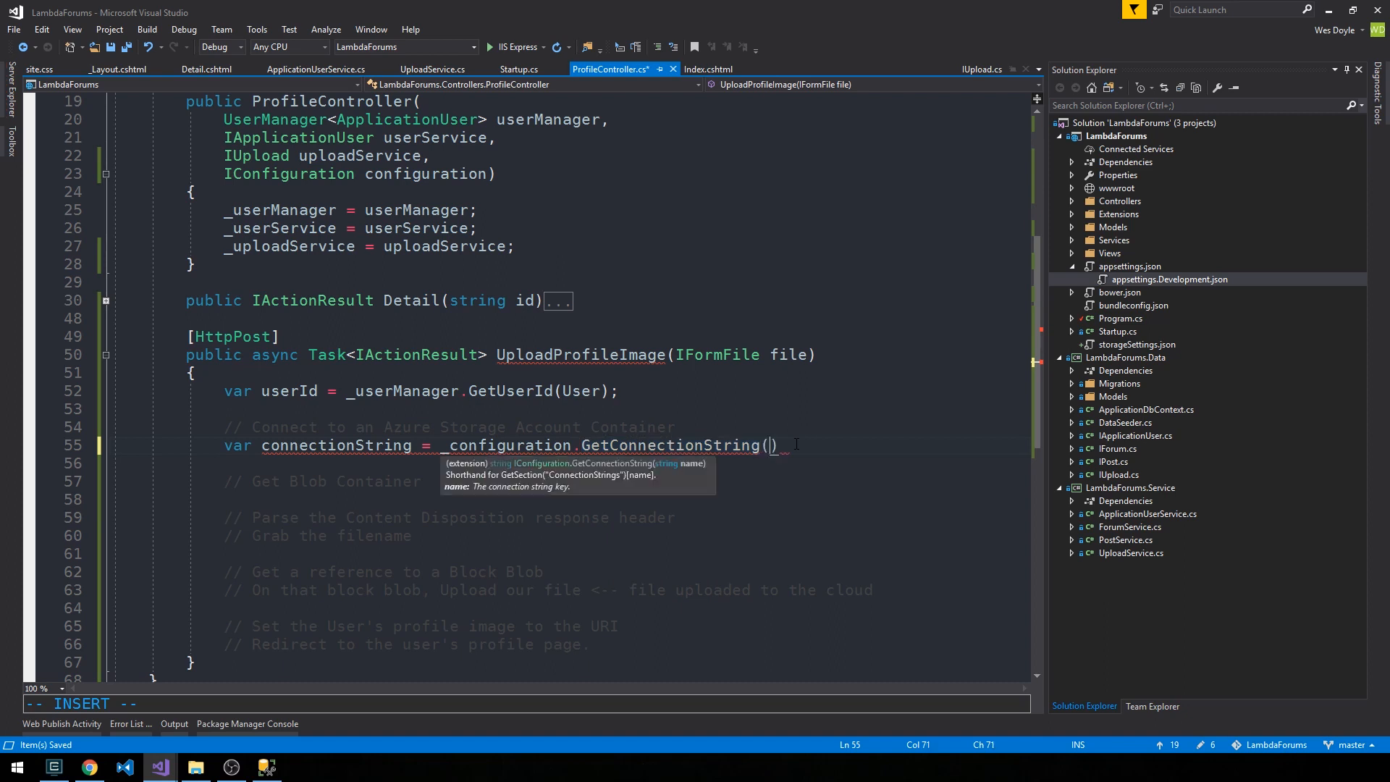
pyautogui.write('""')
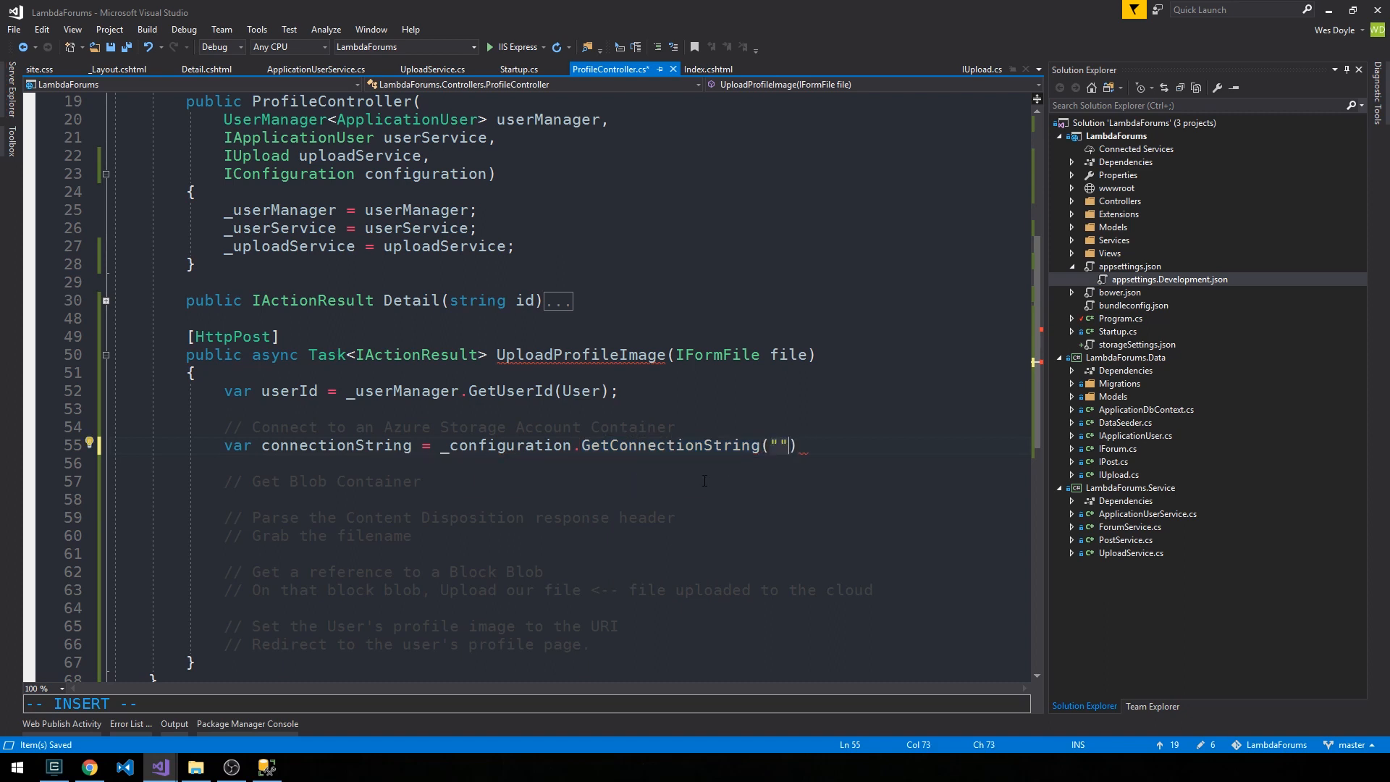
pyautogui.moveTo(892, 467)
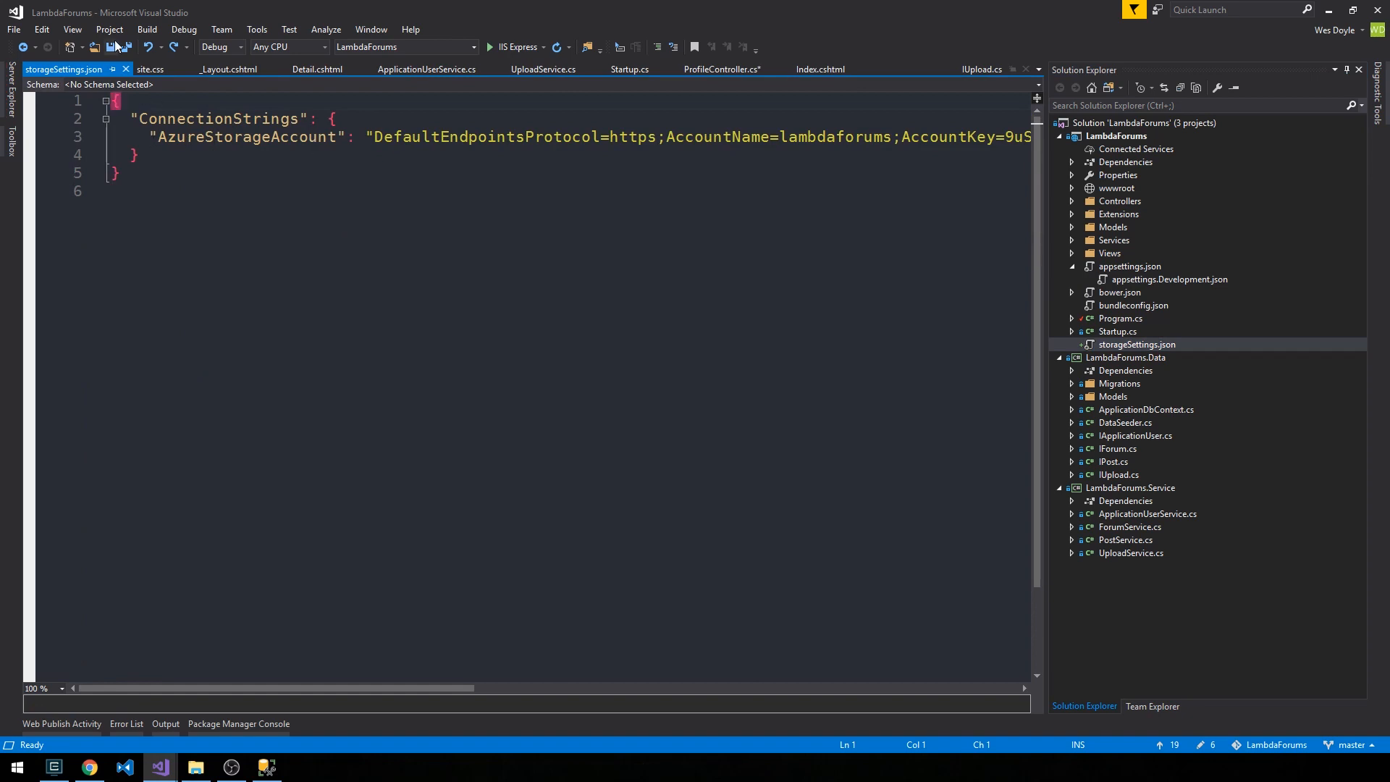
pyautogui.click(722, 70)
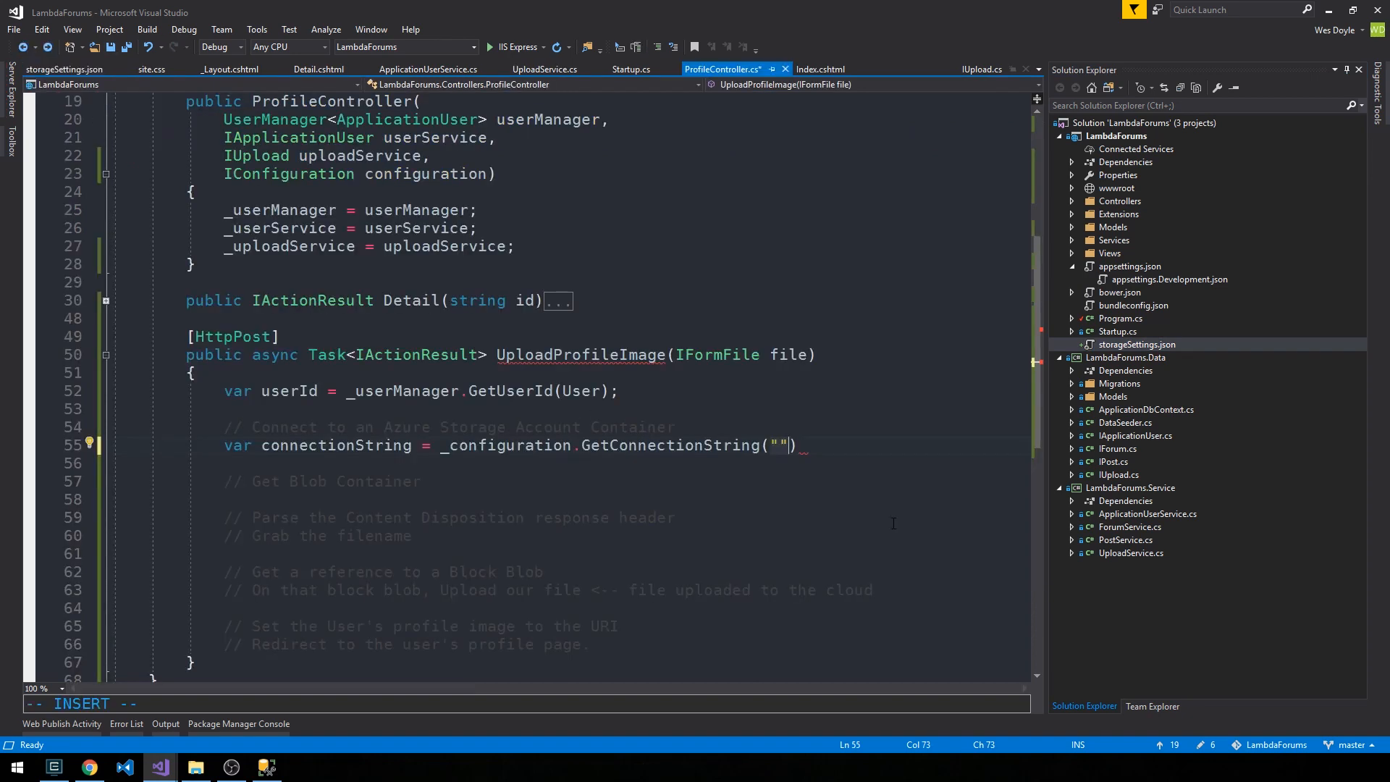
pyautogui.write('AzureStorageAccount')
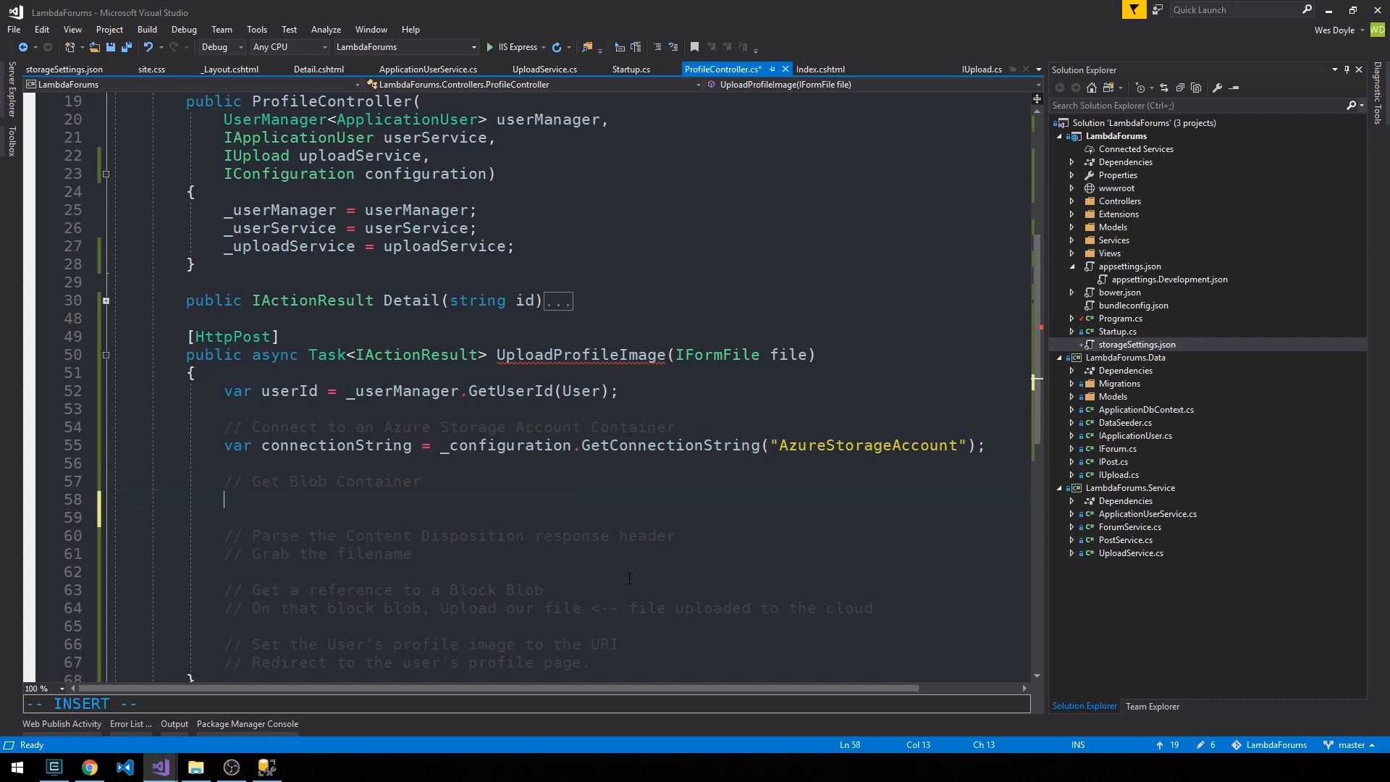
pyautogui.moveTo(703, 532)
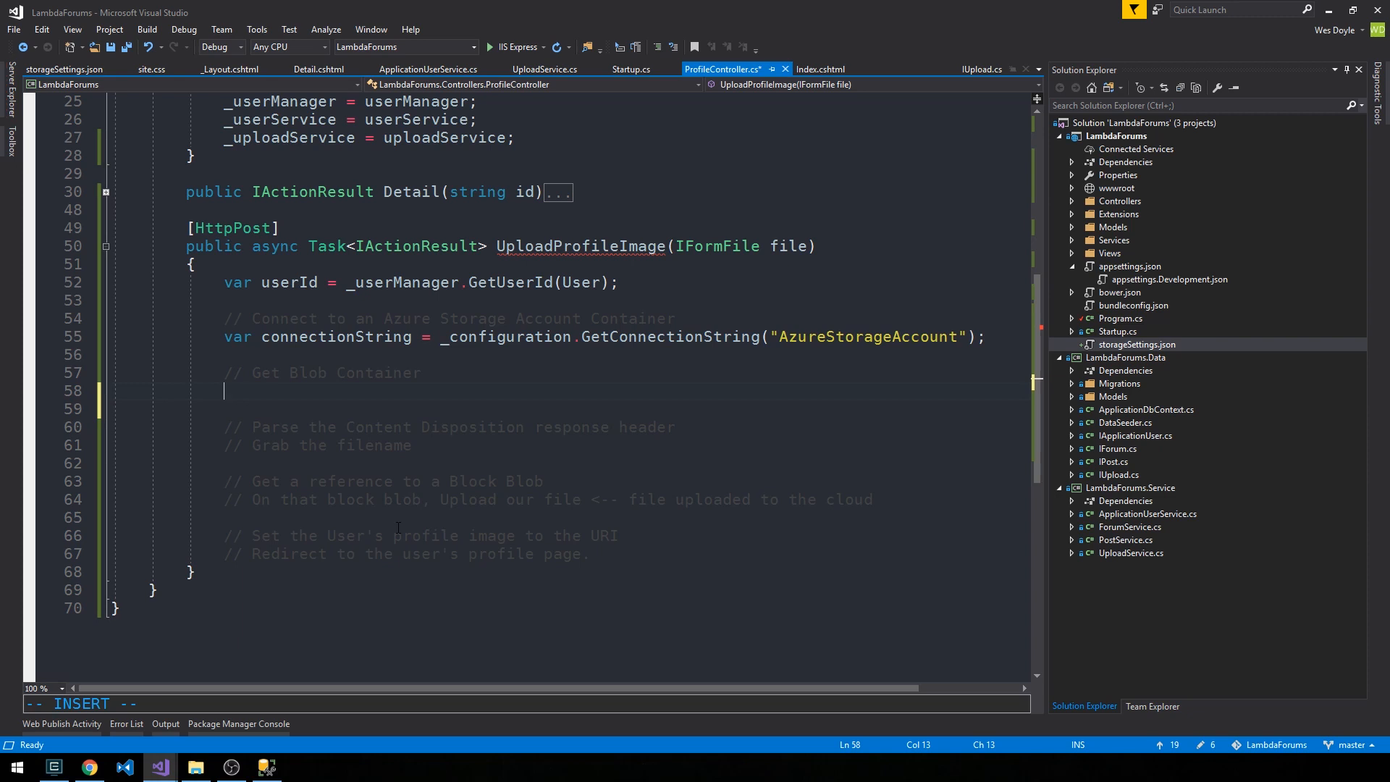
pyautogui.moveTo(457, 449)
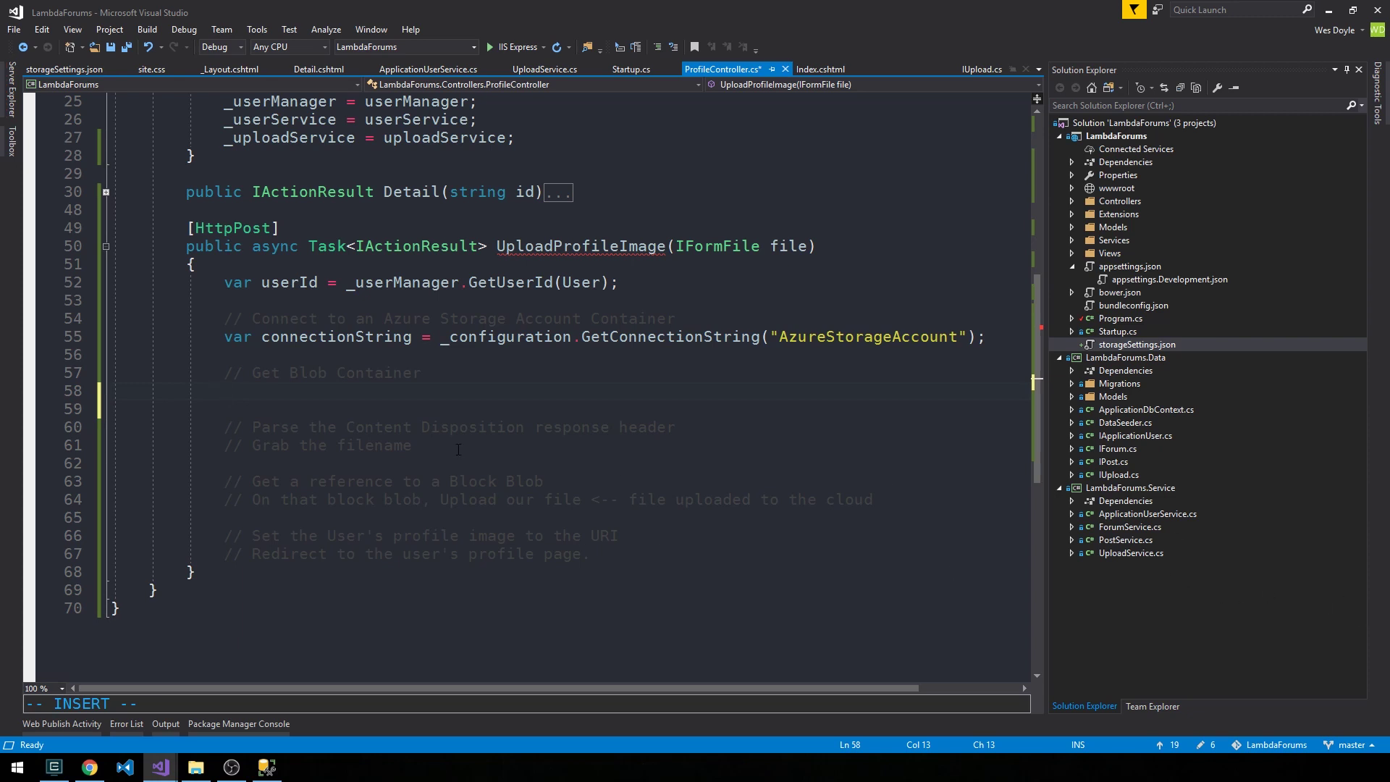
# Add var container = _uploadService.GetBlobContainer(connectionString) in UploadProfileImage.
pyautogui.write('var contai')
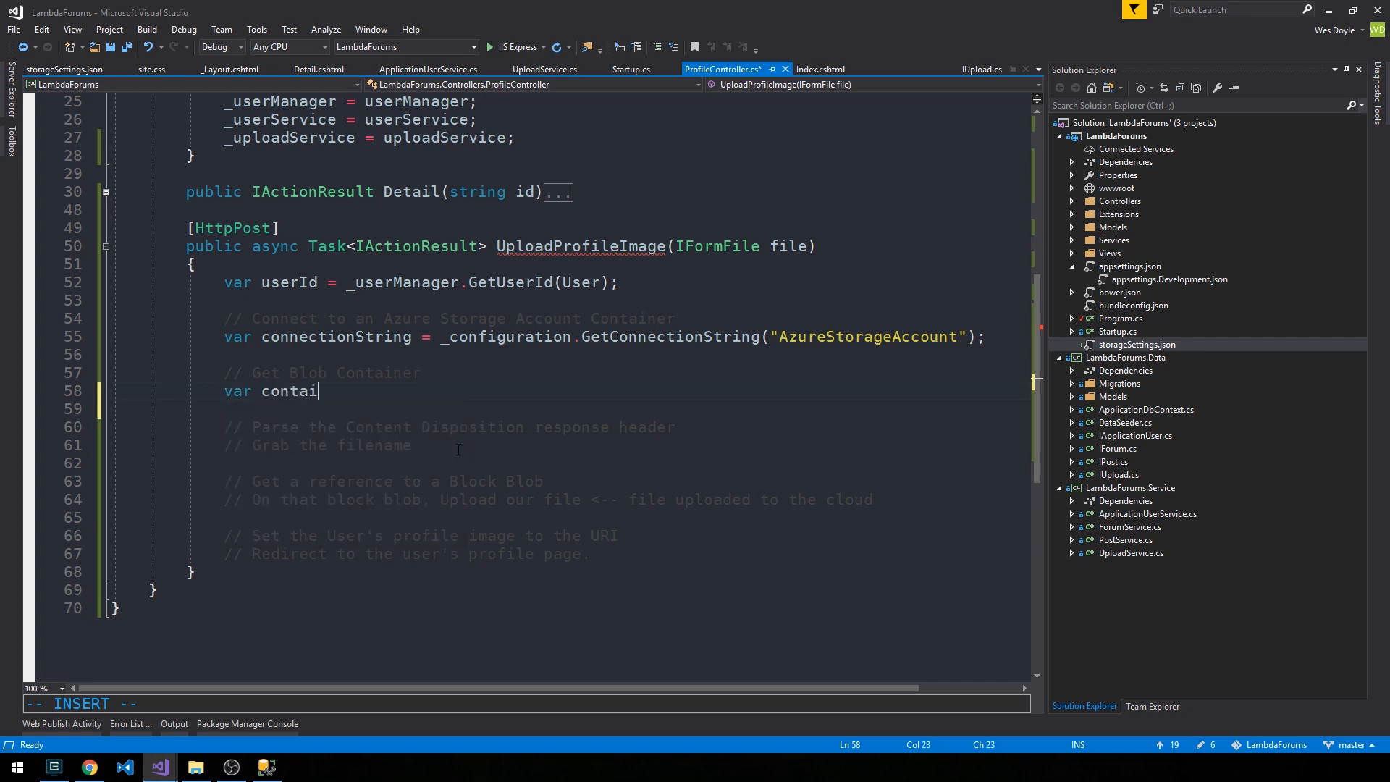
pyautogui.write('ner = _uploadService.GetBlobCon')
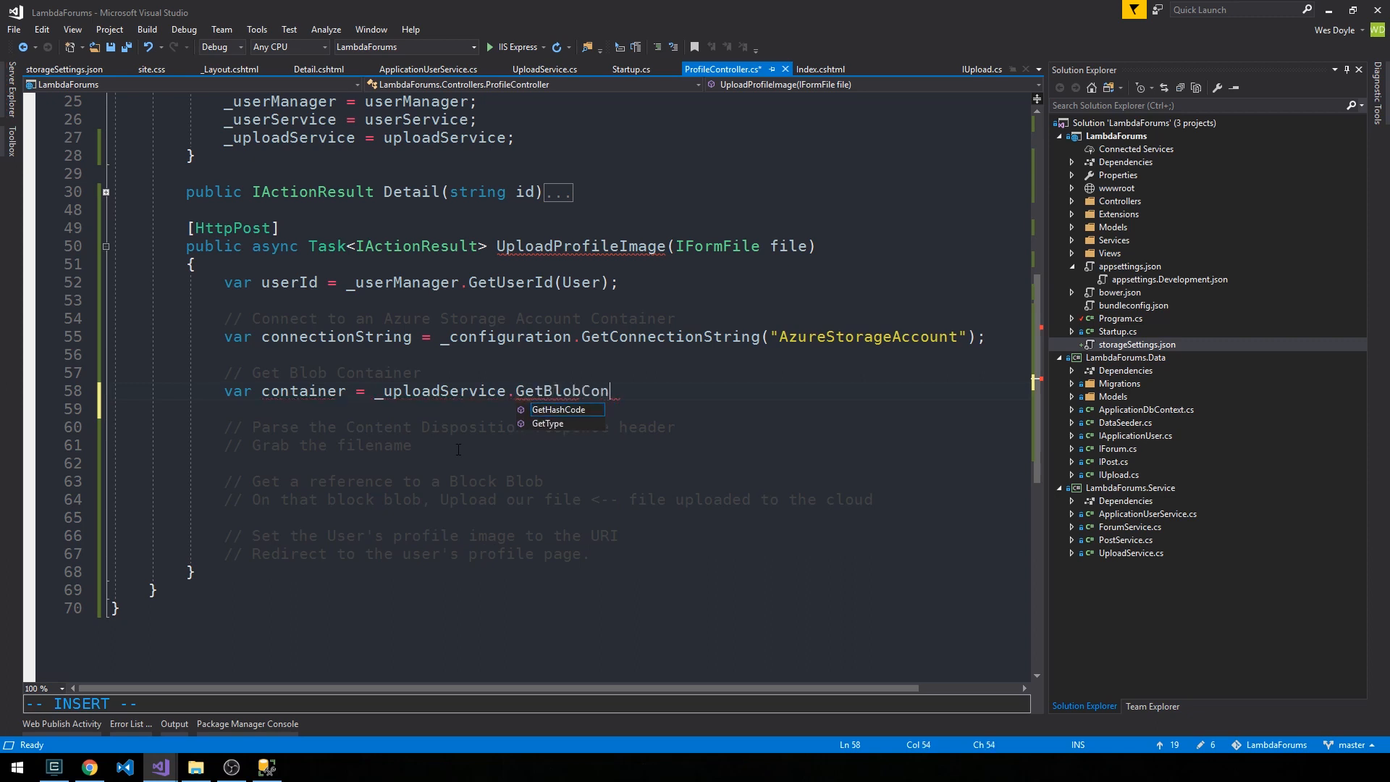
pyautogui.write('tainer(connec')
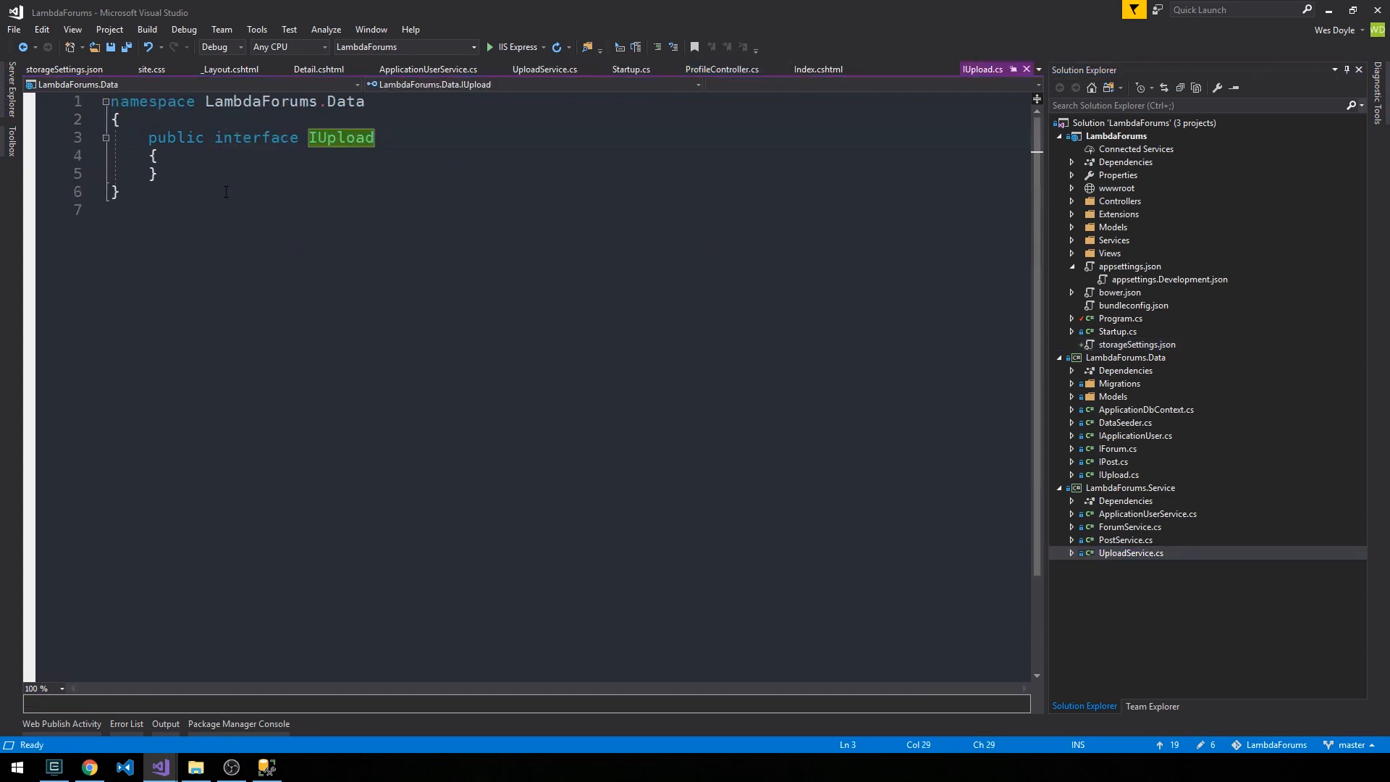
# Declare CloudBlobContainer GetBlobContainer(string connectionString); in IUpload.
pyautogui.write('GetB')
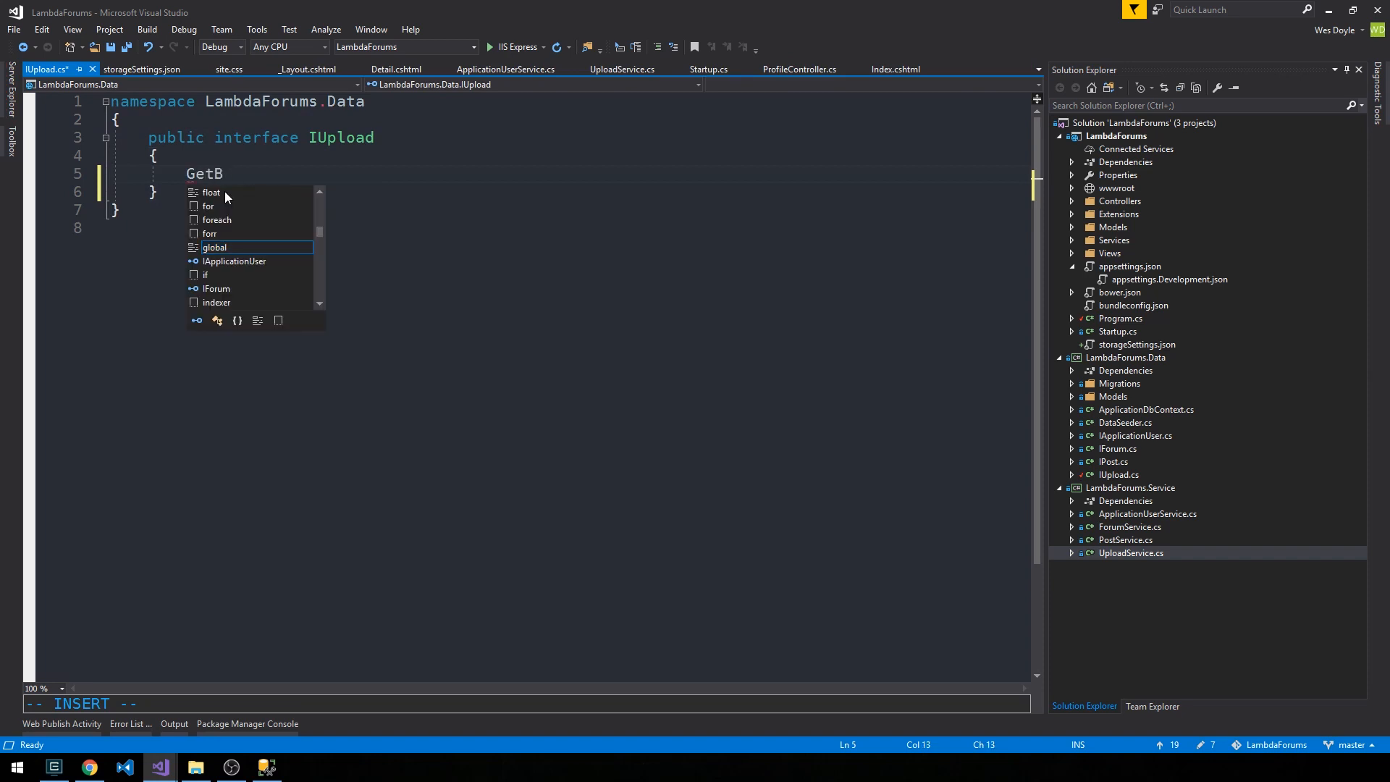
pyautogui.write('Clou')
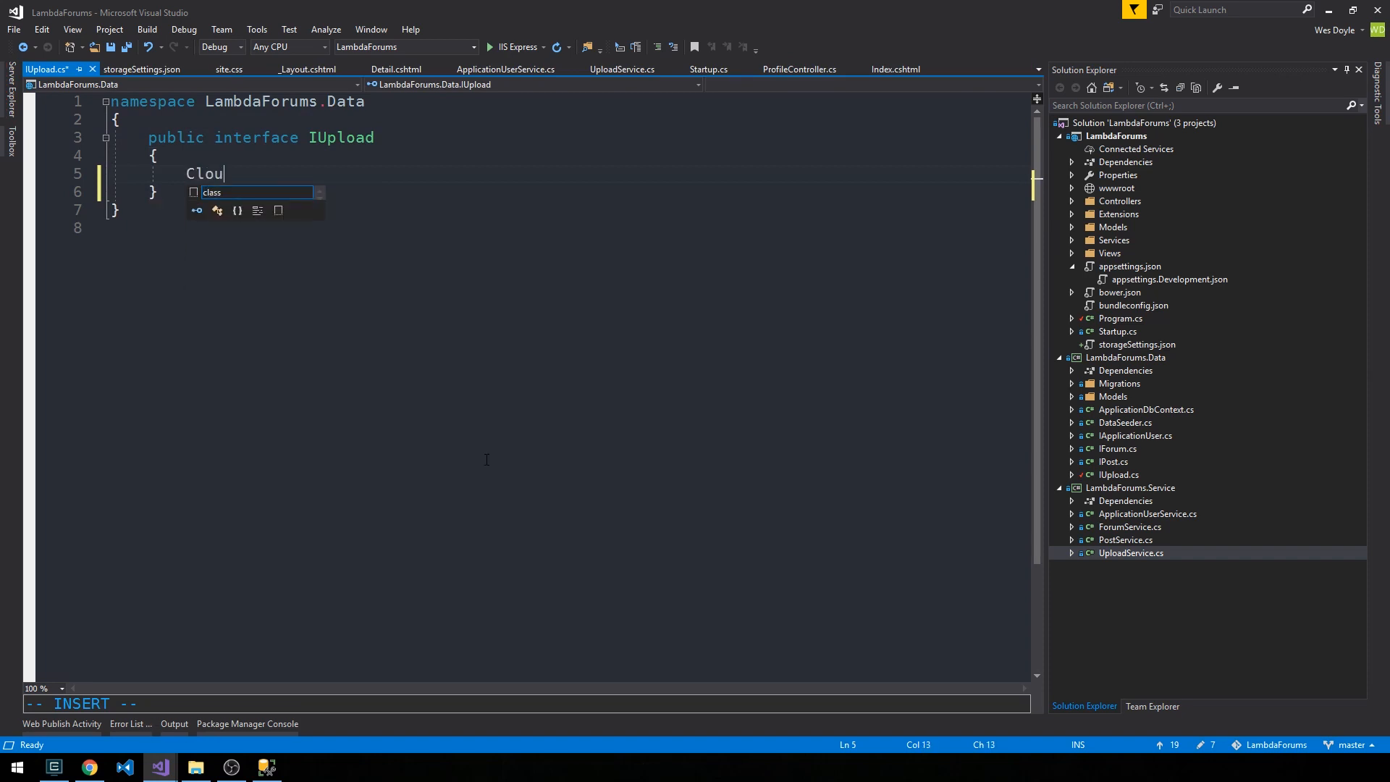
pyautogui.write('dBlobContainer GetBlobContainer')
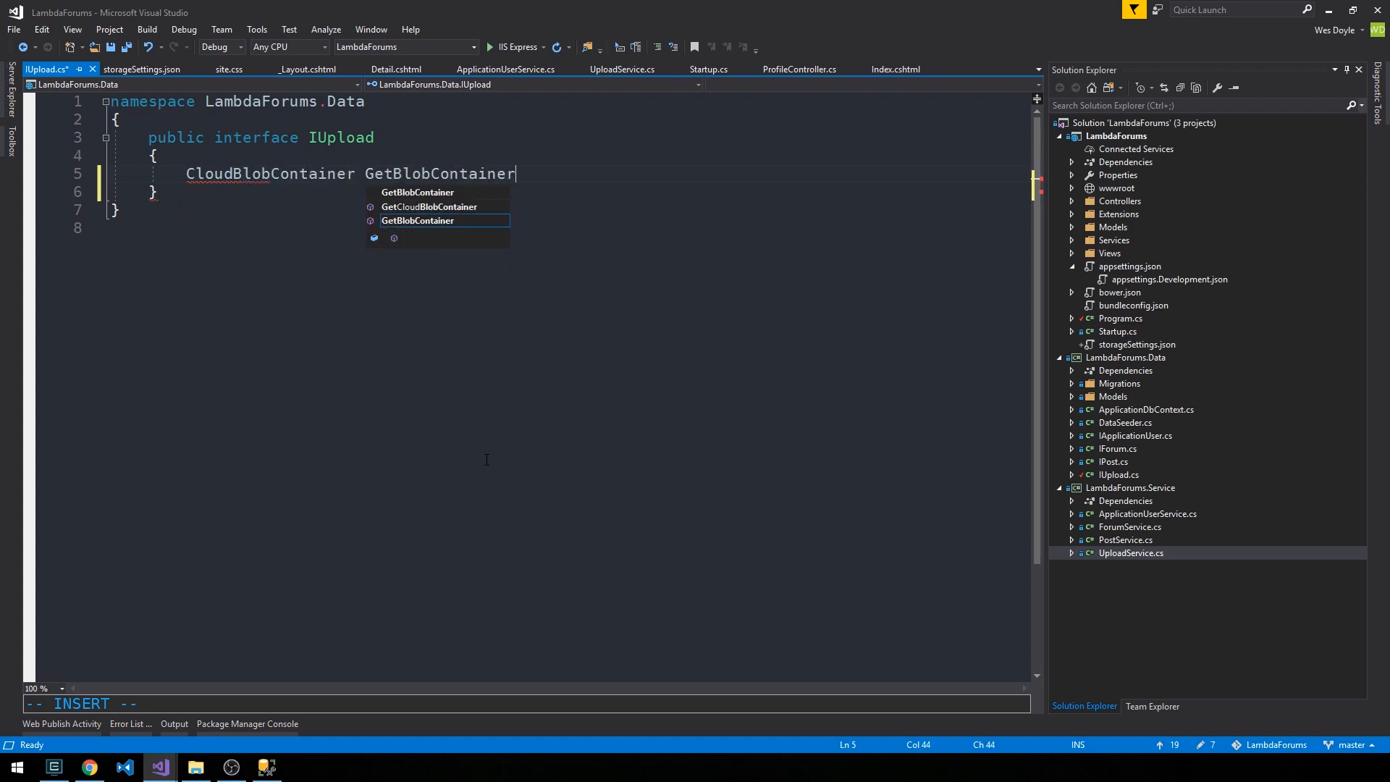
pyautogui.write('(string conn)')
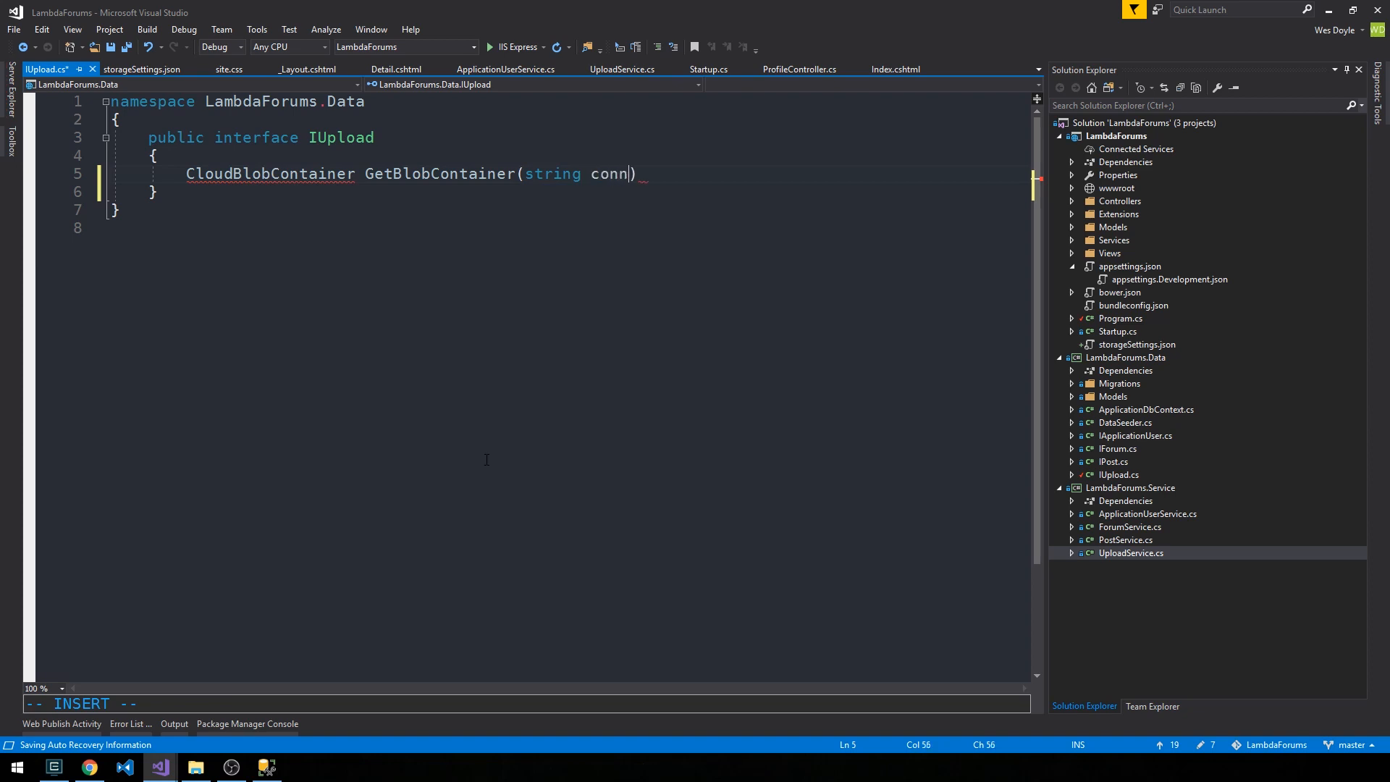
pyautogui.write('ectionString);')
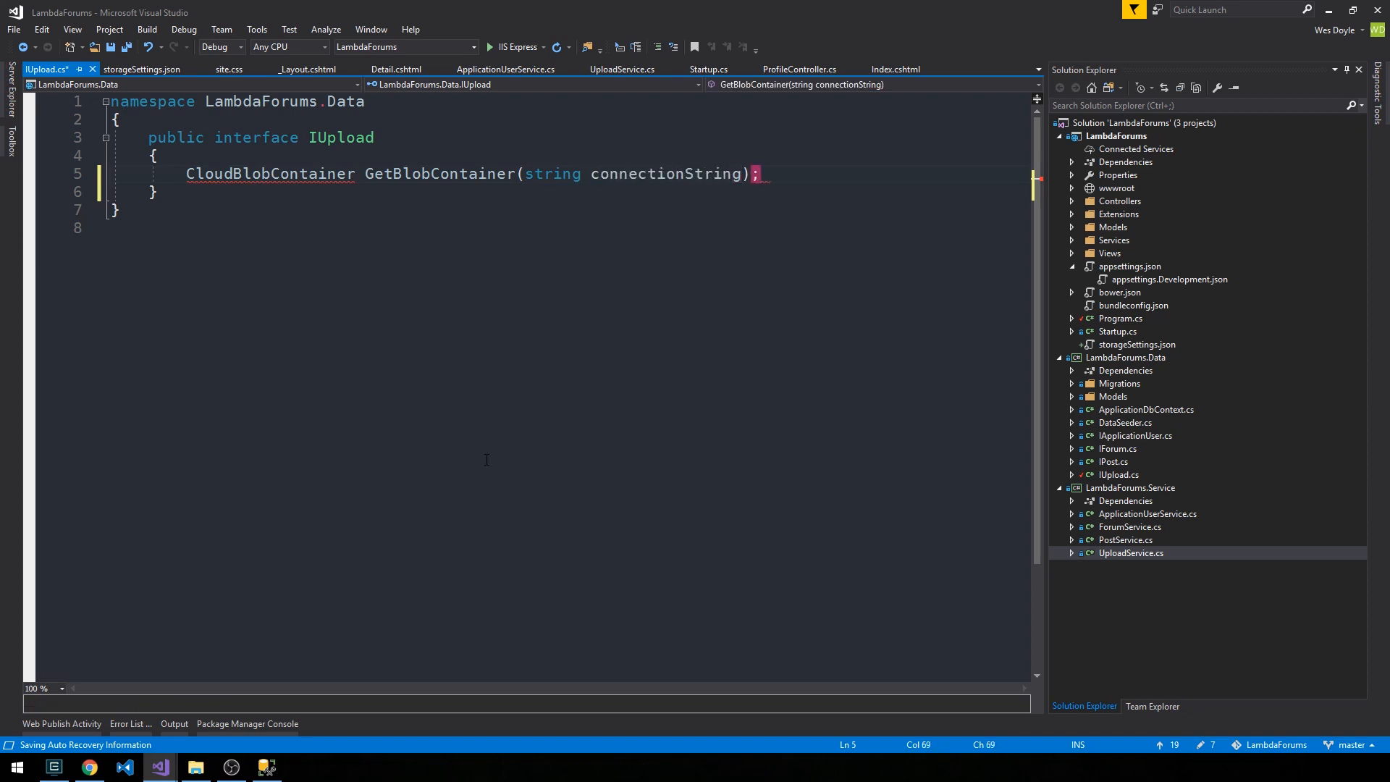
# Import Microsoft.WindowsAzure.Storage.Blob via quick action and expand the web project's dependencies.
pyautogui.click(92, 170)
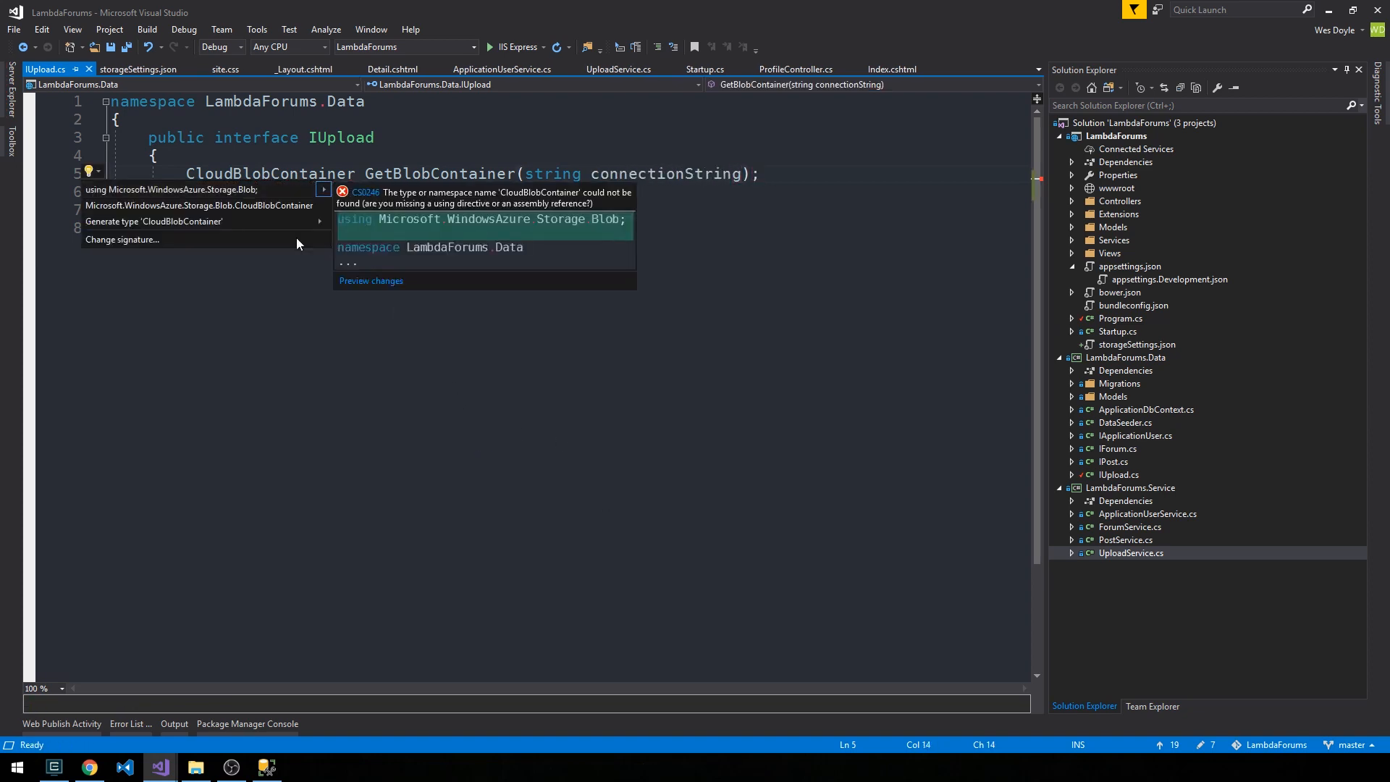
pyautogui.moveTo(168, 189)
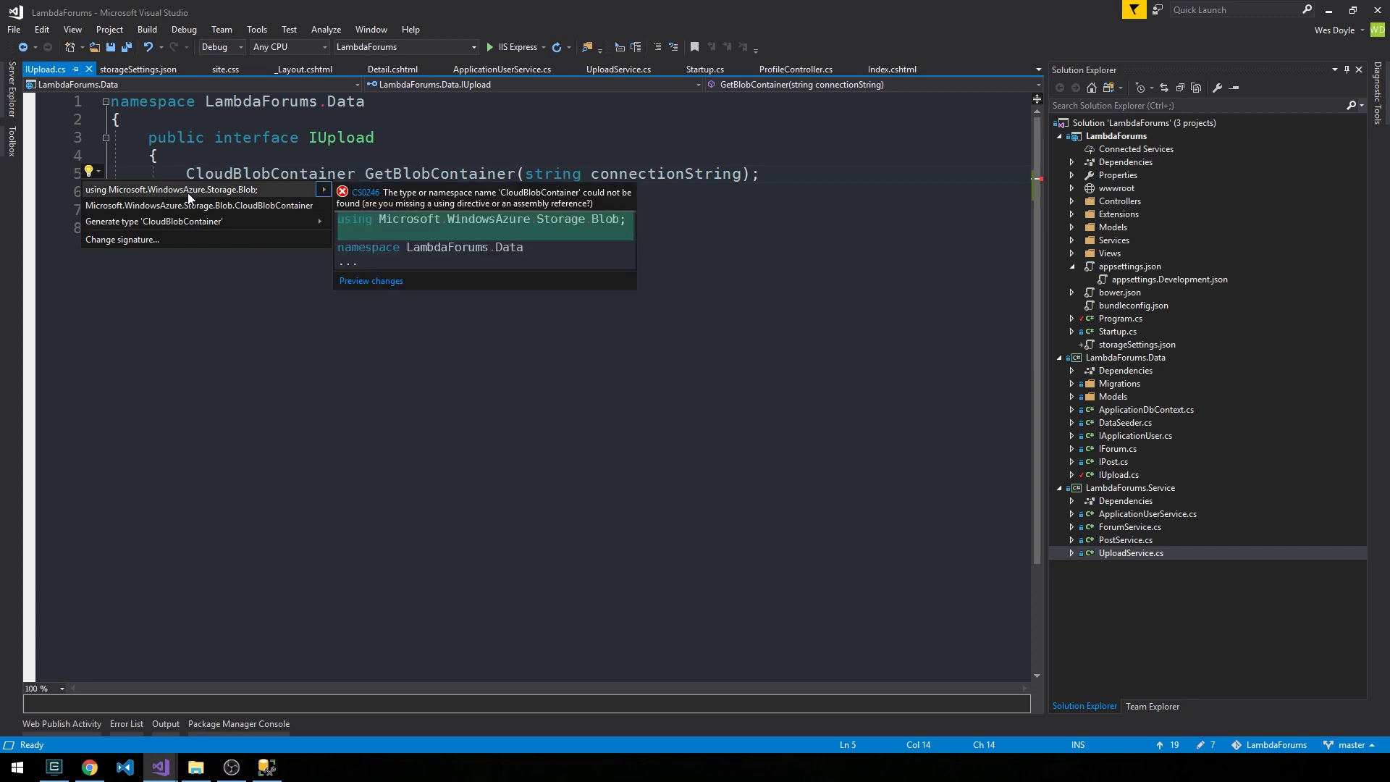
pyautogui.click(173, 190)
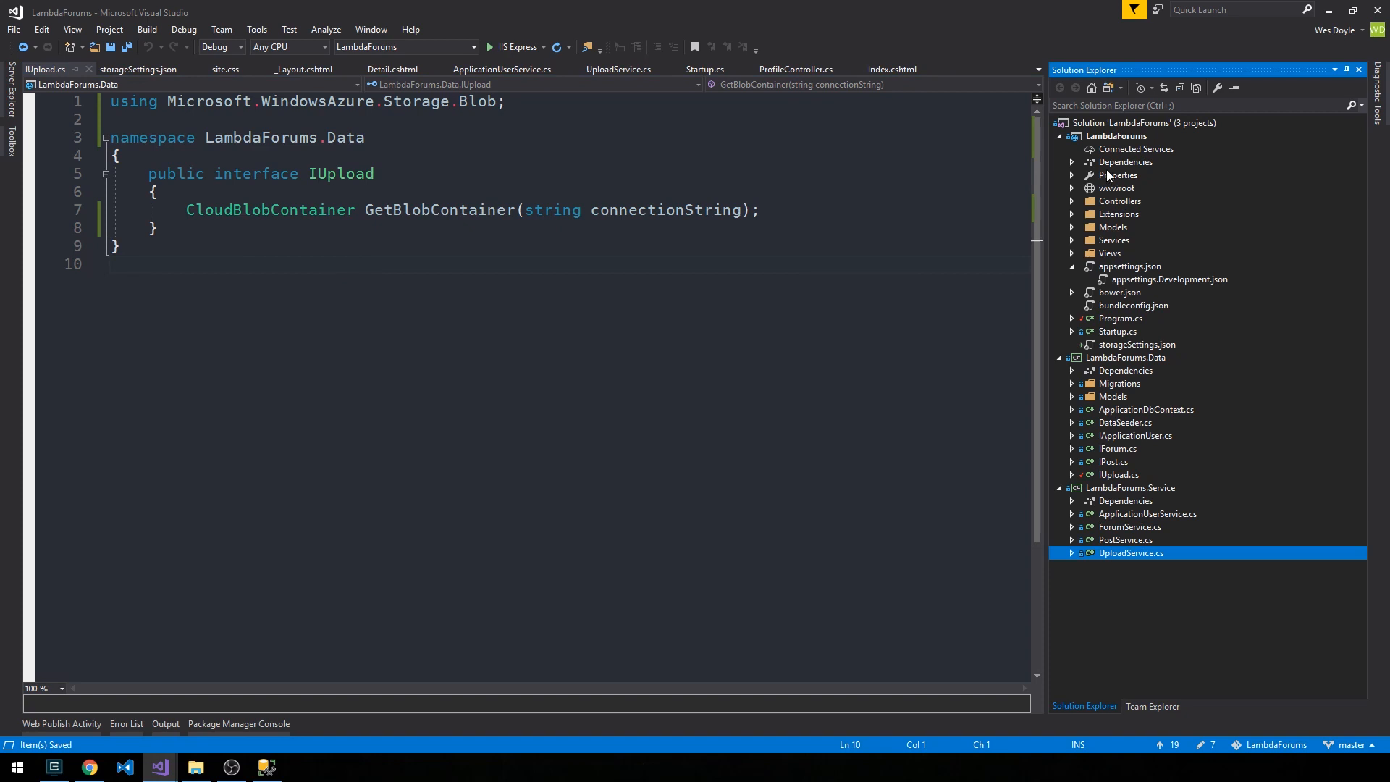
pyautogui.click(1074, 161)
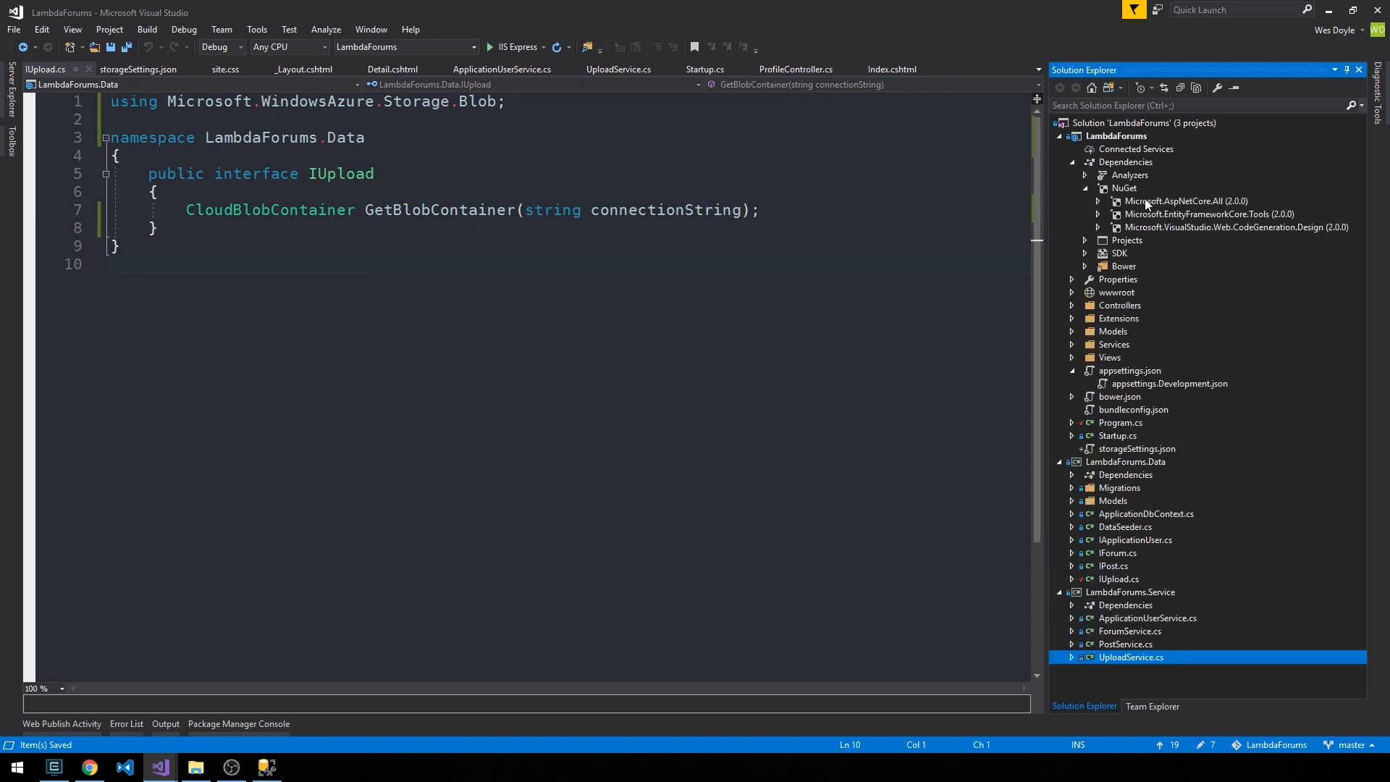
pyautogui.moveTo(1174, 234)
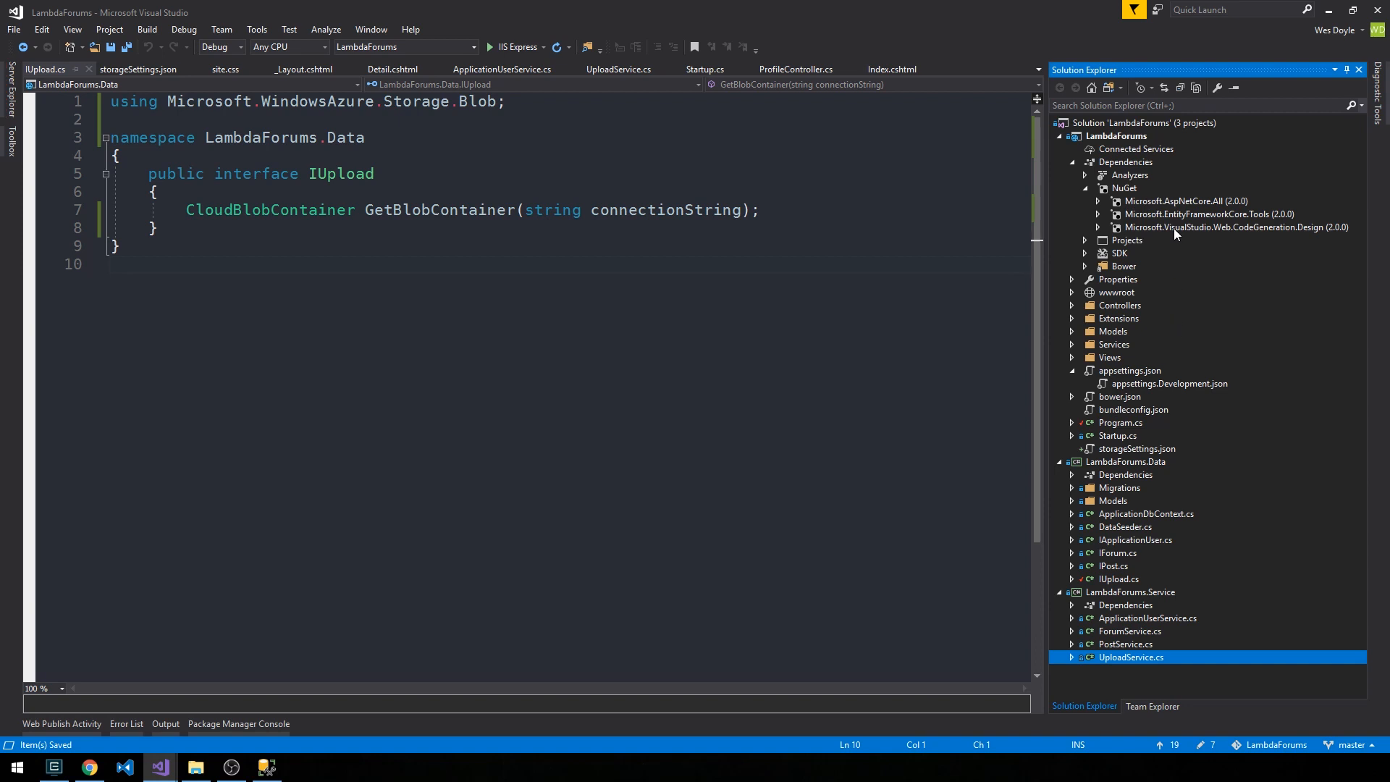
# Search for WindowsAzure.Storage on the Browse tab of NuGet for the LambdaForums project.
pyautogui.rightClick(1116, 135)
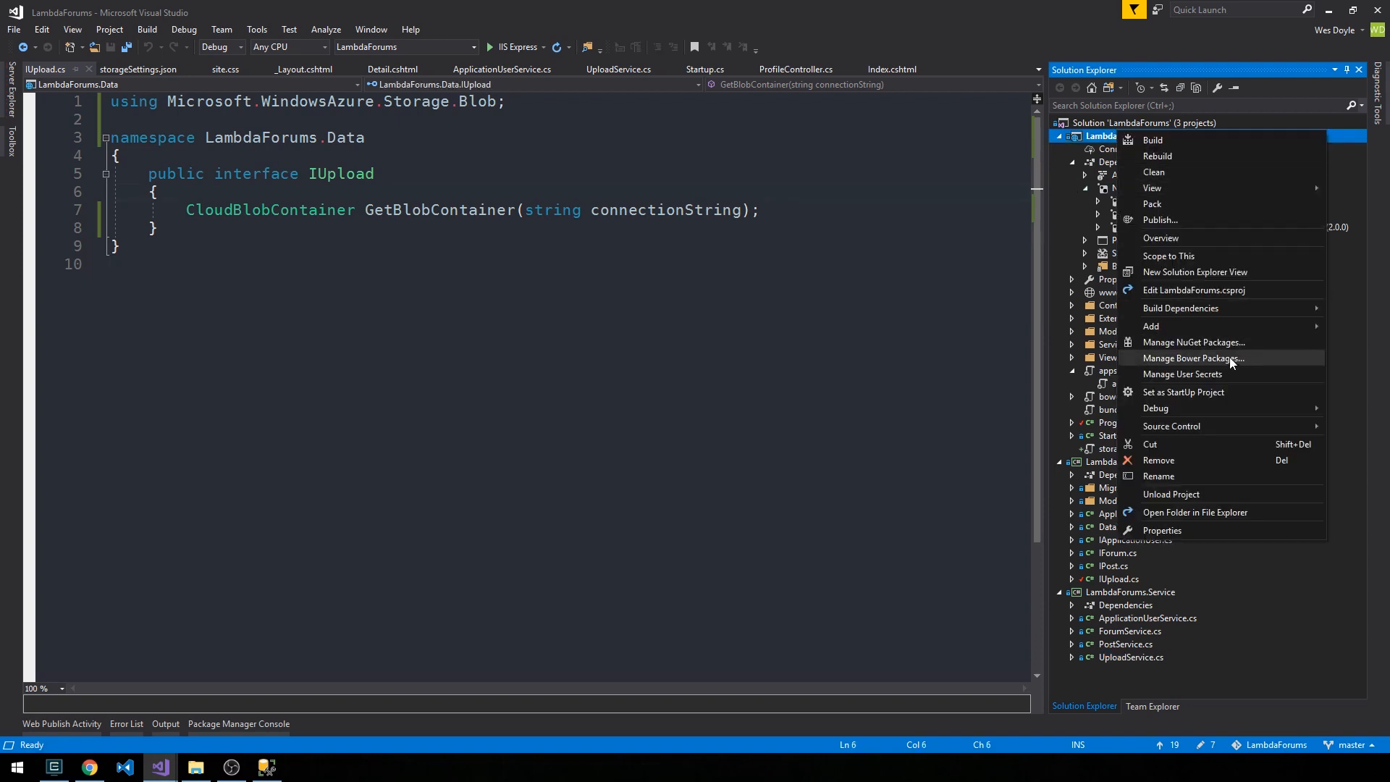
pyautogui.click(1193, 342)
pyautogui.write('WindowsAzure.S')
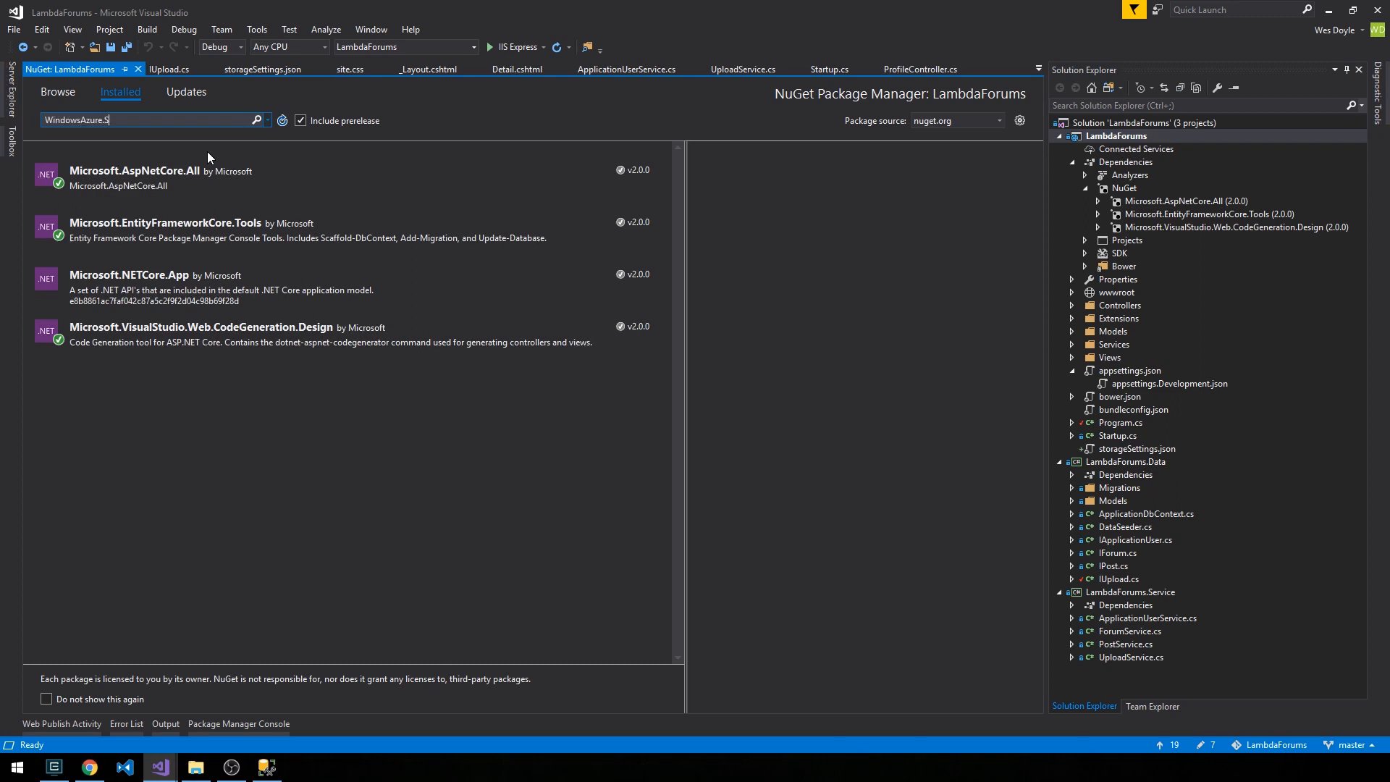
pyautogui.write('torage')
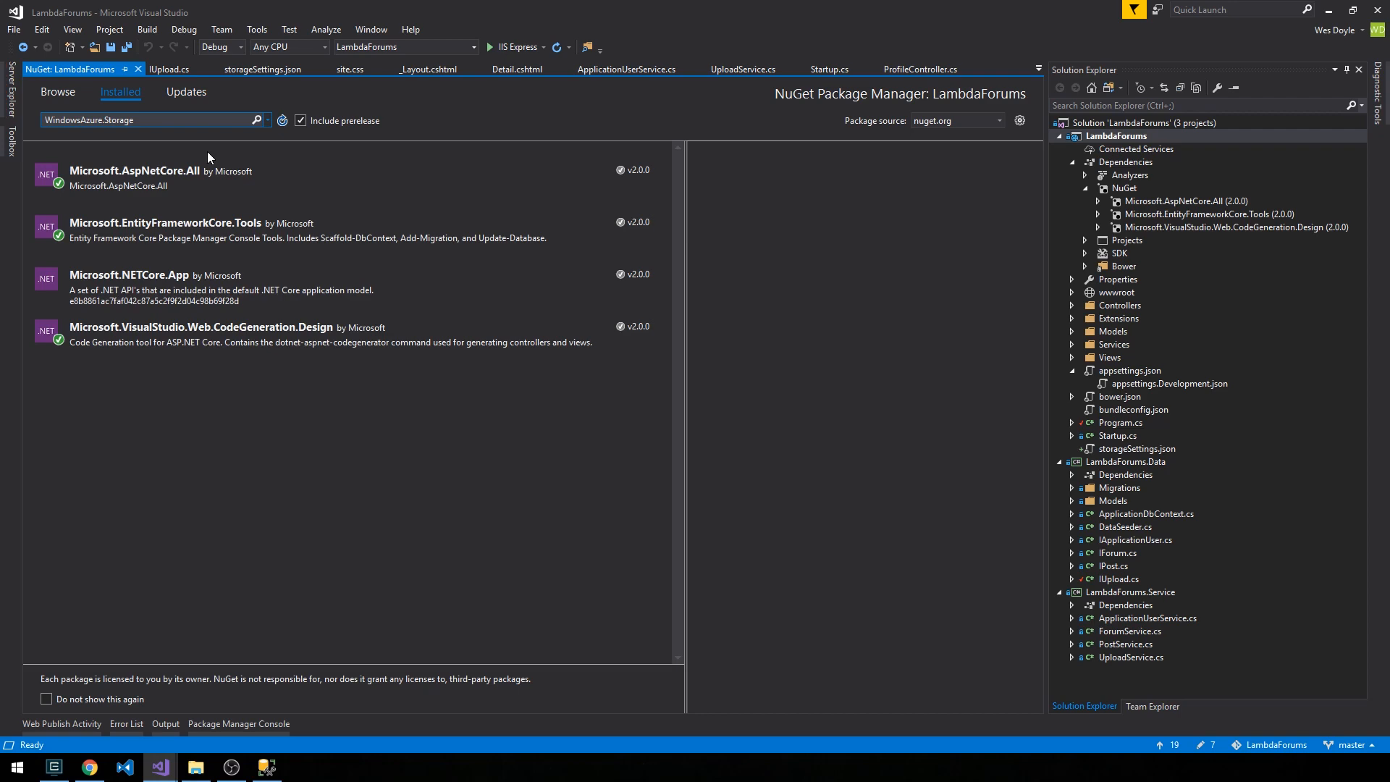
pyautogui.click(57, 91)
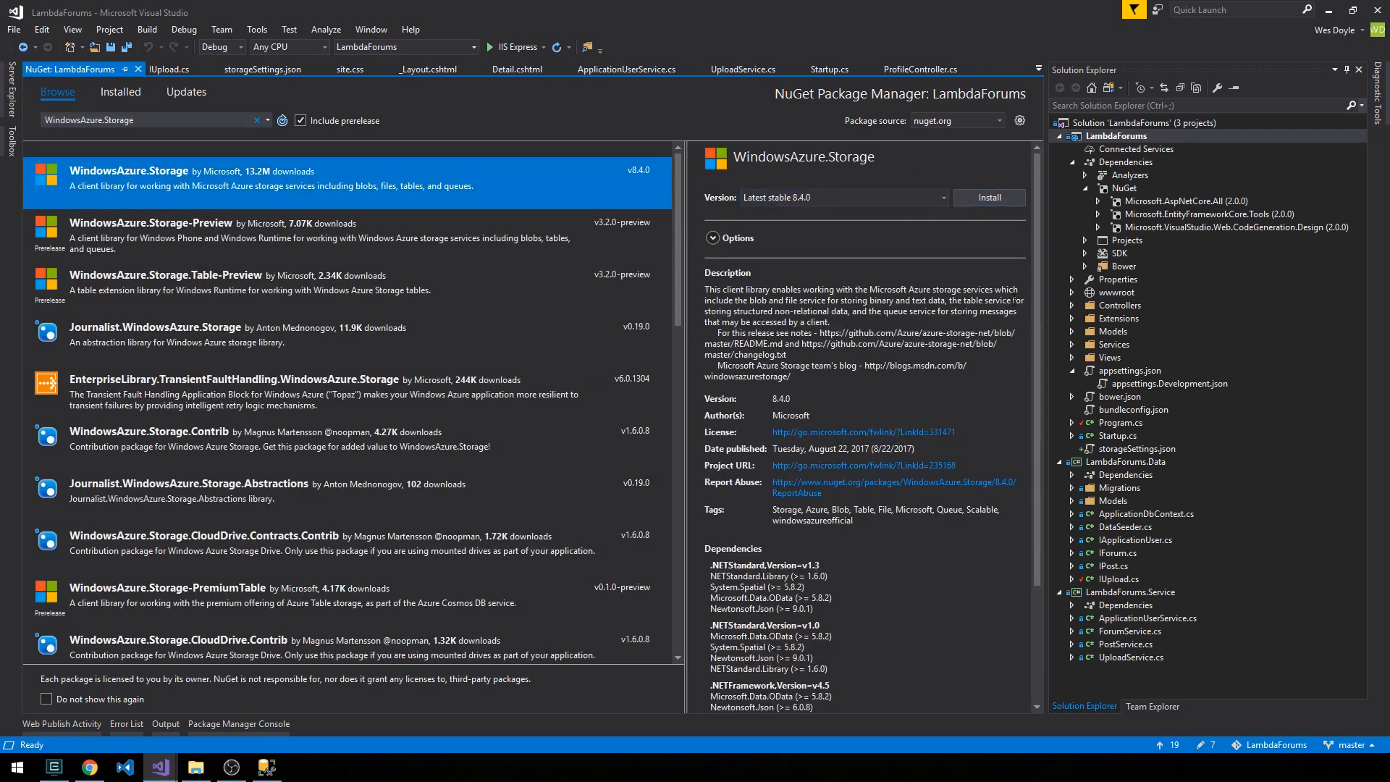
# Install WindowsAzure.Storage 8.4.0, accepting the license, and return to IUpload.cs.
pyautogui.click(988, 197)
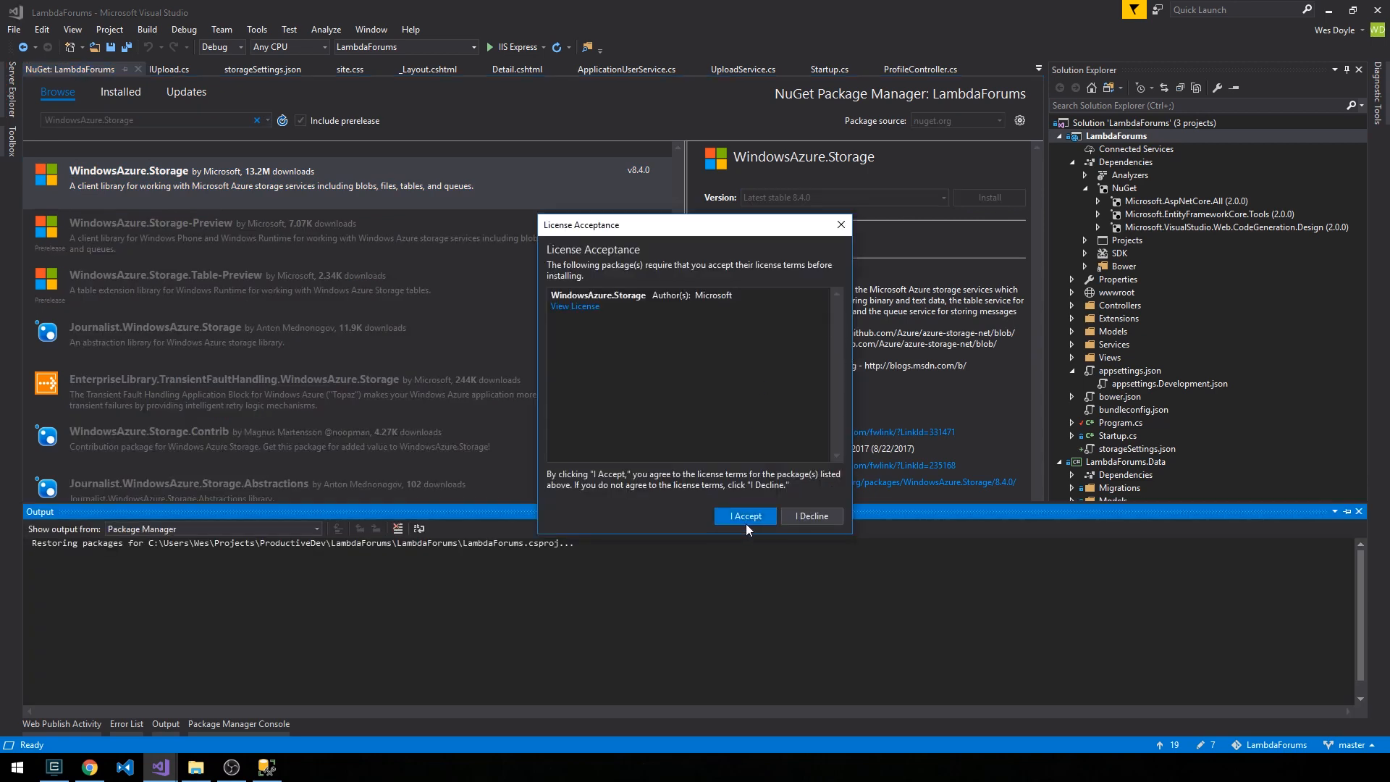
pyautogui.click(743, 514)
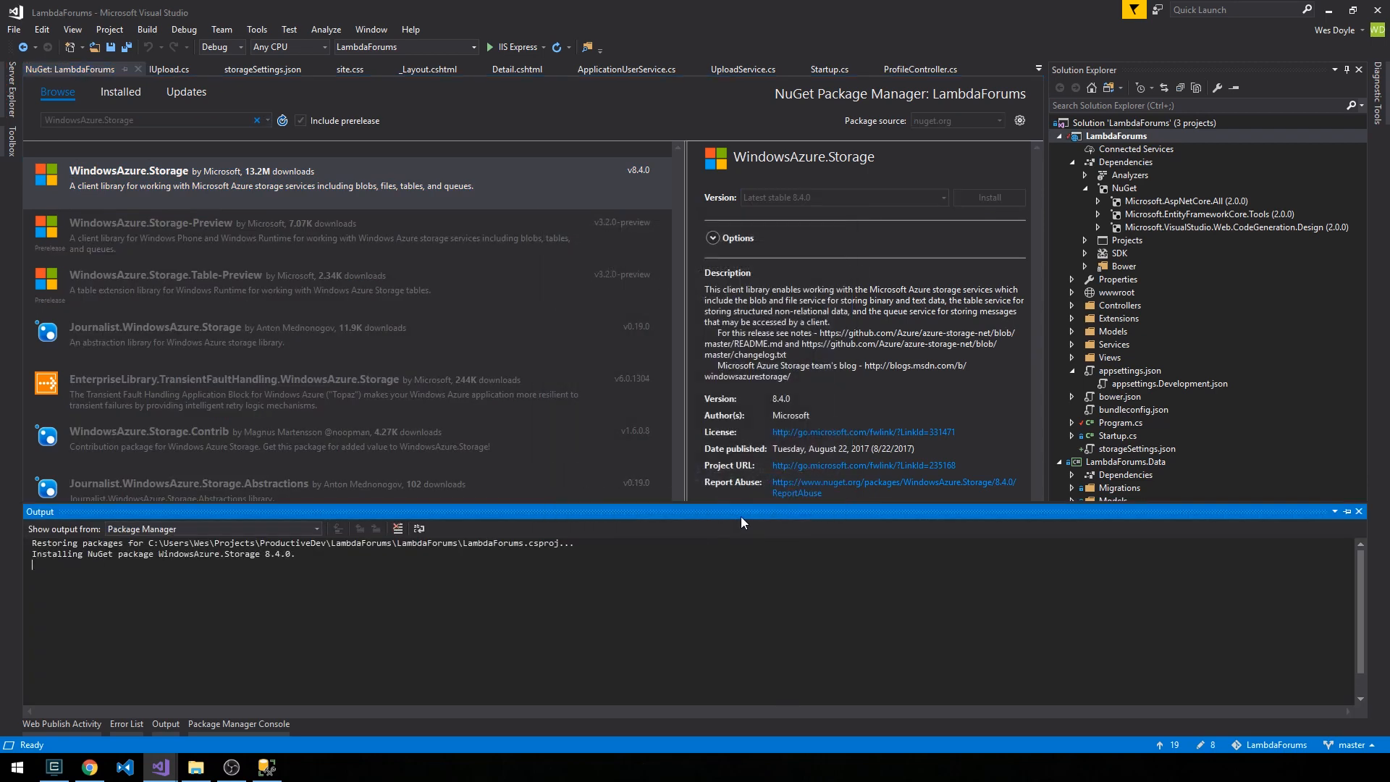
pyautogui.click(989, 197)
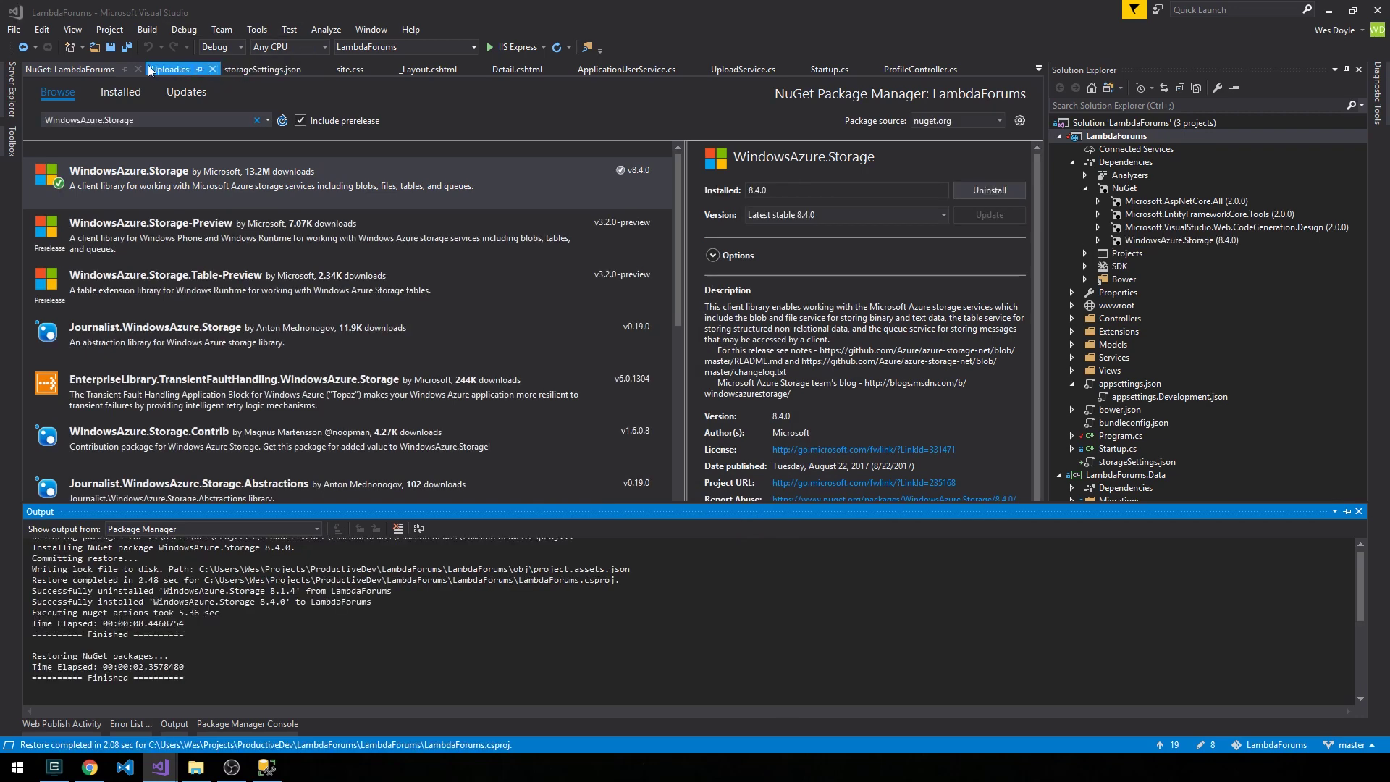
pyautogui.click(138, 68)
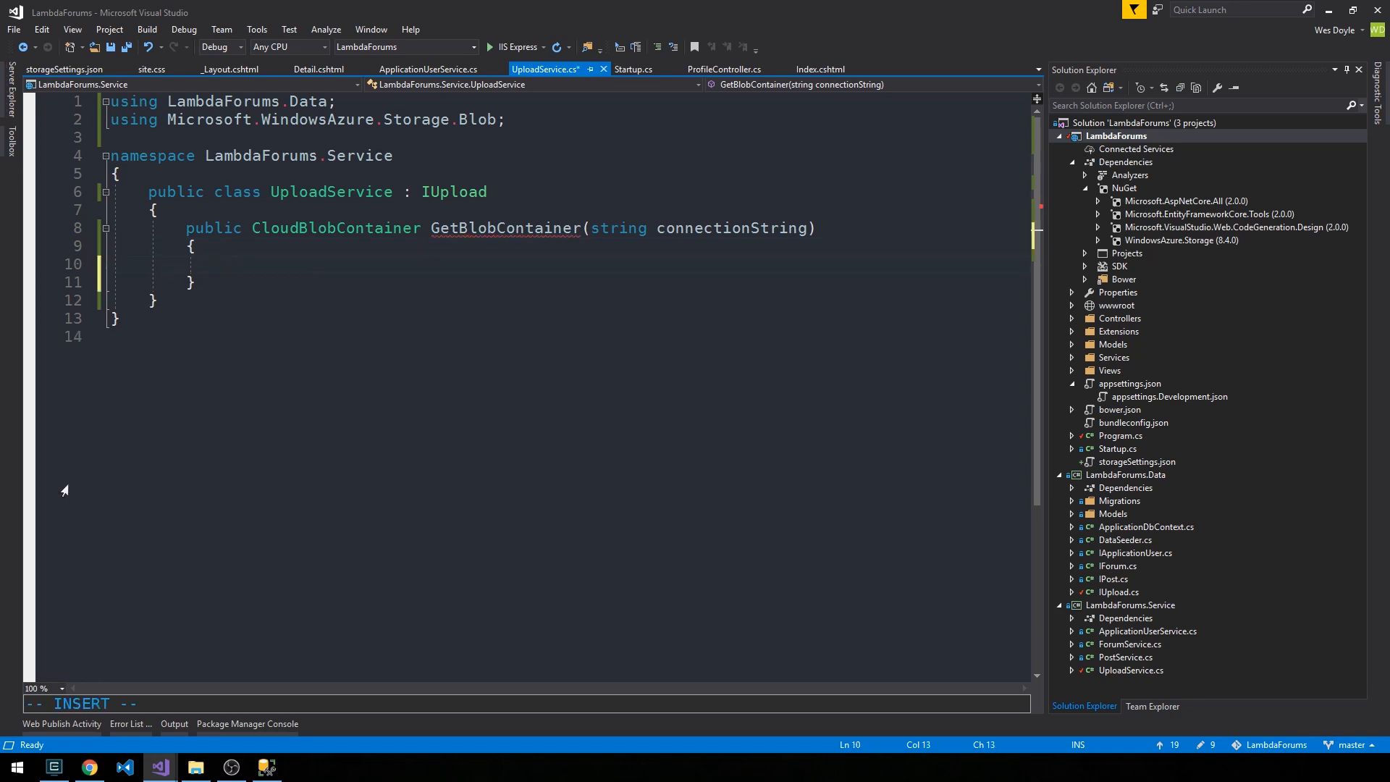
# Set storageAccount to CloudStorageAccount.Parse(connectionString), importing its namespace.
pyautogui.write('var')
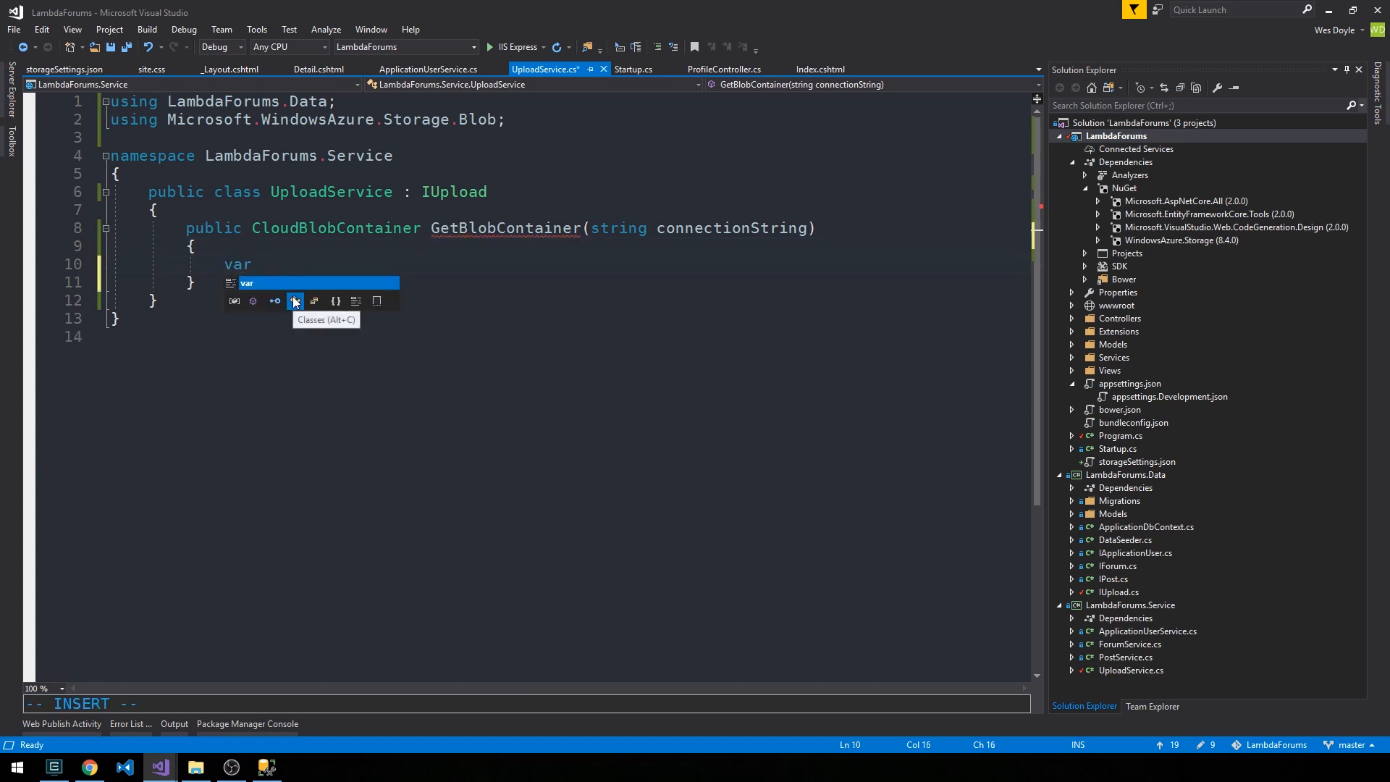
pyautogui.write('storage')
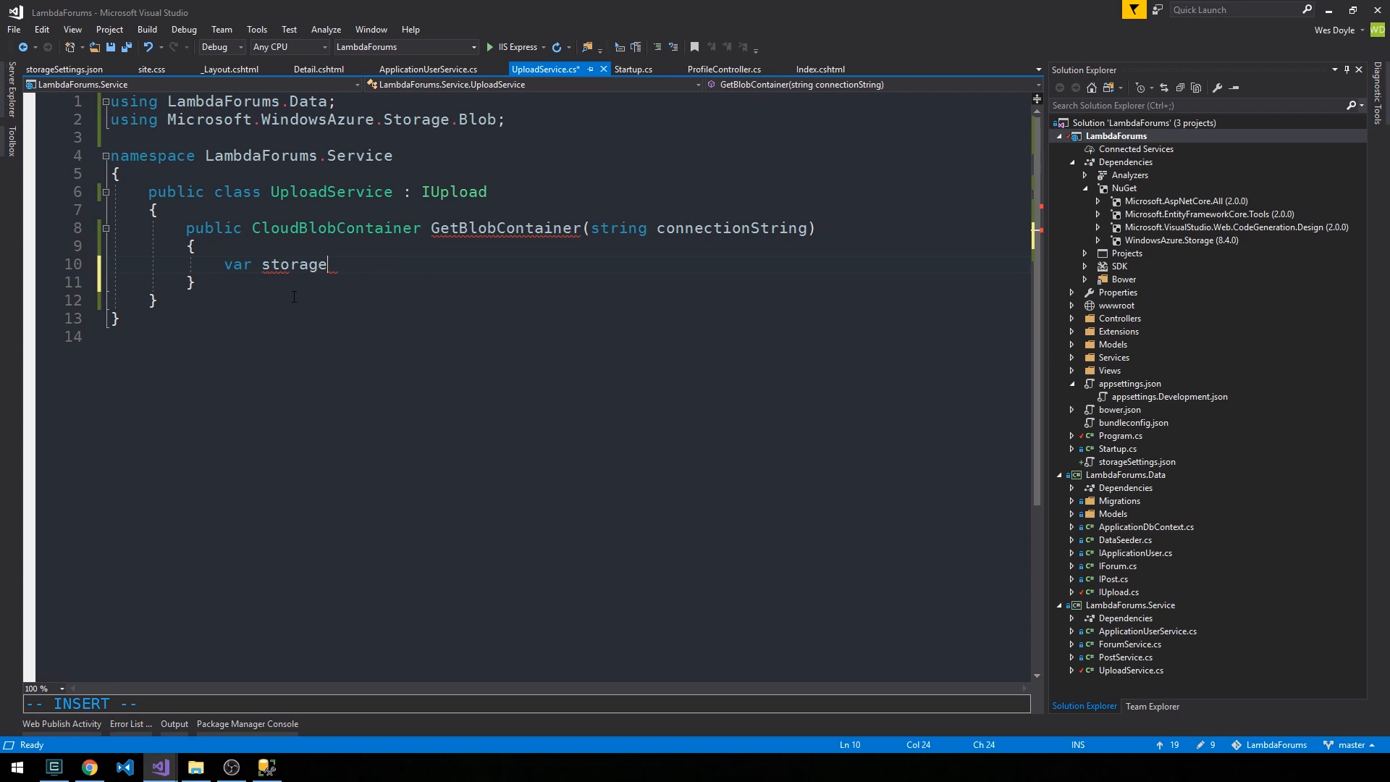
pyautogui.write('Account =')
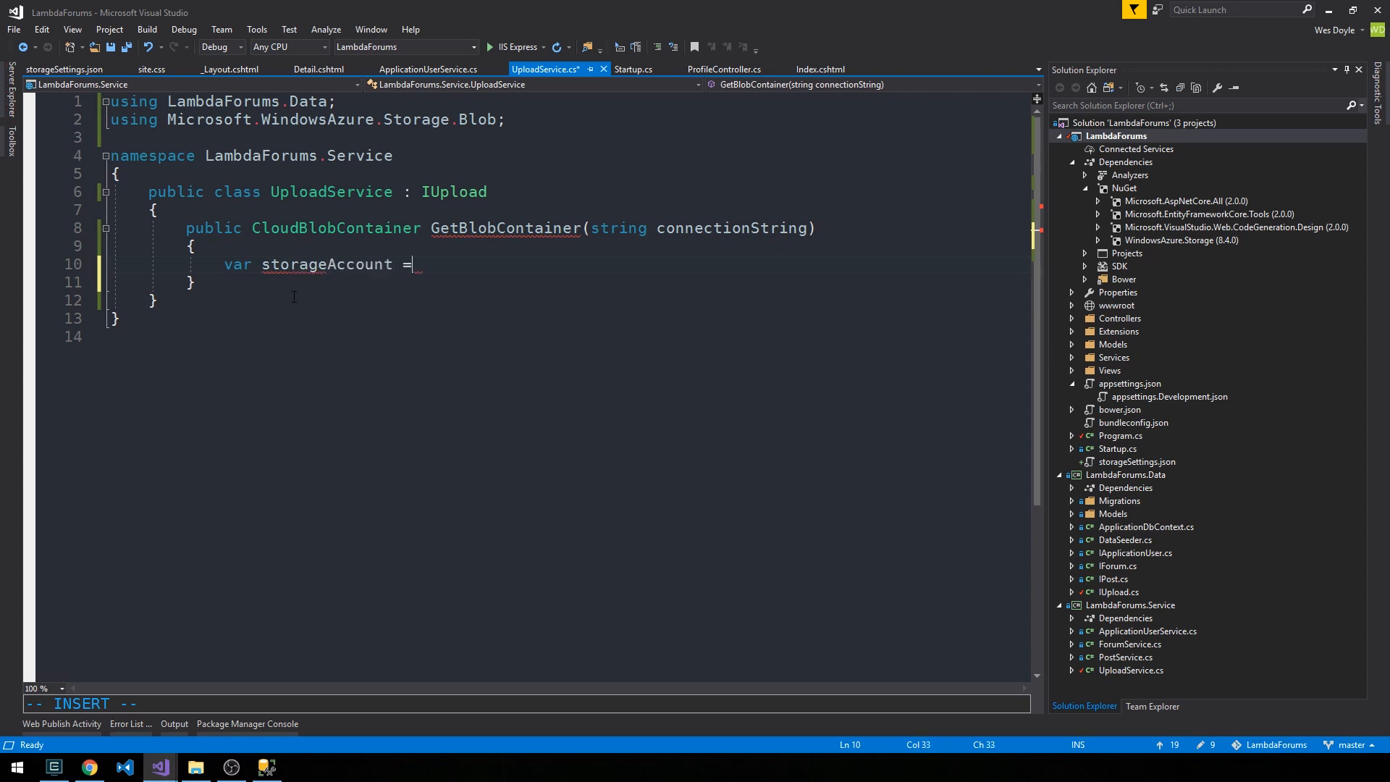
pyautogui.write('CloudStorageAccount')
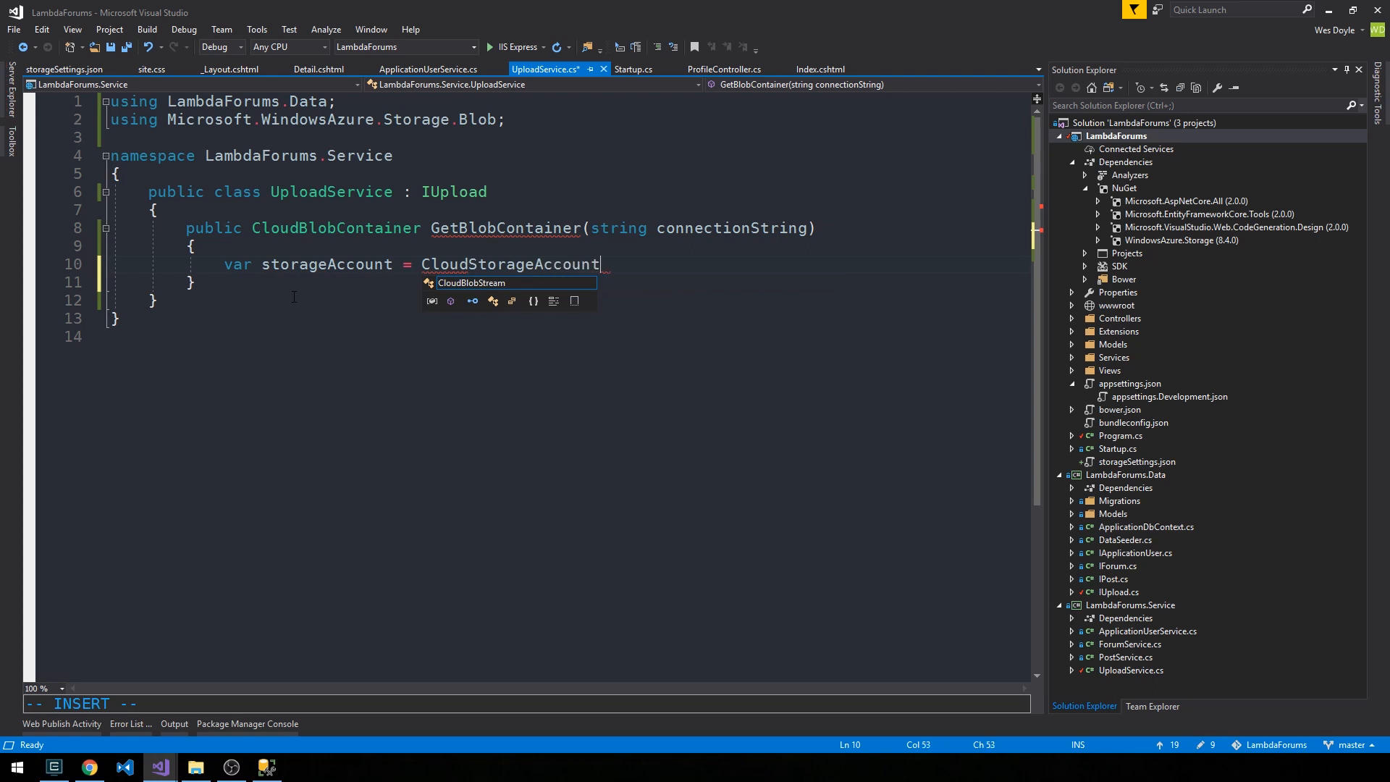
pyautogui.click(88, 262)
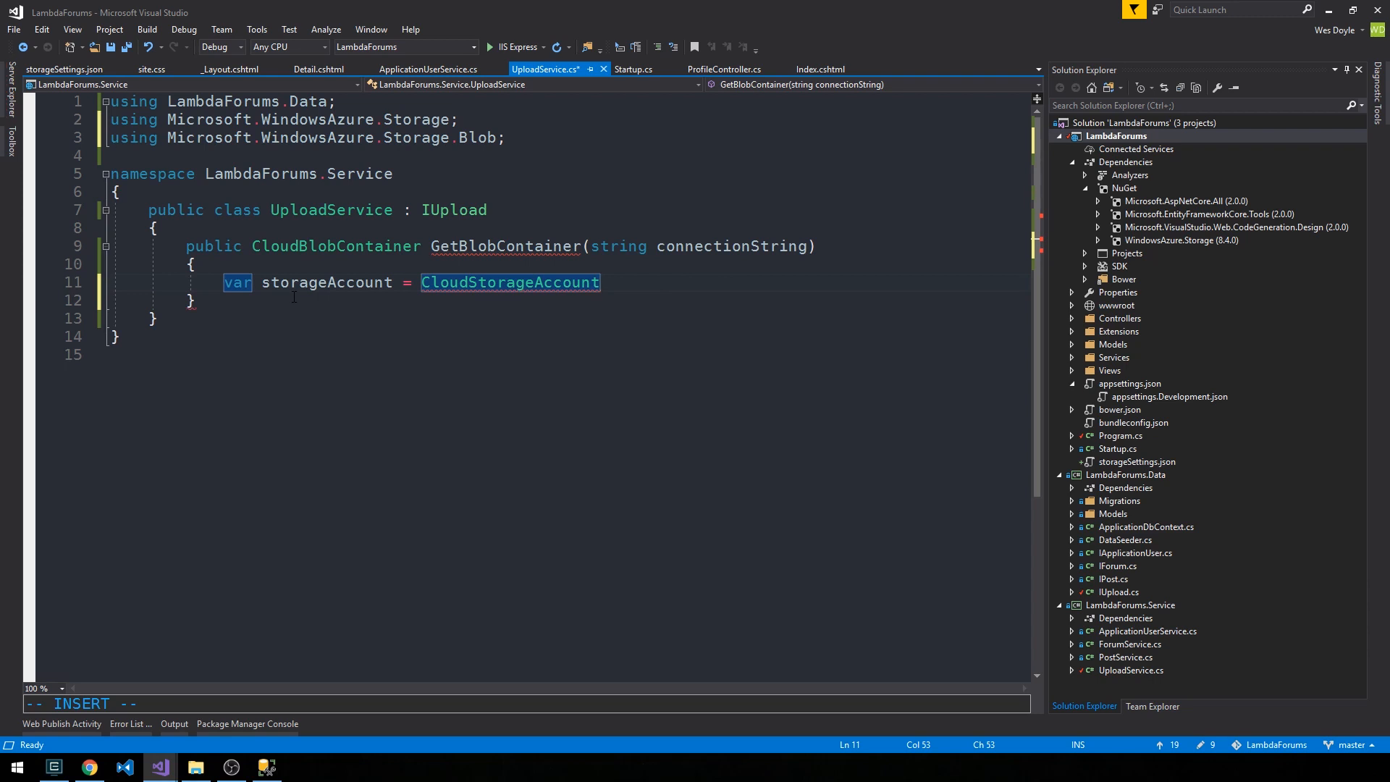
pyautogui.write('.P')
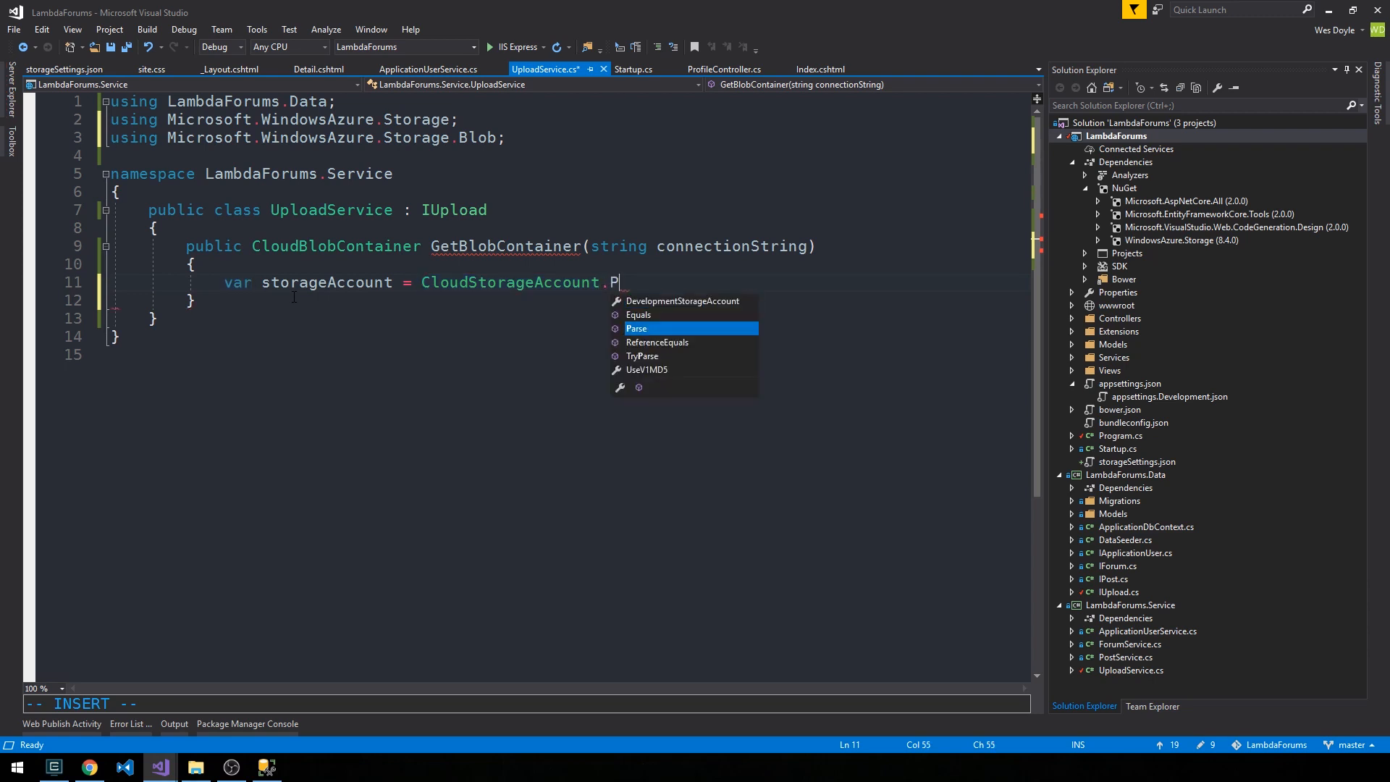
pyautogui.write('arse')
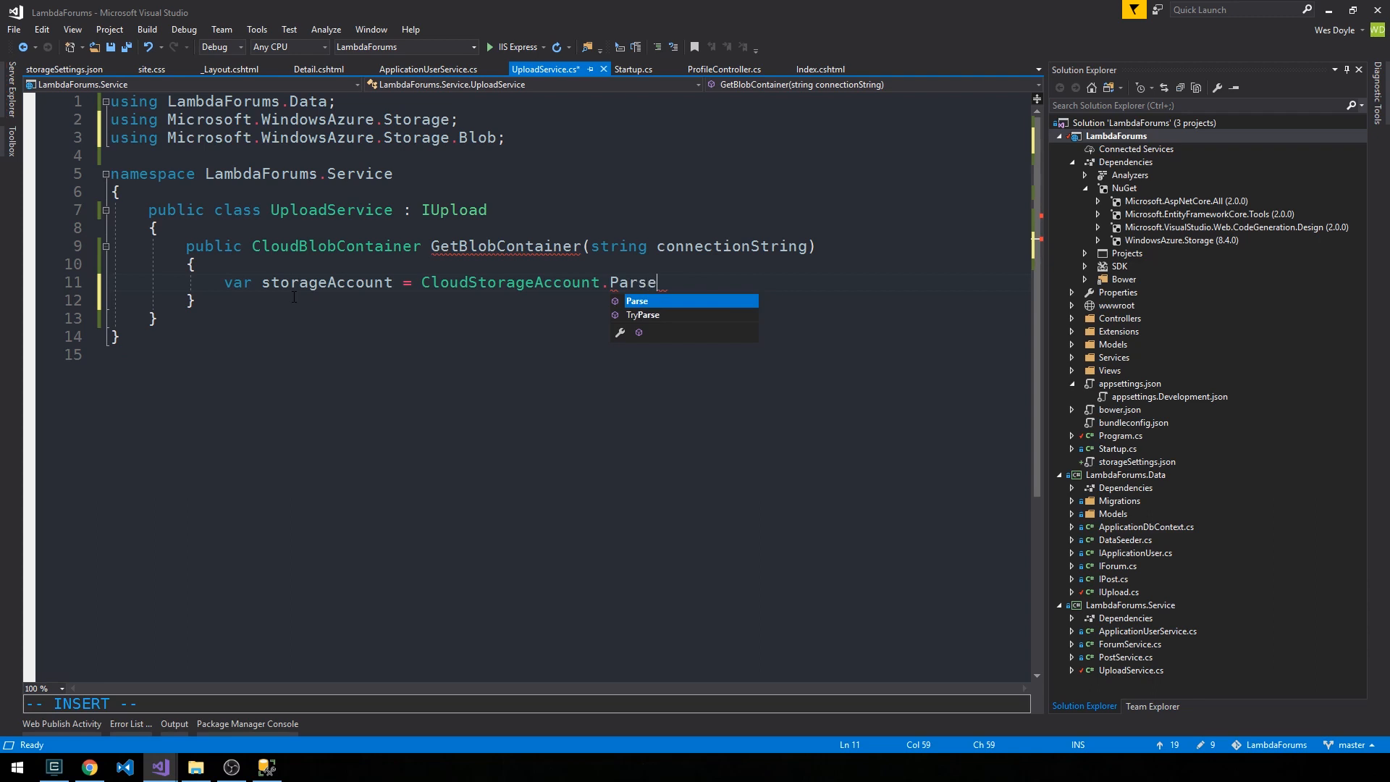
pyautogui.write('(connectionString);')
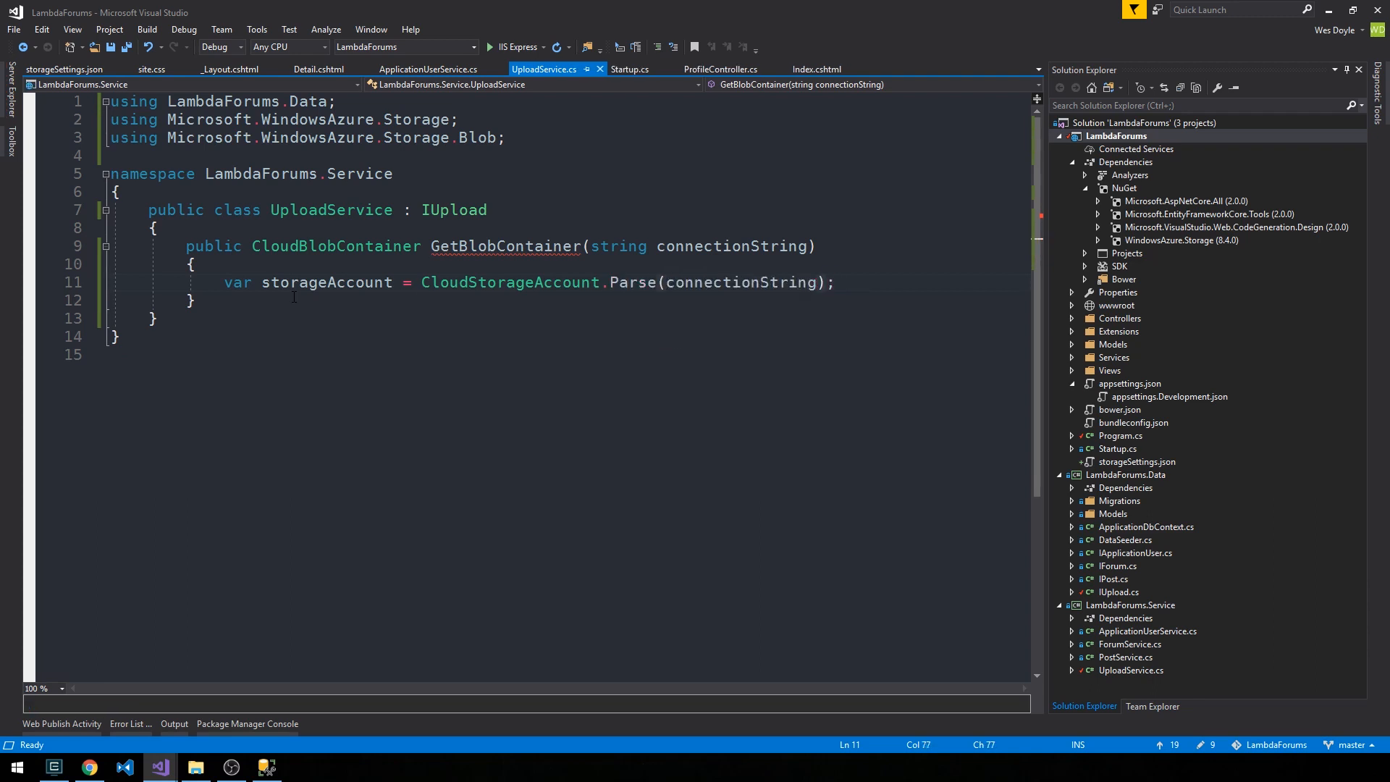
# Create the blobClient and return GetContainerReference("profile-images").
pyautogui.write('var')
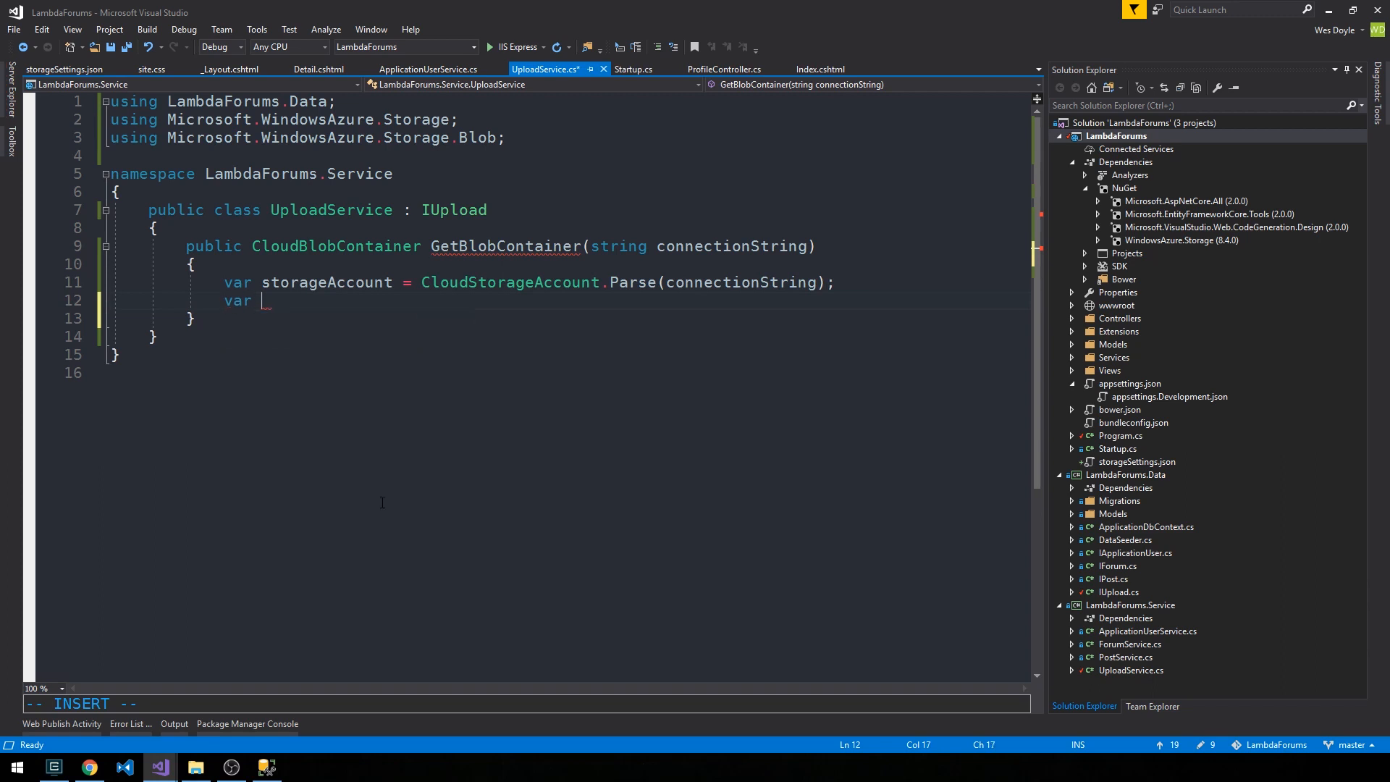
pyautogui.write('blobClient = storageAccount.CreateCloudBlobClient();')
pyautogui.write('return blobClient.GetContainerReference(')
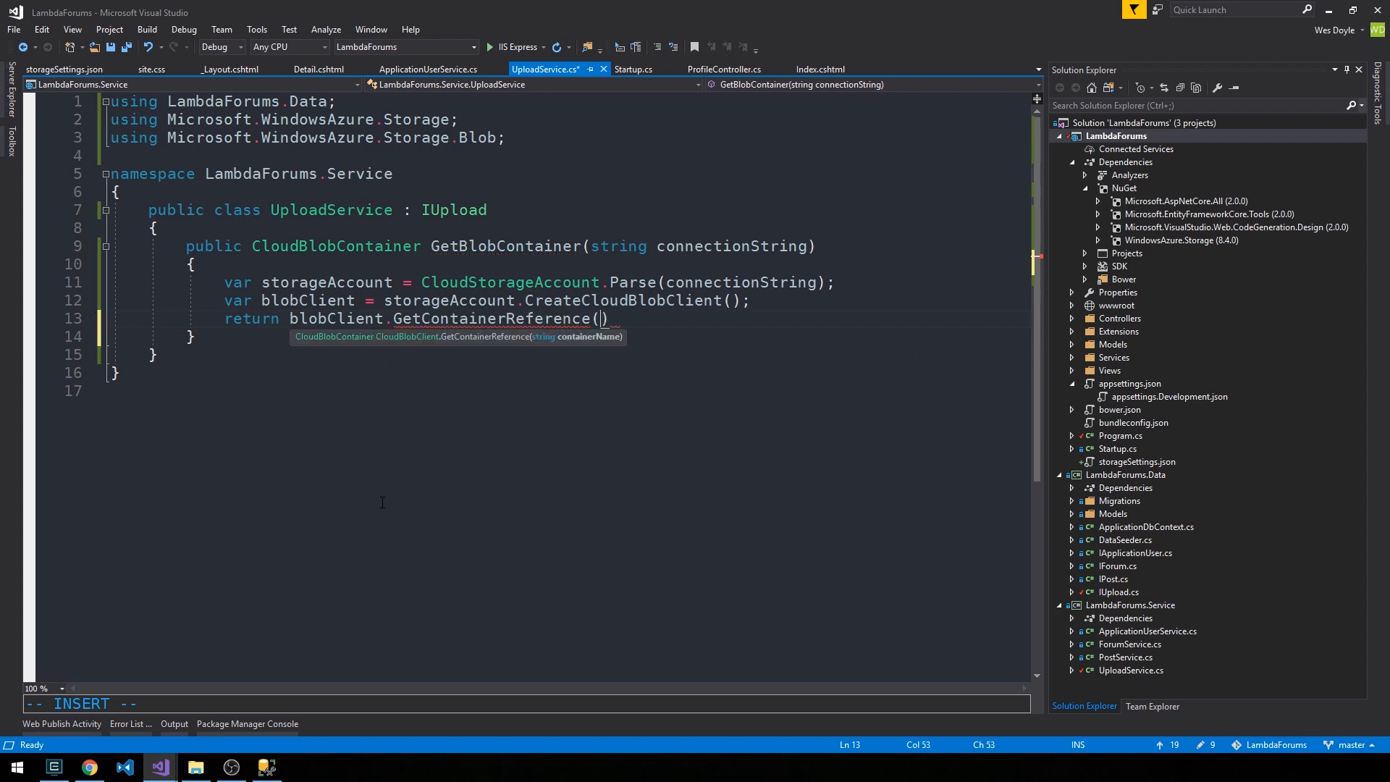
pyautogui.write('"')
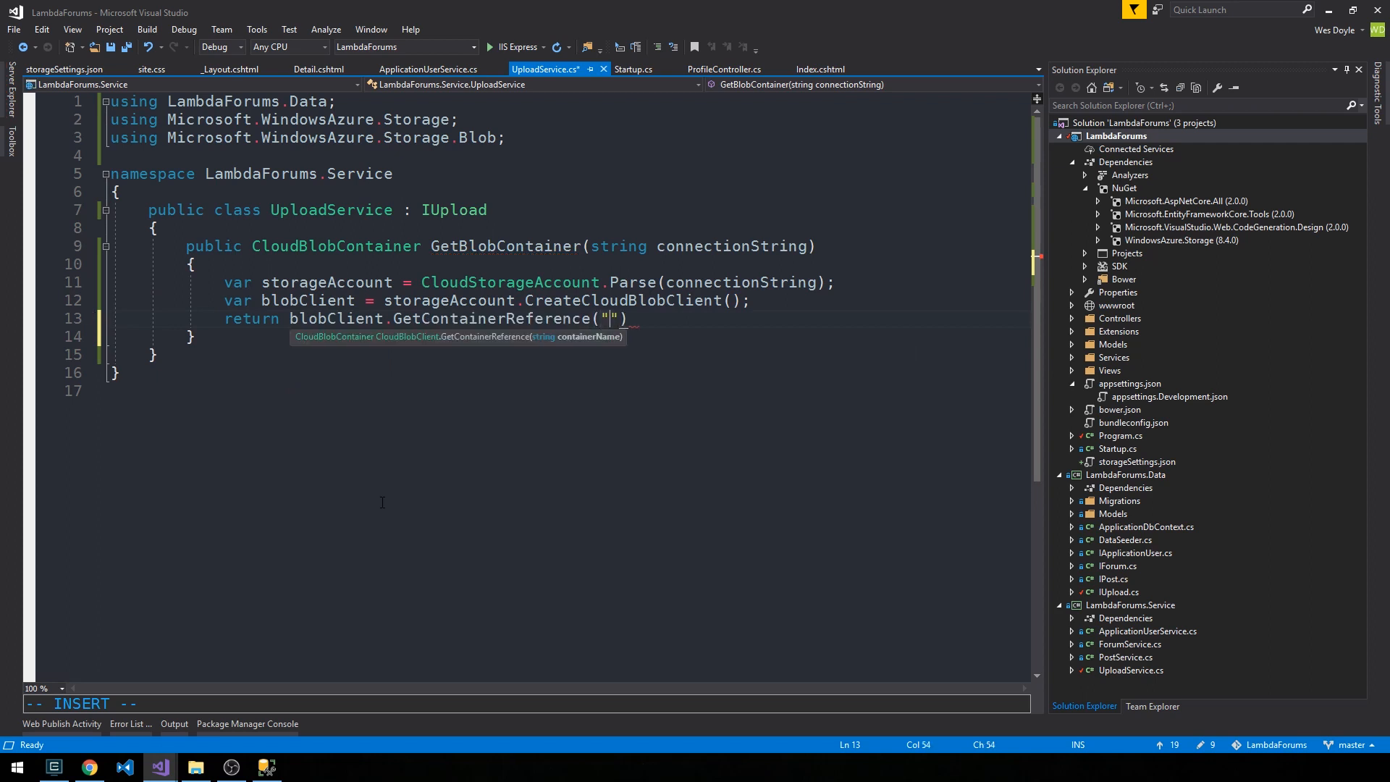
pyautogui.write('images')
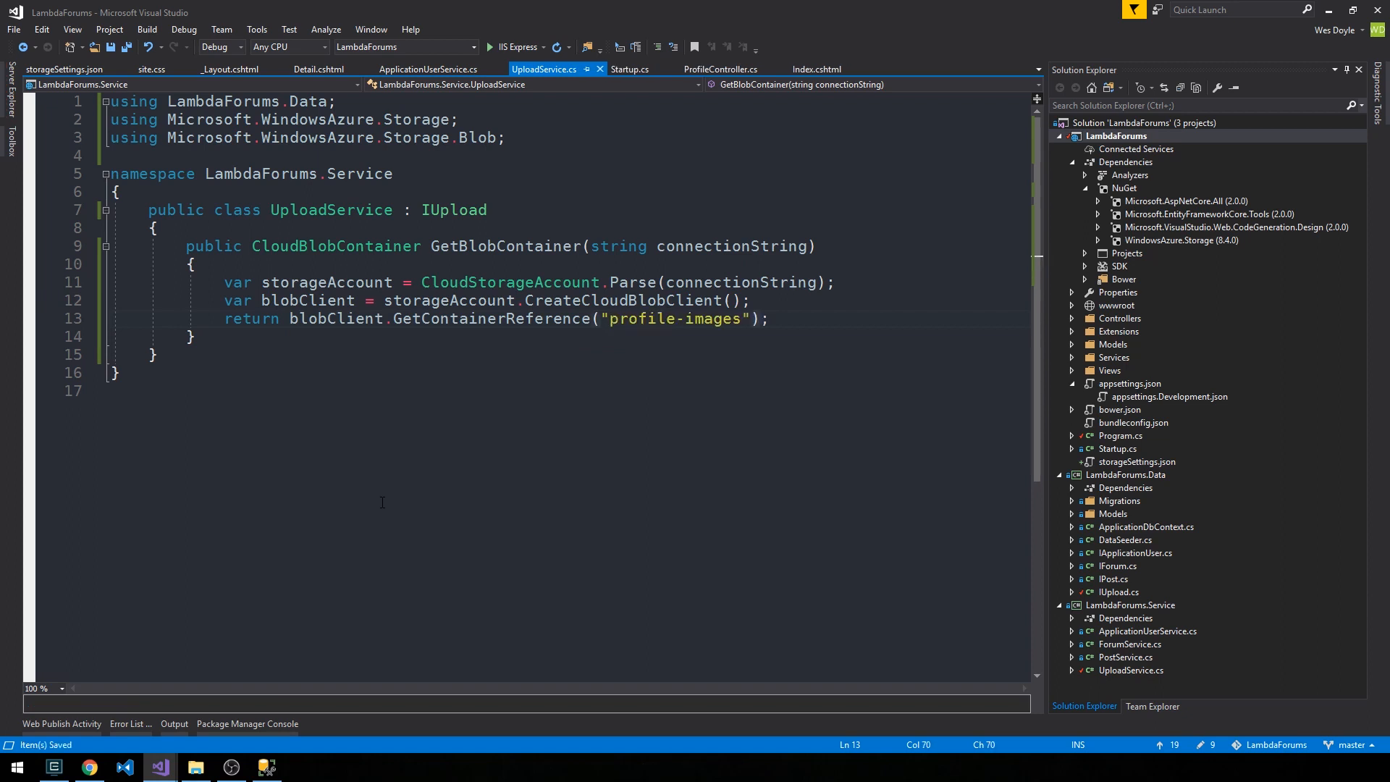
pyautogui.moveTo(217, 679)
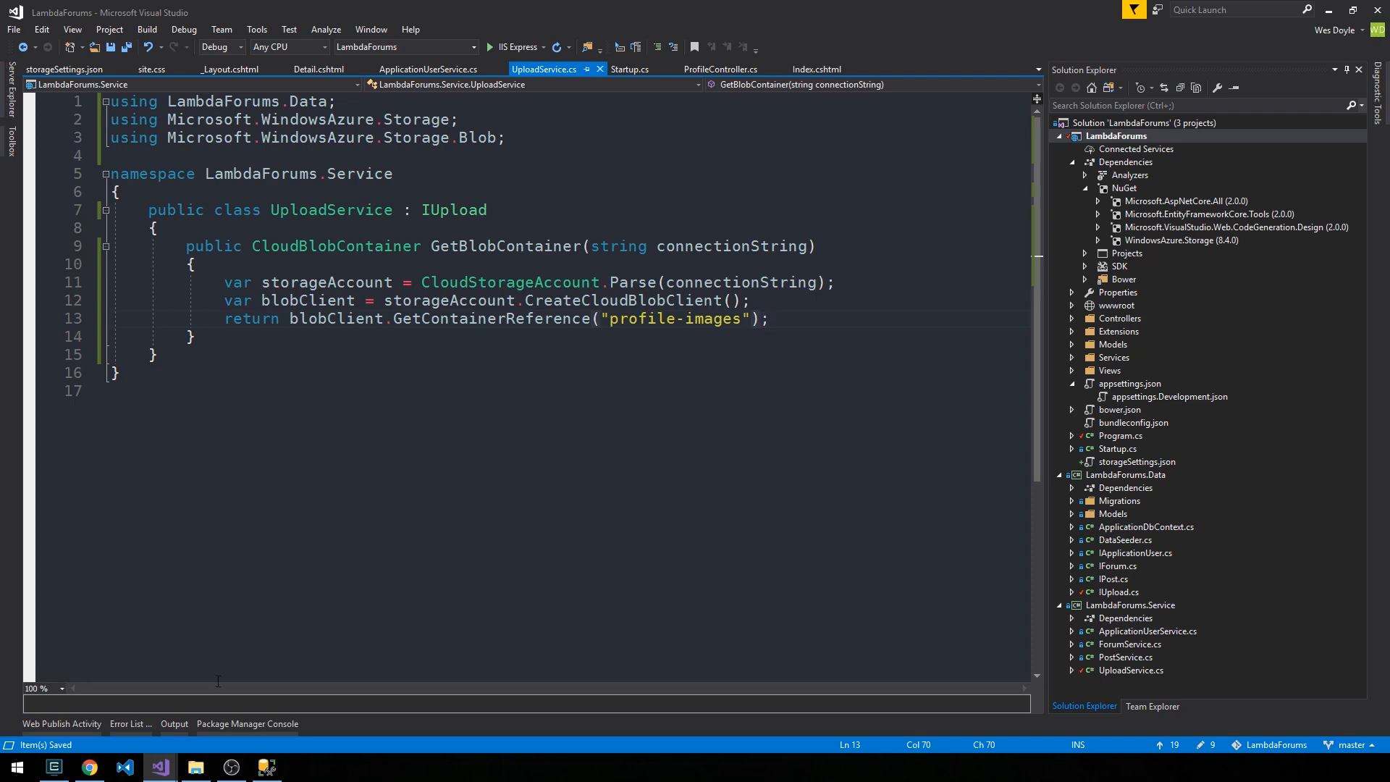
# Start a new container named profile-images from the lambdaforums storage account overview.
pyautogui.click(87, 767)
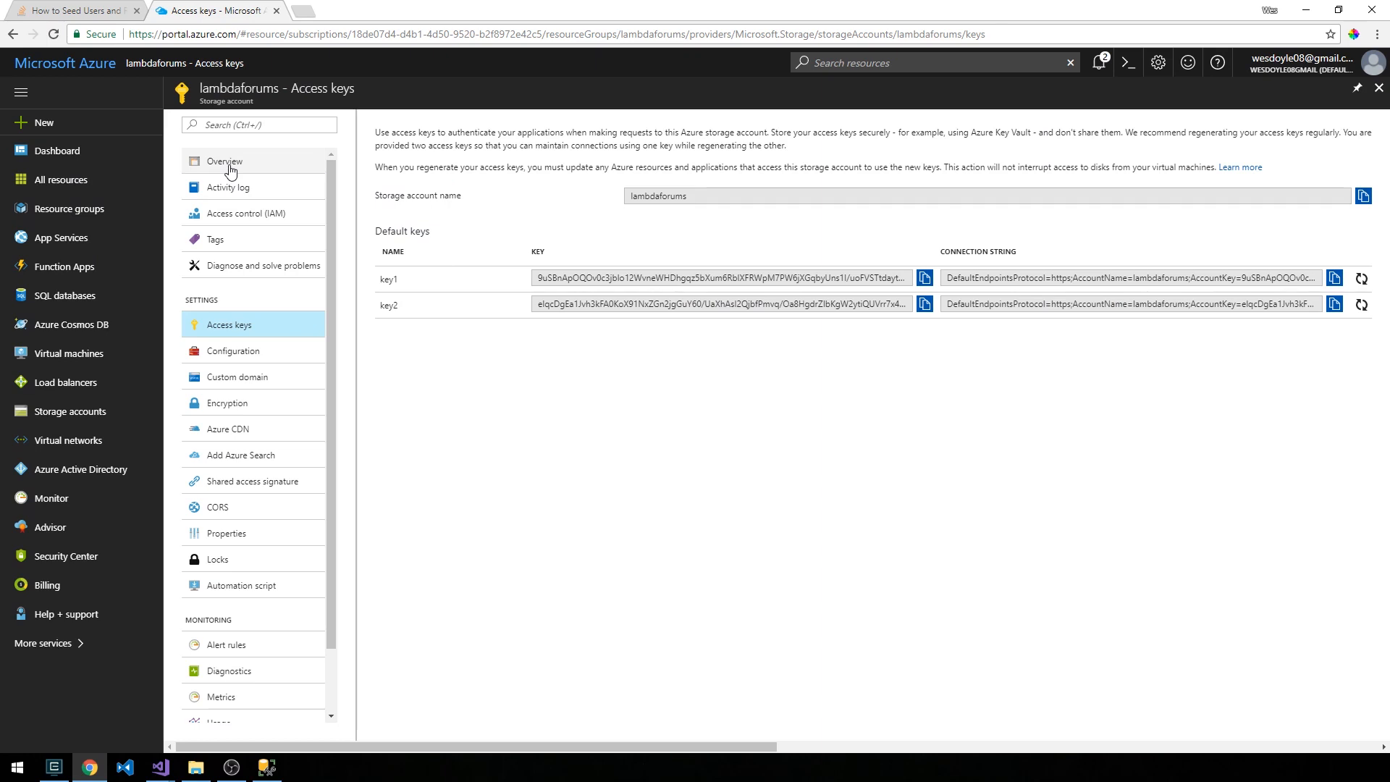
pyautogui.click(223, 160)
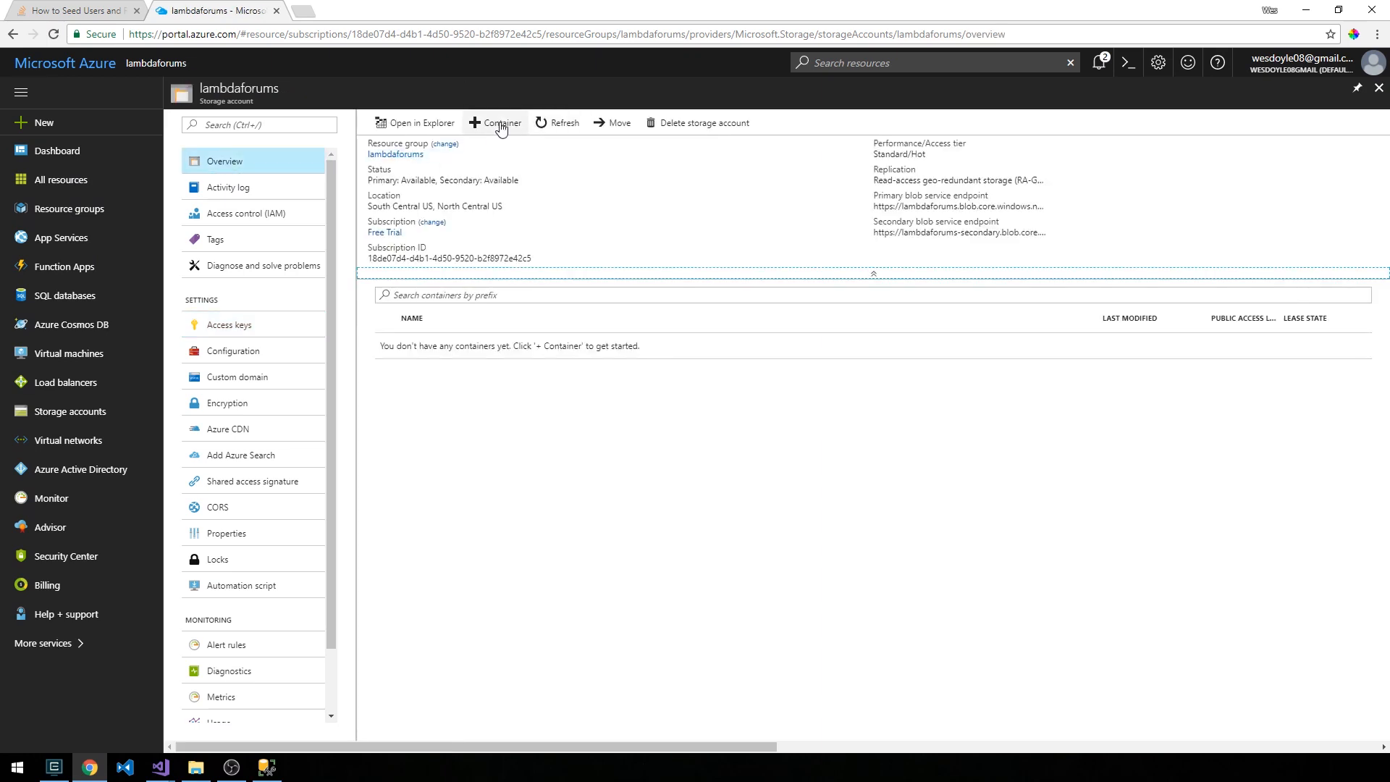
pyautogui.click(494, 122)
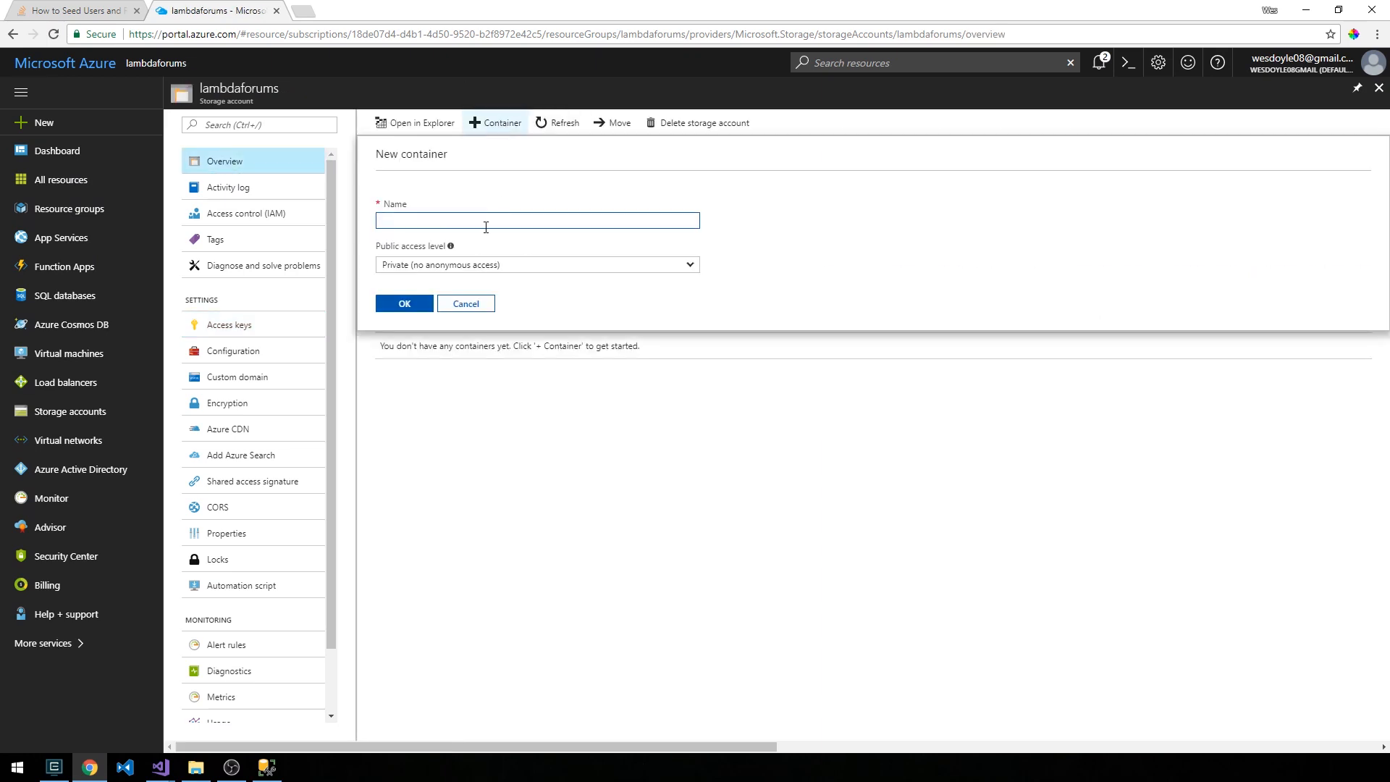
pyautogui.write('profile-')
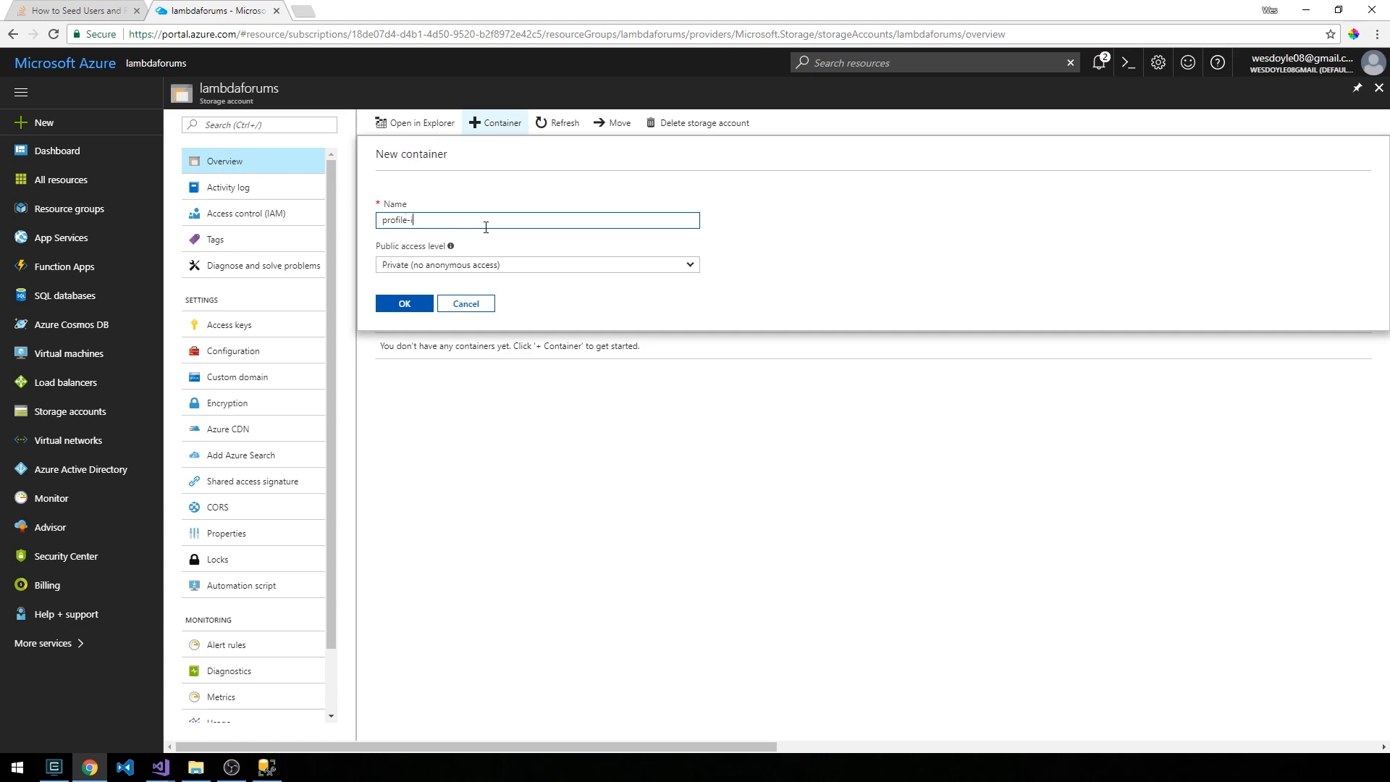
pyautogui.write('images')
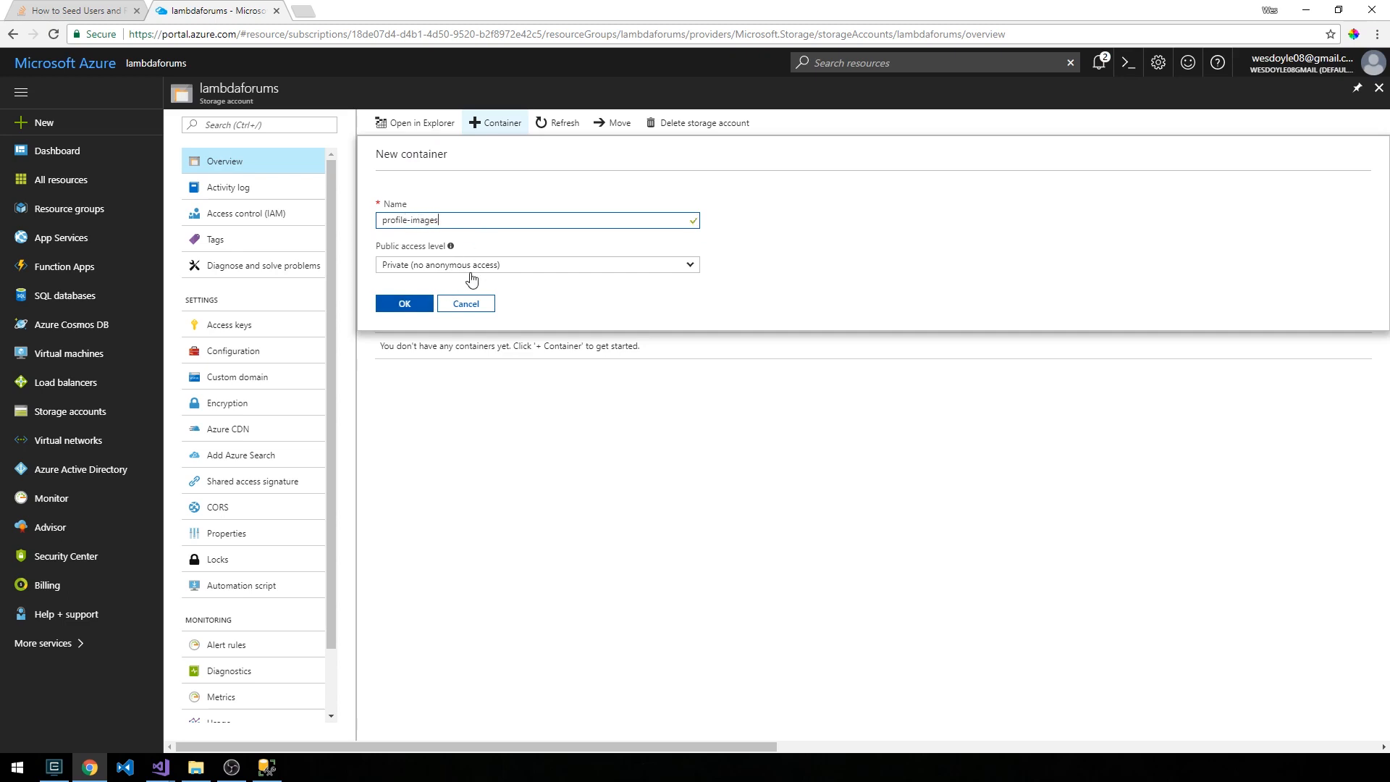
# Set the container's public access level to Blob and return to the code.
pyautogui.click(535, 264)
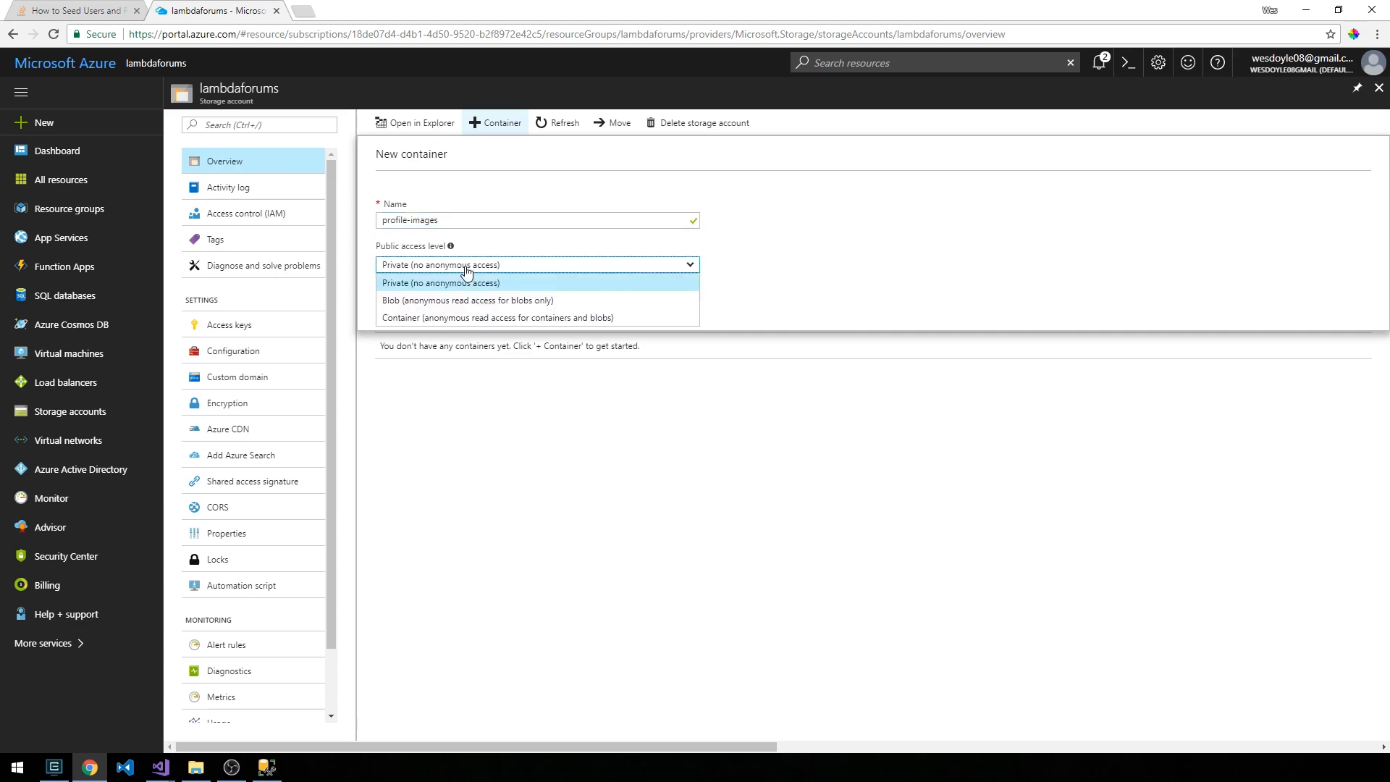
pyautogui.moveTo(417, 304)
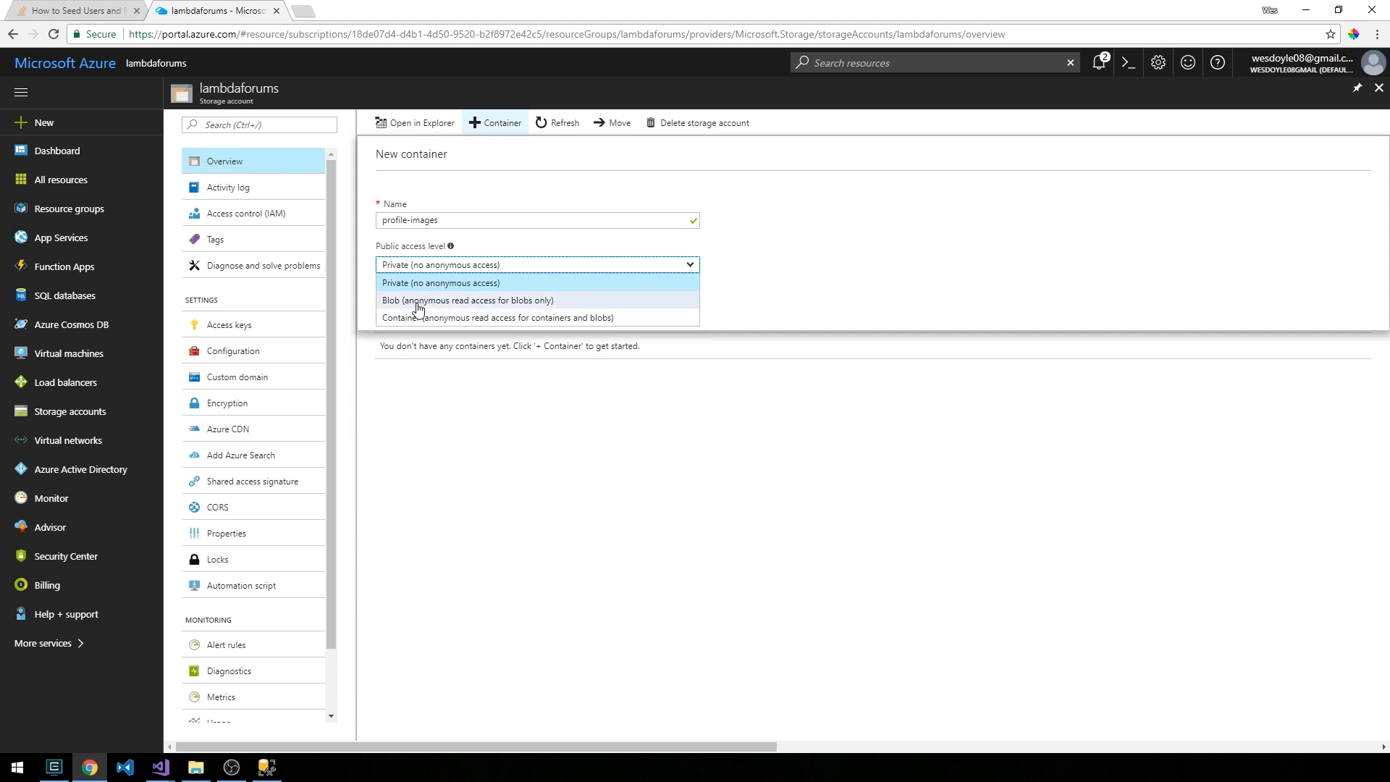
pyautogui.moveTo(580, 308)
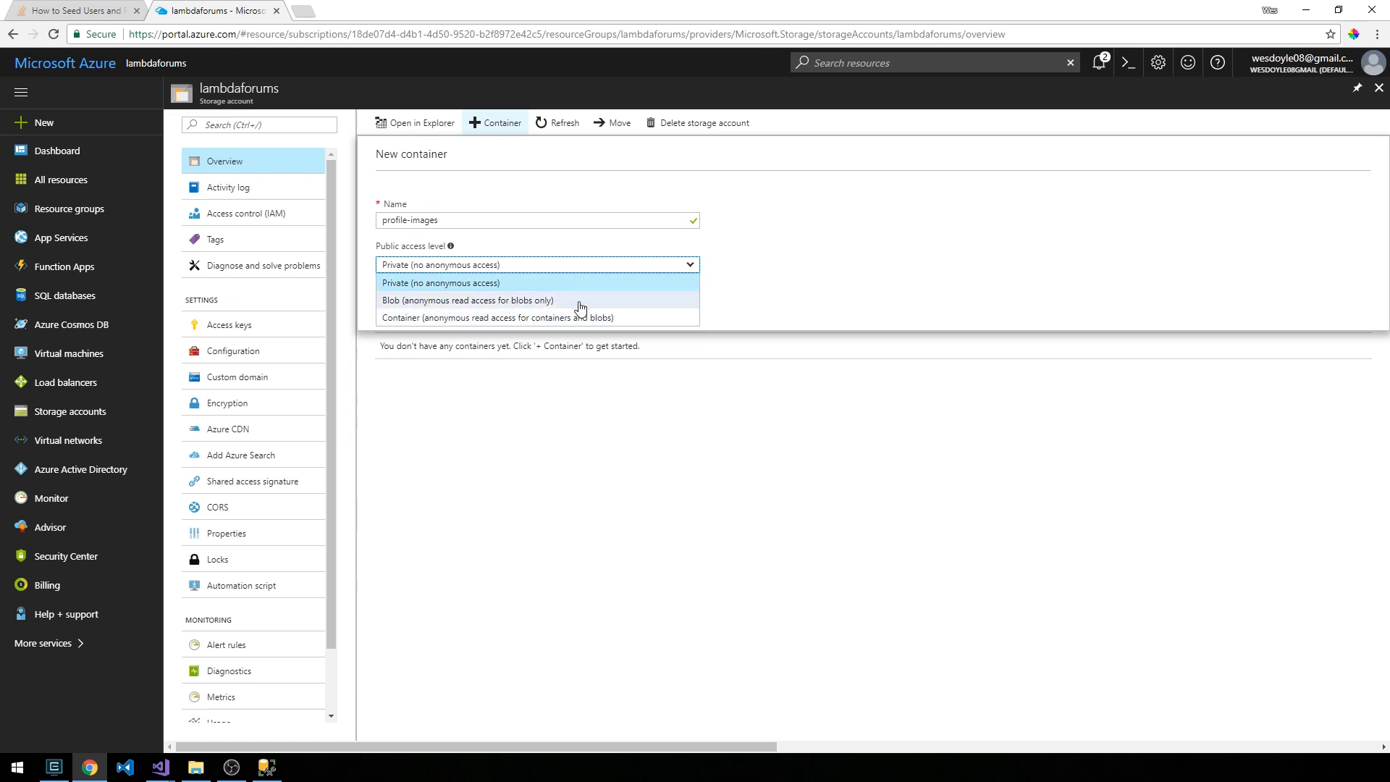
pyautogui.click(469, 300)
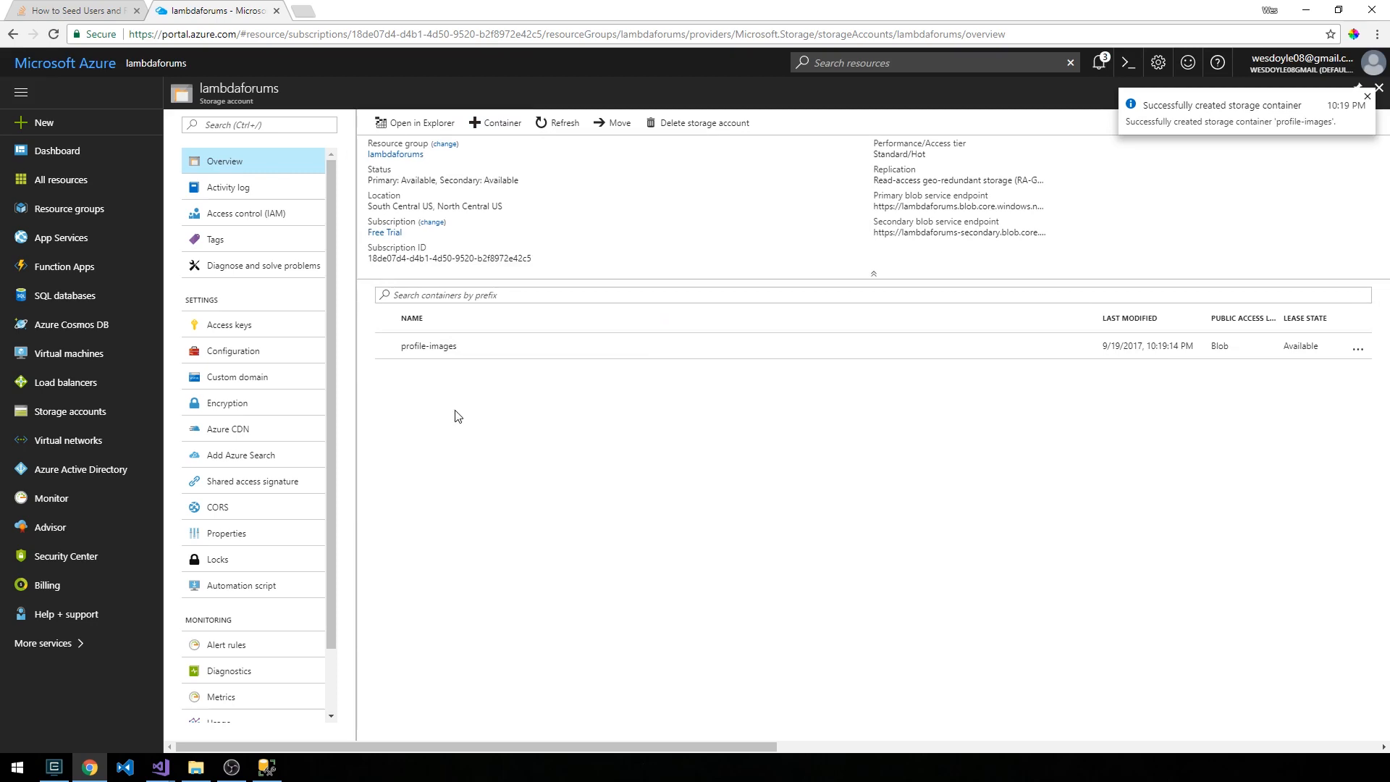
pyautogui.moveTo(1336, 8)
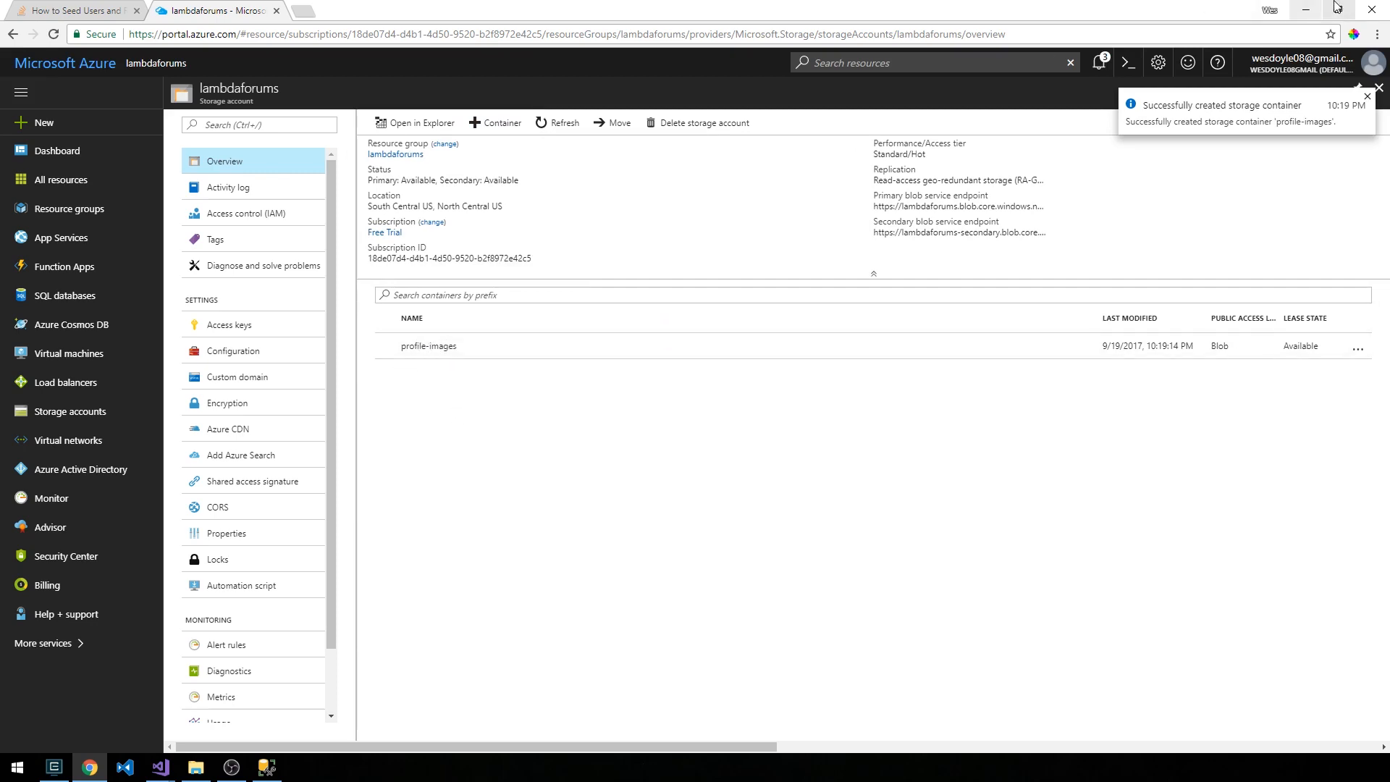
pyautogui.click(159, 767)
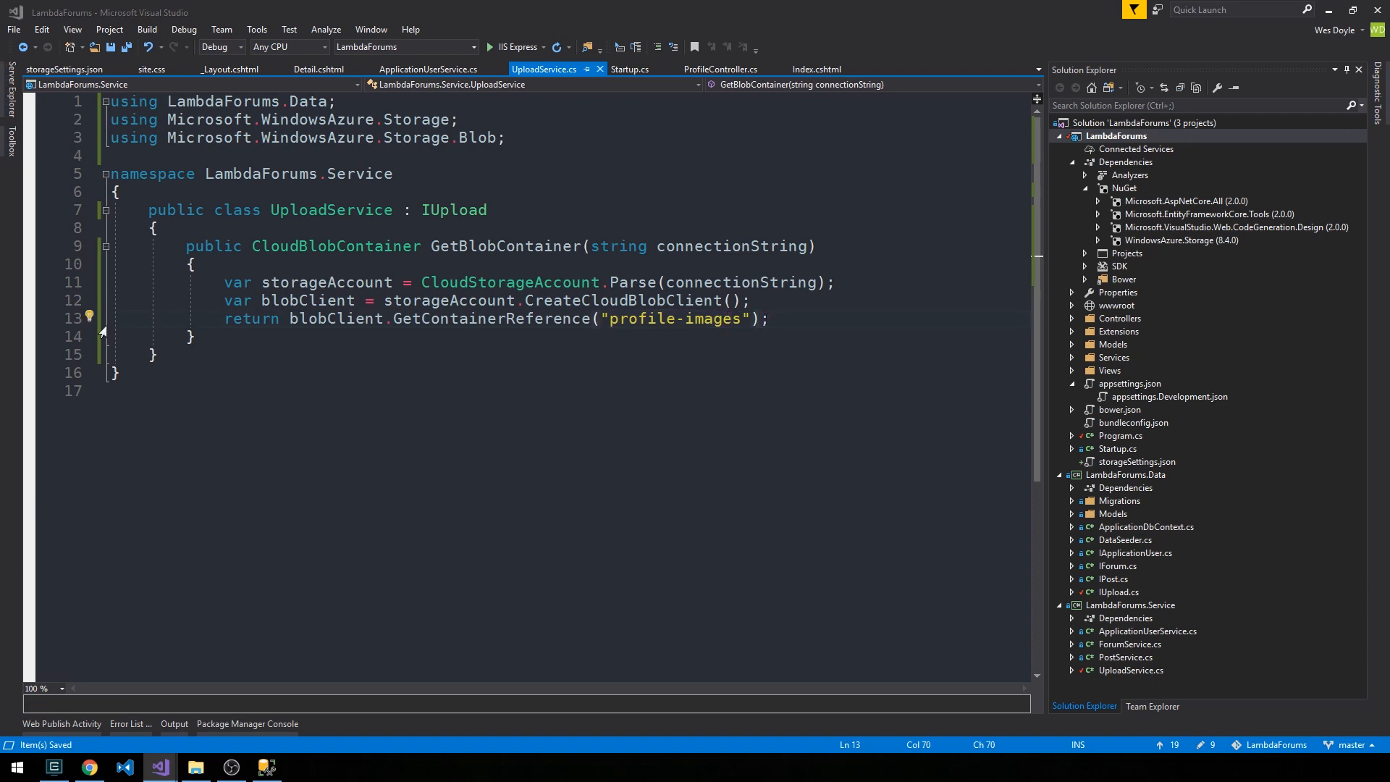
# Add var contentDisposition = ContentDispositionHeaderValue.Parse(file.ContentDisposition) in UploadProfileImage.
pyautogui.click(721, 70)
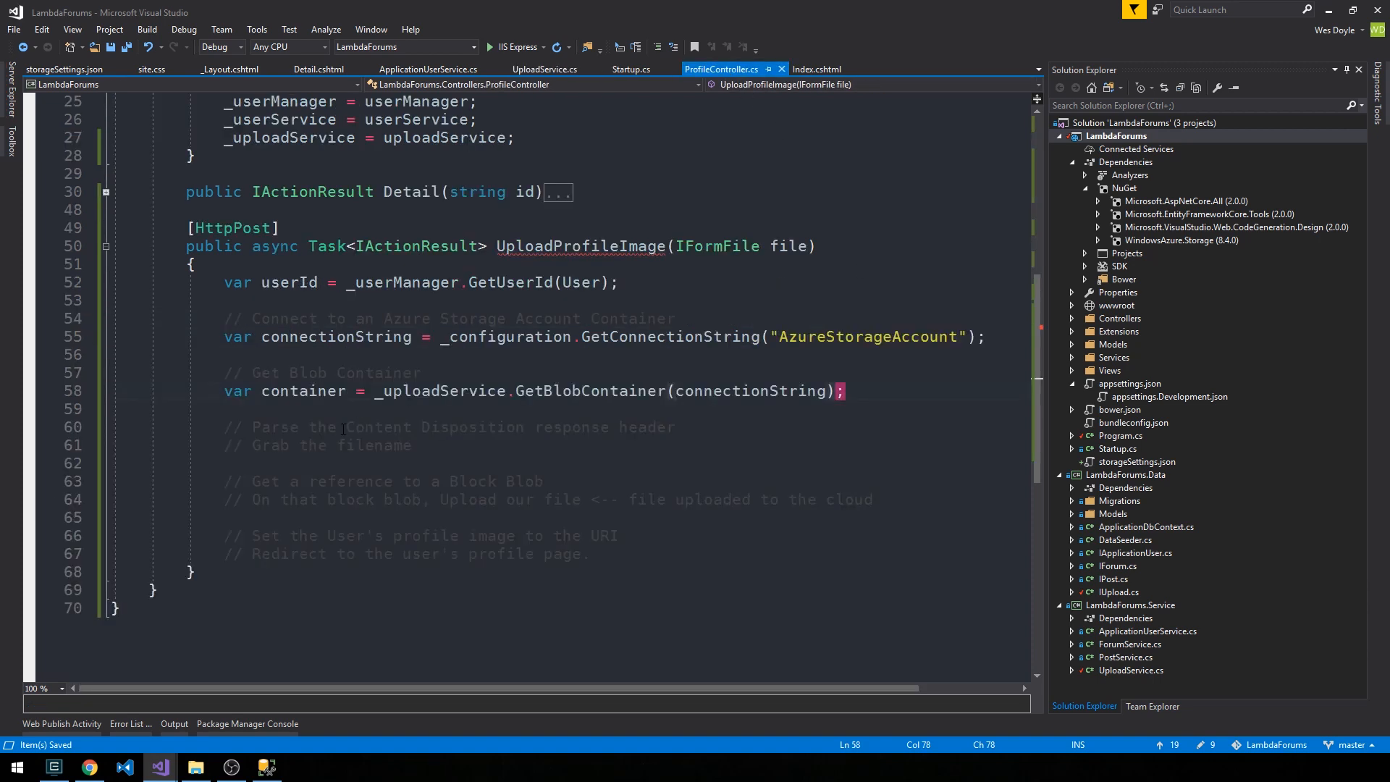
pyautogui.click(471, 426)
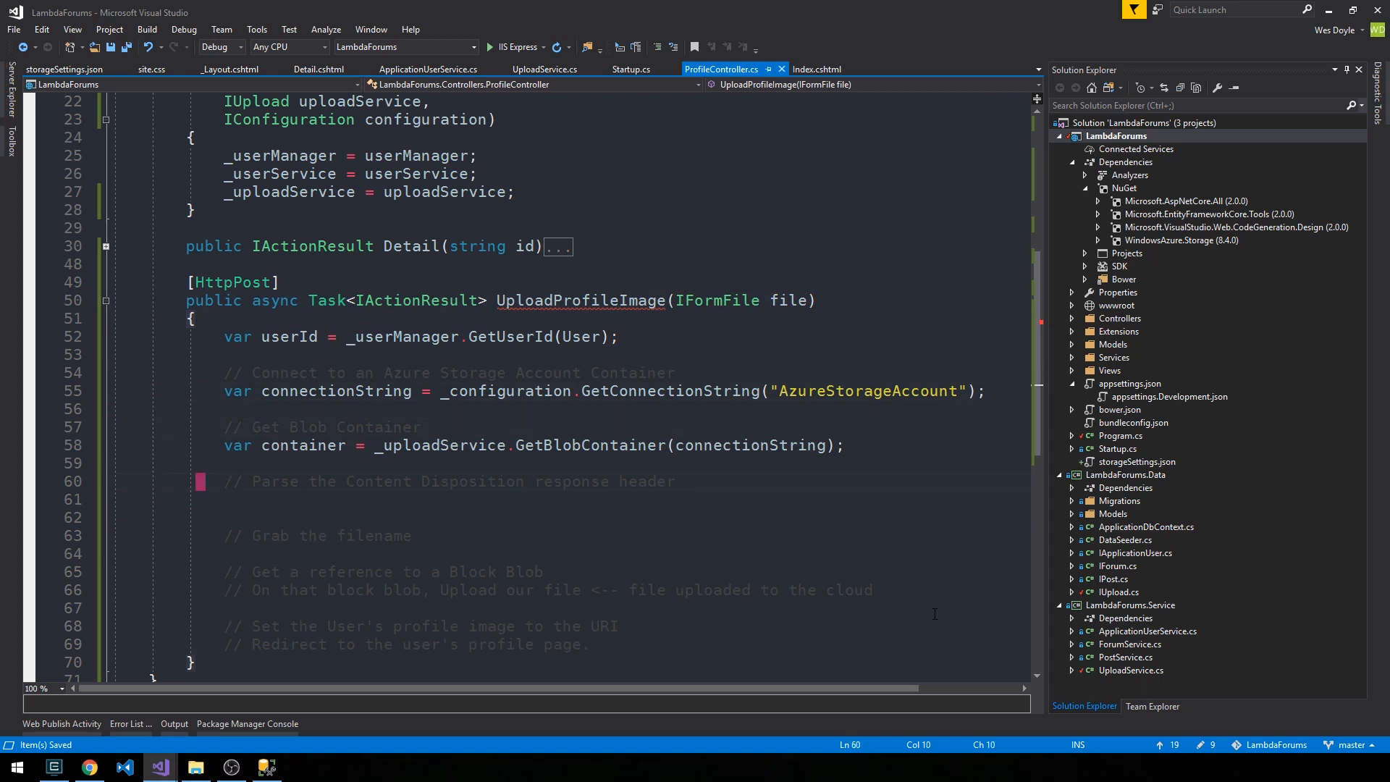
pyautogui.write('var contentDispo')
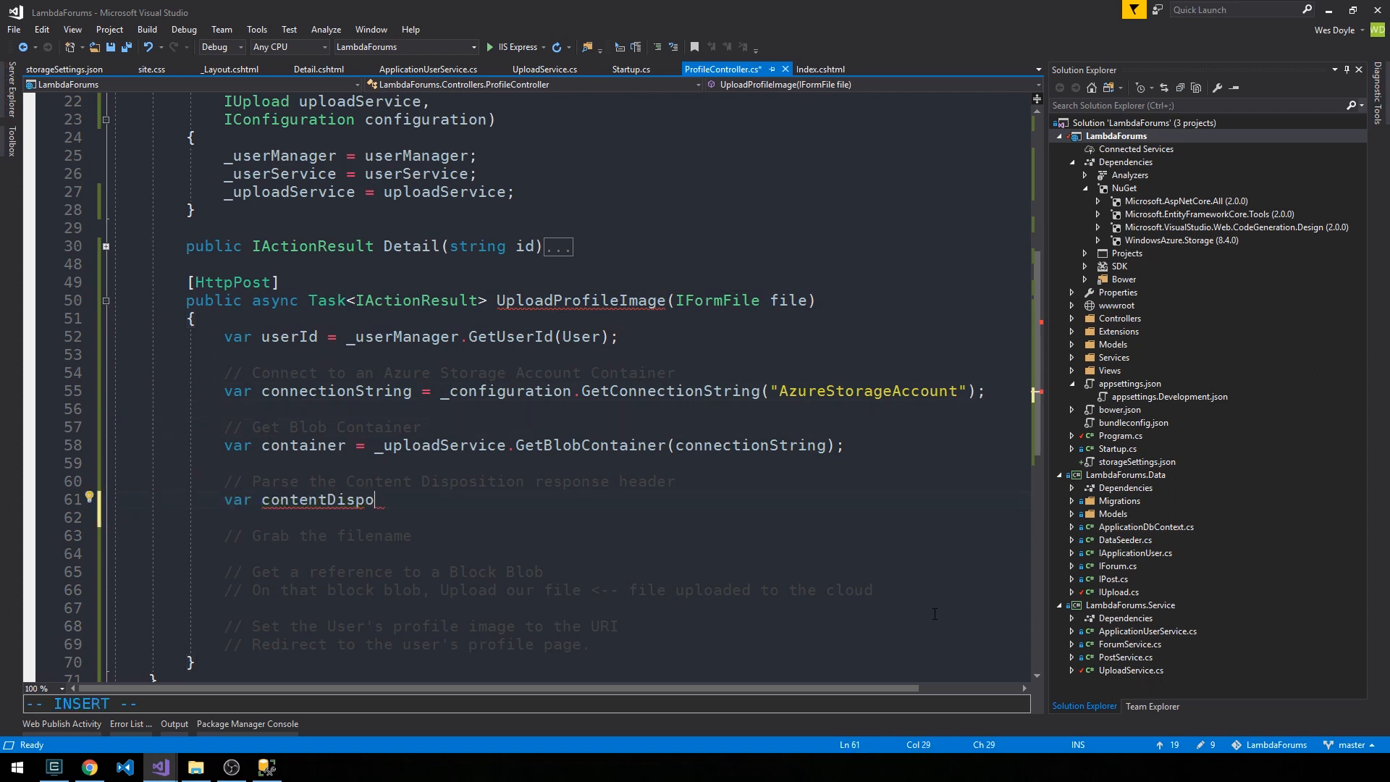
pyautogui.write('sition = ContentDispositionHeaderValue.')
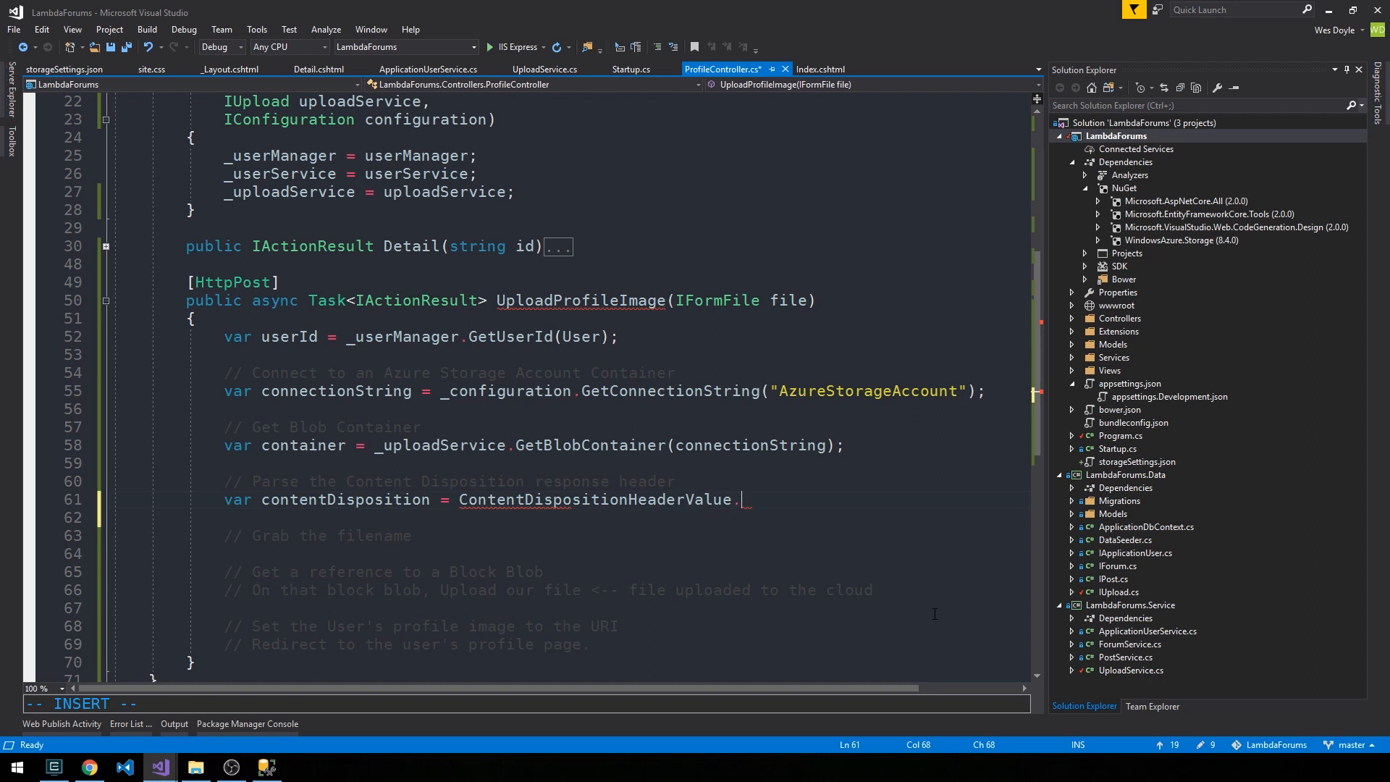
pyautogui.write('Parse')
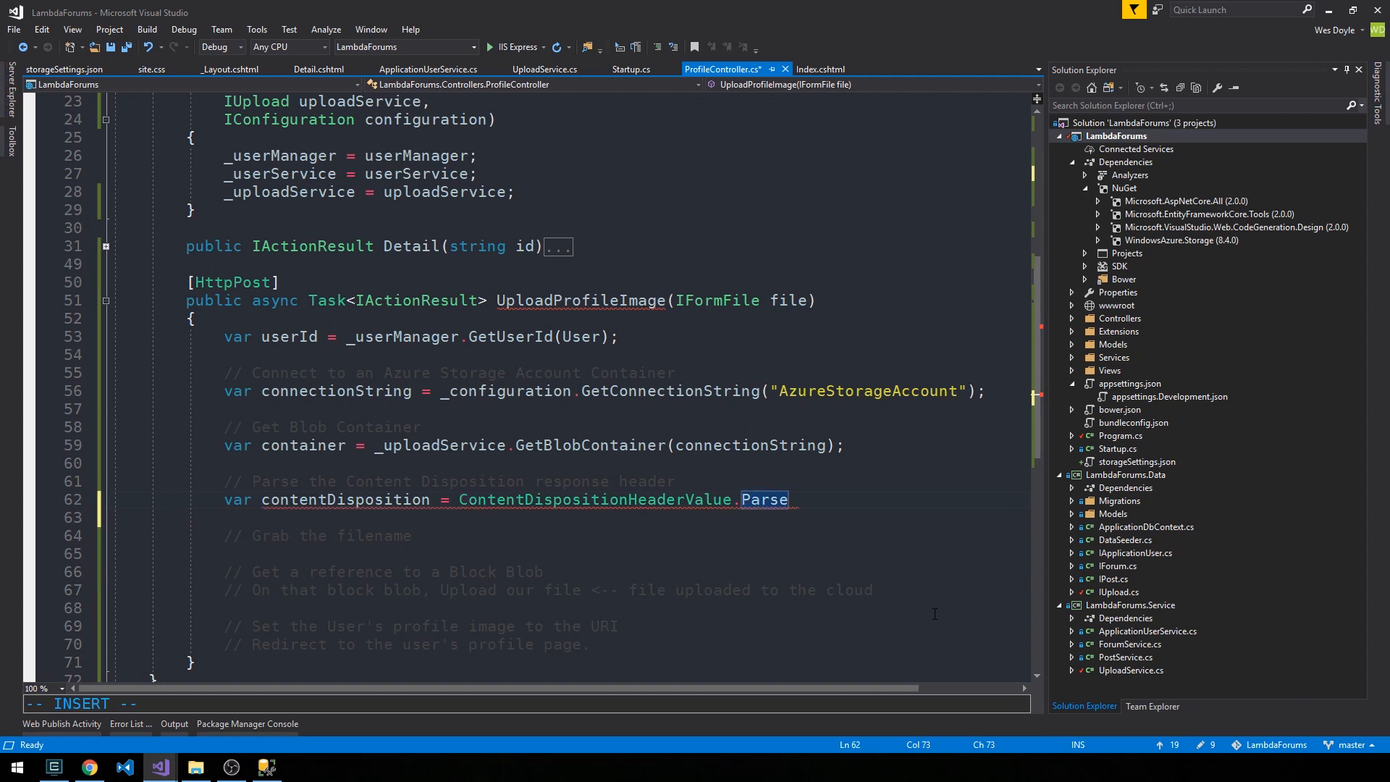
pyautogui.write('(fil')
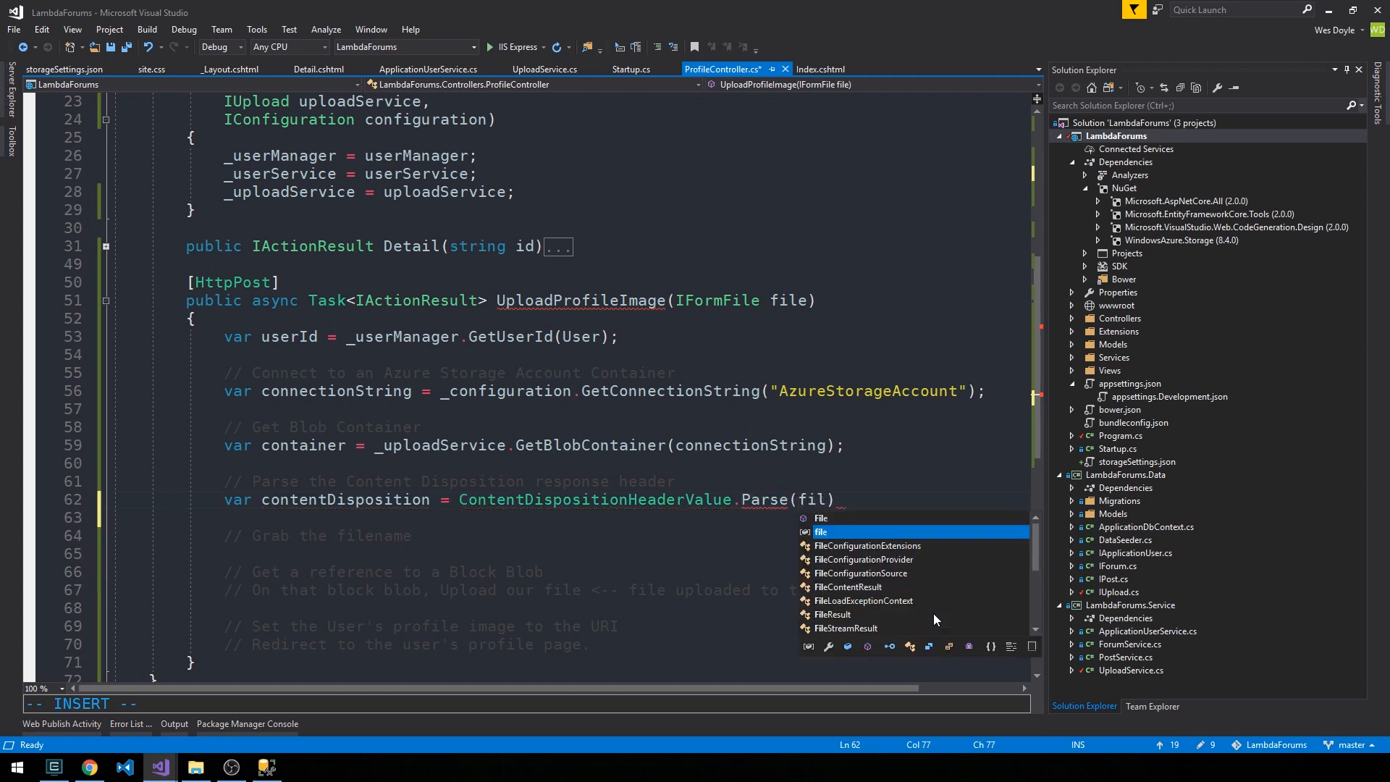
pyautogui.write('.ContentDisposition')
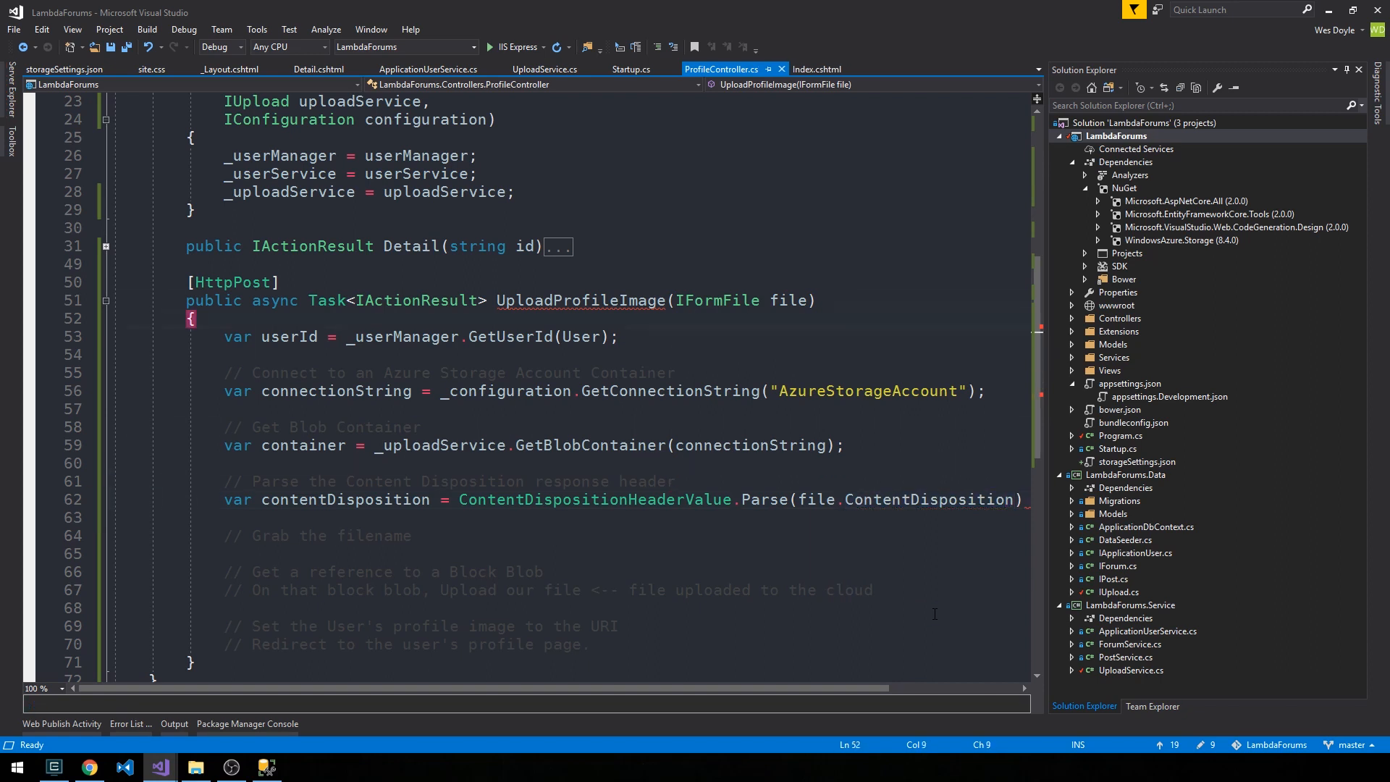
# Select the IFormFile type name in the action's signature.
pyautogui.click(347, 300)
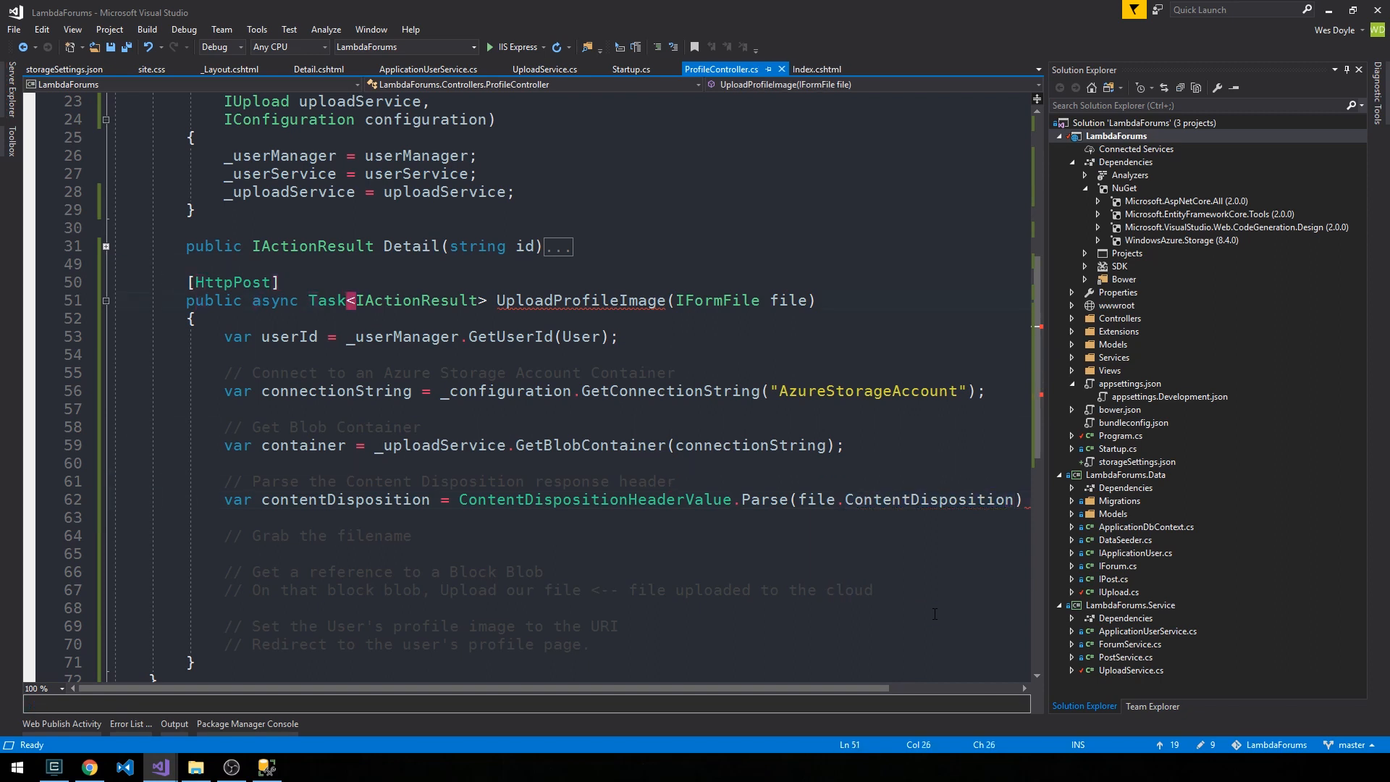
pyautogui.doubleClick(715, 300)
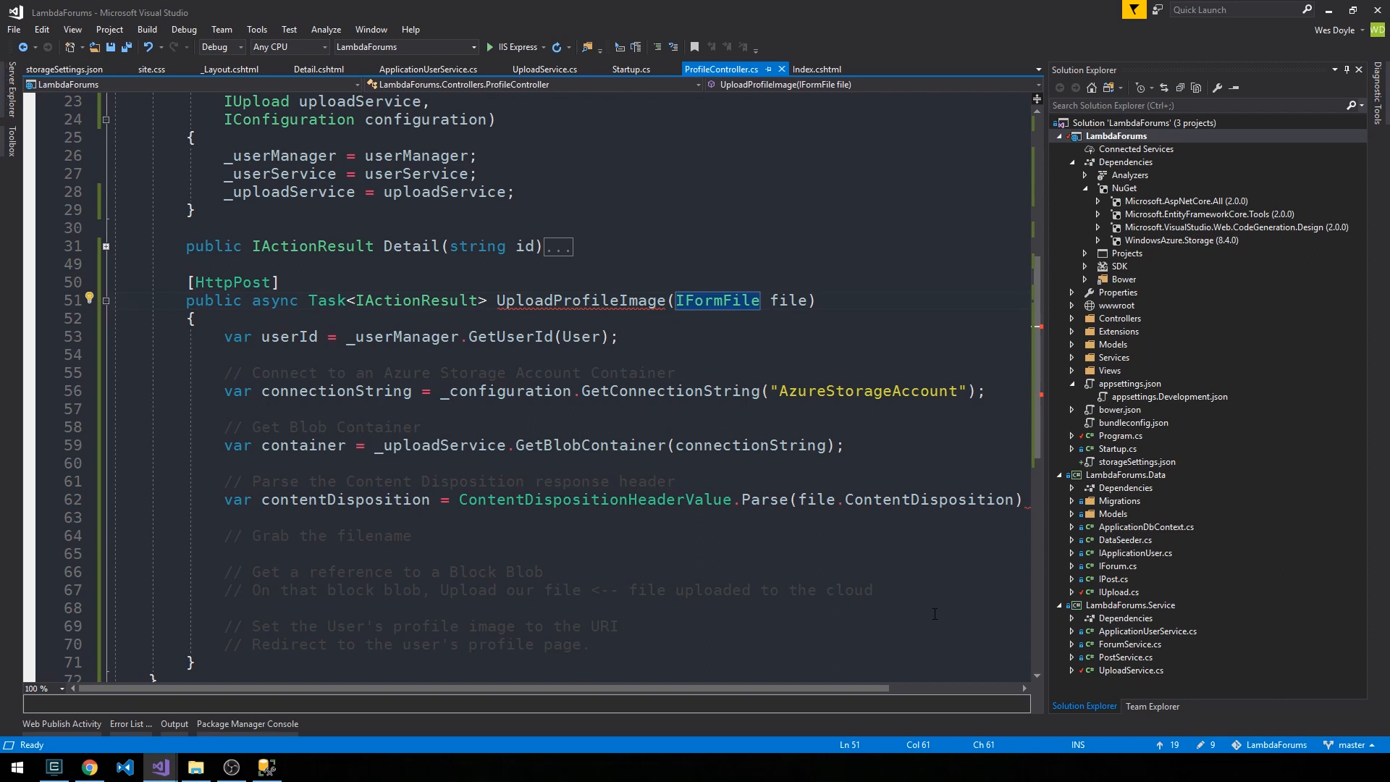
# View the IFormFile interface definition, then return to ProfileController.cs.
pyautogui.click(716, 300)
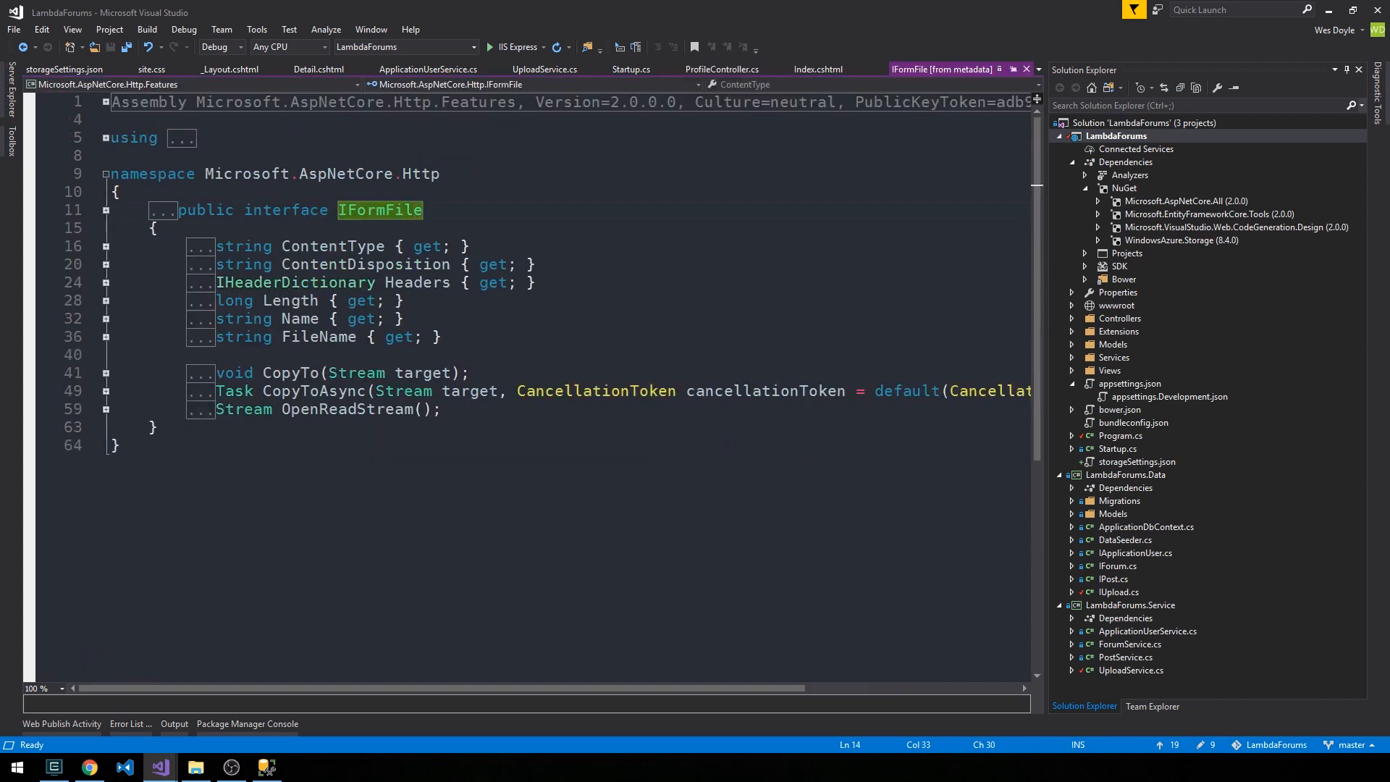
pyautogui.moveTo(301, 390)
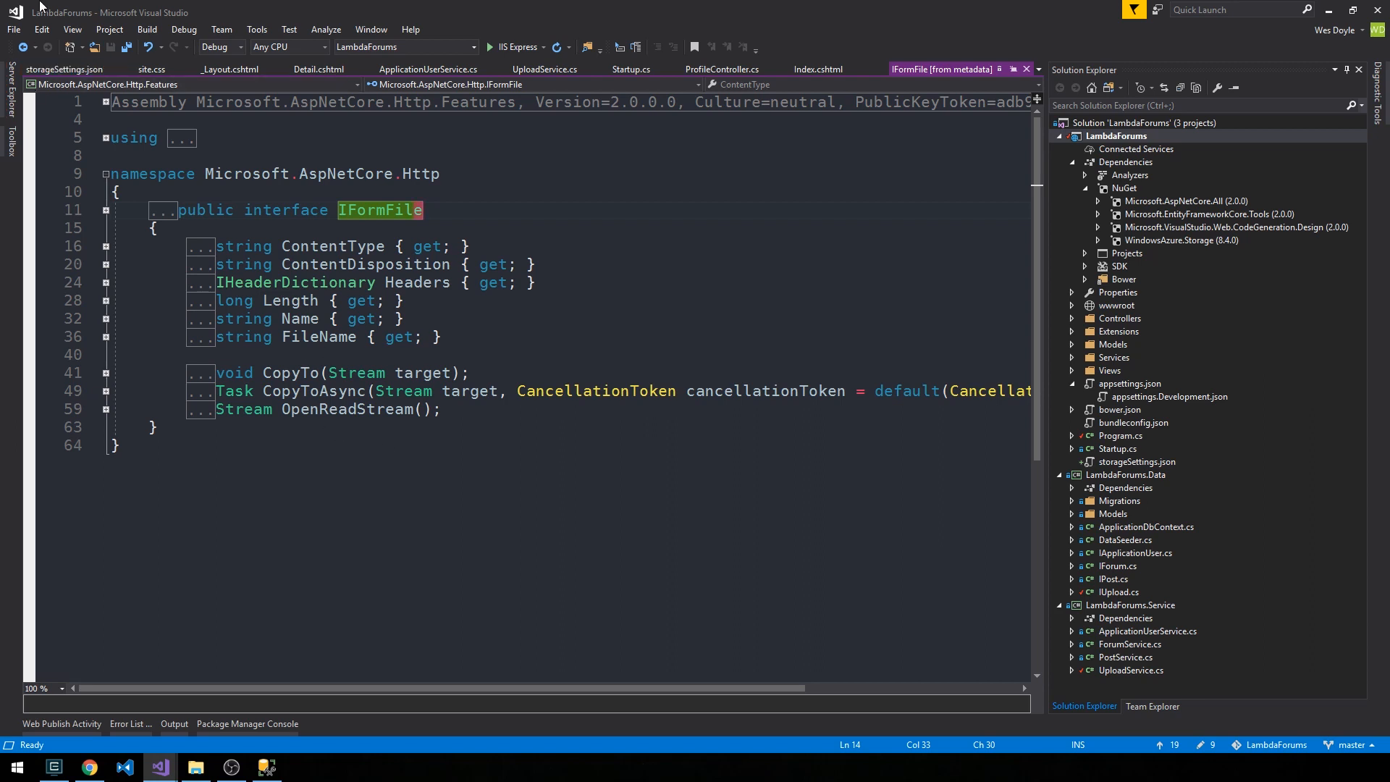
pyautogui.click(722, 69)
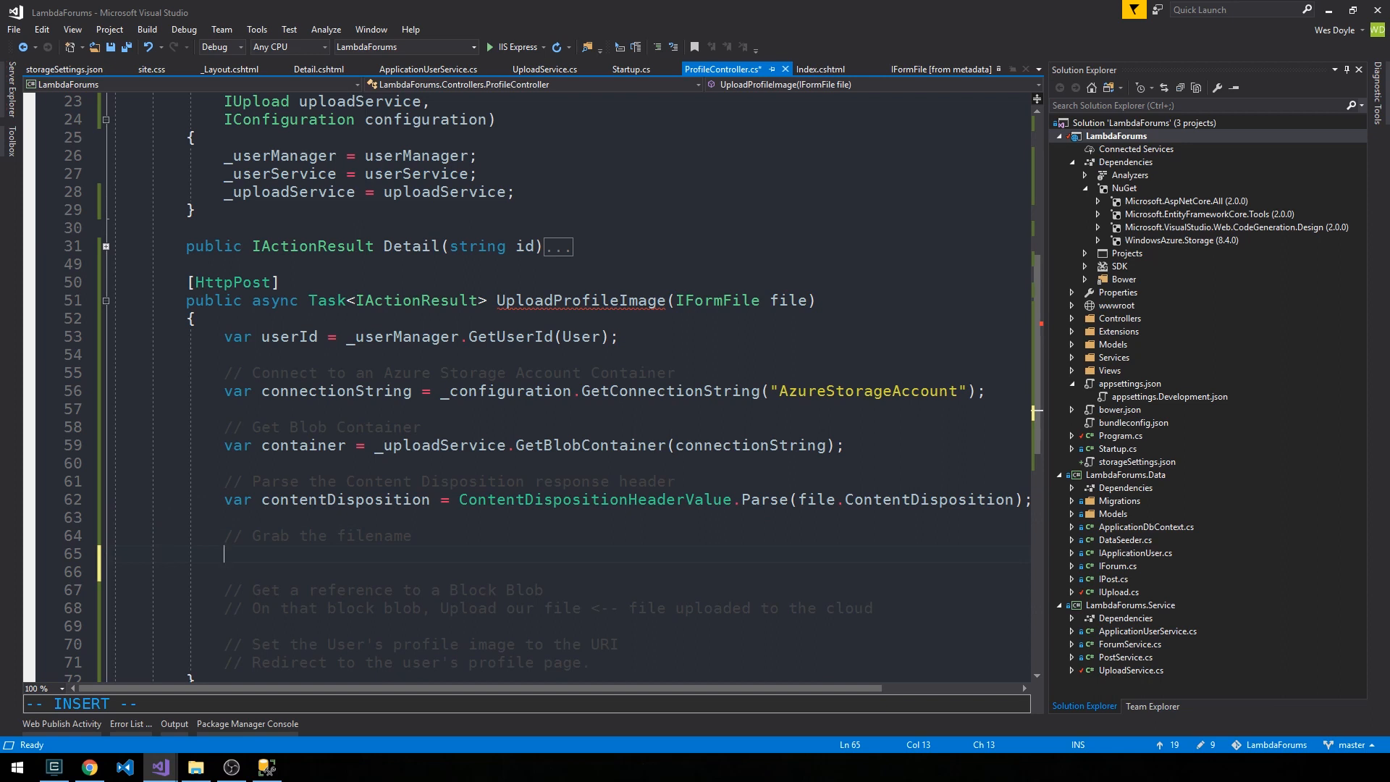
# Add var filename = contentDisposition.FileName.Trim('"');.
pyautogui.write('var filename')
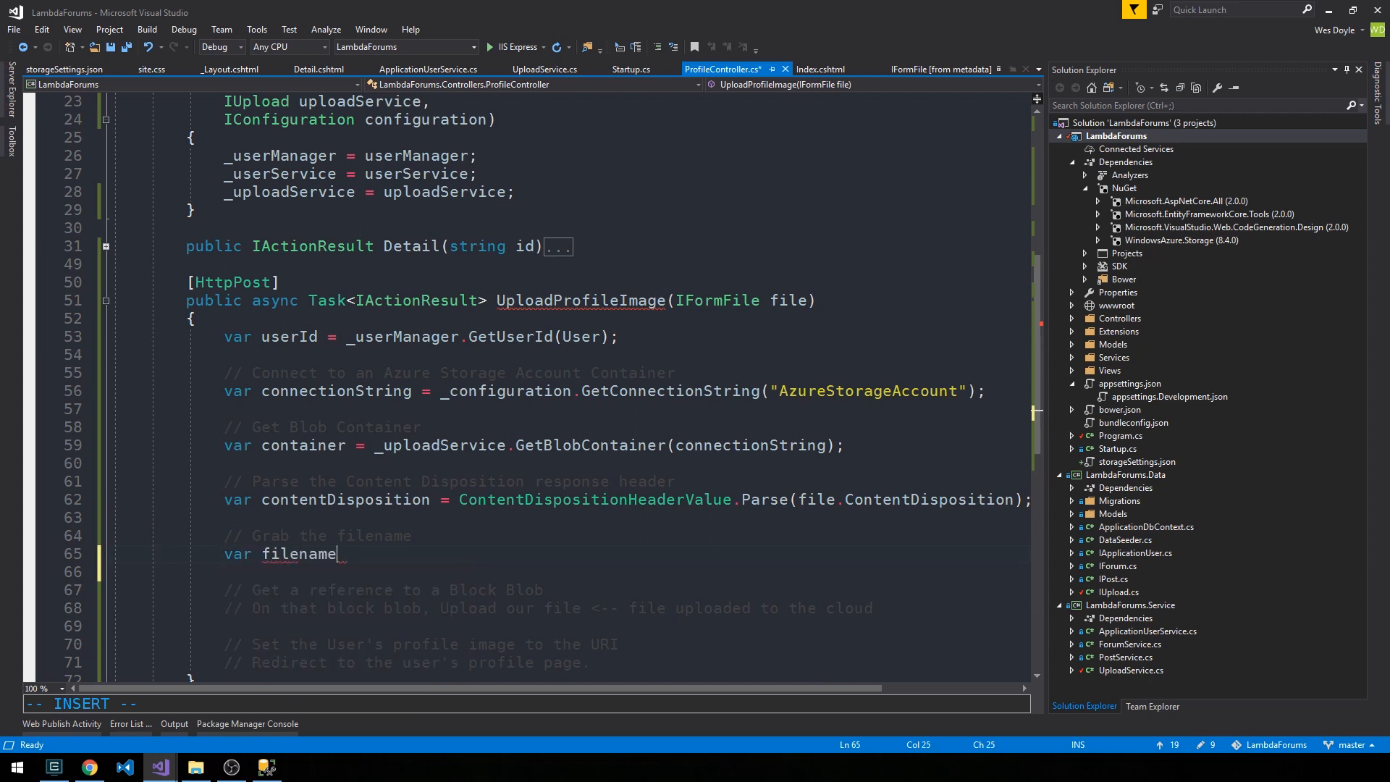
pyautogui.write('= contentDisposition.FileName.T')
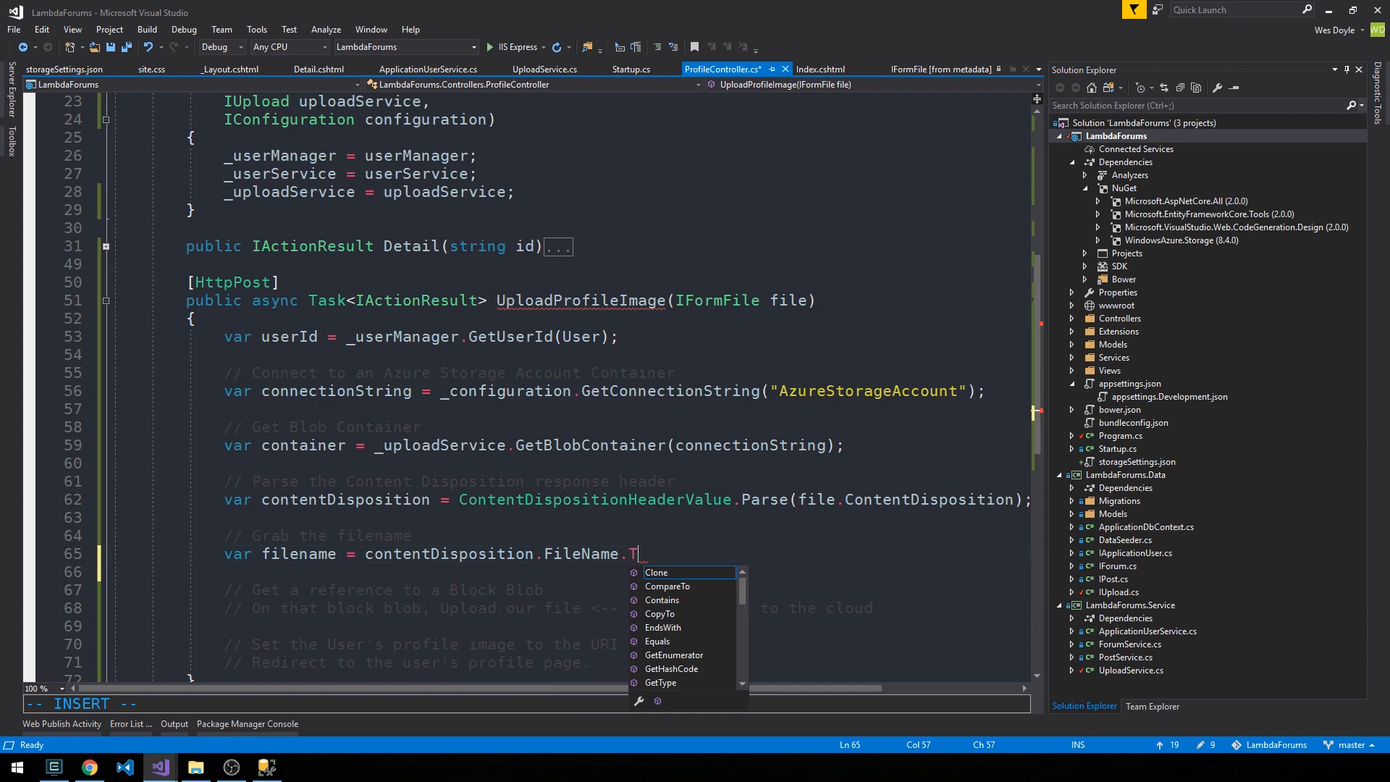
pyautogui.write('rim(\'"\');')
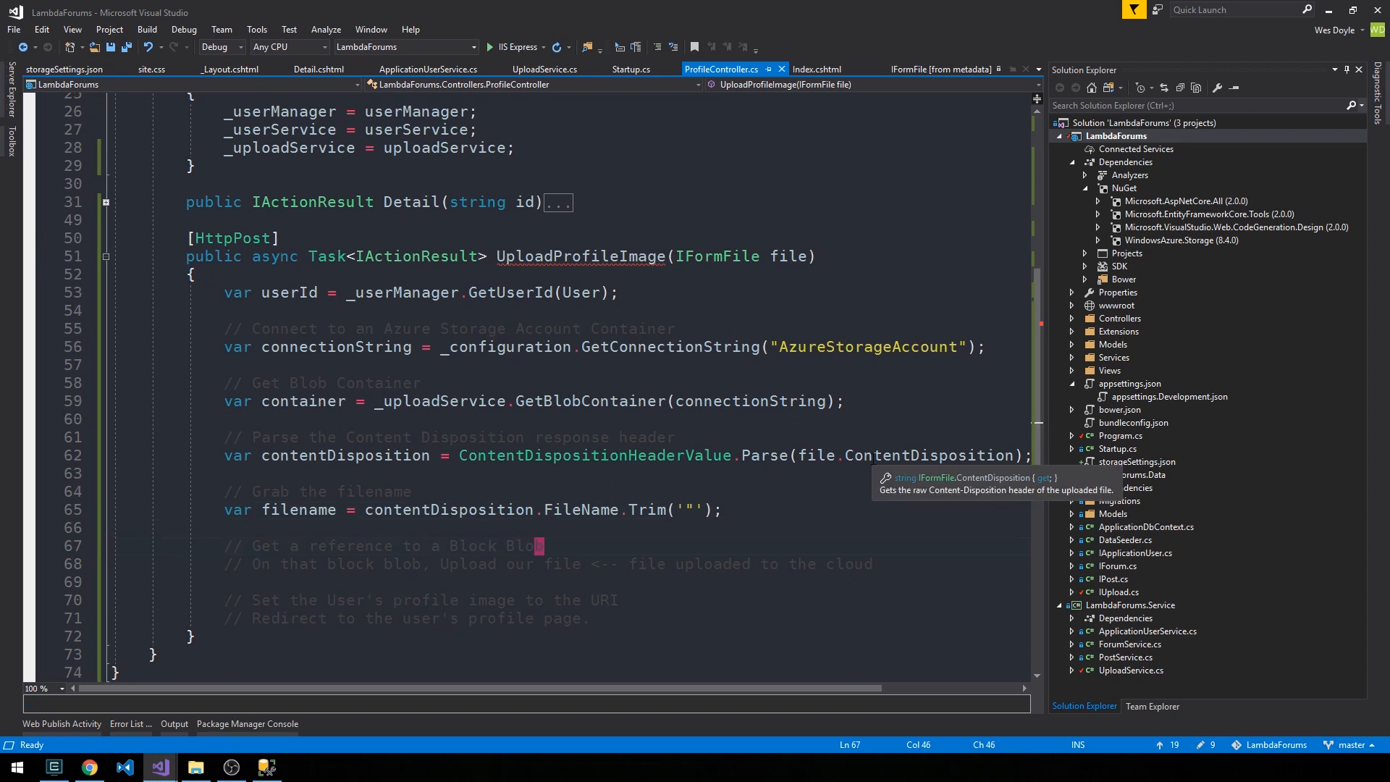
# Add var blockBlob = container.GetBlockBlobReference(filename) on the next line.
pyautogui.press('Return')
pyautogui.write('var blockBlob')
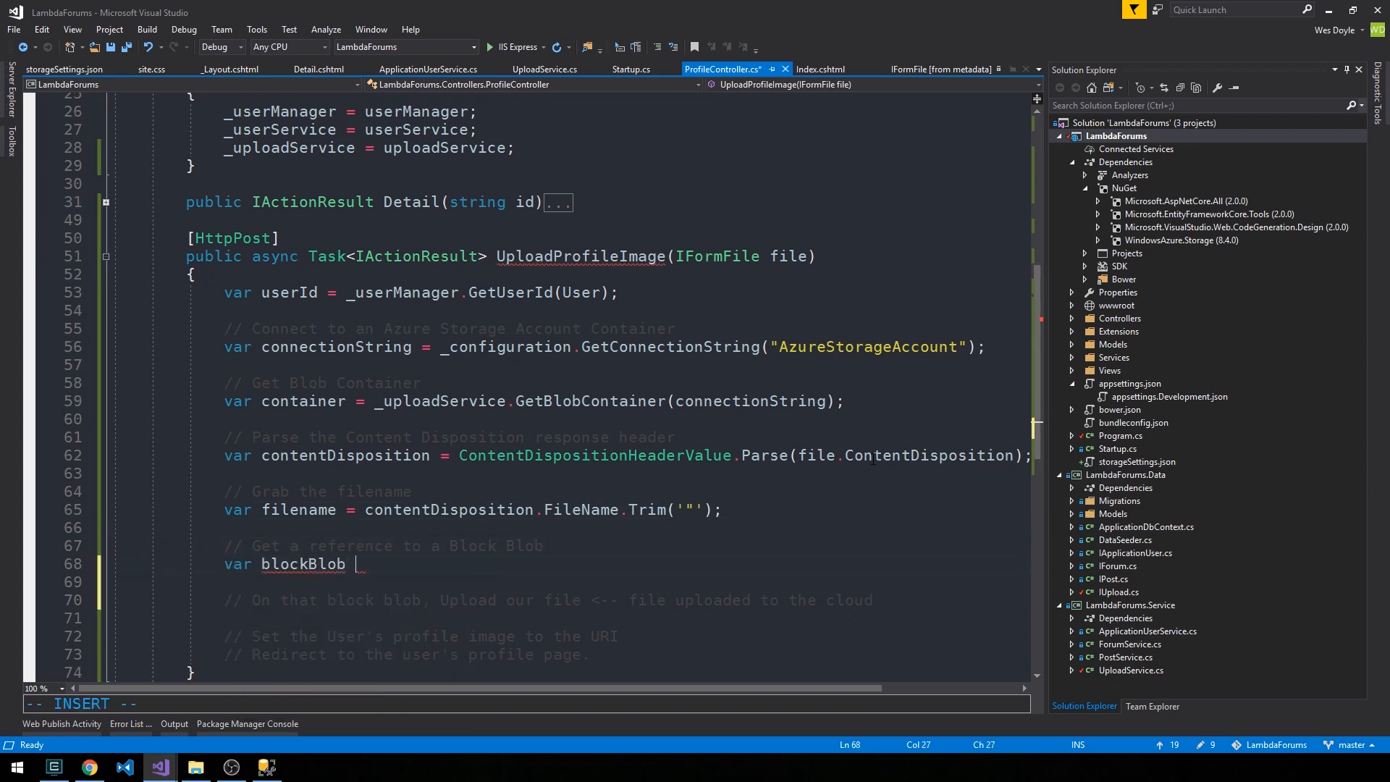
pyautogui.write('= container.GetBlockBlobReference')
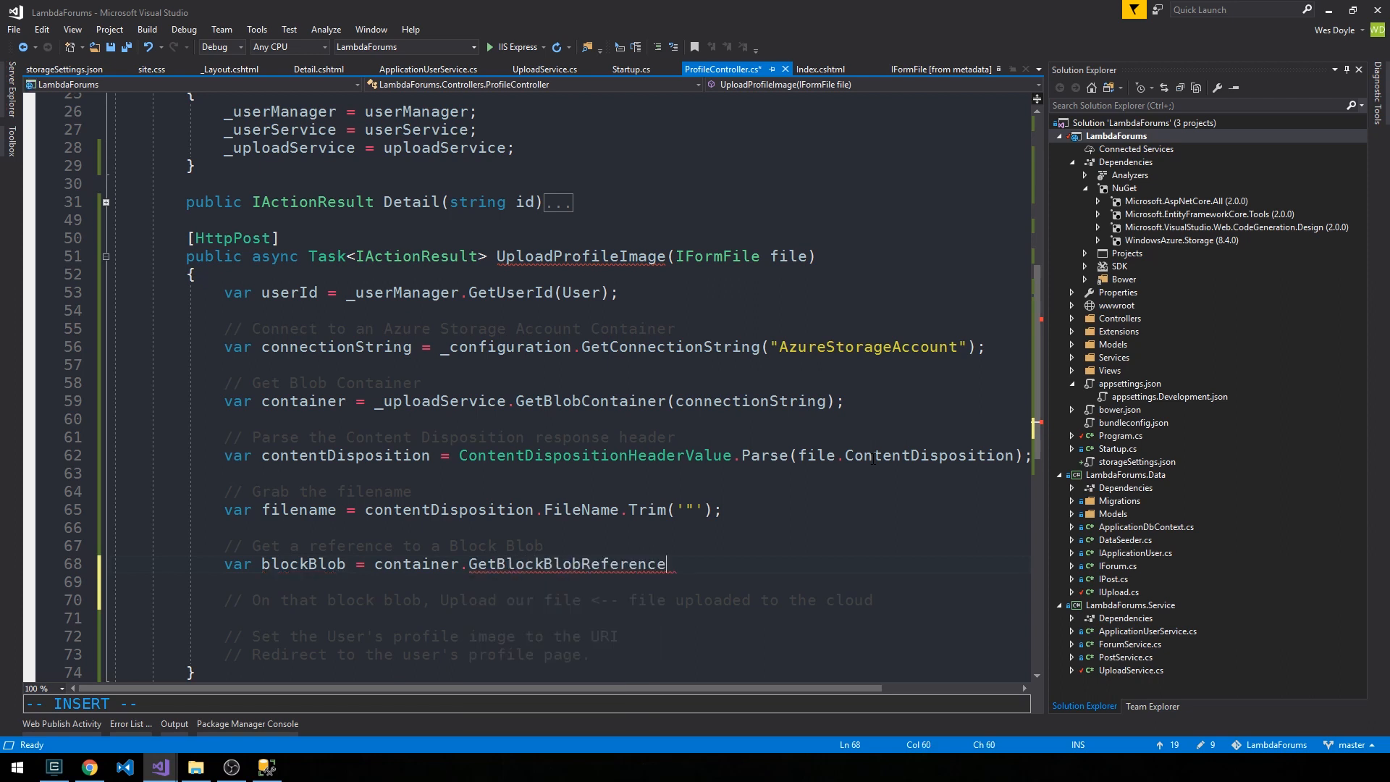
pyautogui.write('(filename)')
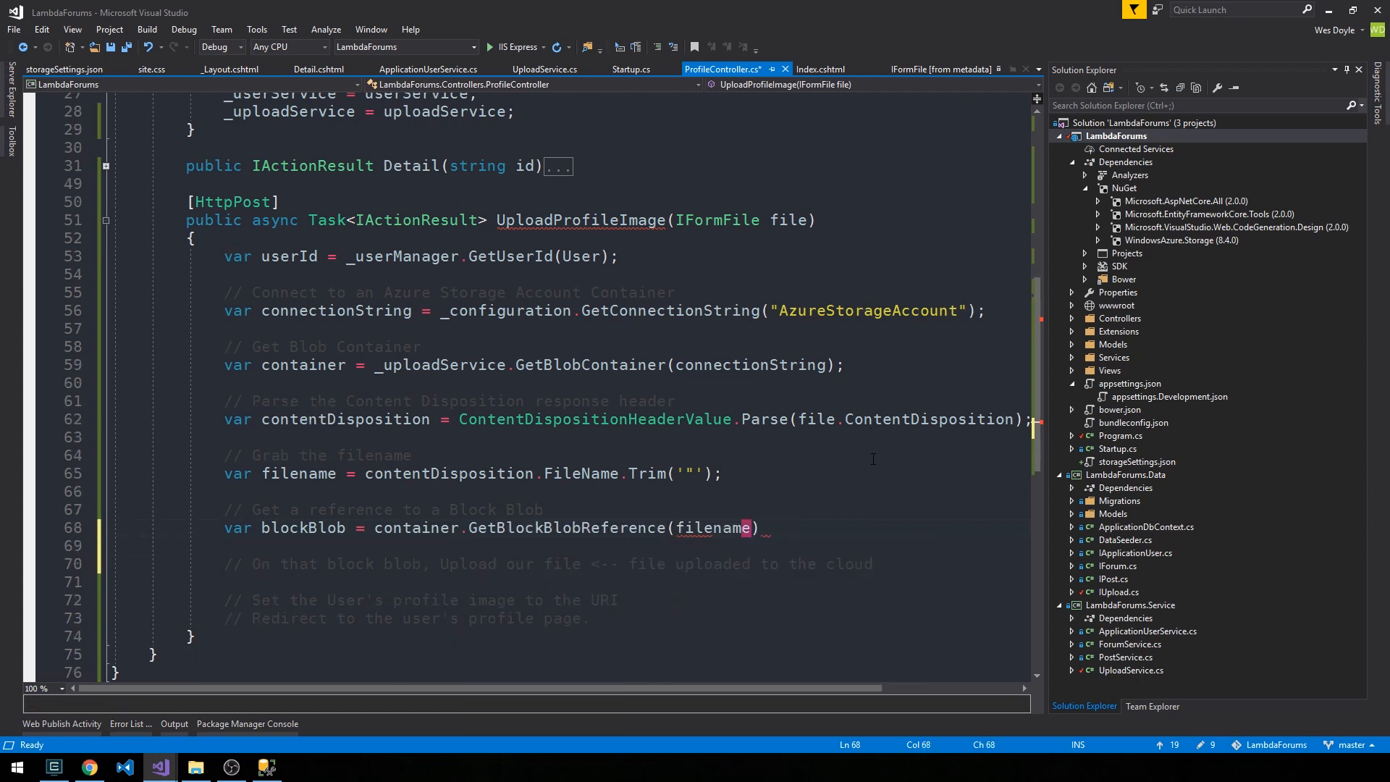